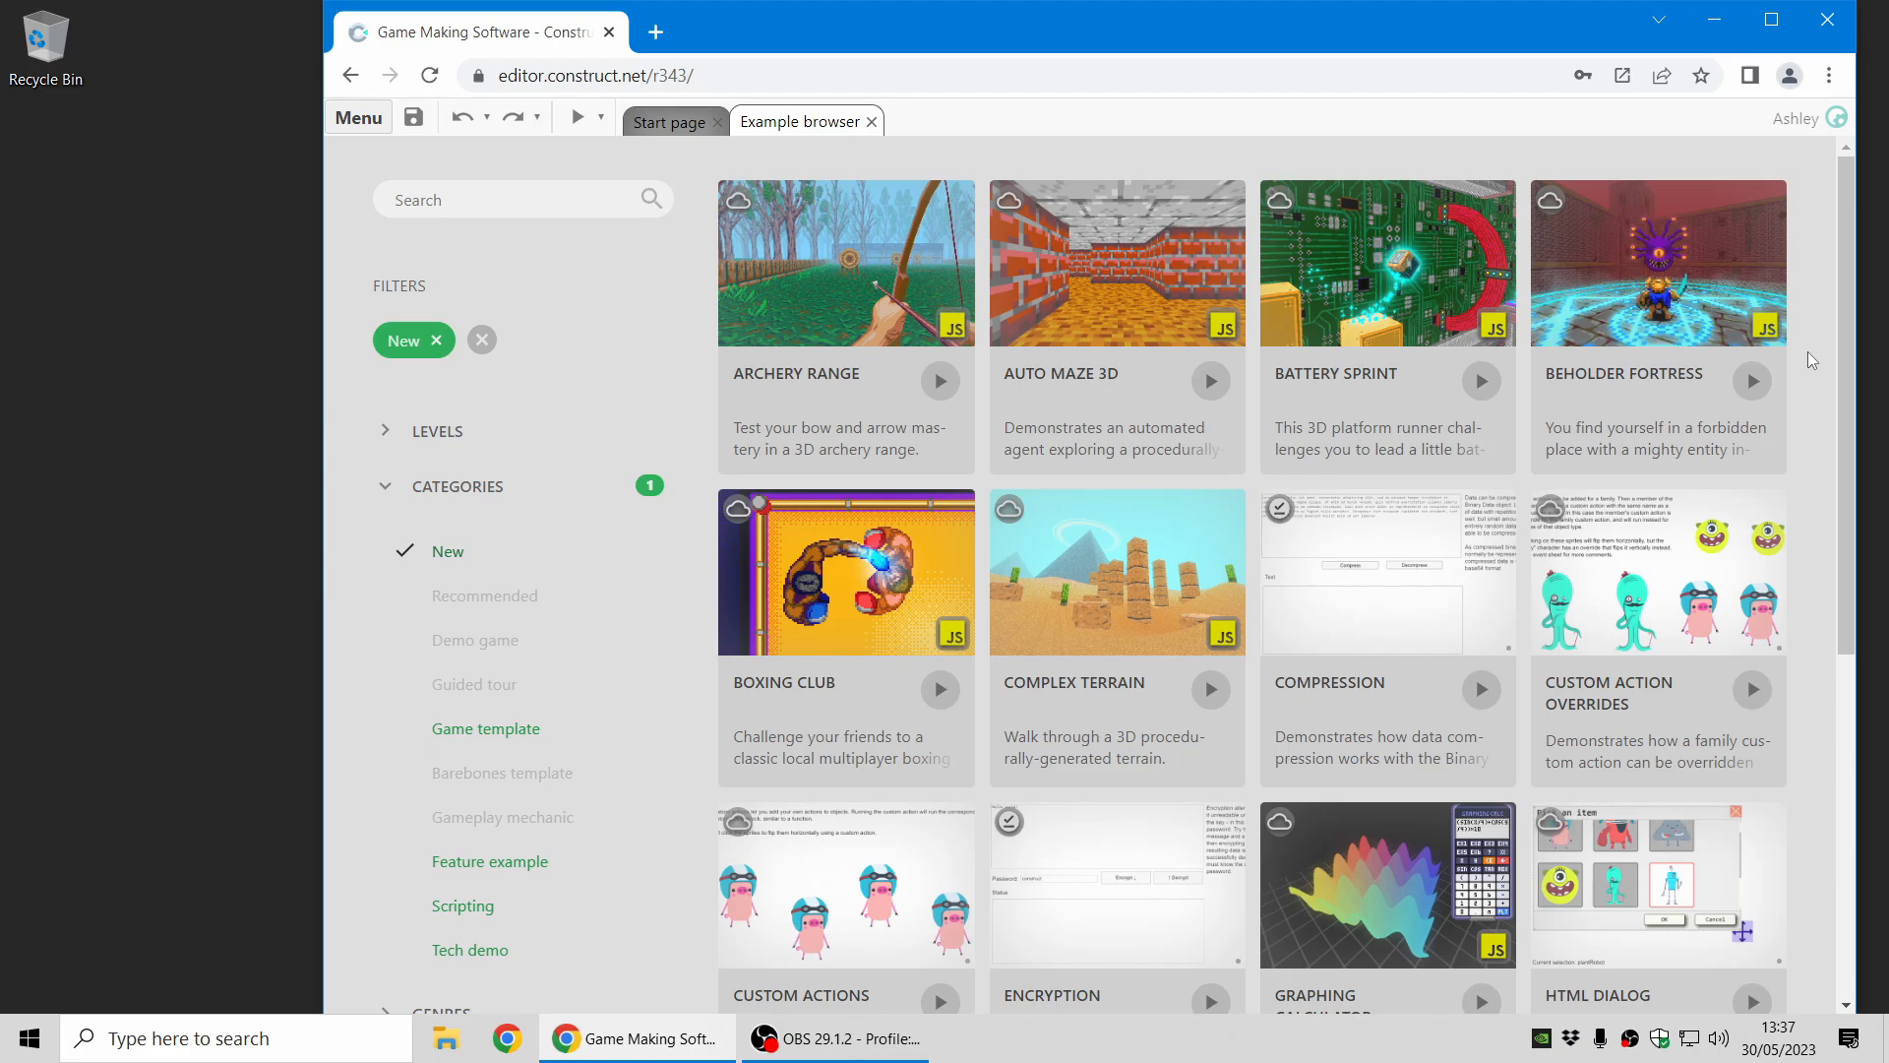
mouse_move(1785, 250)
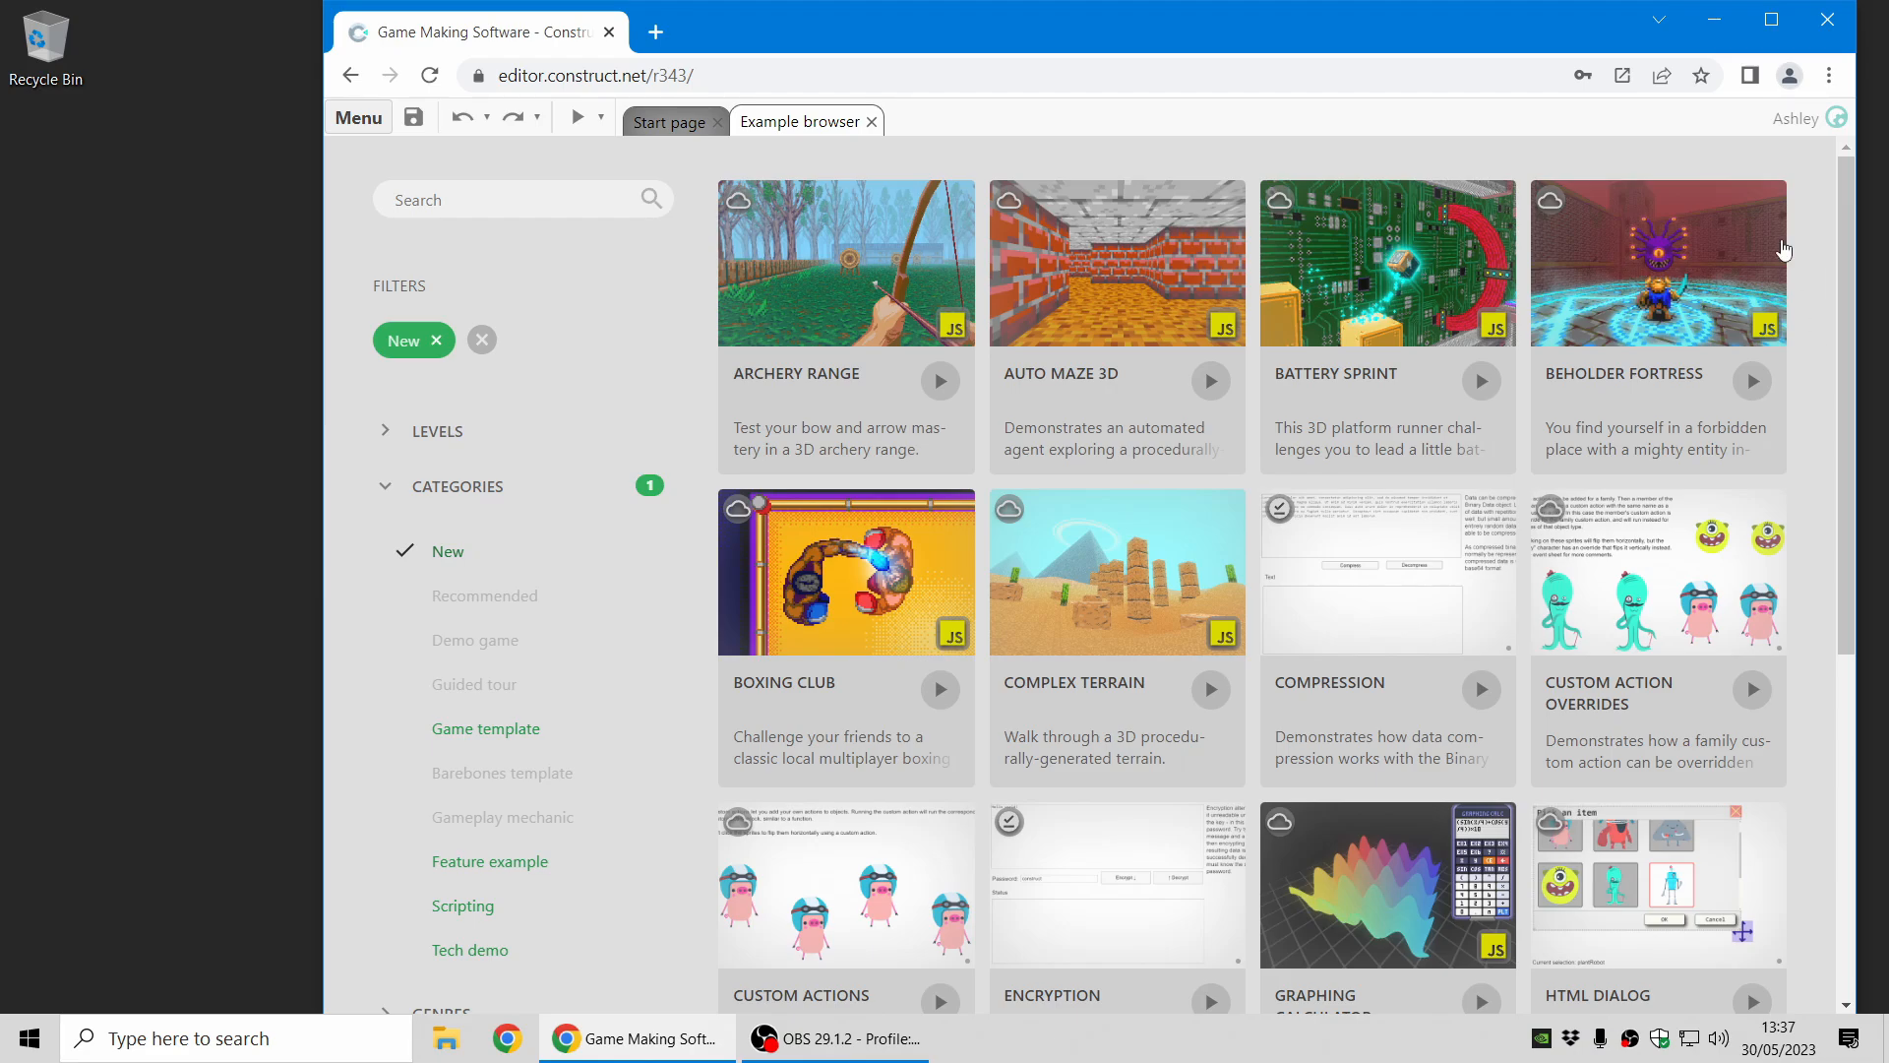
mouse_move(1661, 484)
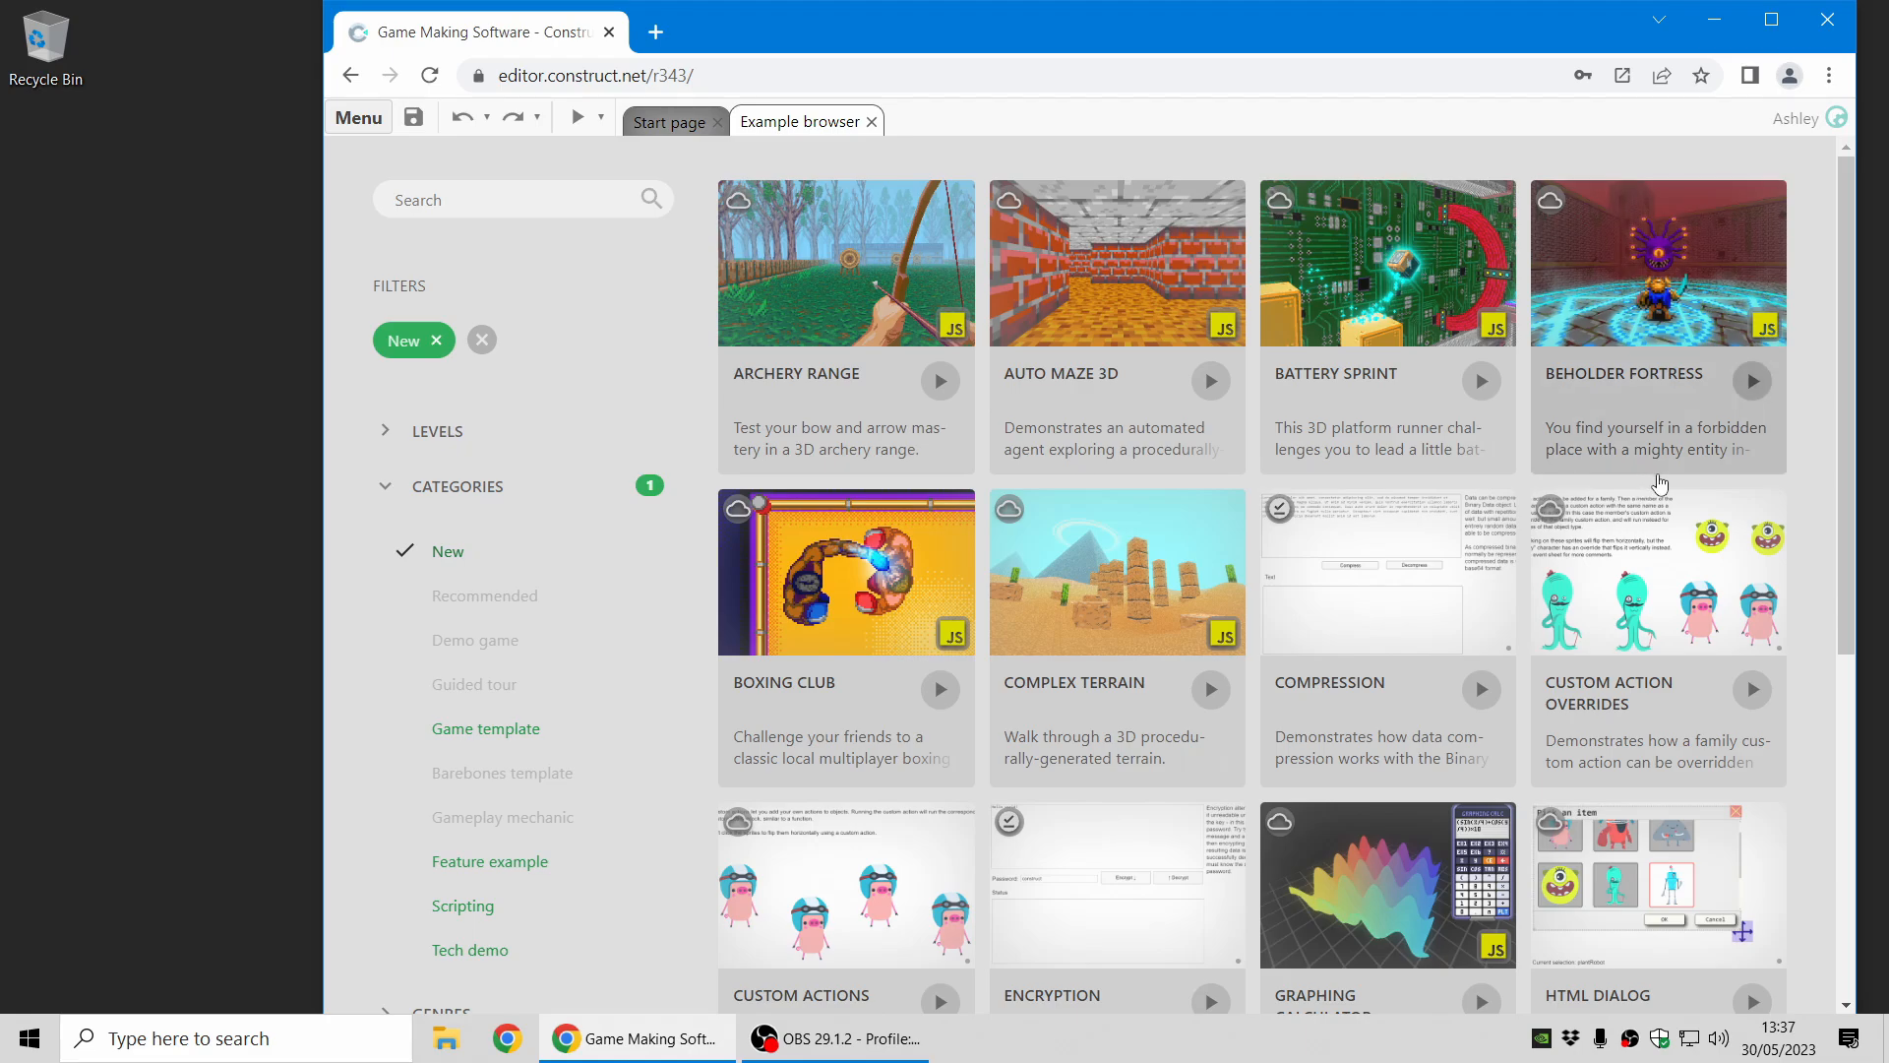
mouse_move(1653, 564)
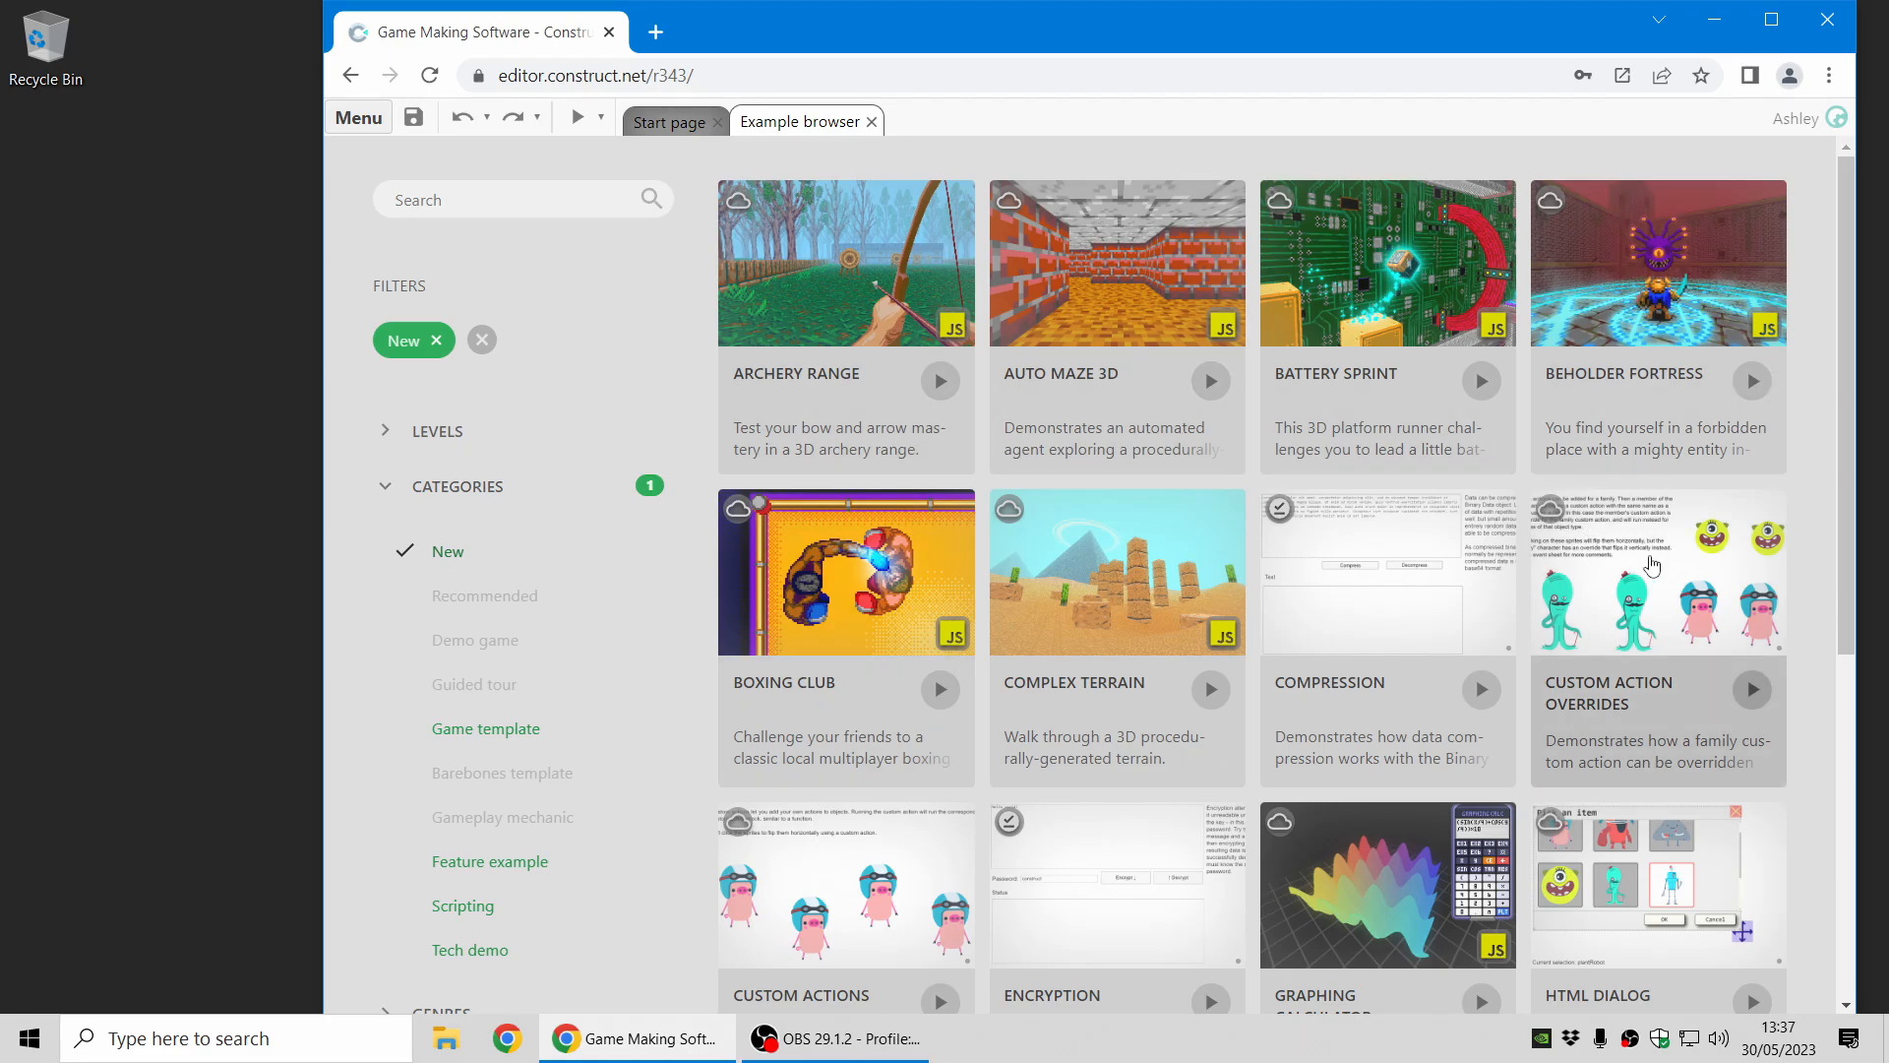
Step: Open the QR Code Maker example and look at its QRCode object on the layout
scroll("down", 3)
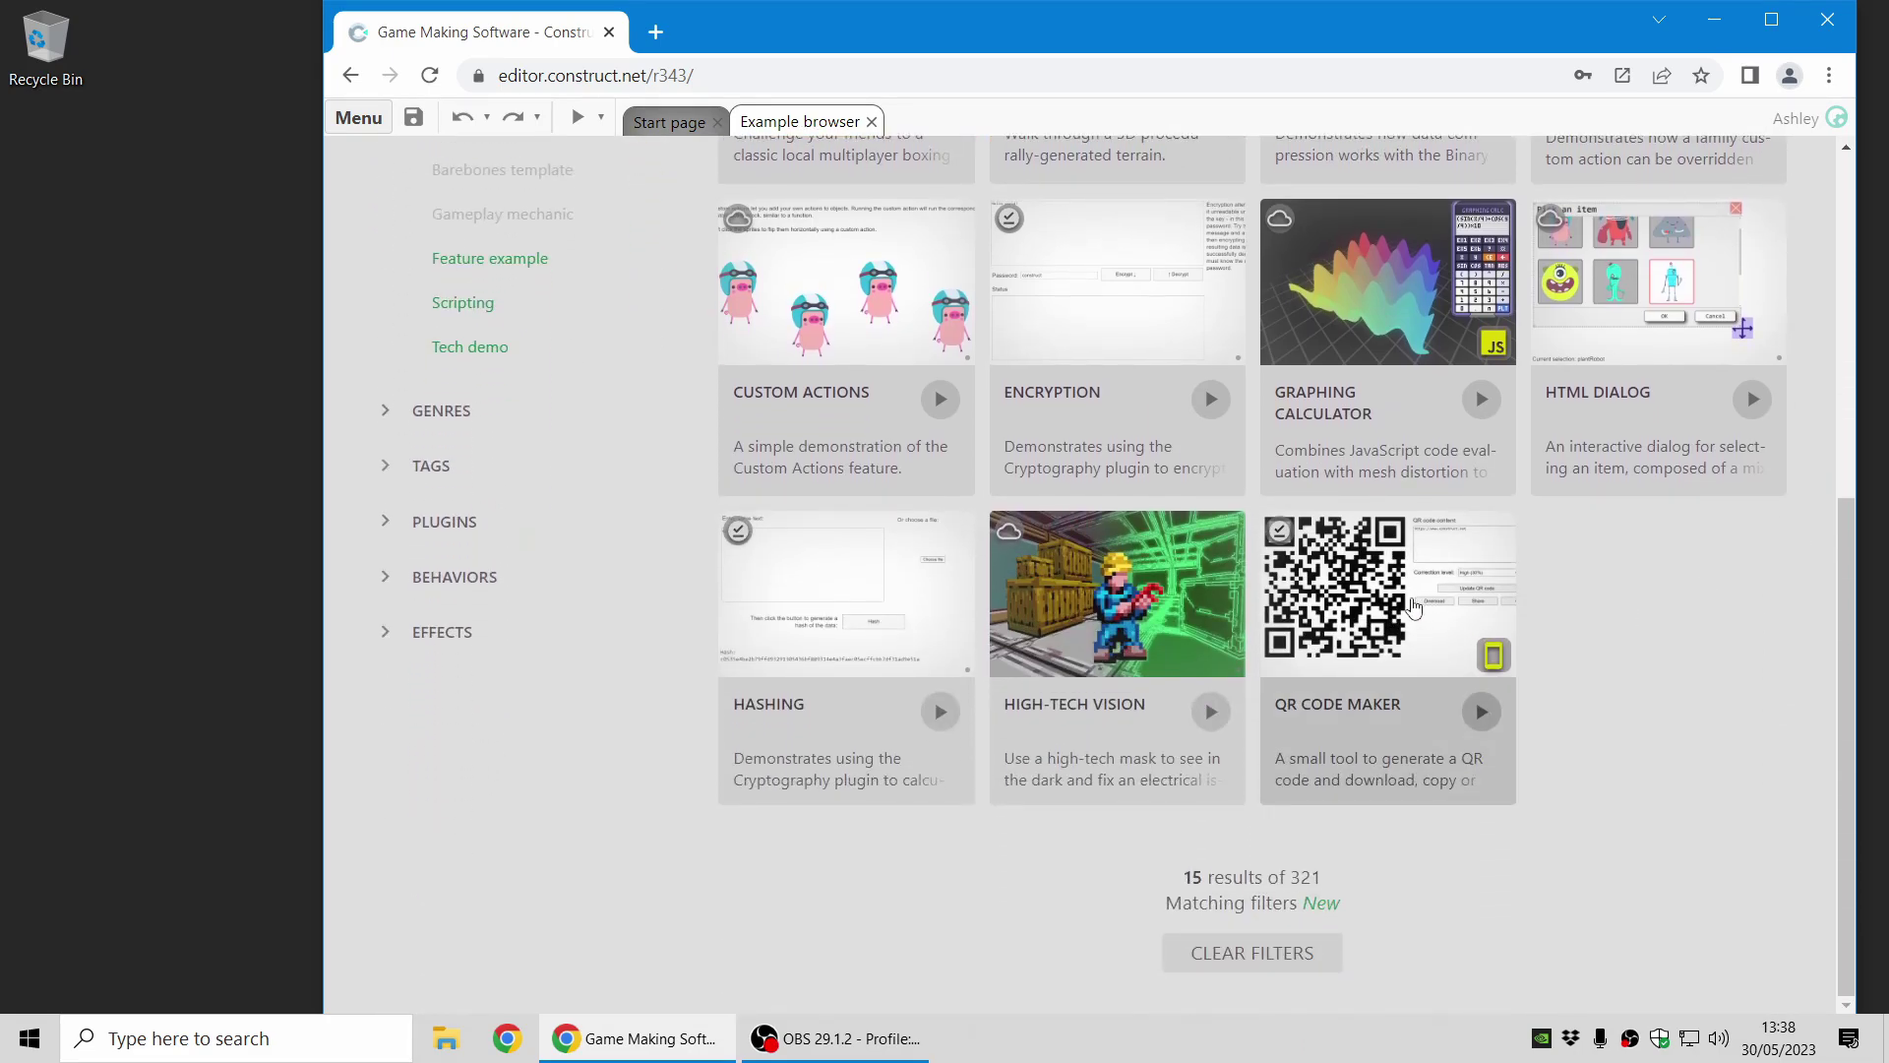
left_click(1387, 592)
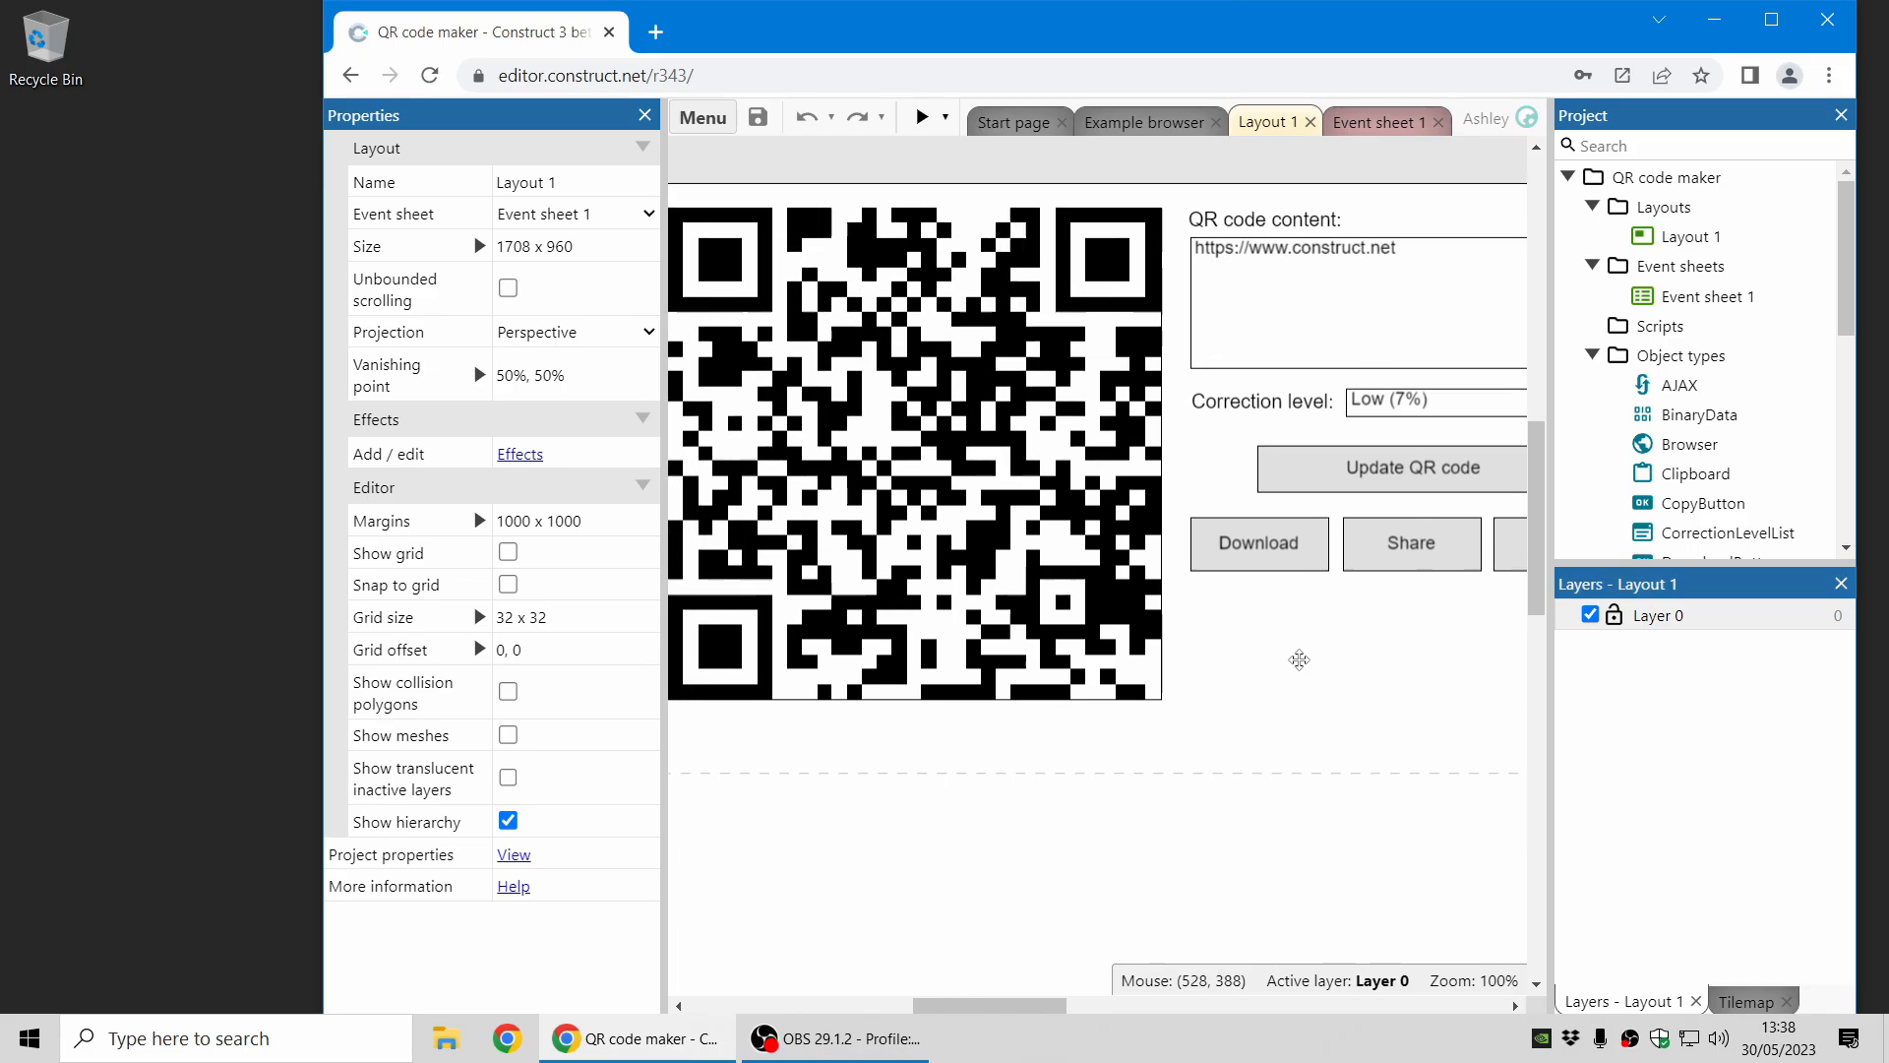
left_click(915, 452)
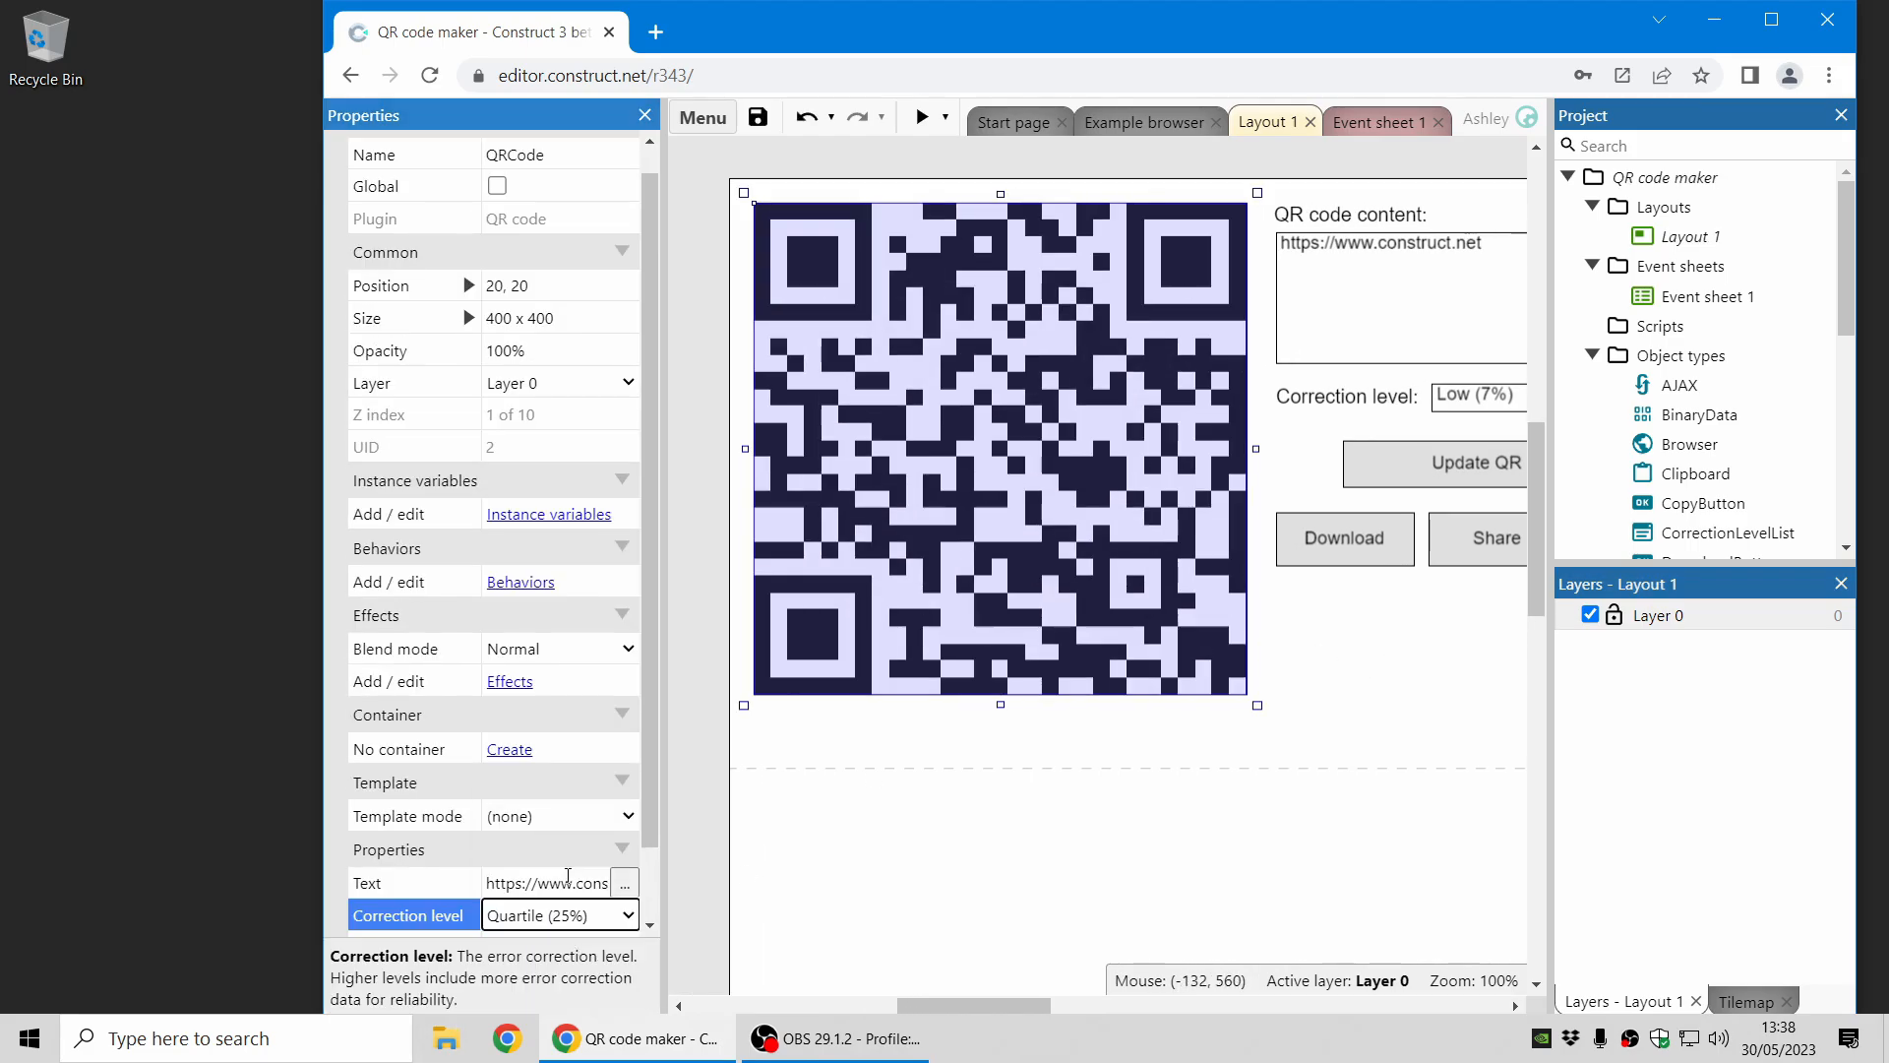
left_click(557, 915)
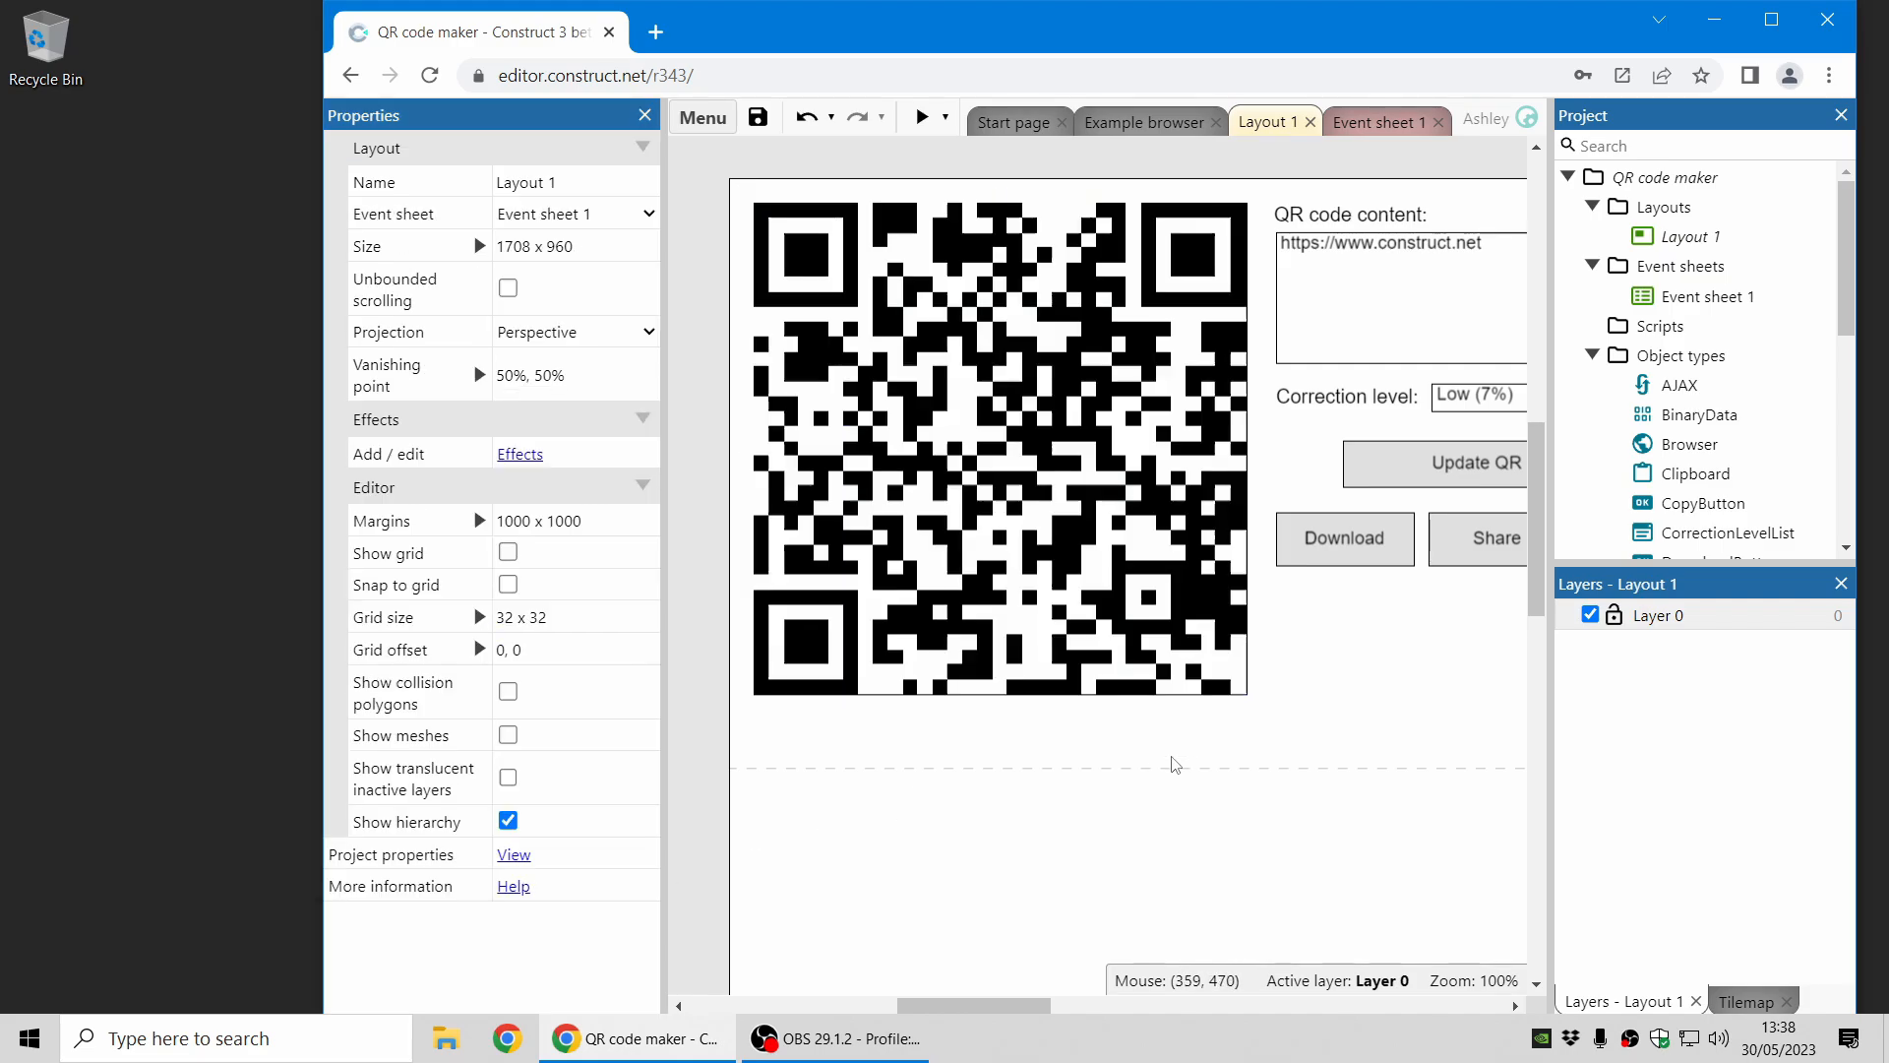
mouse_move(1180, 764)
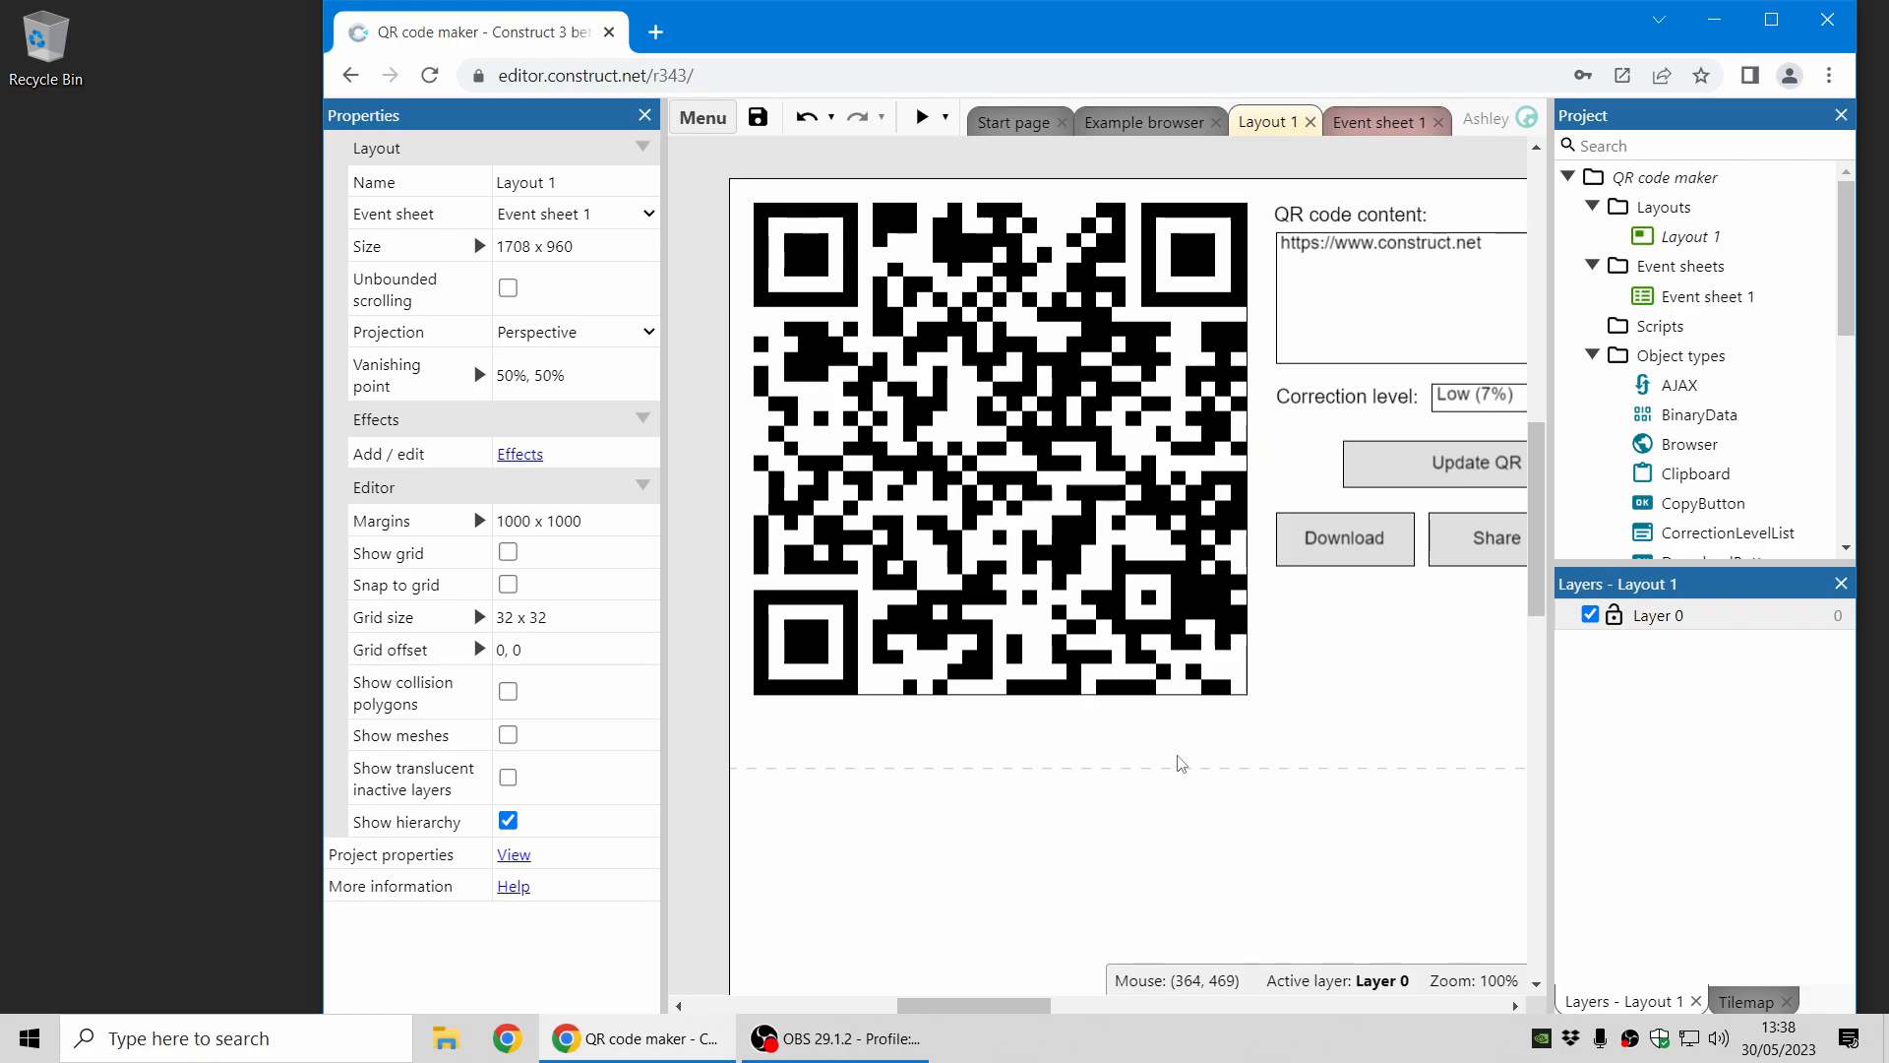
mouse_move(1188, 614)
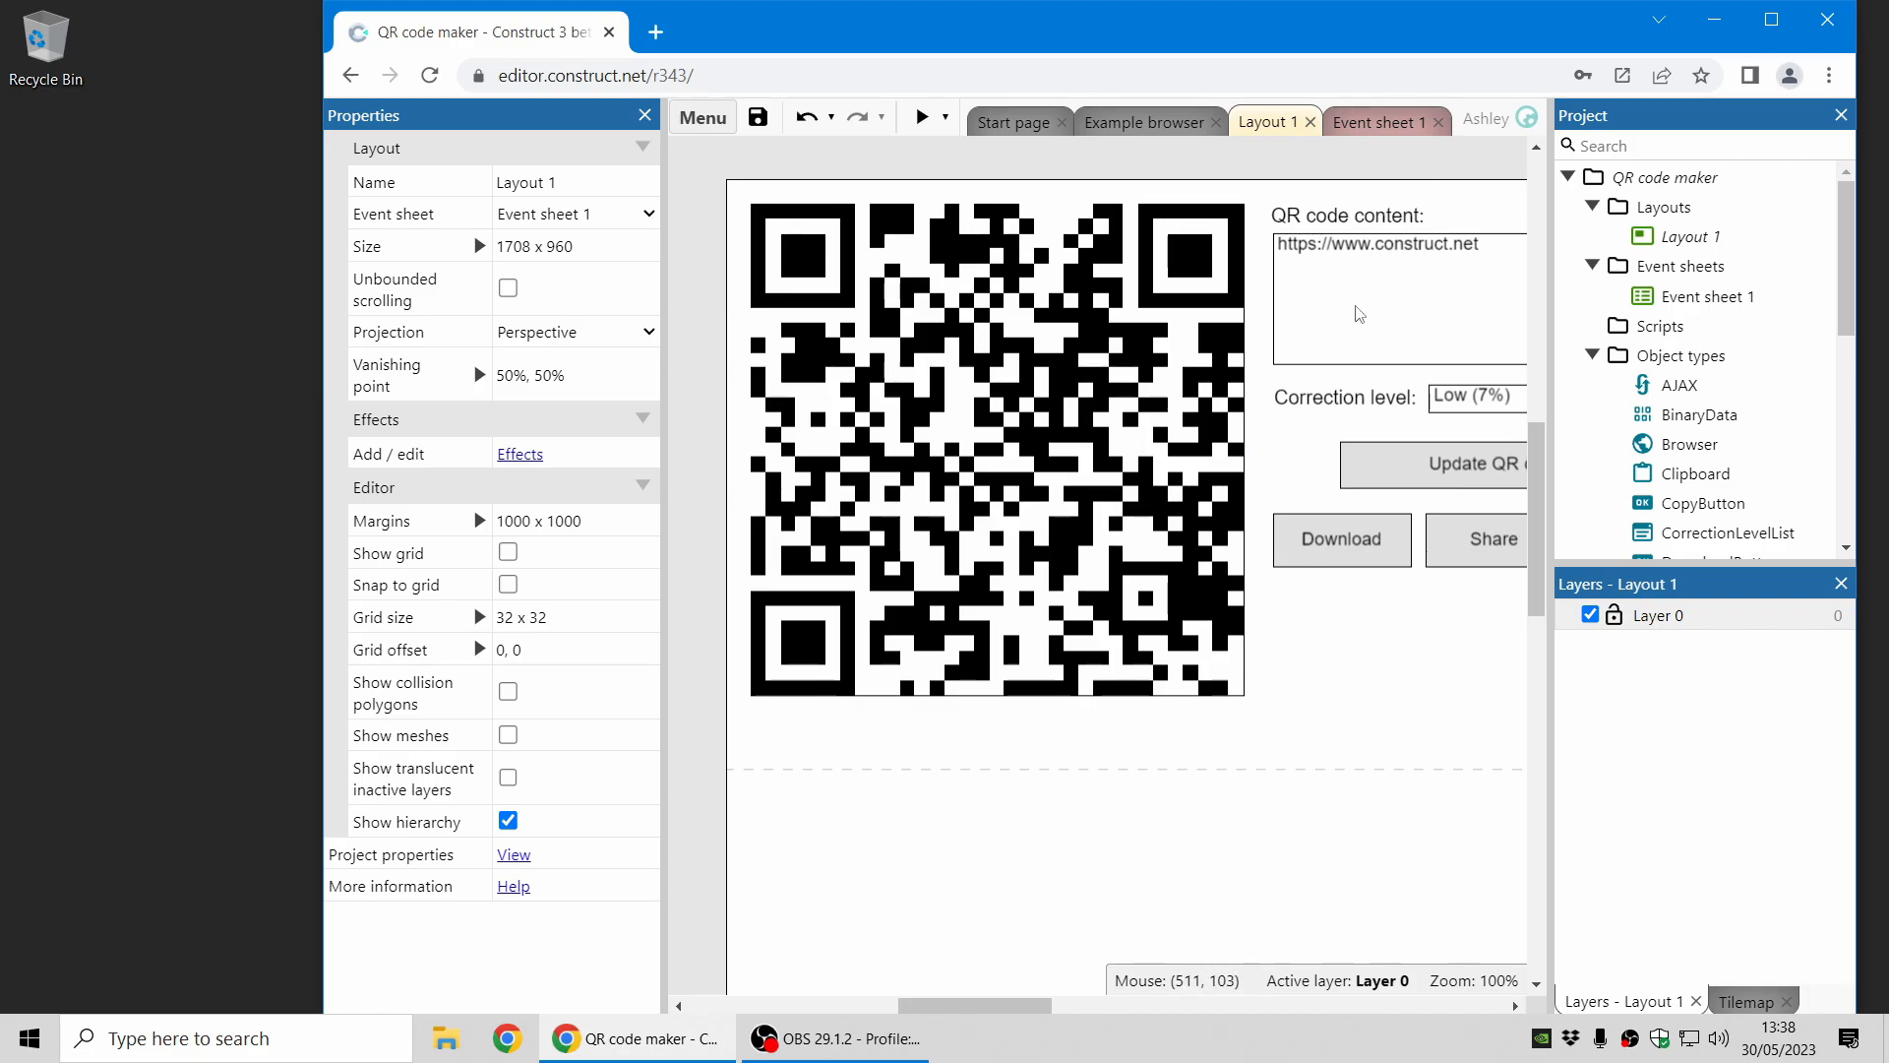
Step: Review Event sheet 1, leaving the QR code text parameters unchanged
left_click(1377, 122)
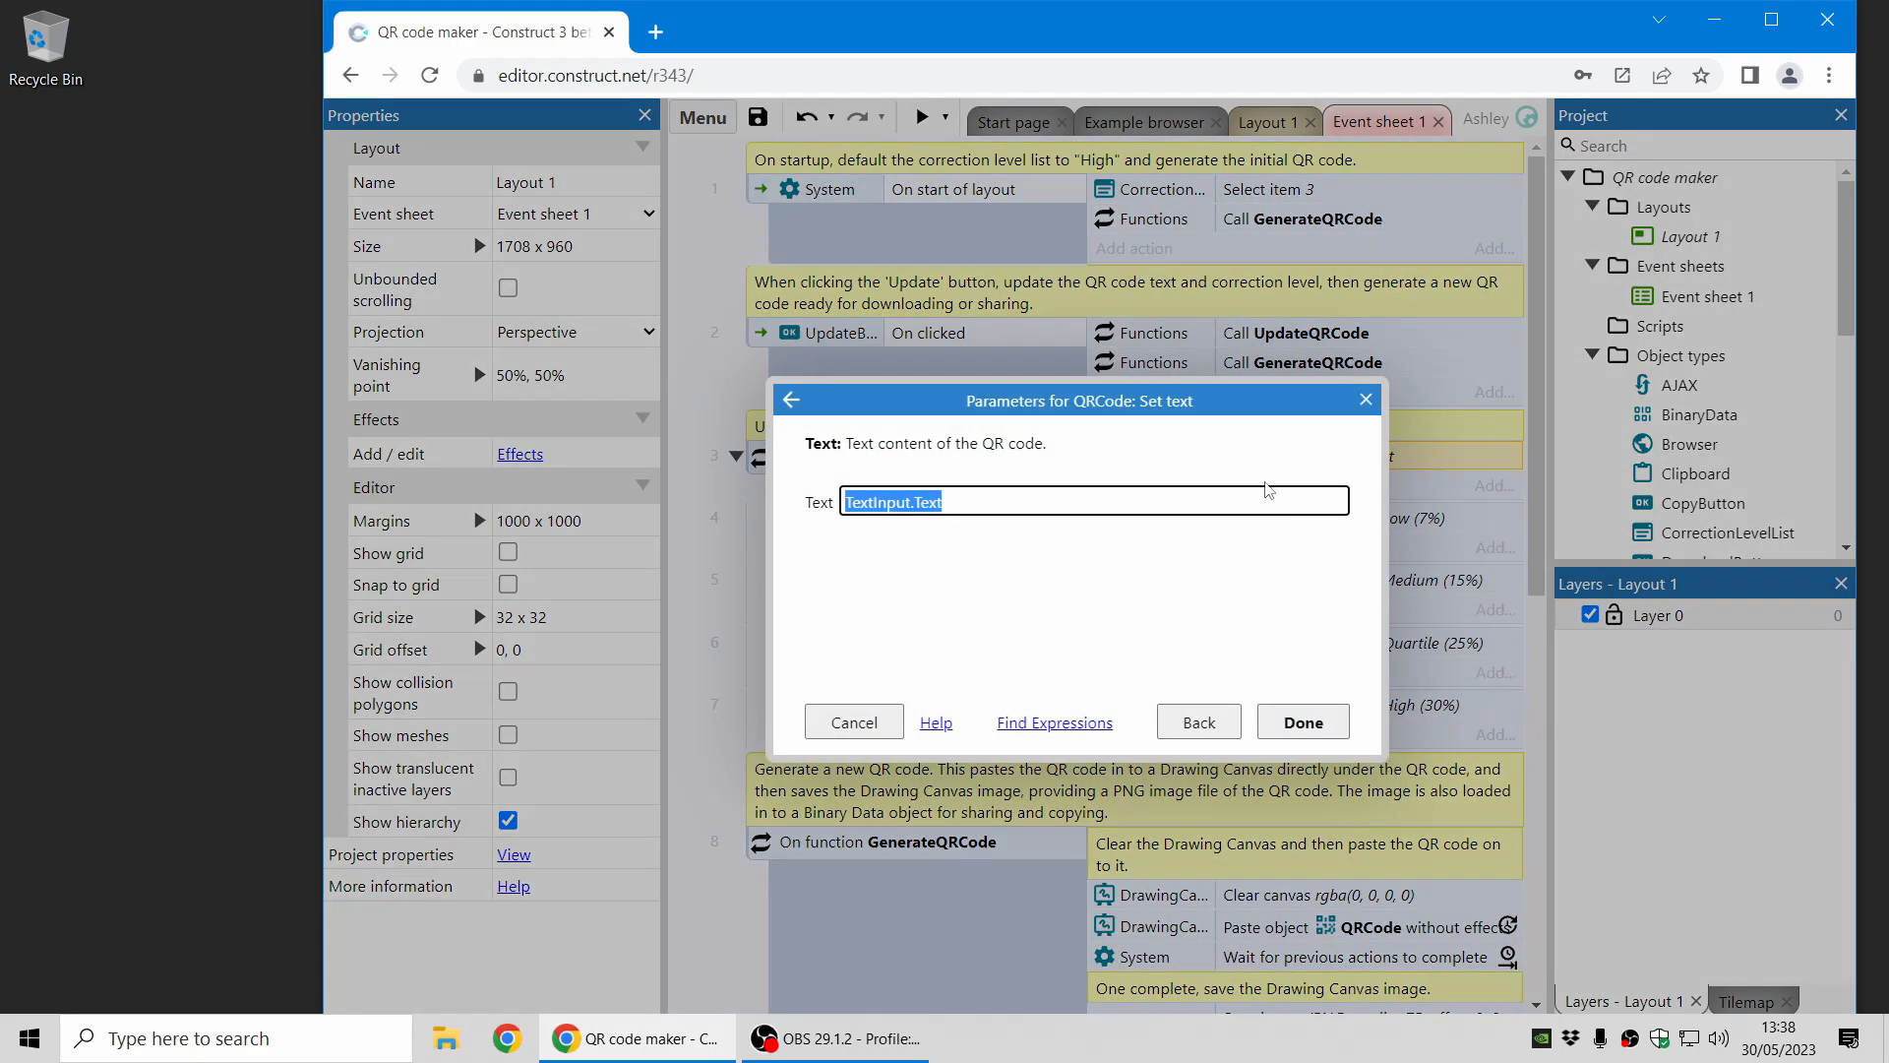
left_click(1301, 722)
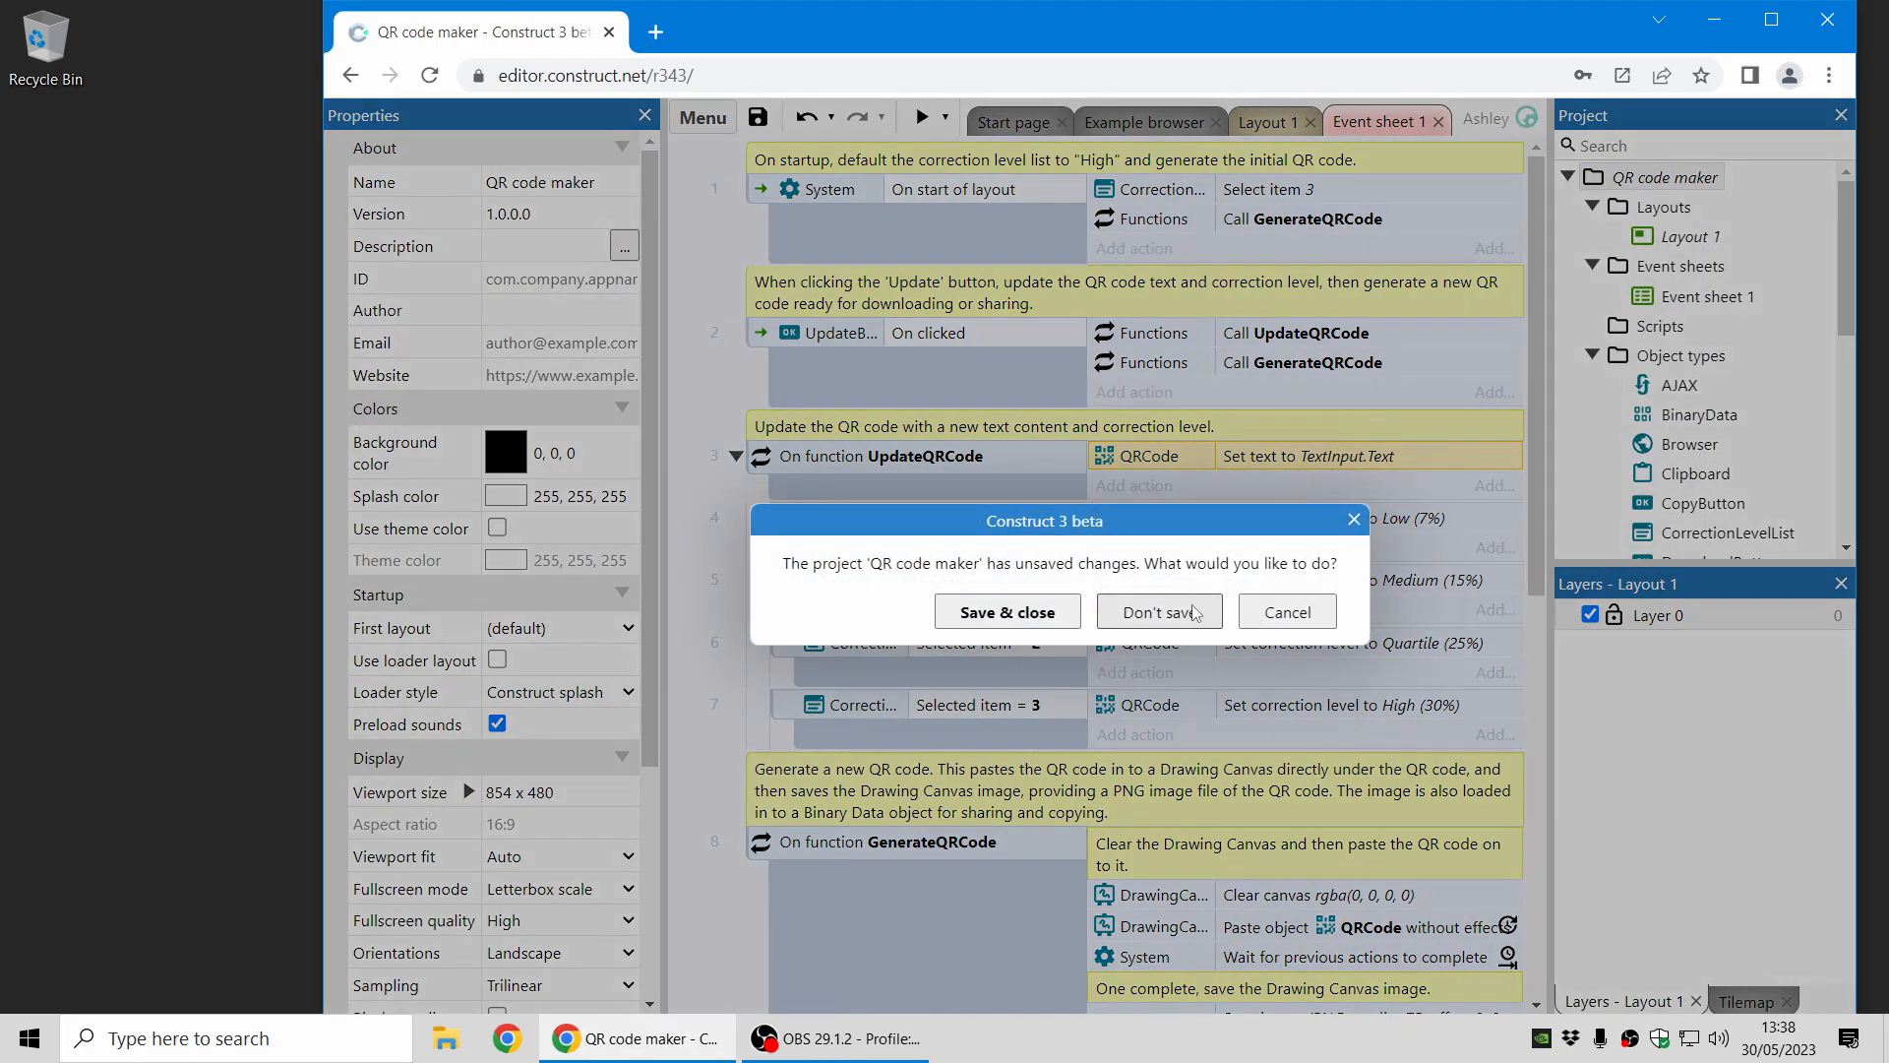
Step: Discard the QR Code Maker changes and search the examples for 'screenshot'
left_click(1153, 610)
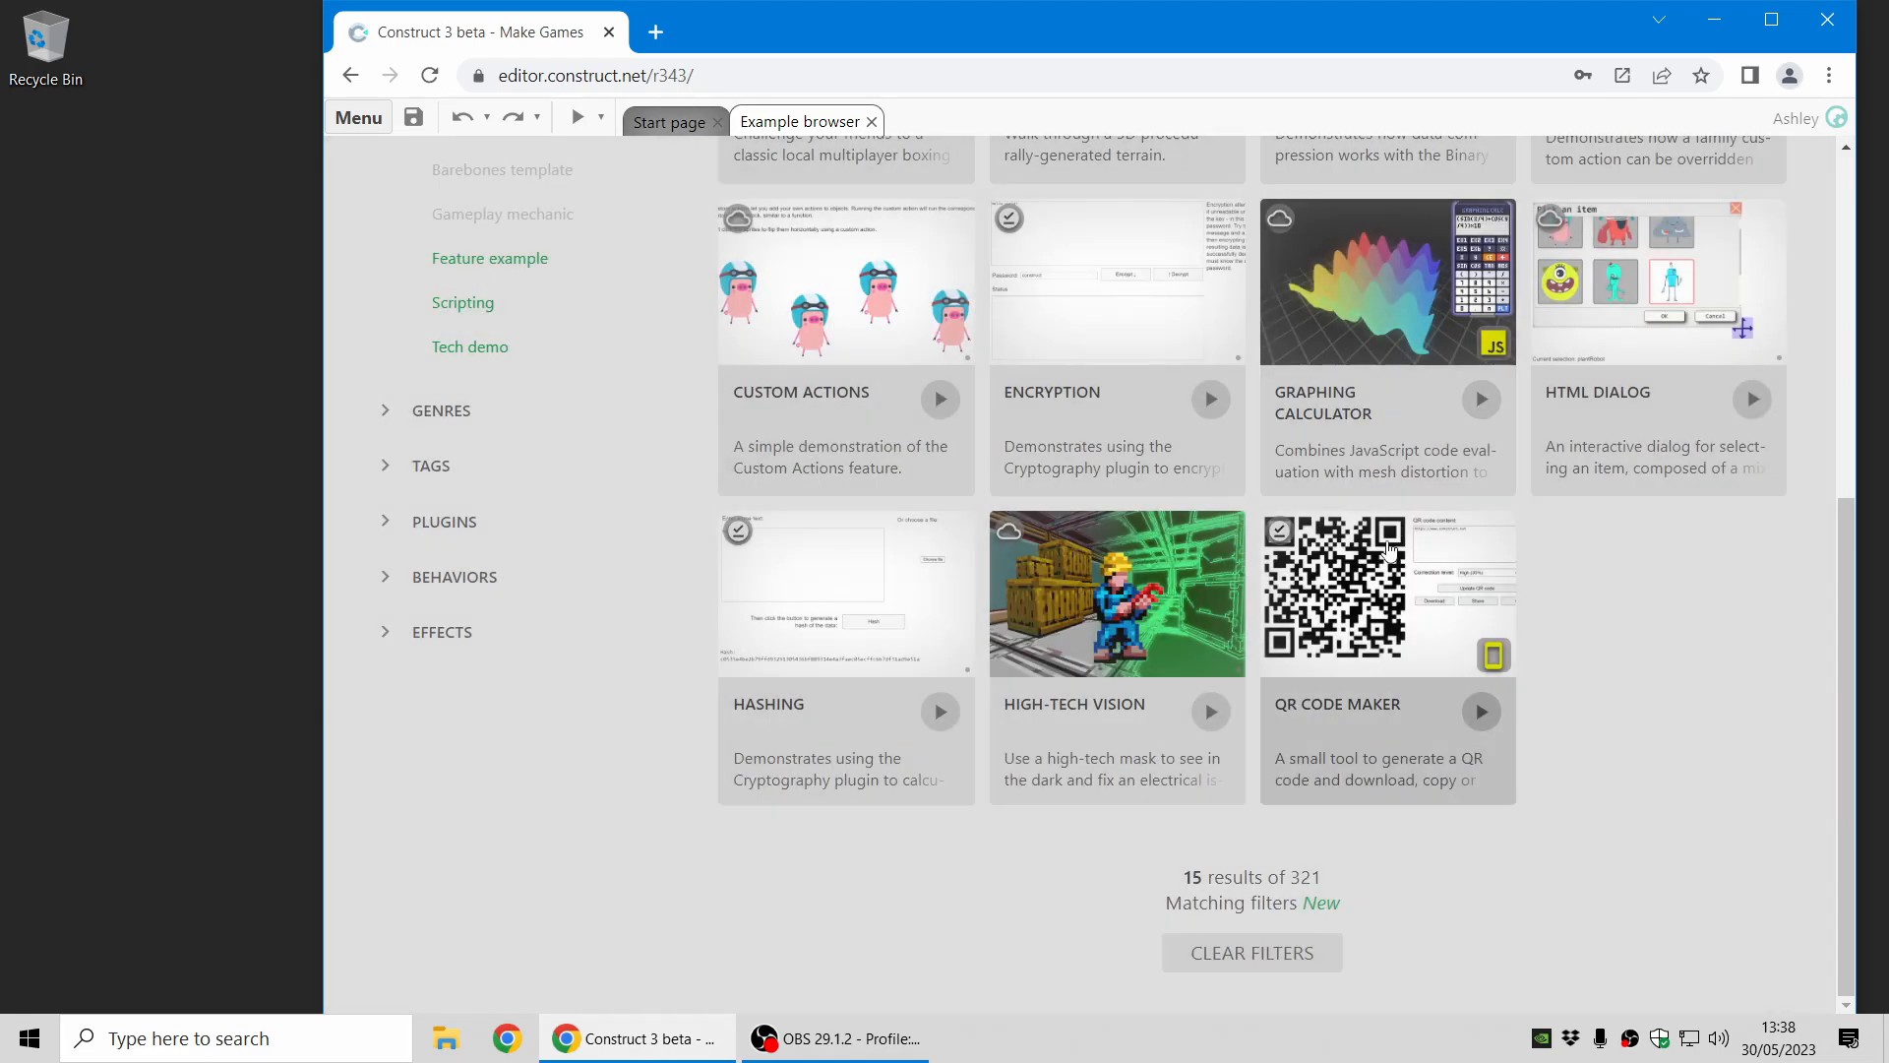
scroll("up", 3)
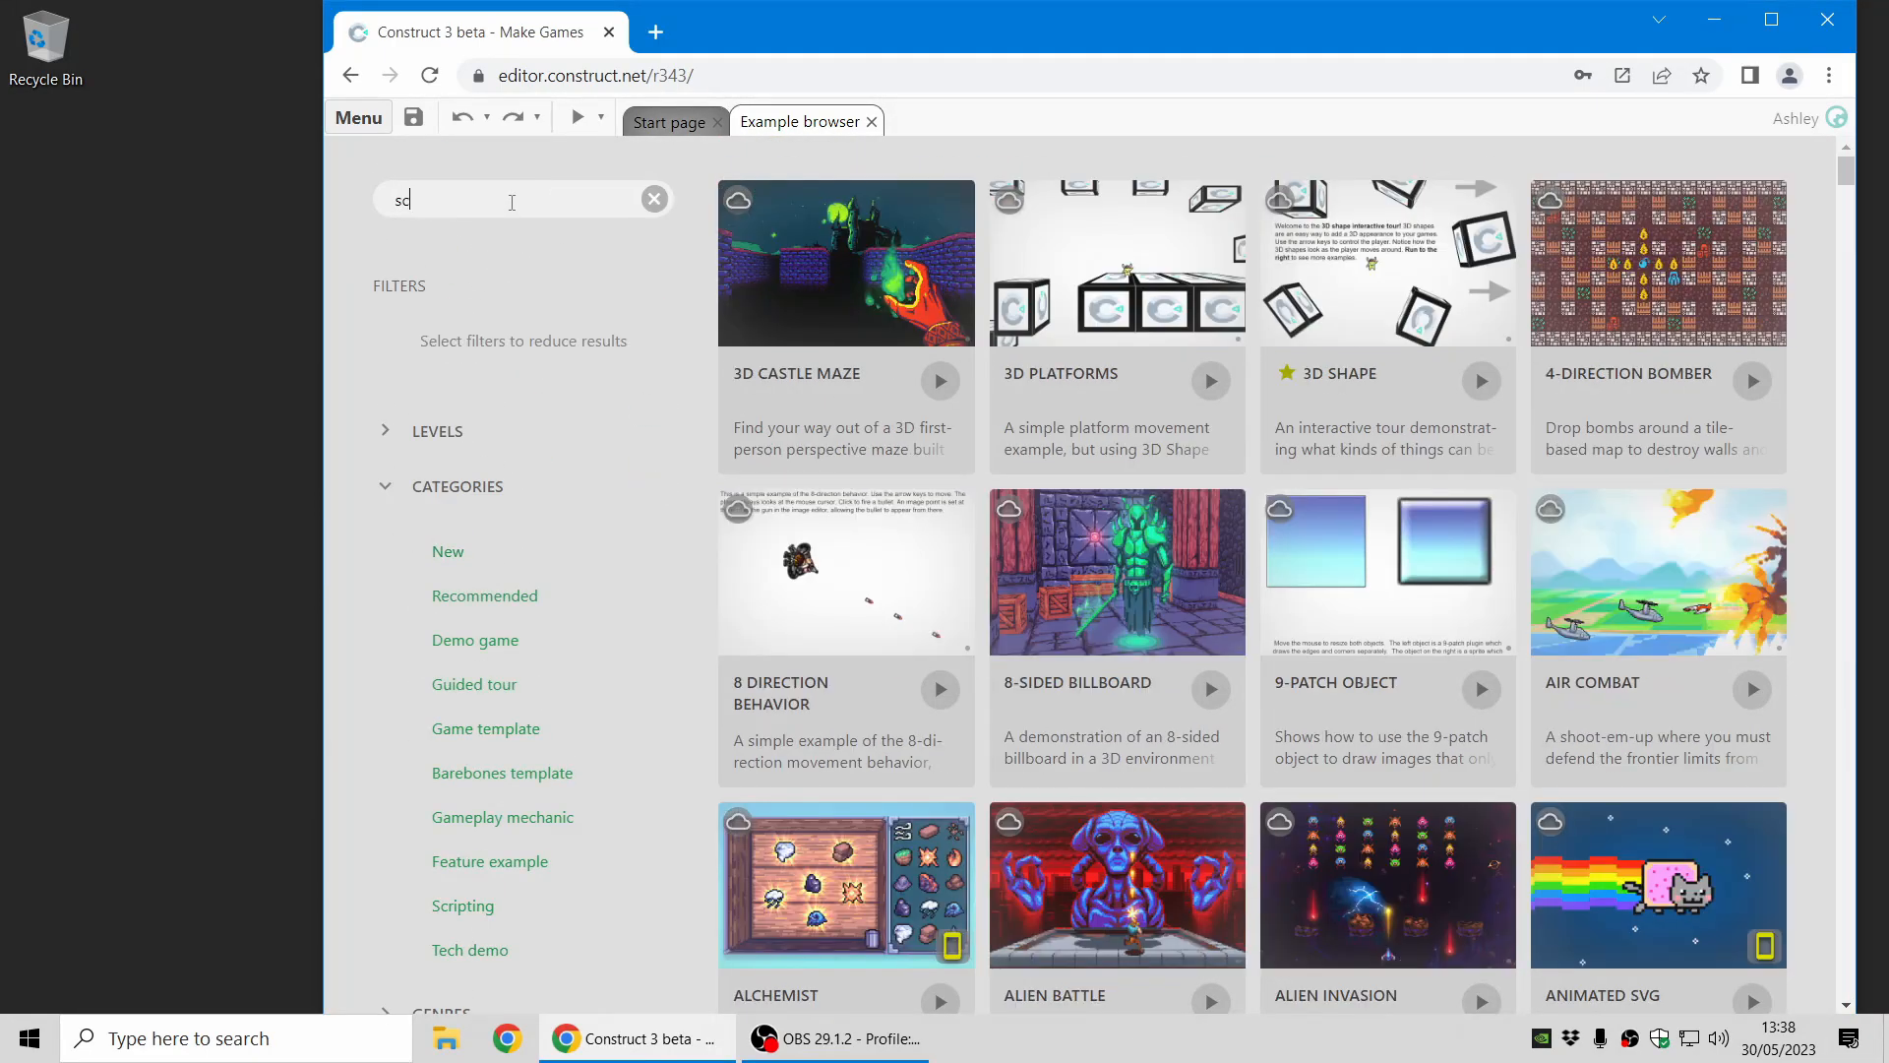
type("reensho")
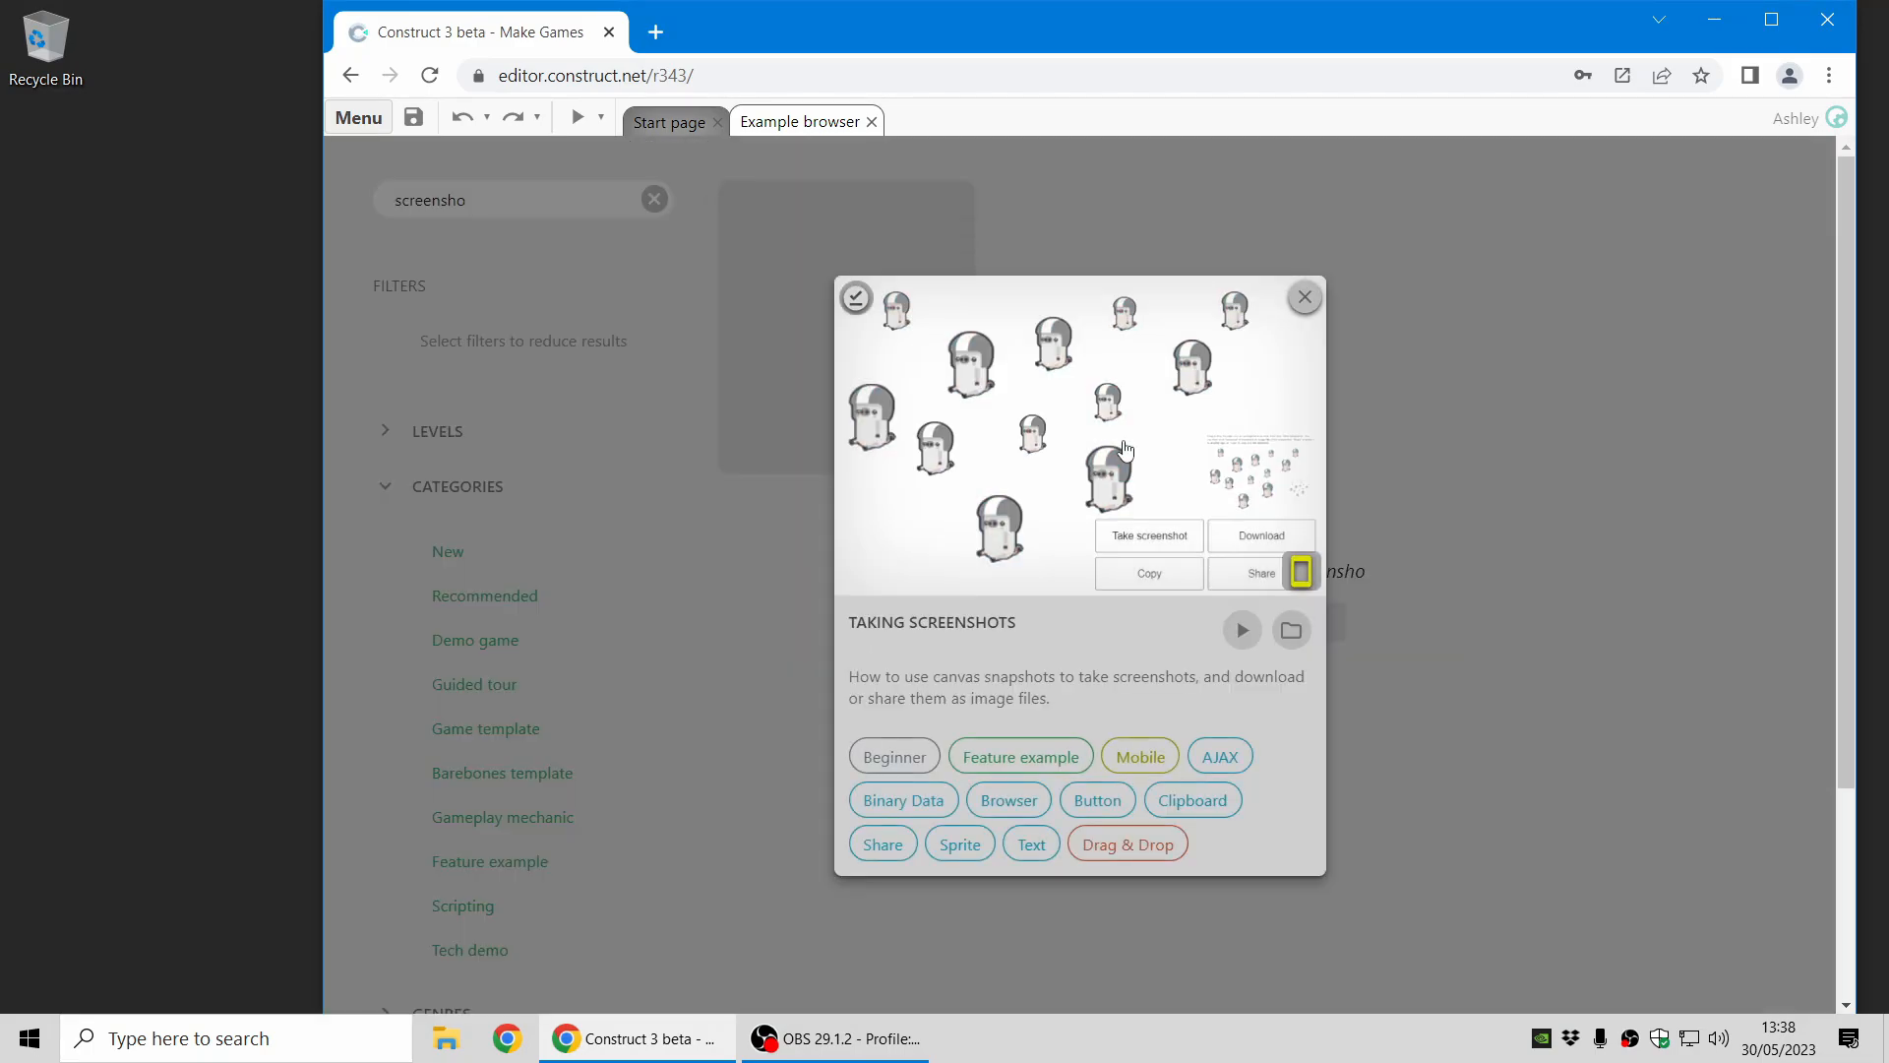
Step: Open Taking Screenshots, preview it, capture a screenshot of the pigs, and end the preview
left_click(1242, 630)
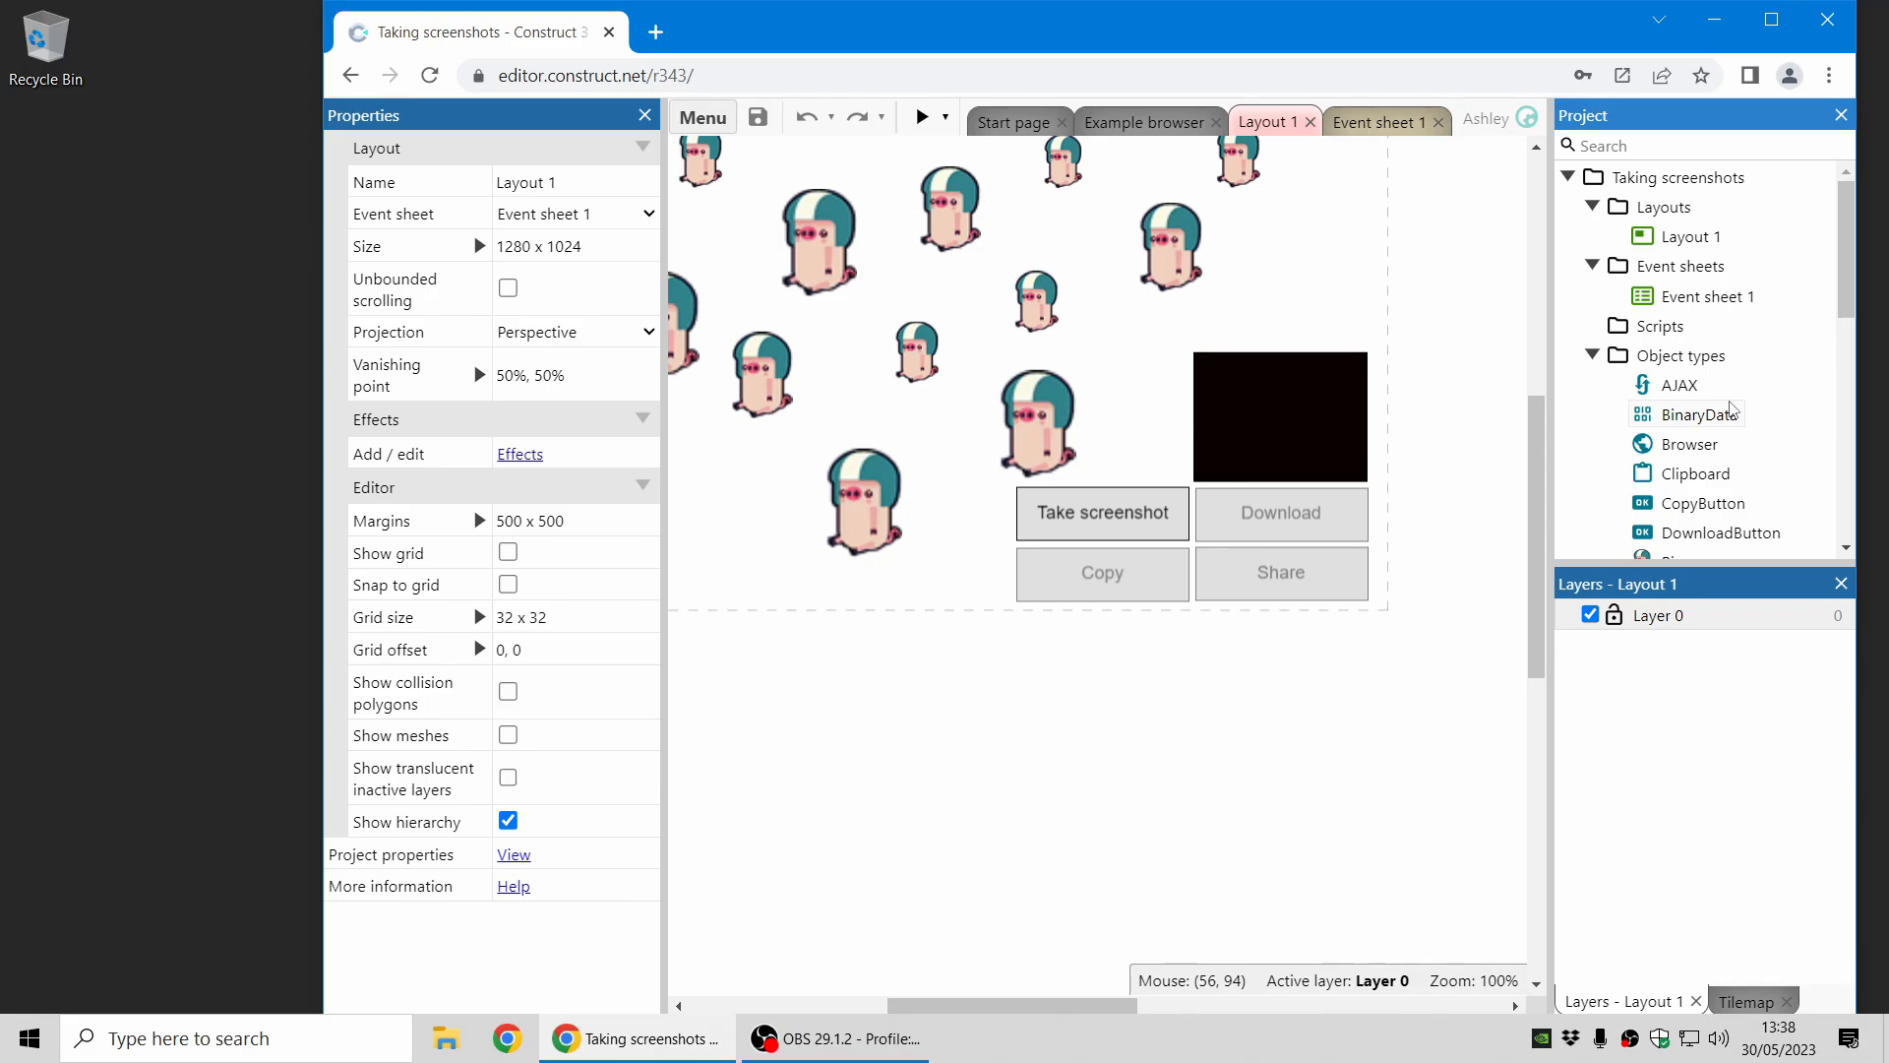
mouse_move(1204, 372)
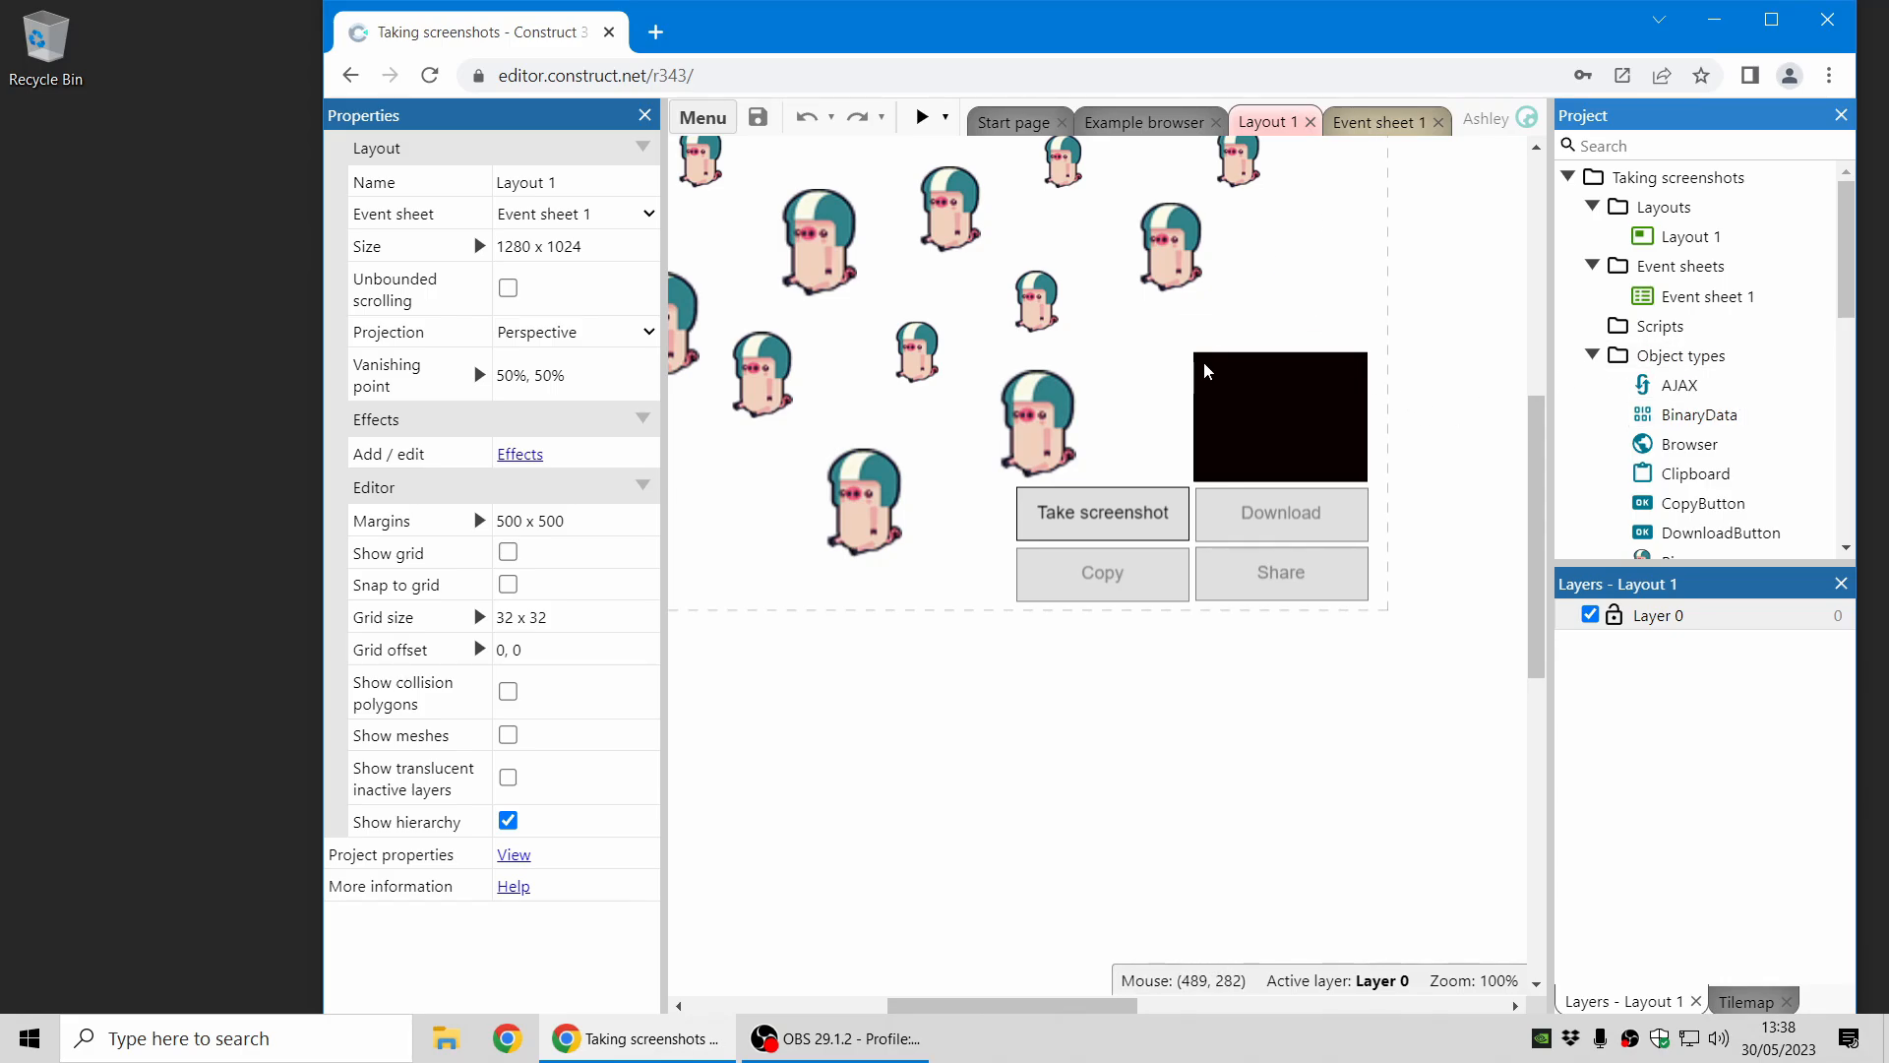
left_click(919, 116)
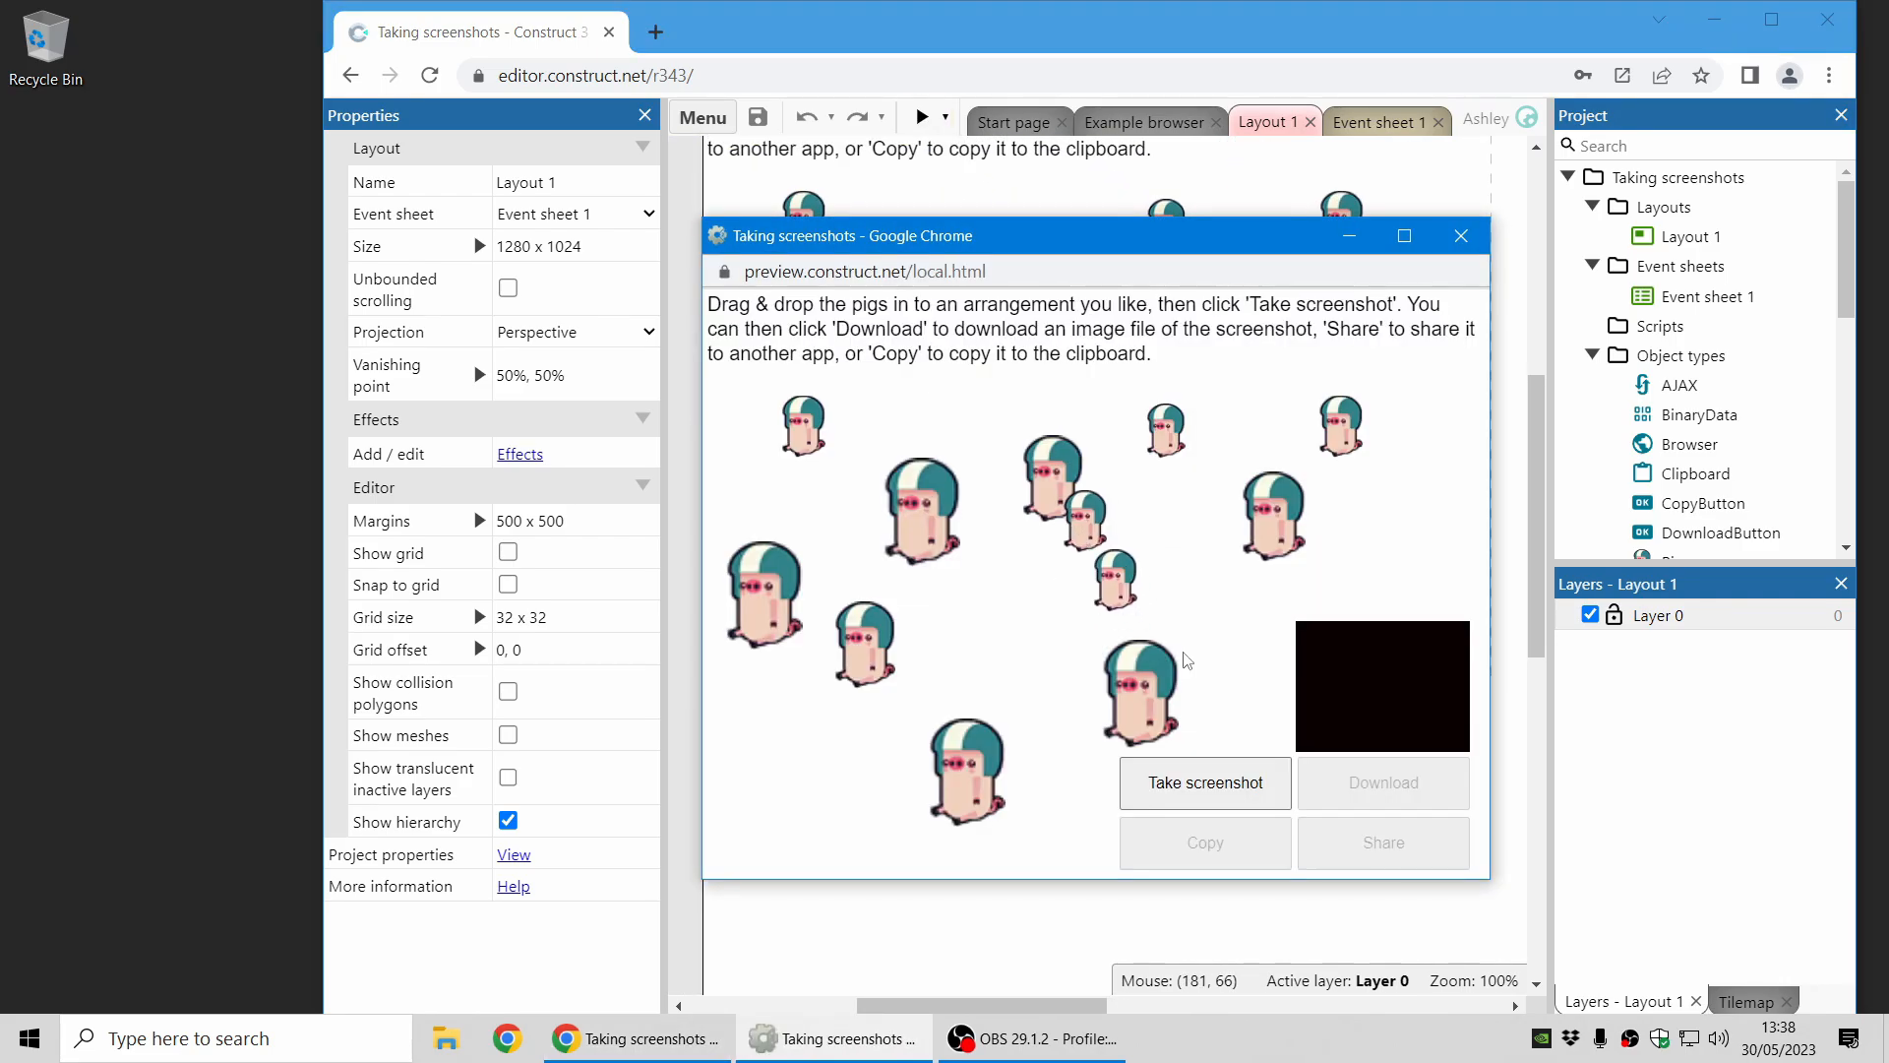
left_click(1204, 783)
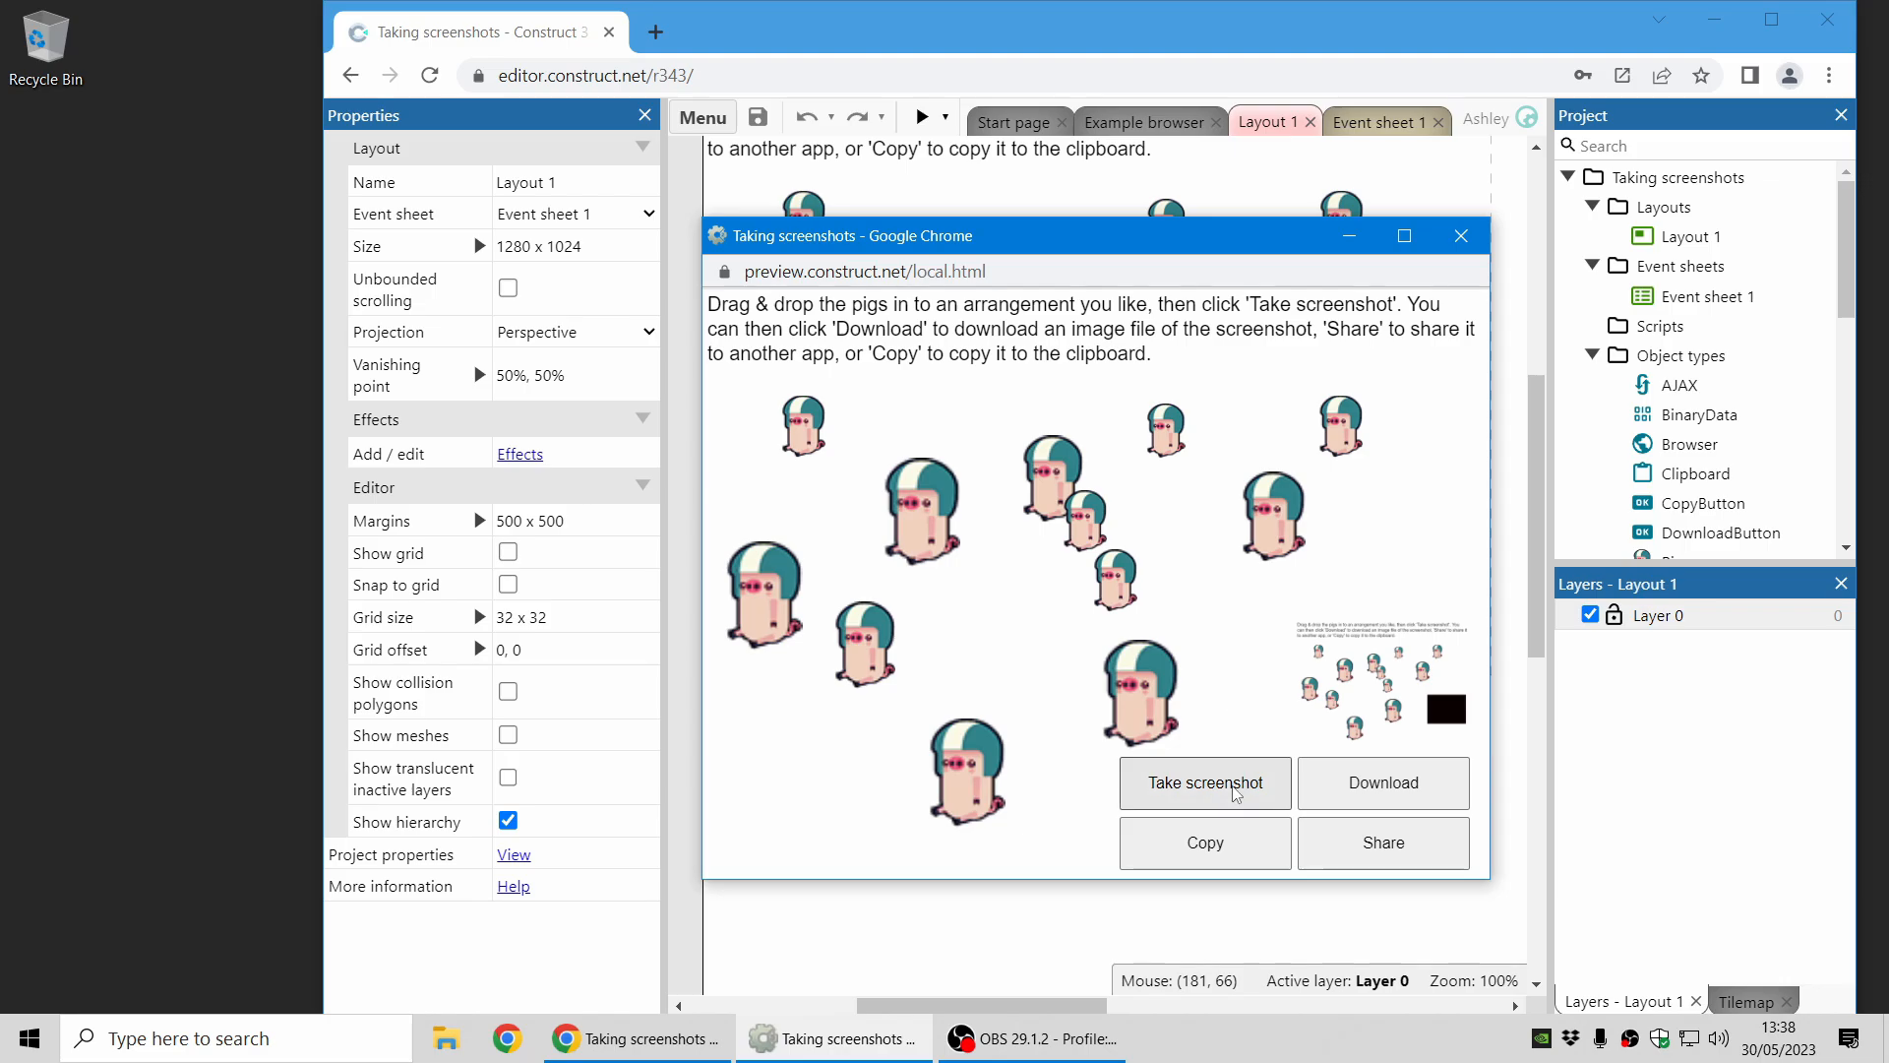
mouse_move(1257, 586)
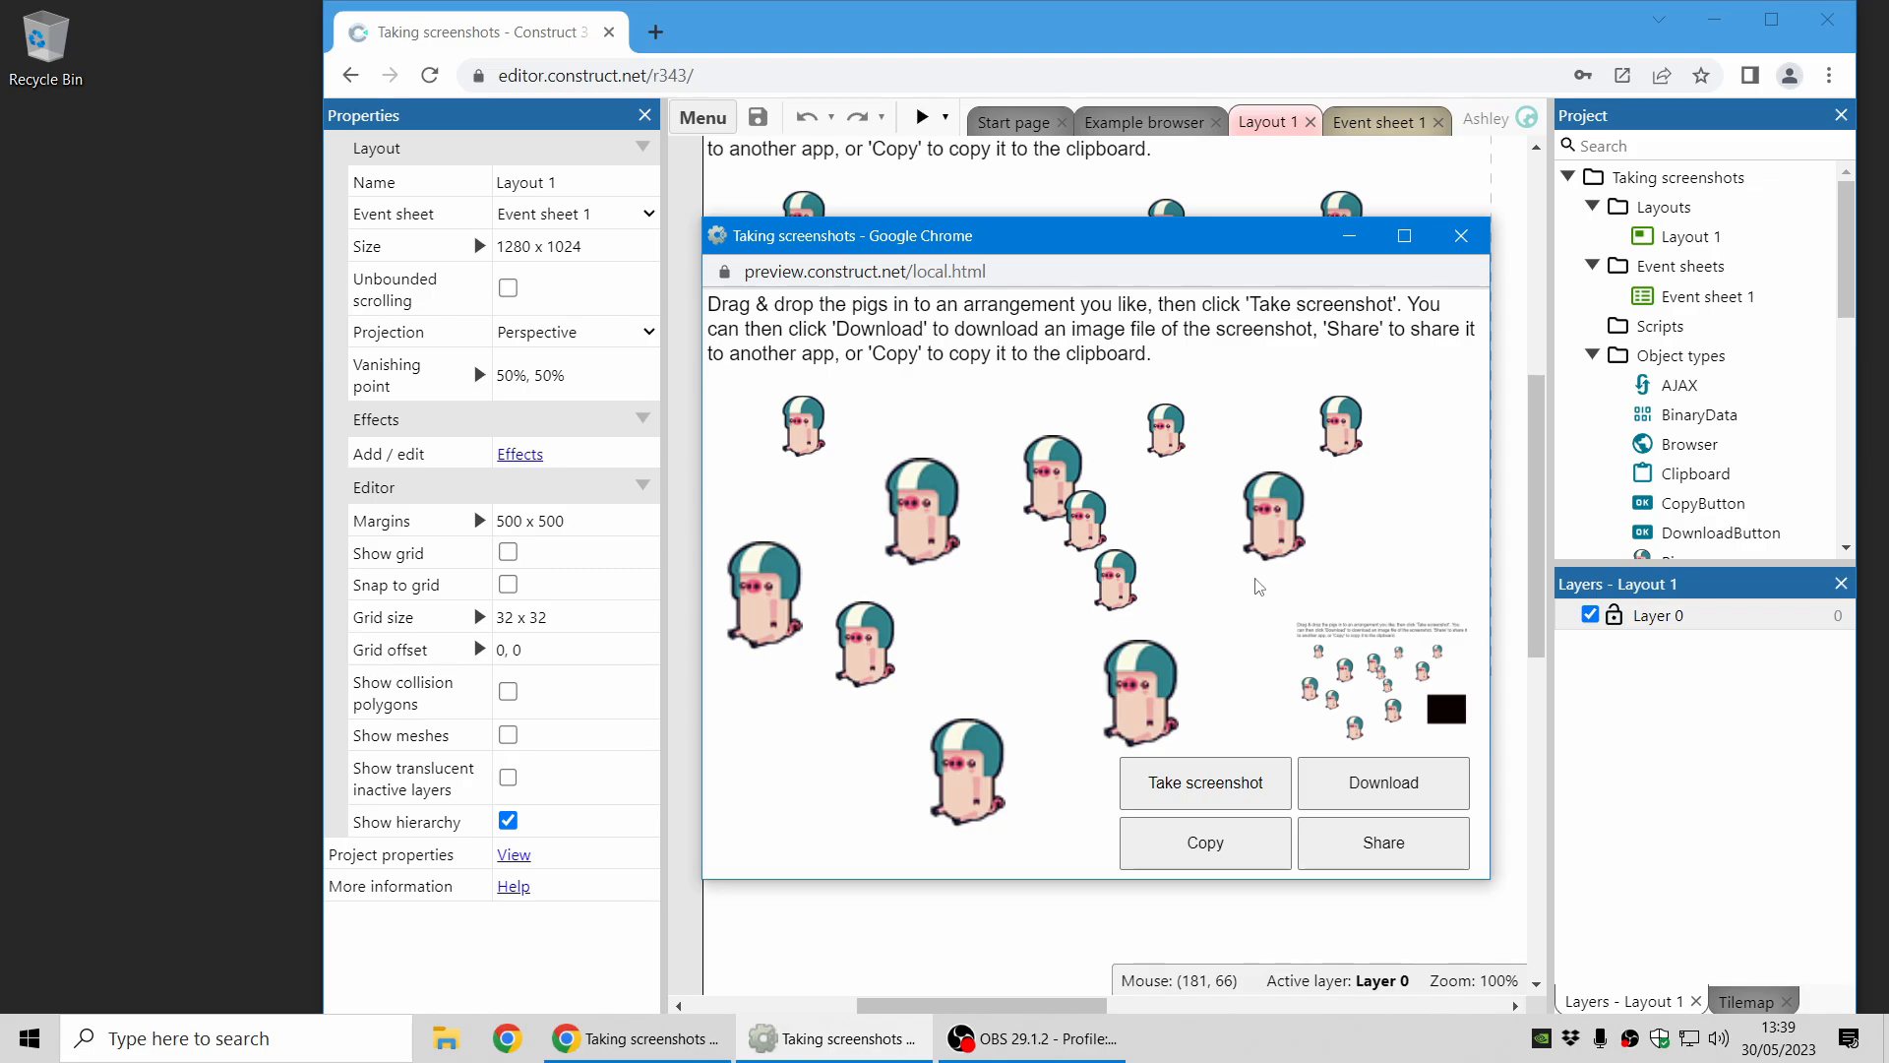
mouse_move(1275, 589)
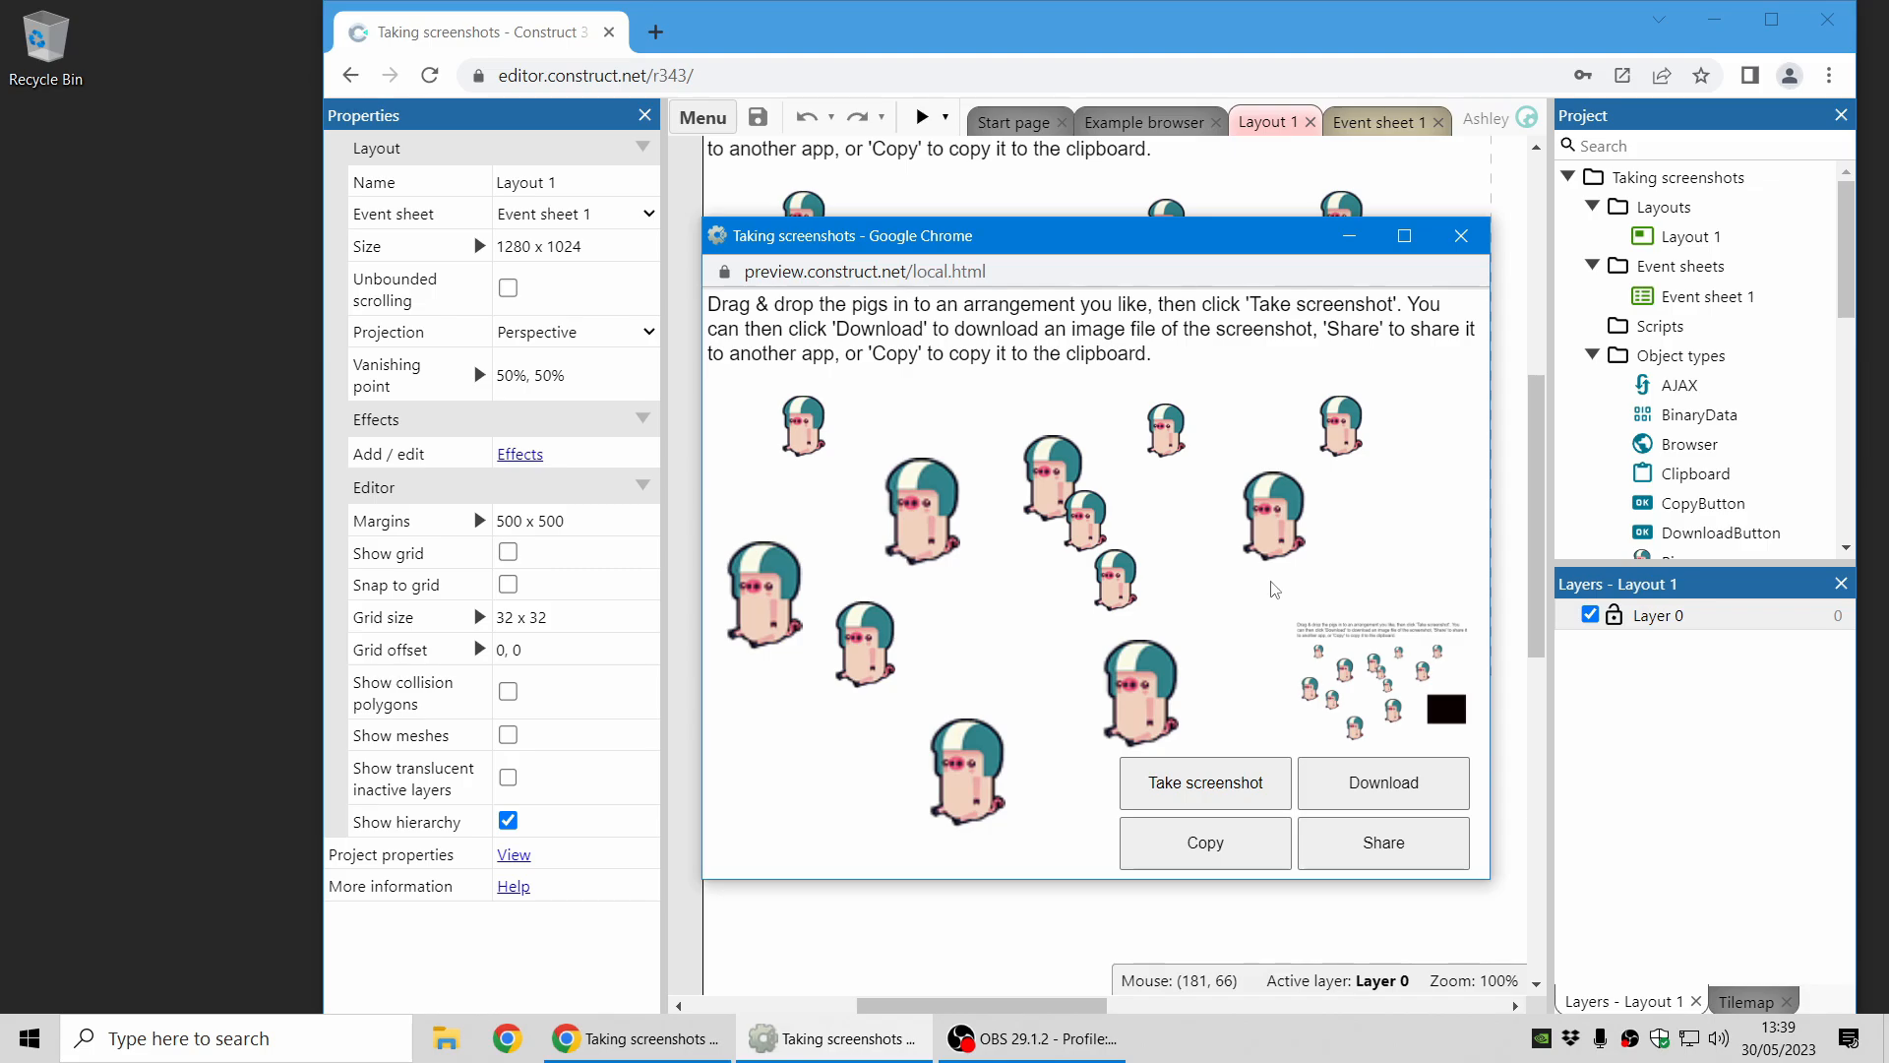
left_click(1461, 234)
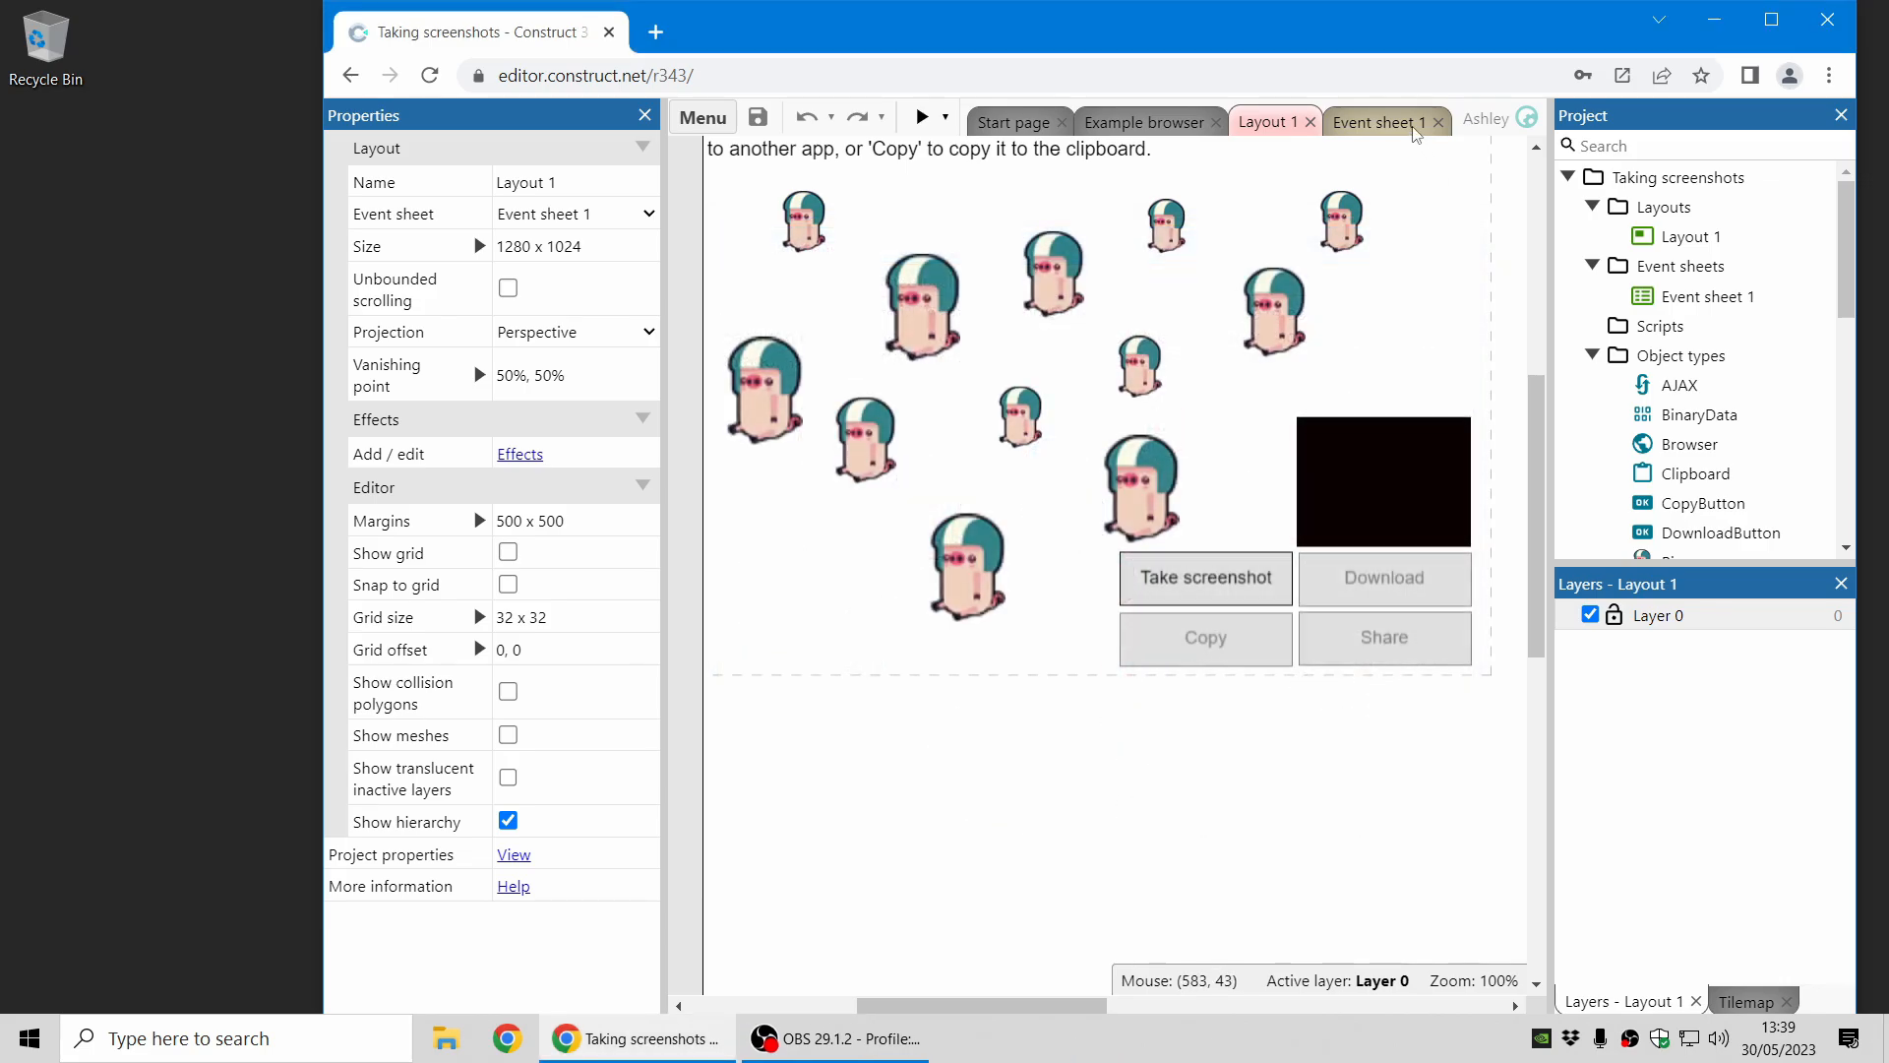
Step: Show Event sheet 1 and look over the Clipboard plugin's copy binary action options
left_click(1377, 122)
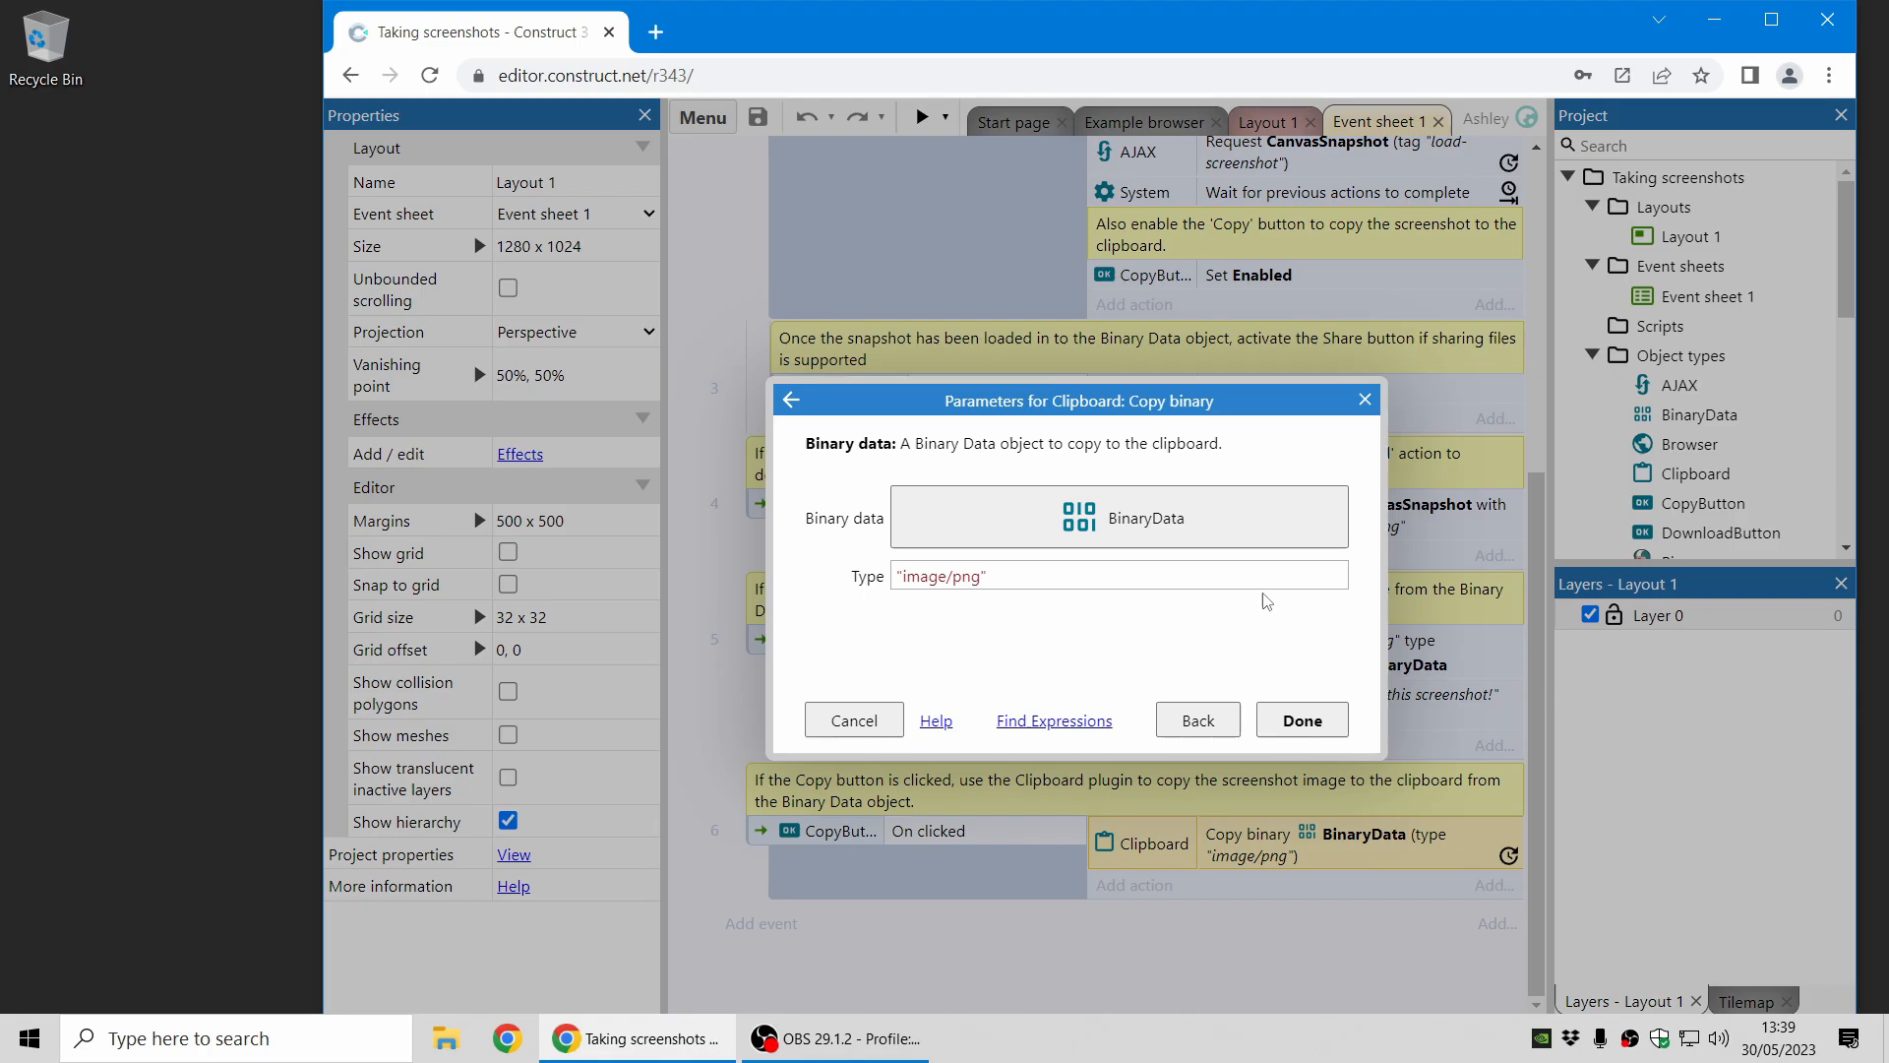
left_click(1194, 720)
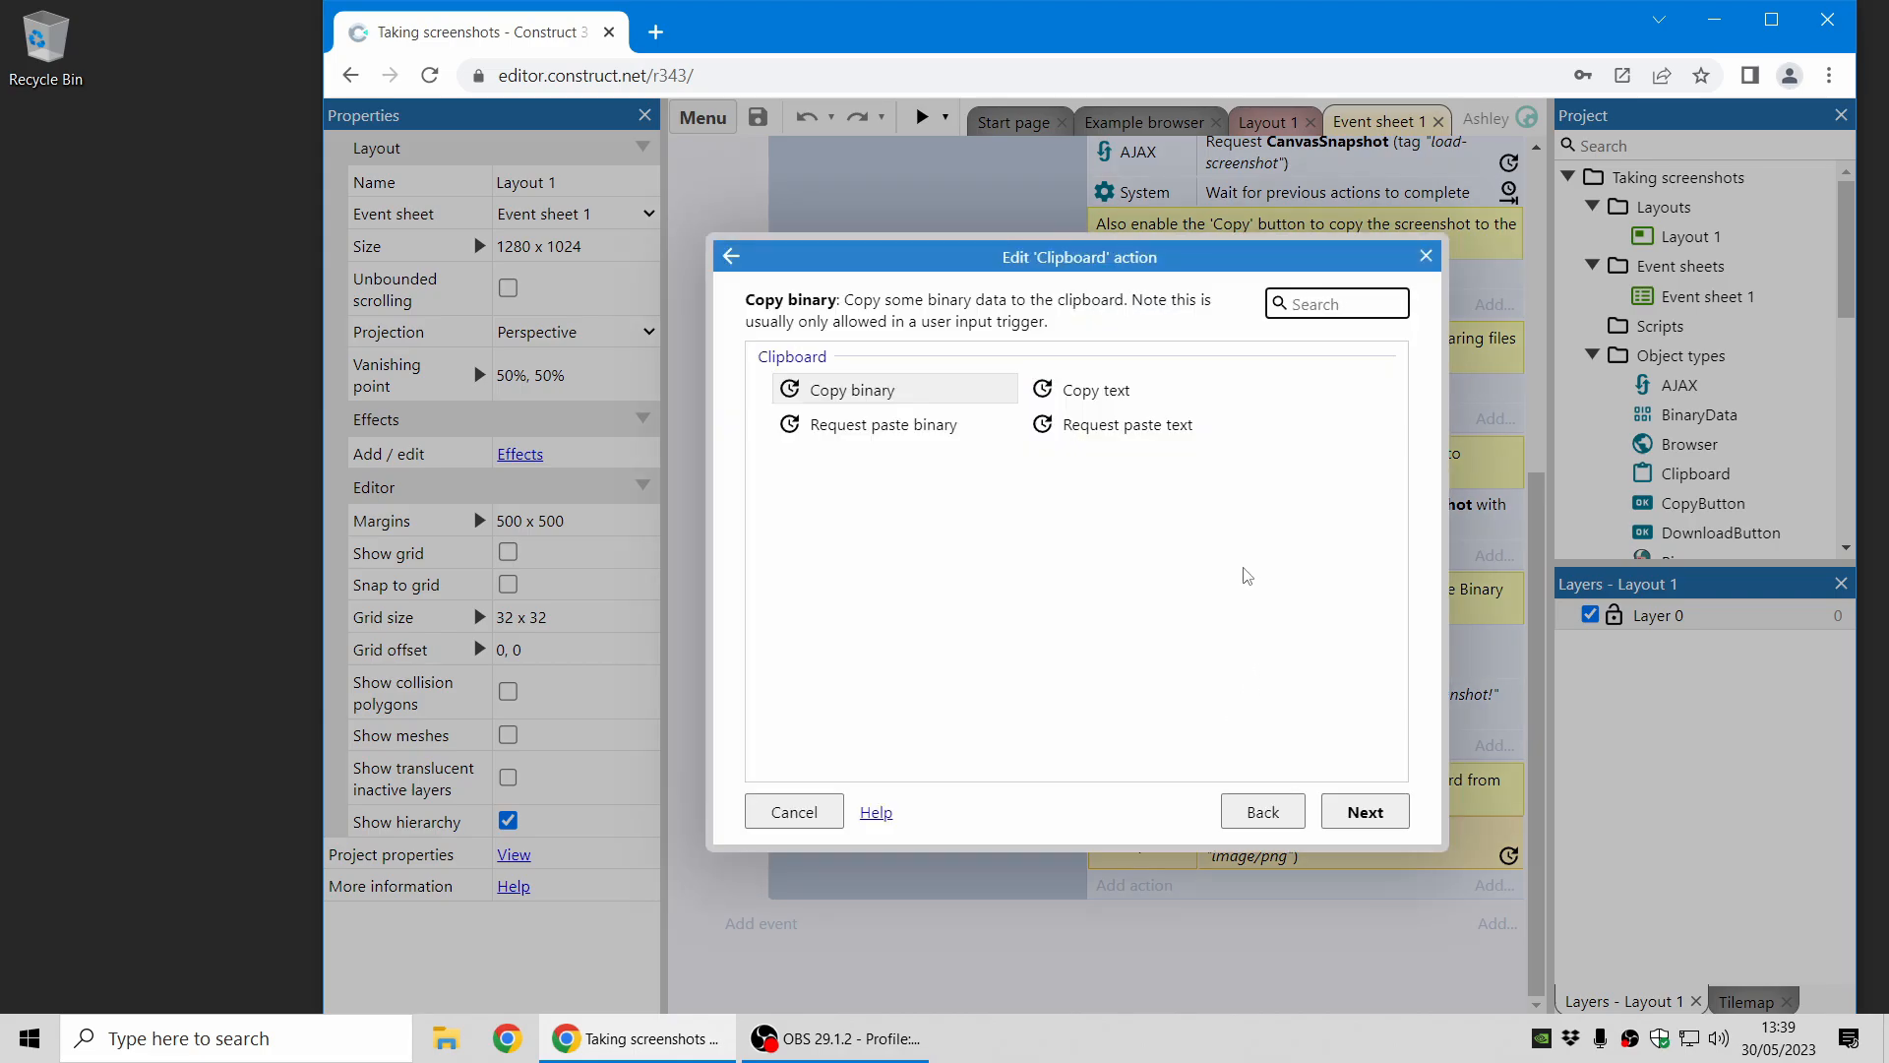
mouse_move(1134, 389)
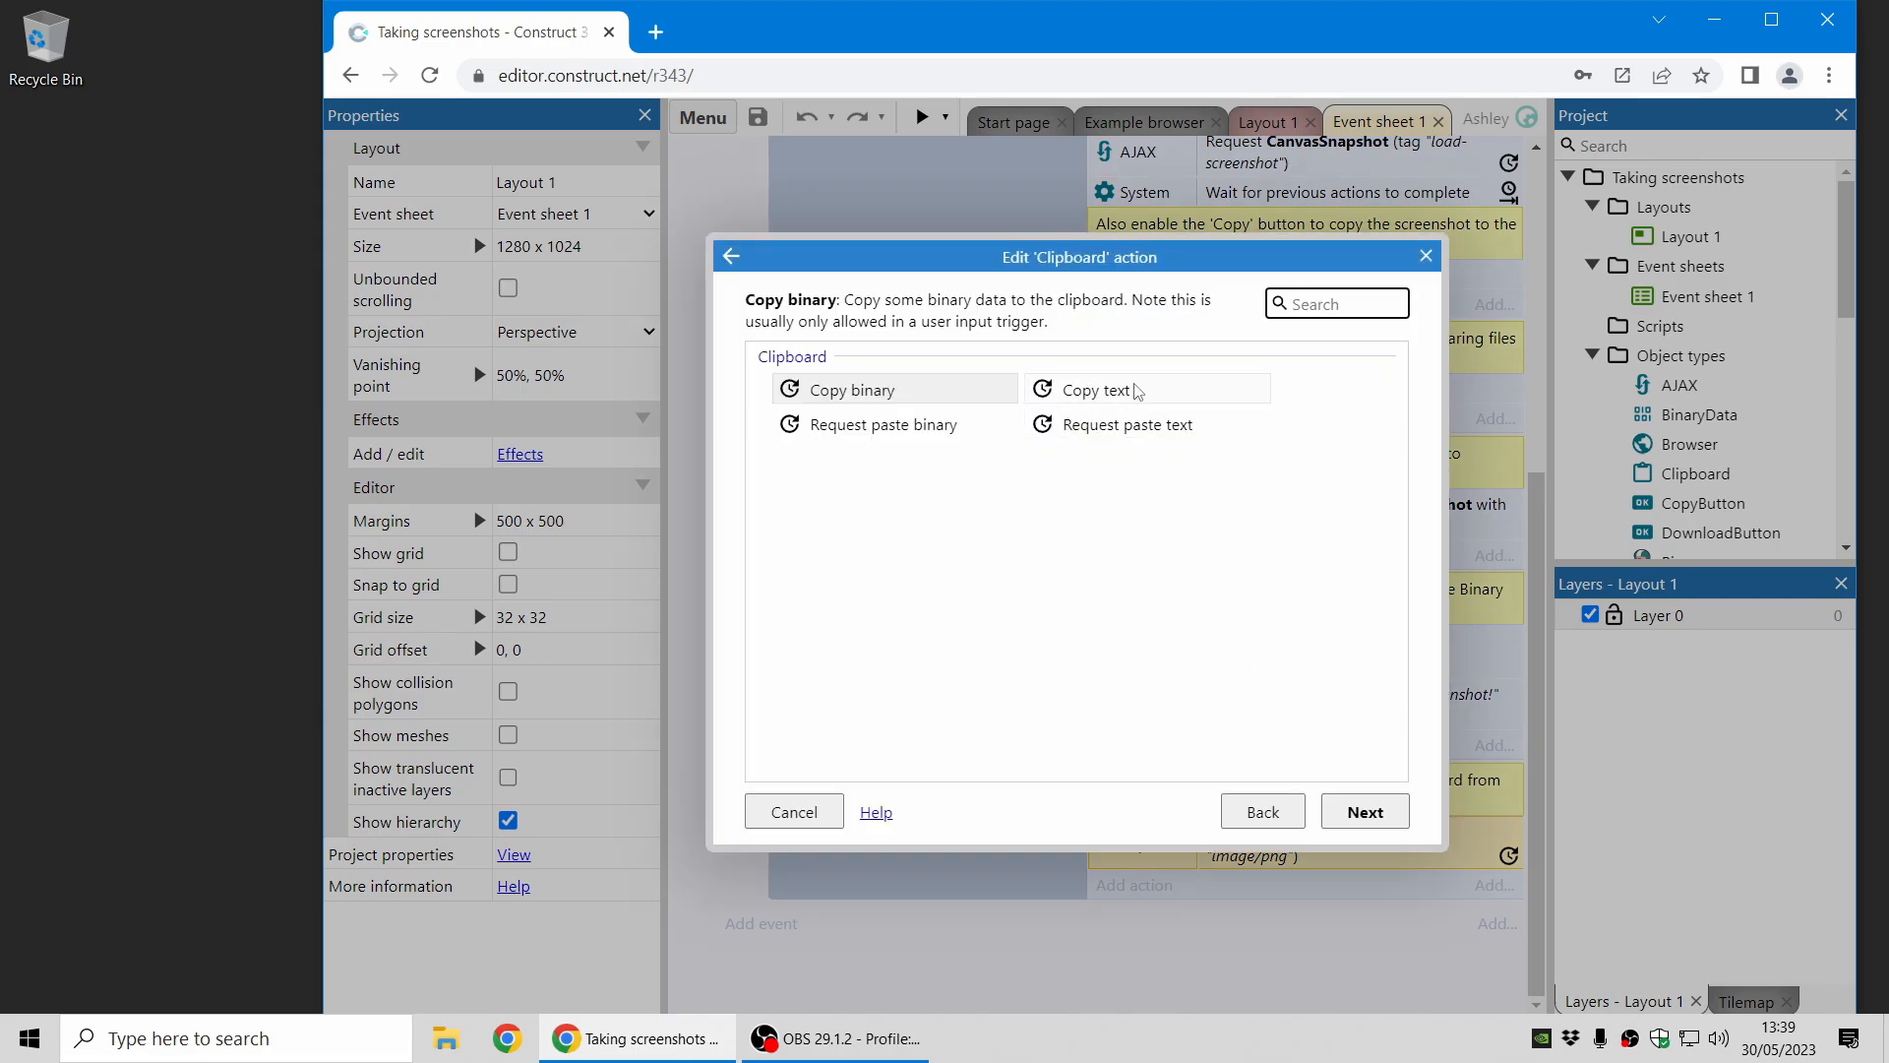
mouse_move(1037, 476)
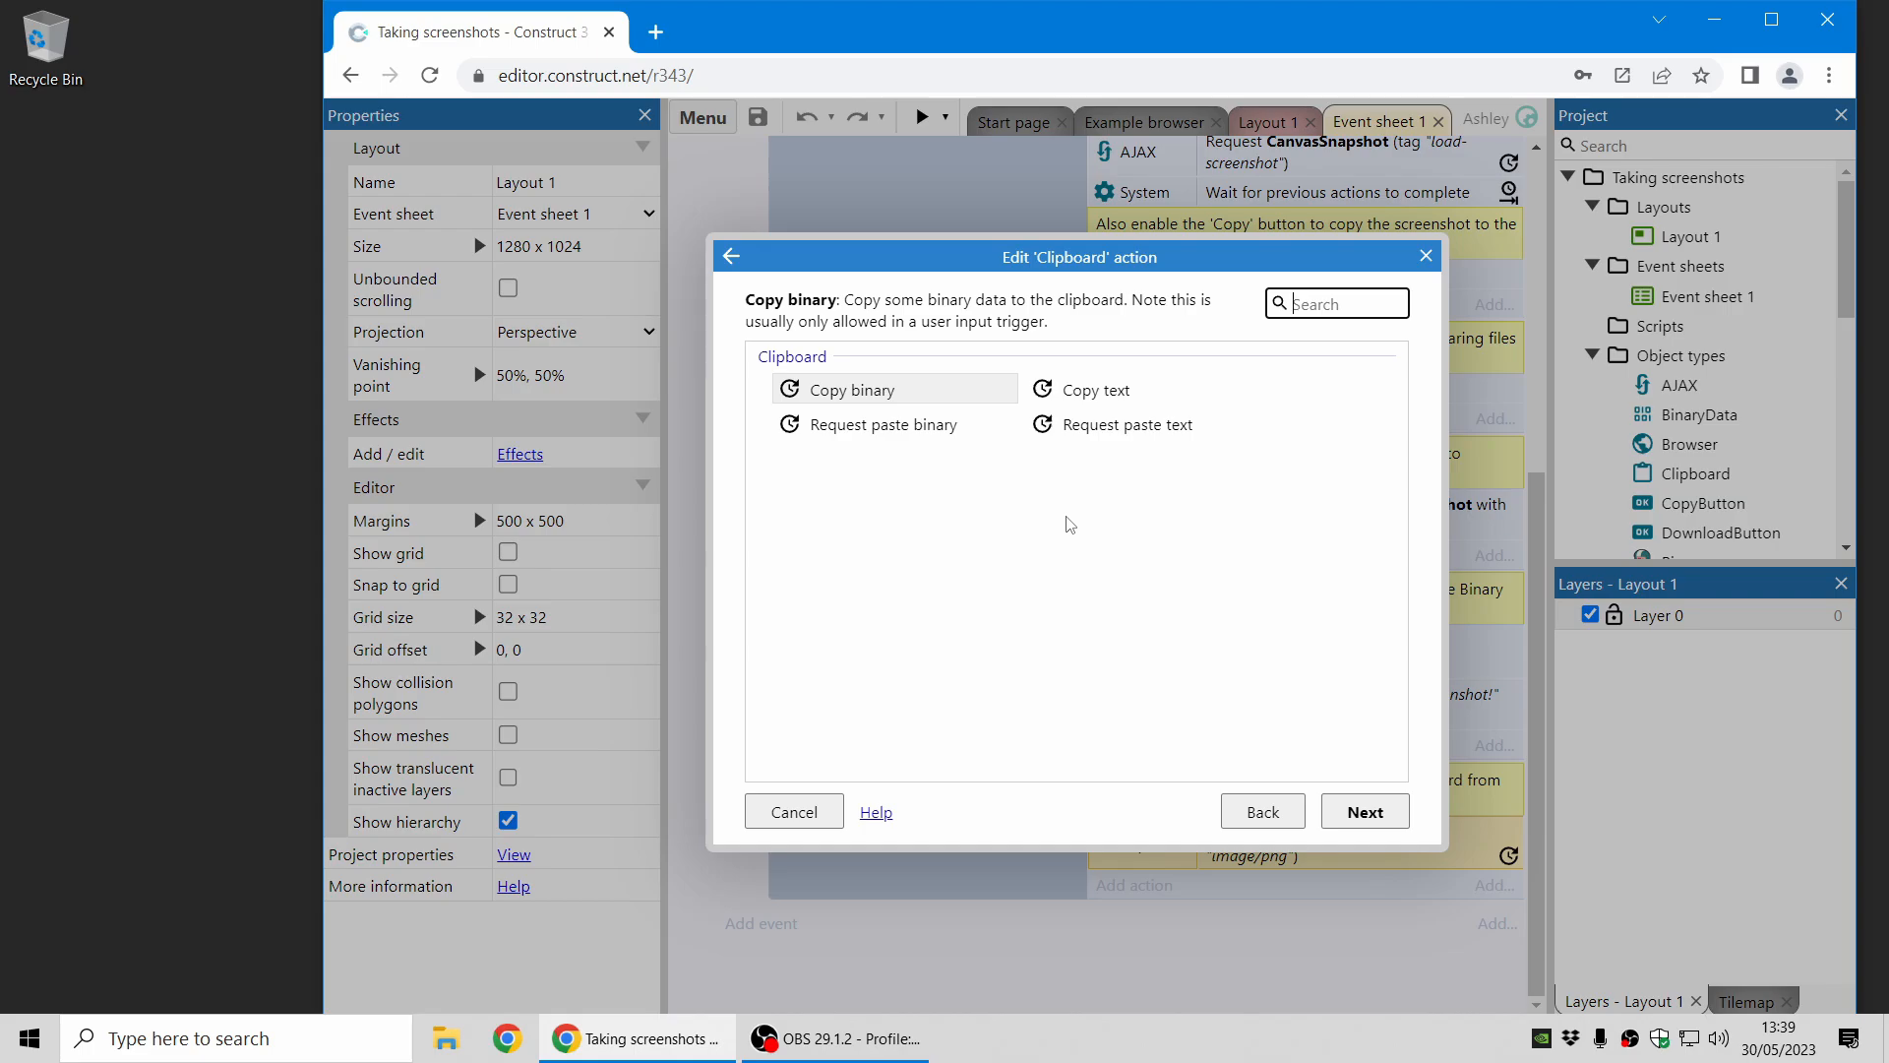
mouse_move(1147, 459)
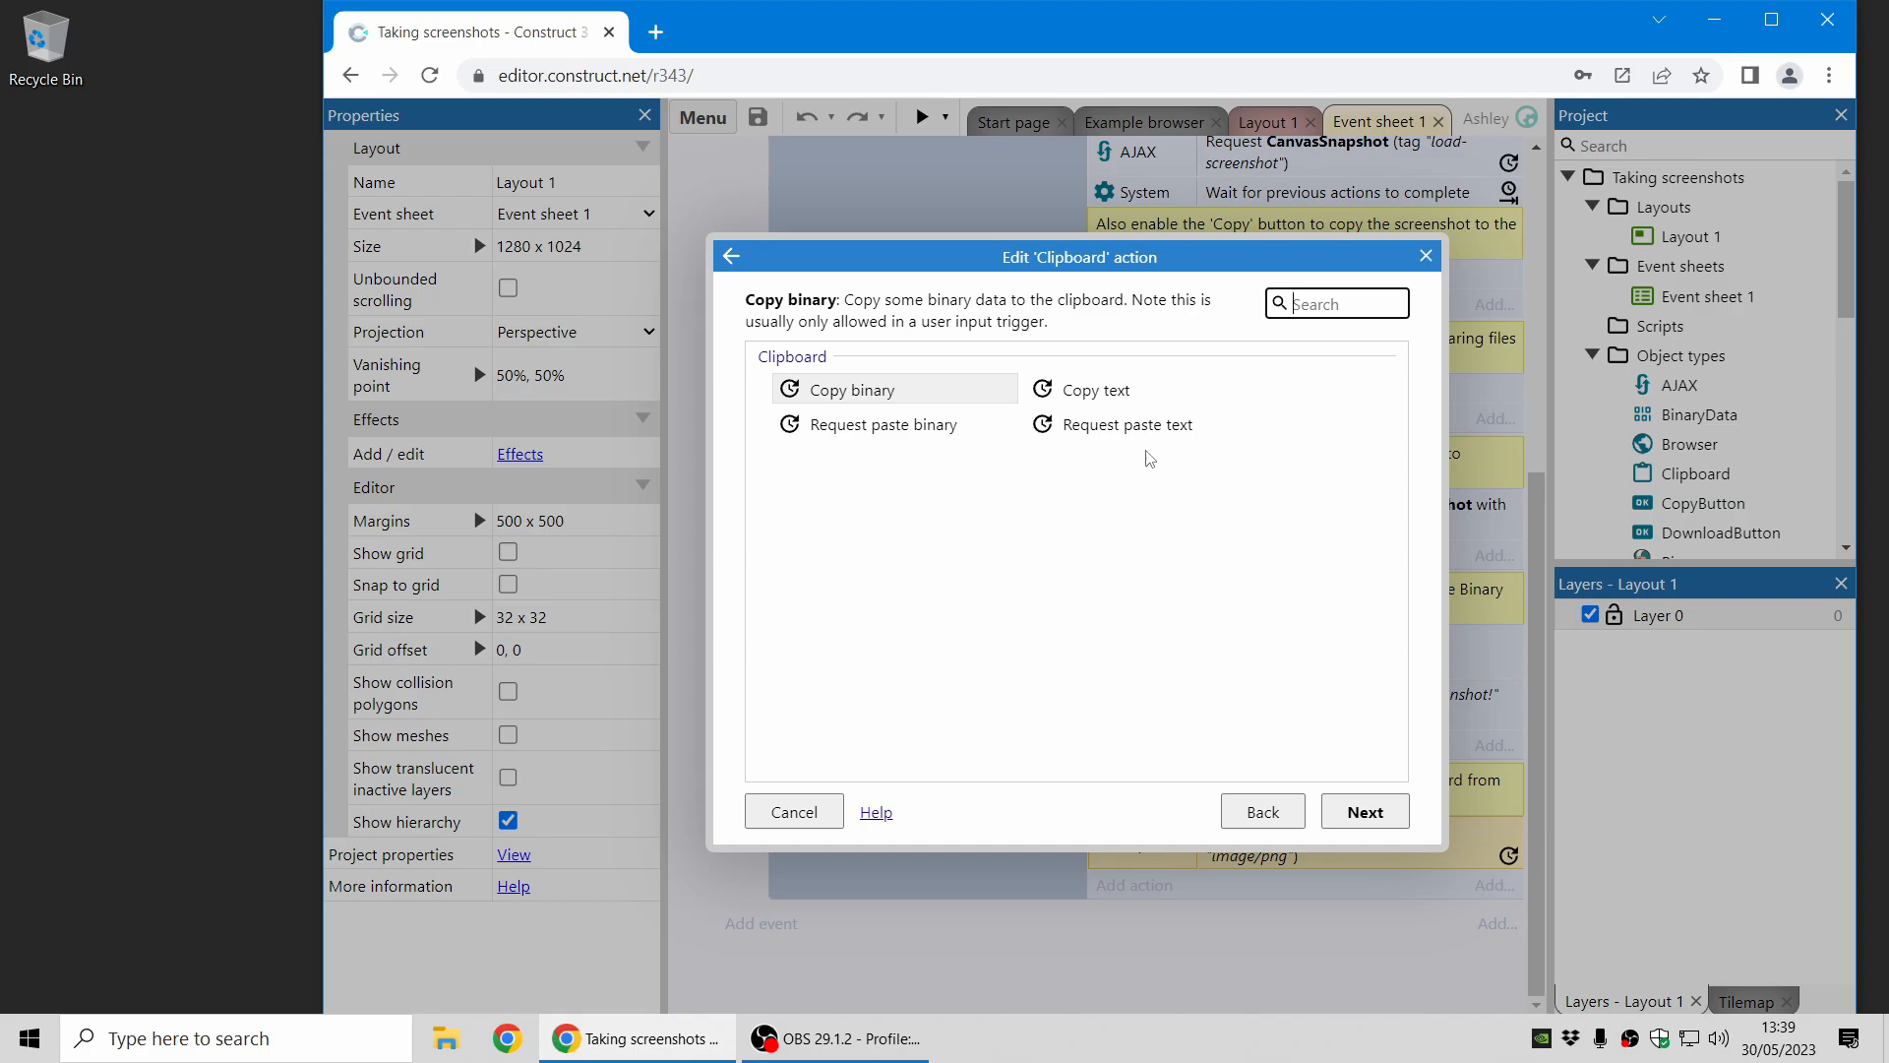
mouse_move(1011, 512)
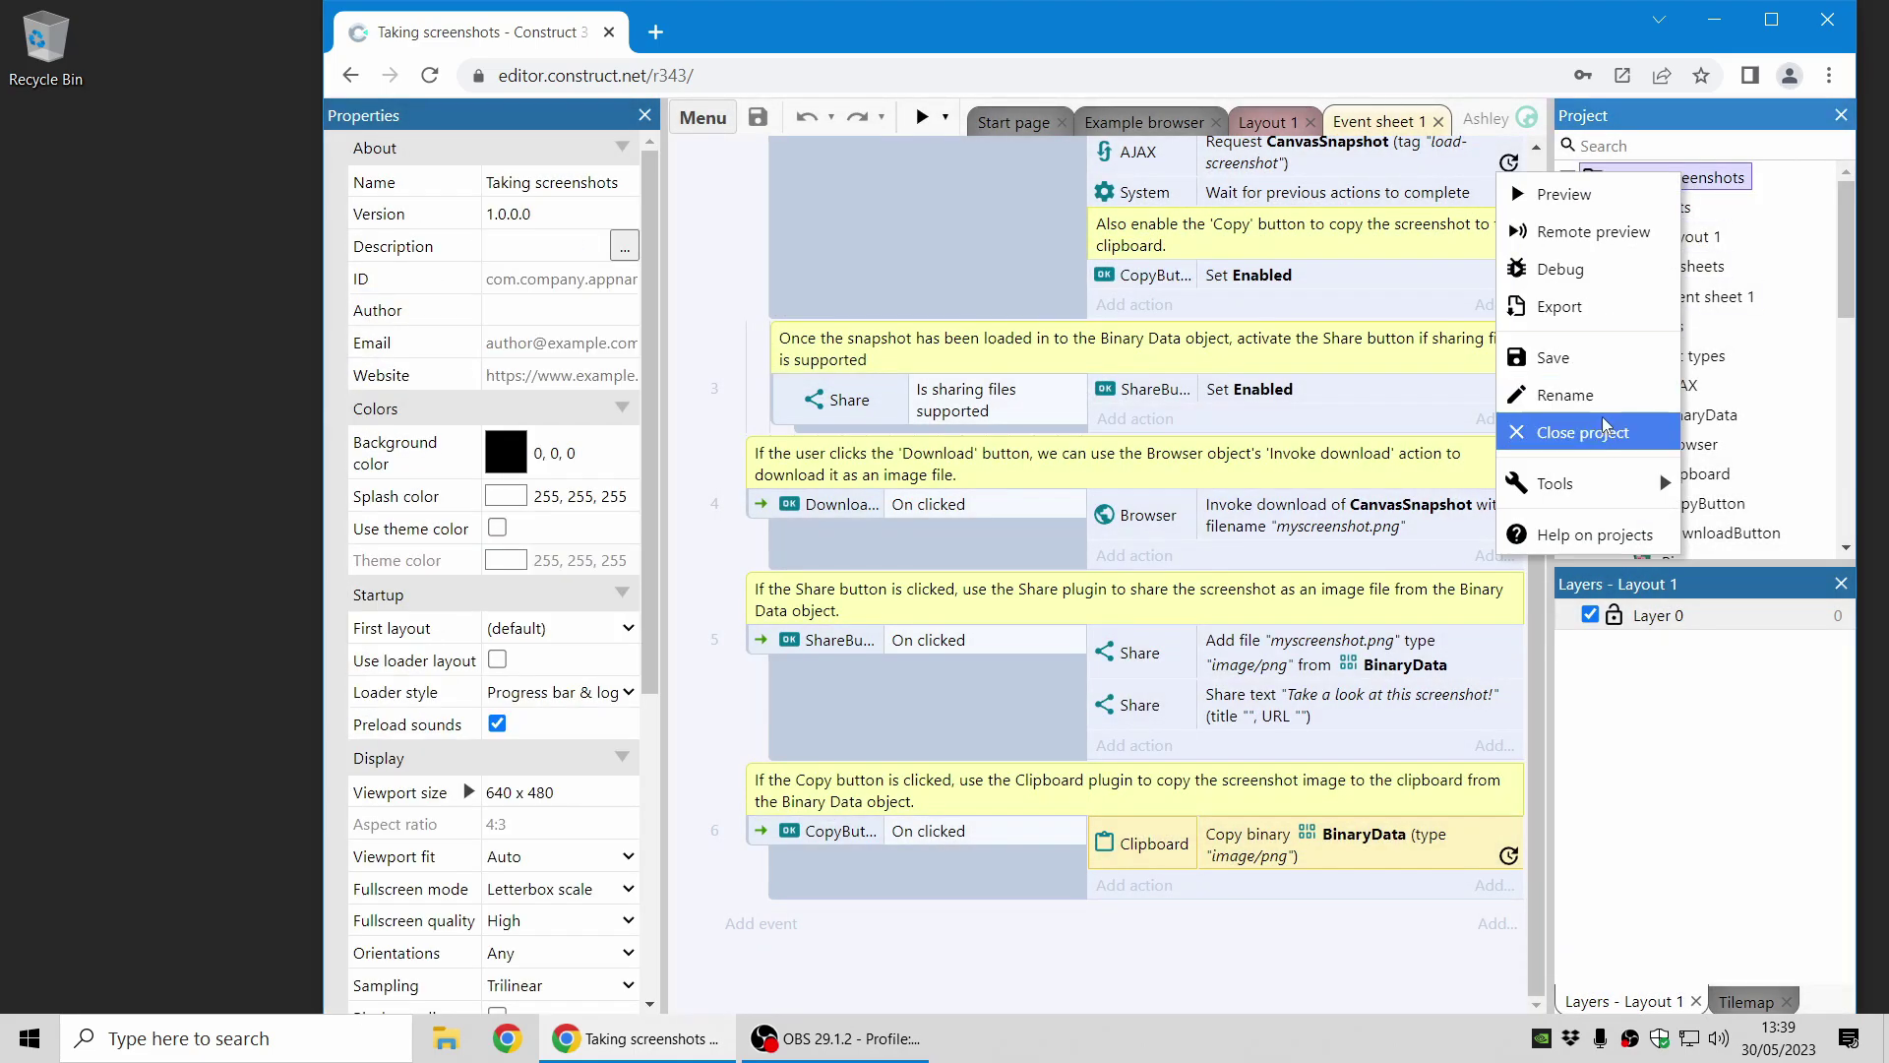
Step: Close Taking Screenshots and filter the example browser to the 15 New examples
left_click(1574, 431)
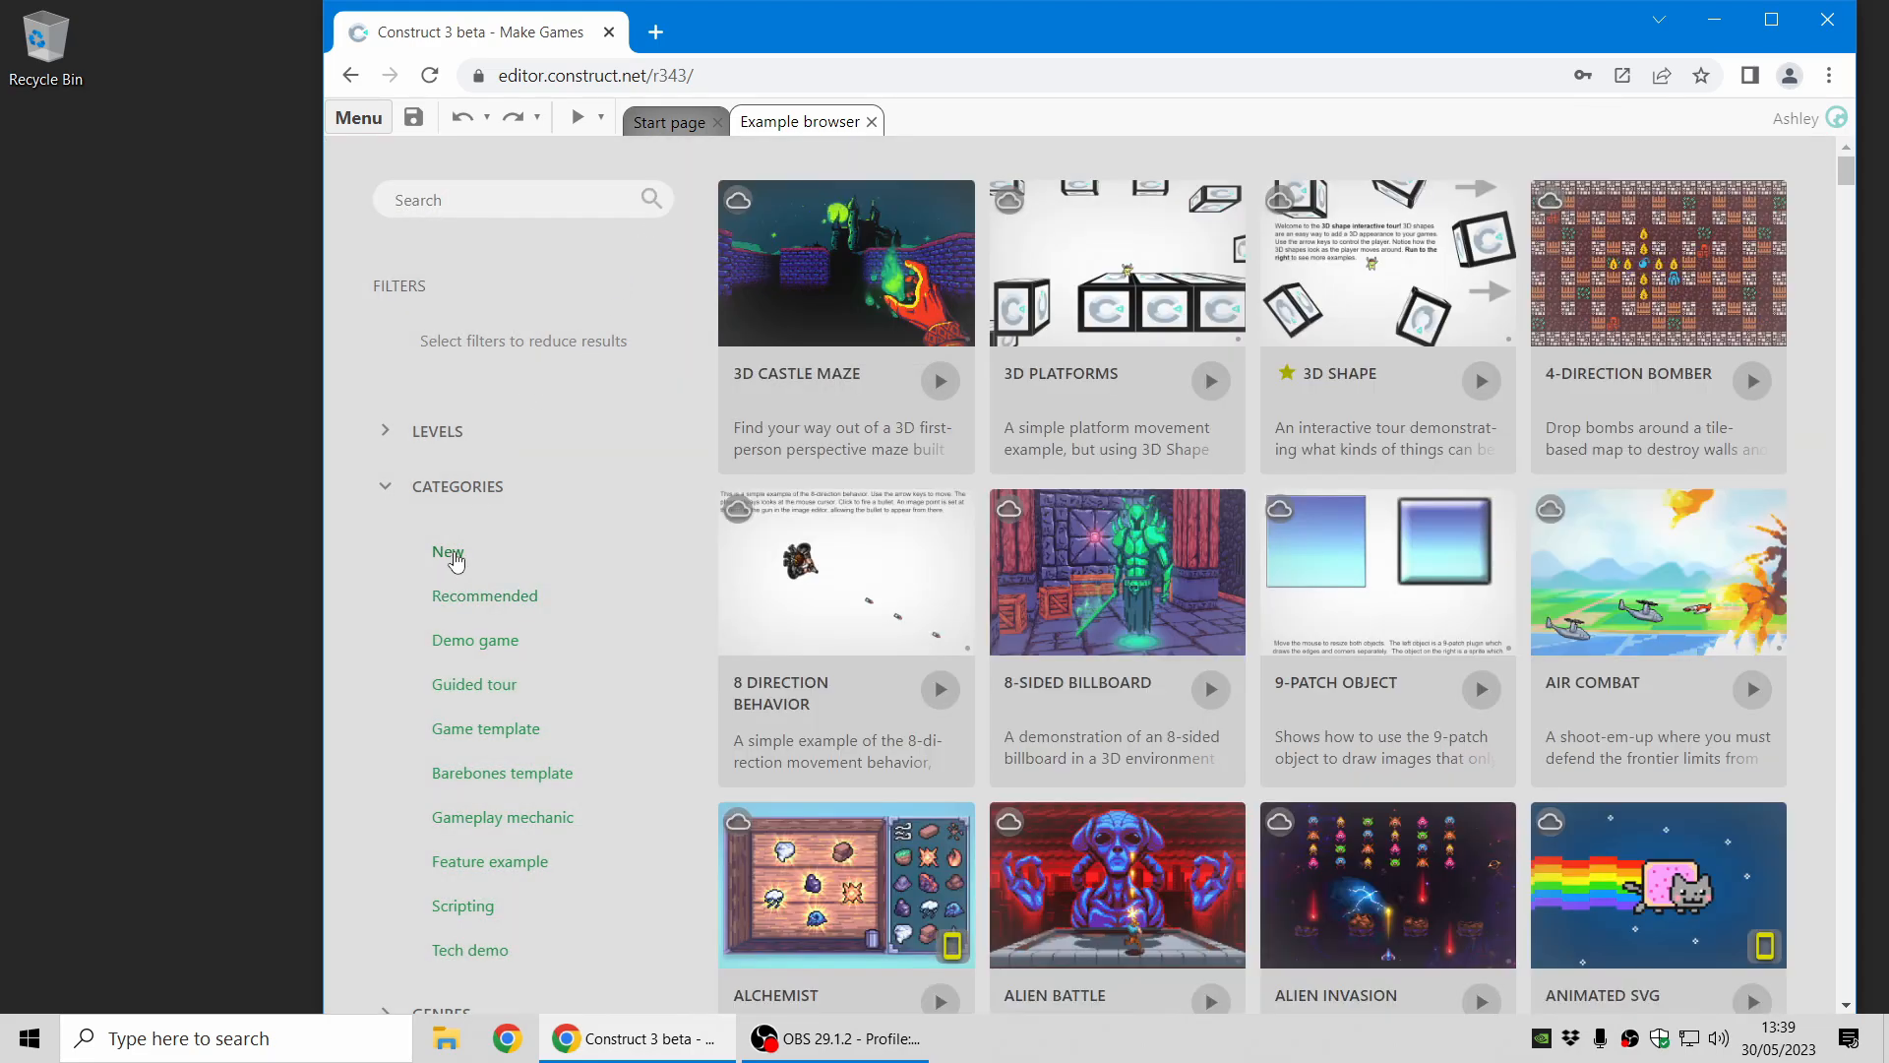
left_click(447, 550)
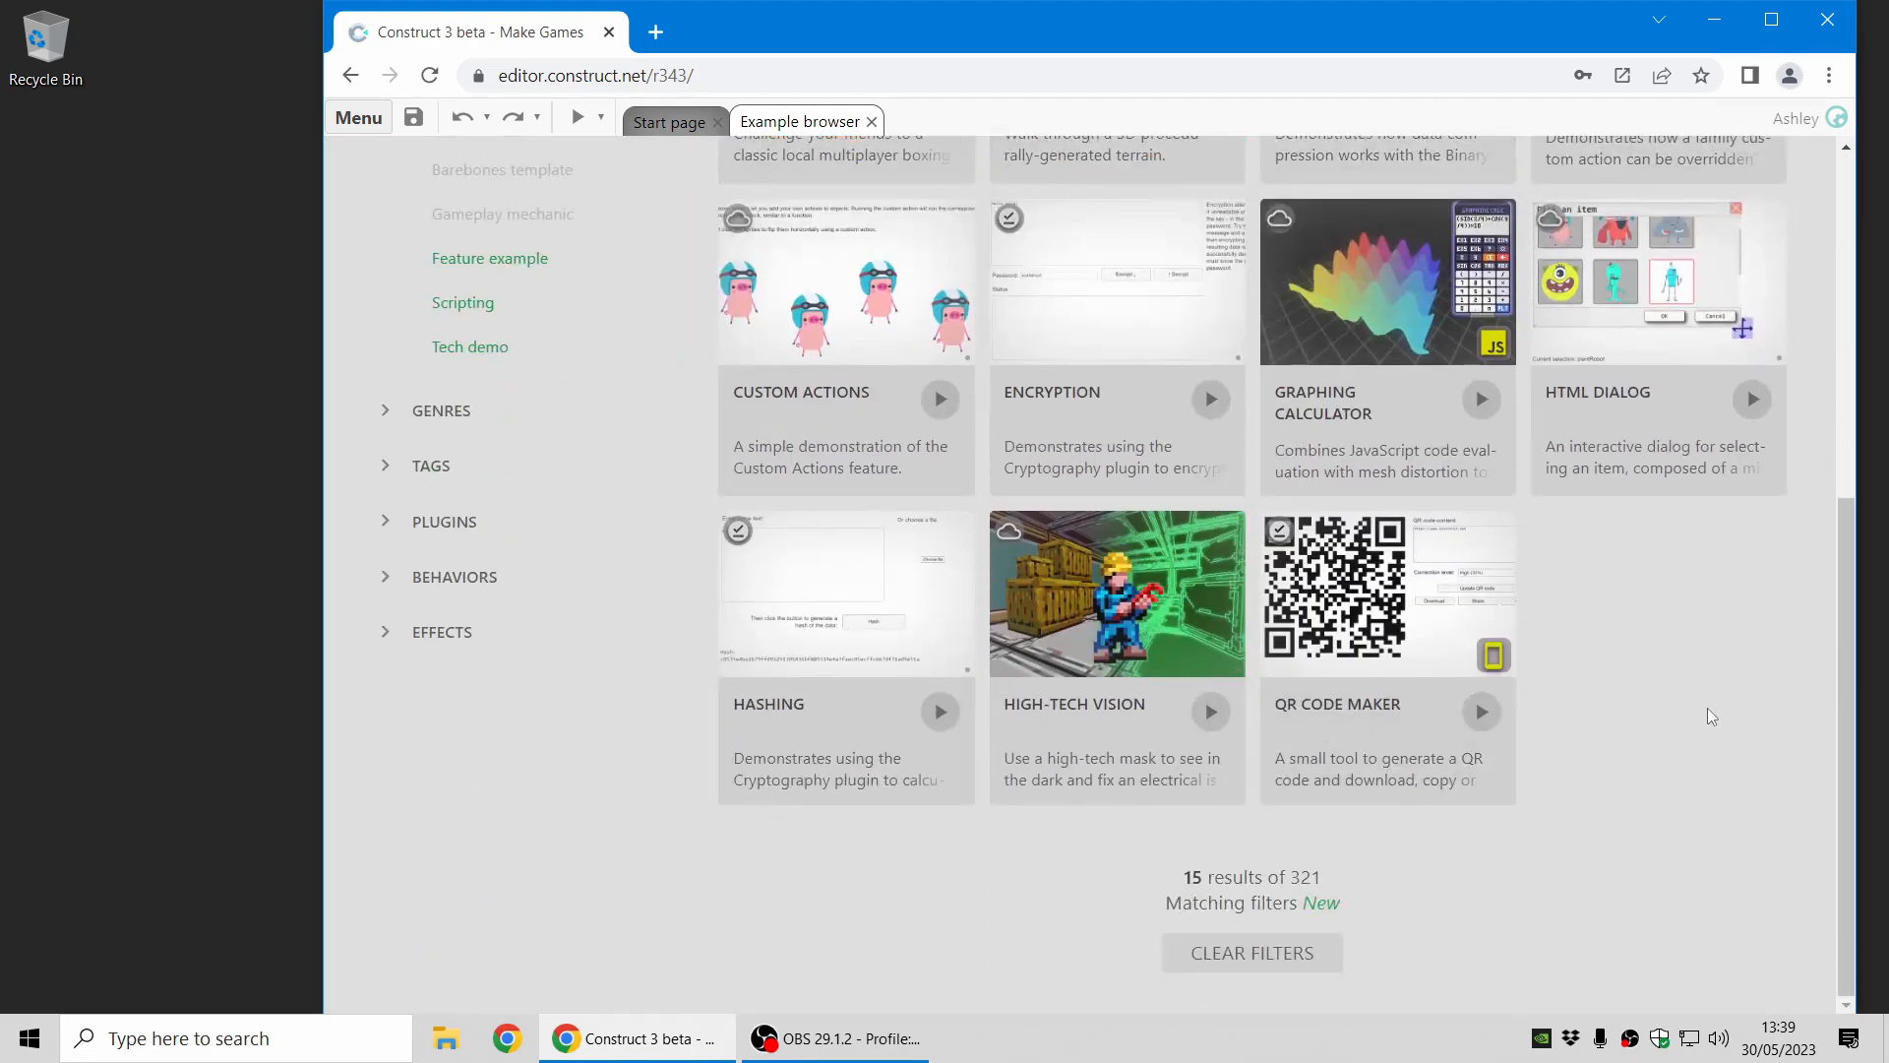
scroll("up", 3)
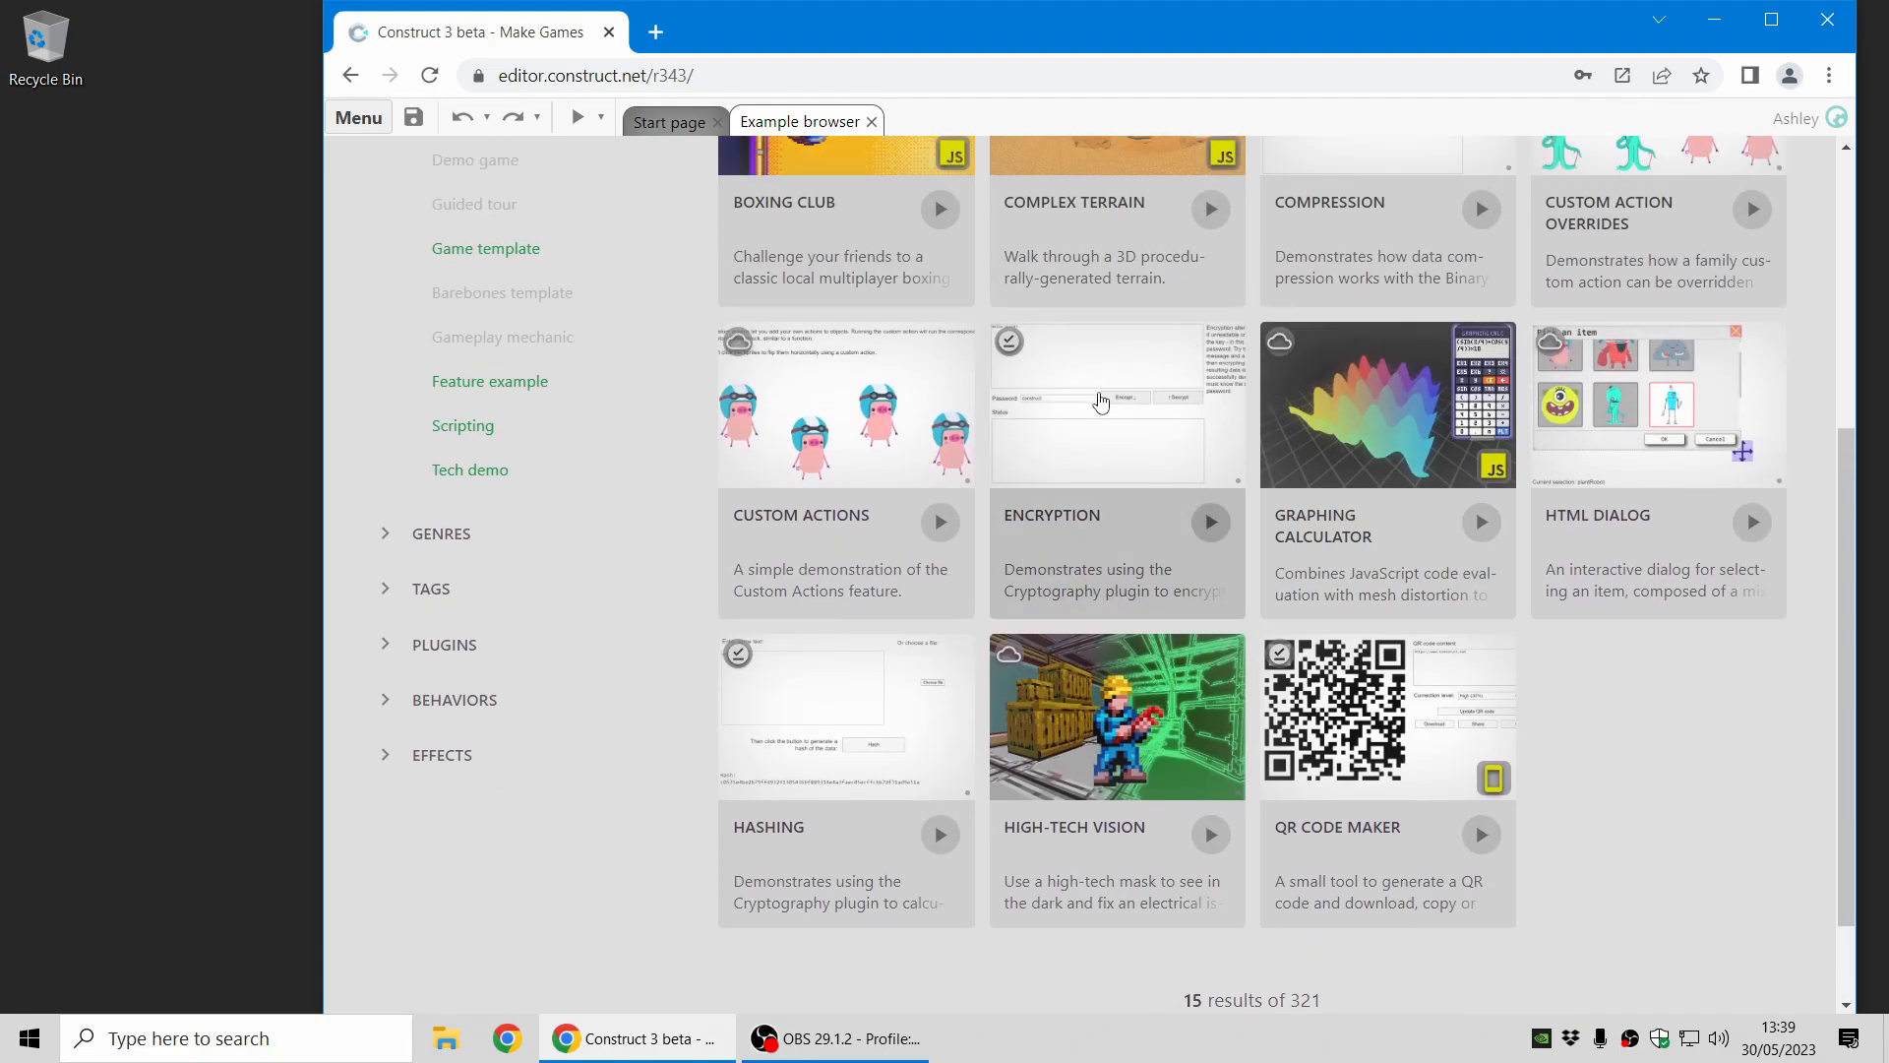
Step: Open the Encryption example and show its Event sheet 1
left_click(1210, 520)
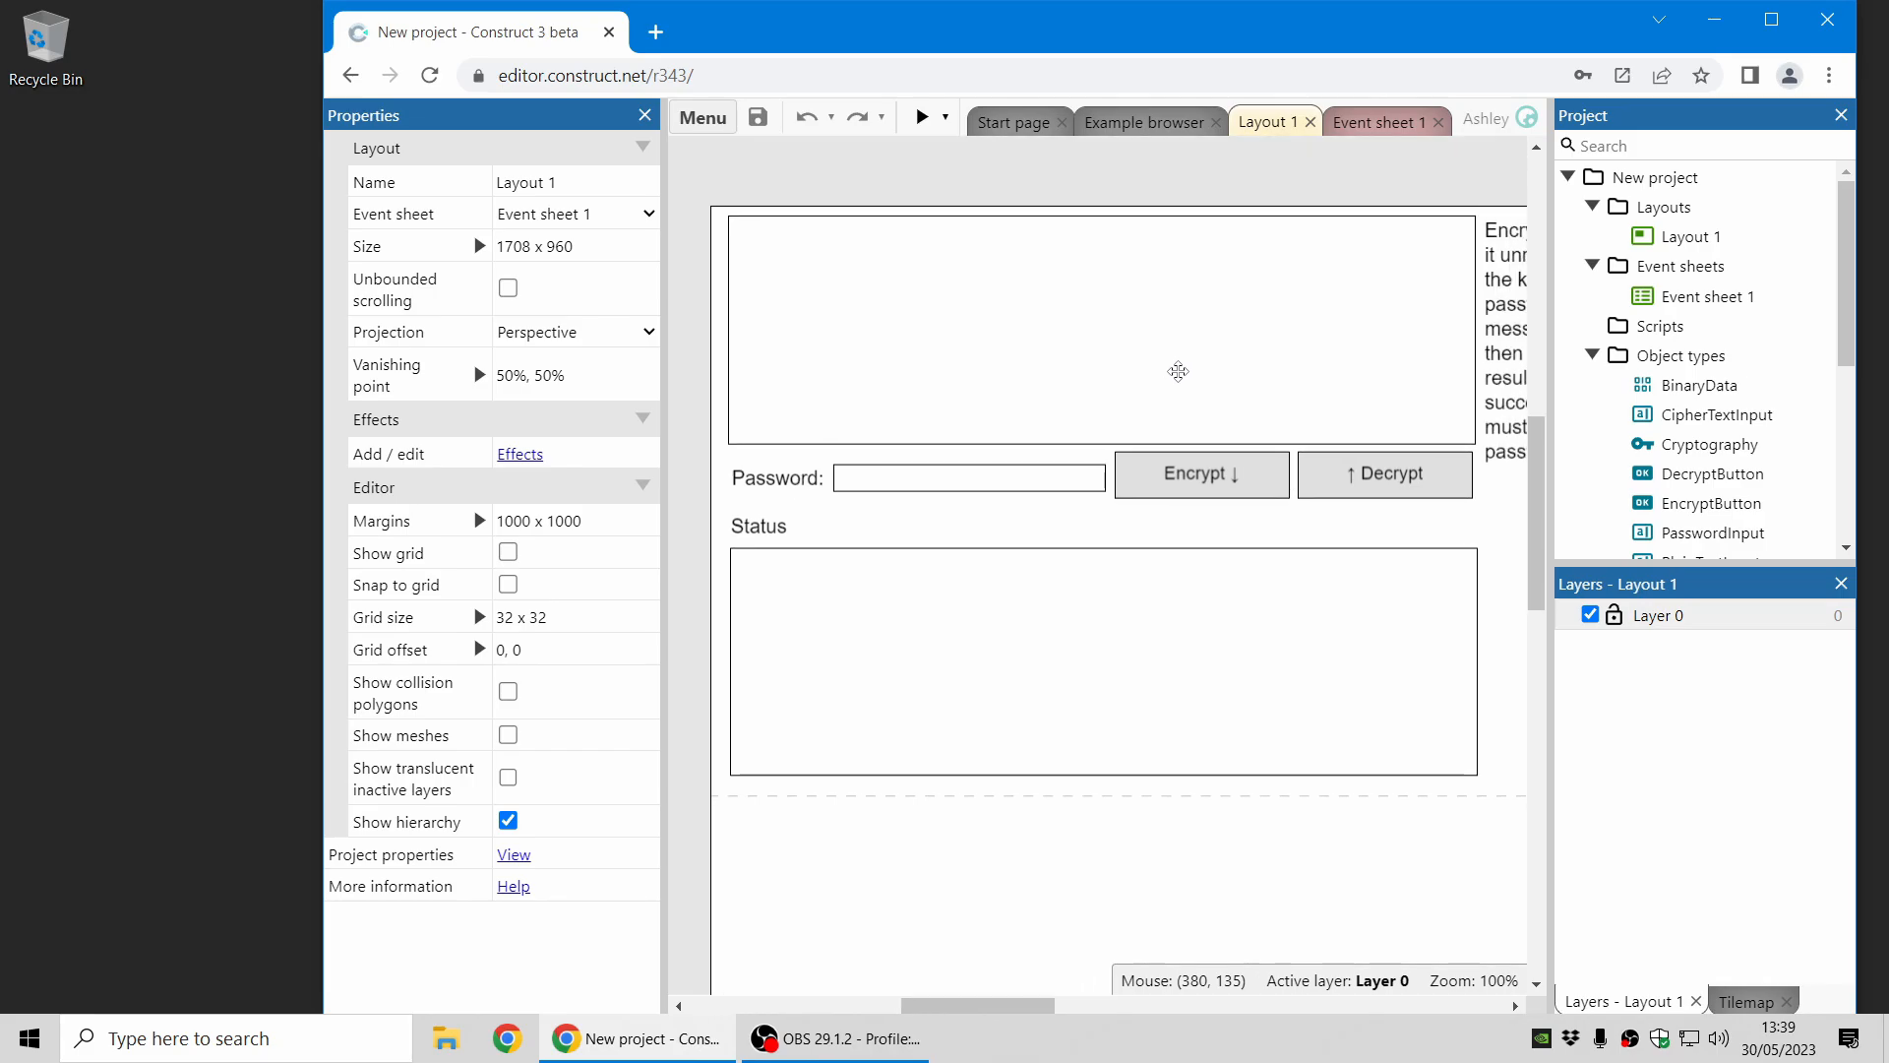
mouse_move(1260, 212)
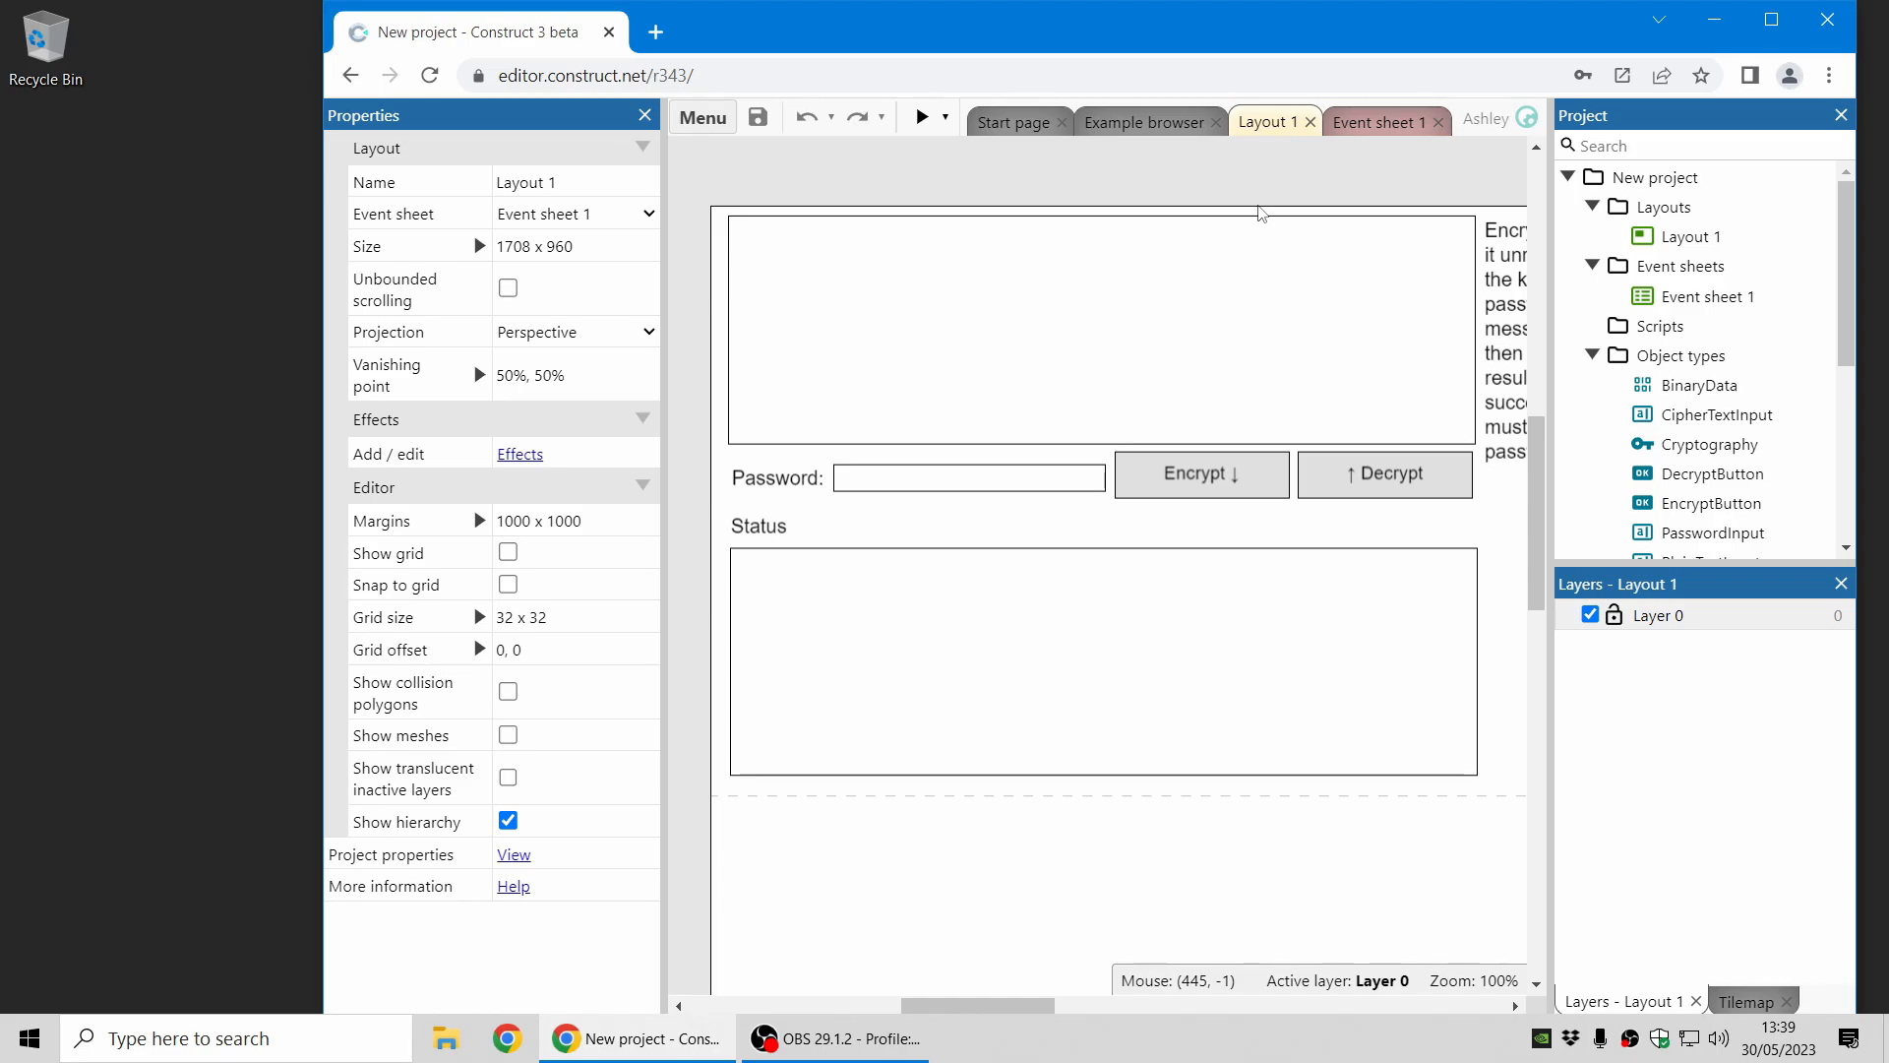
mouse_move(1367, 130)
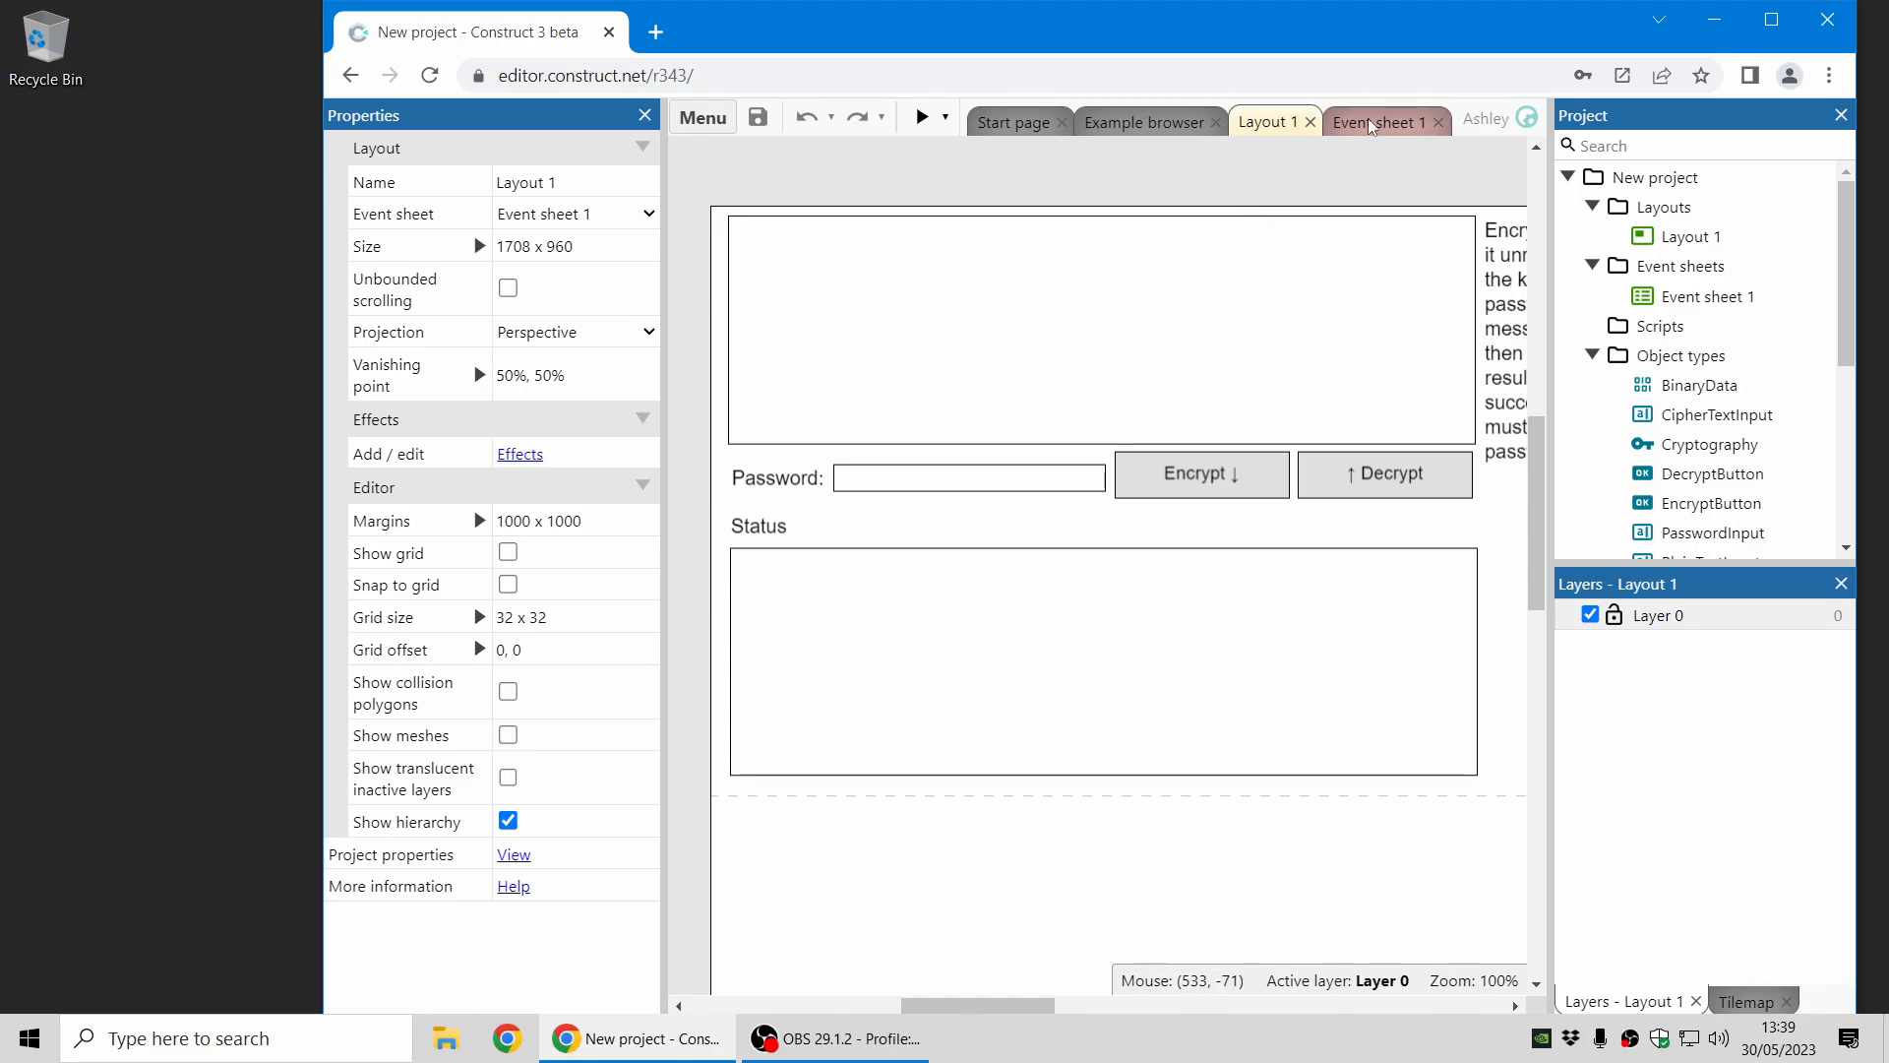
left_click(1377, 122)
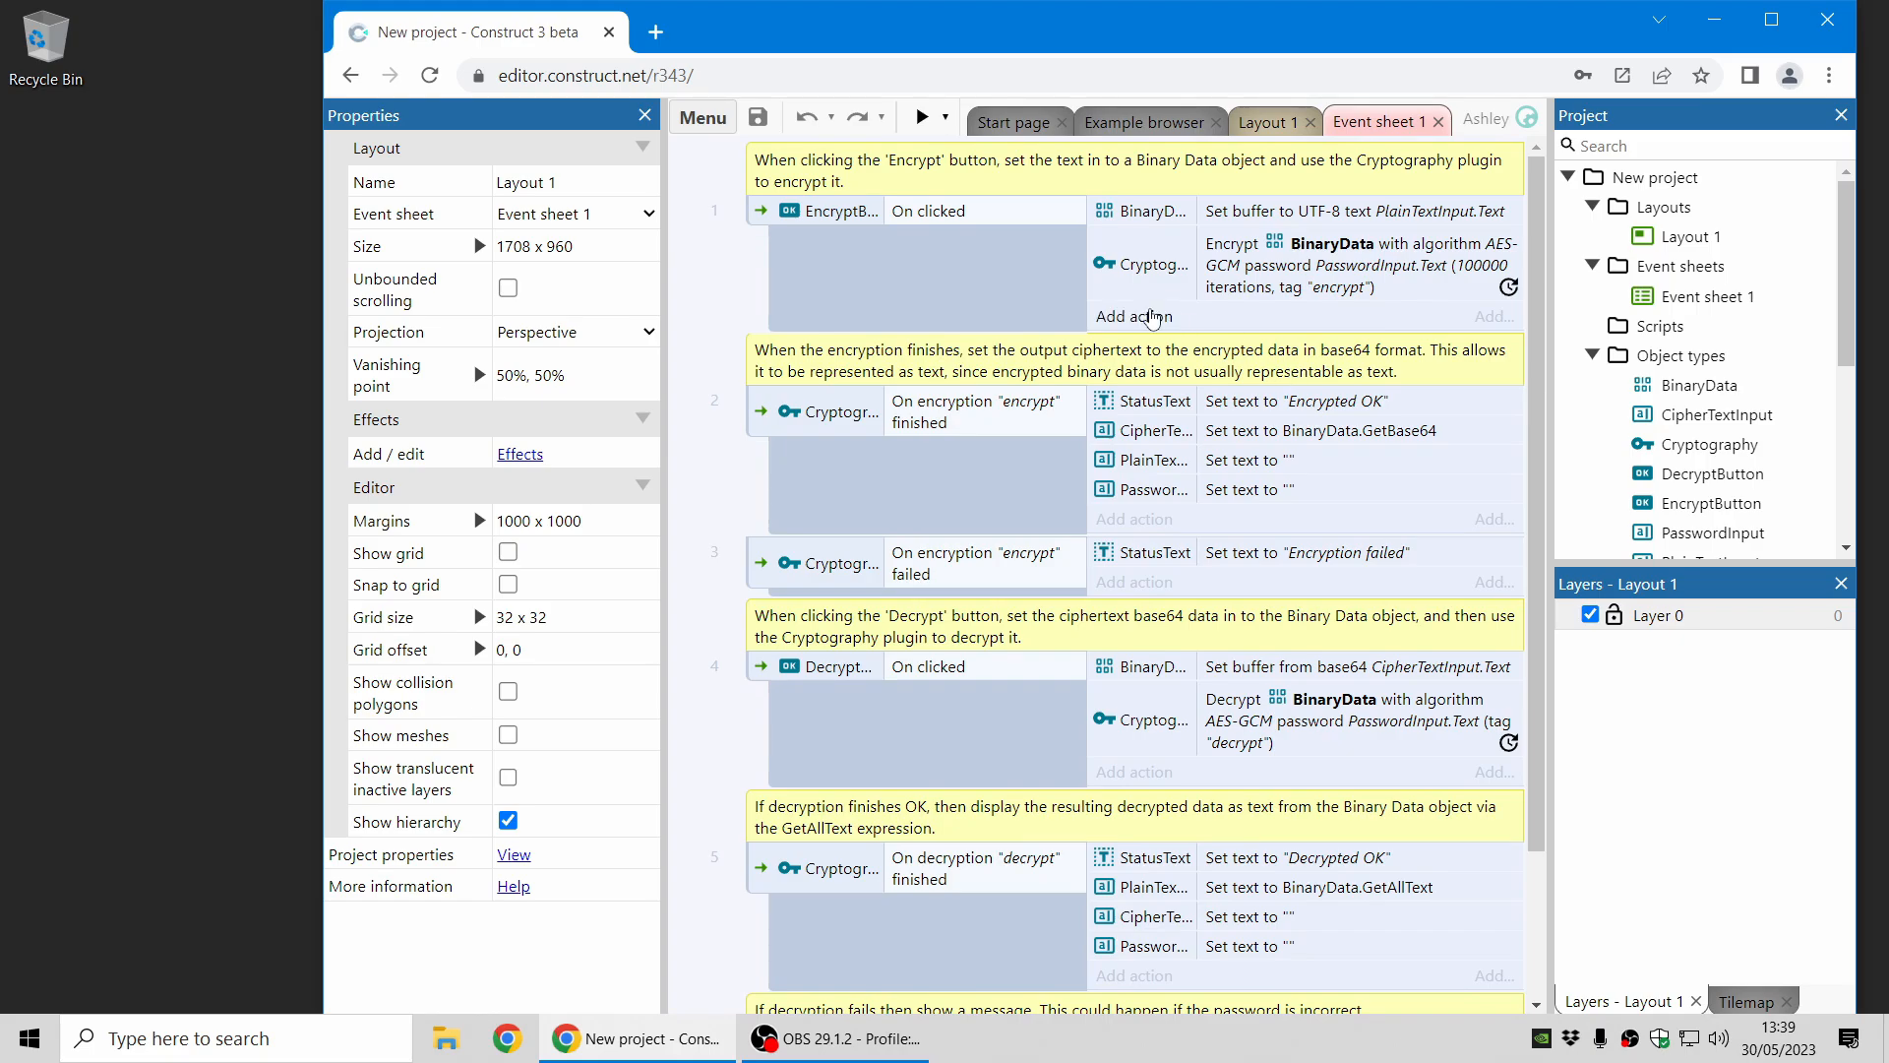
Step: Inspect the Encrypt action's parameters and the Cryptography actions list, including Hash binary
double_click(1357, 264)
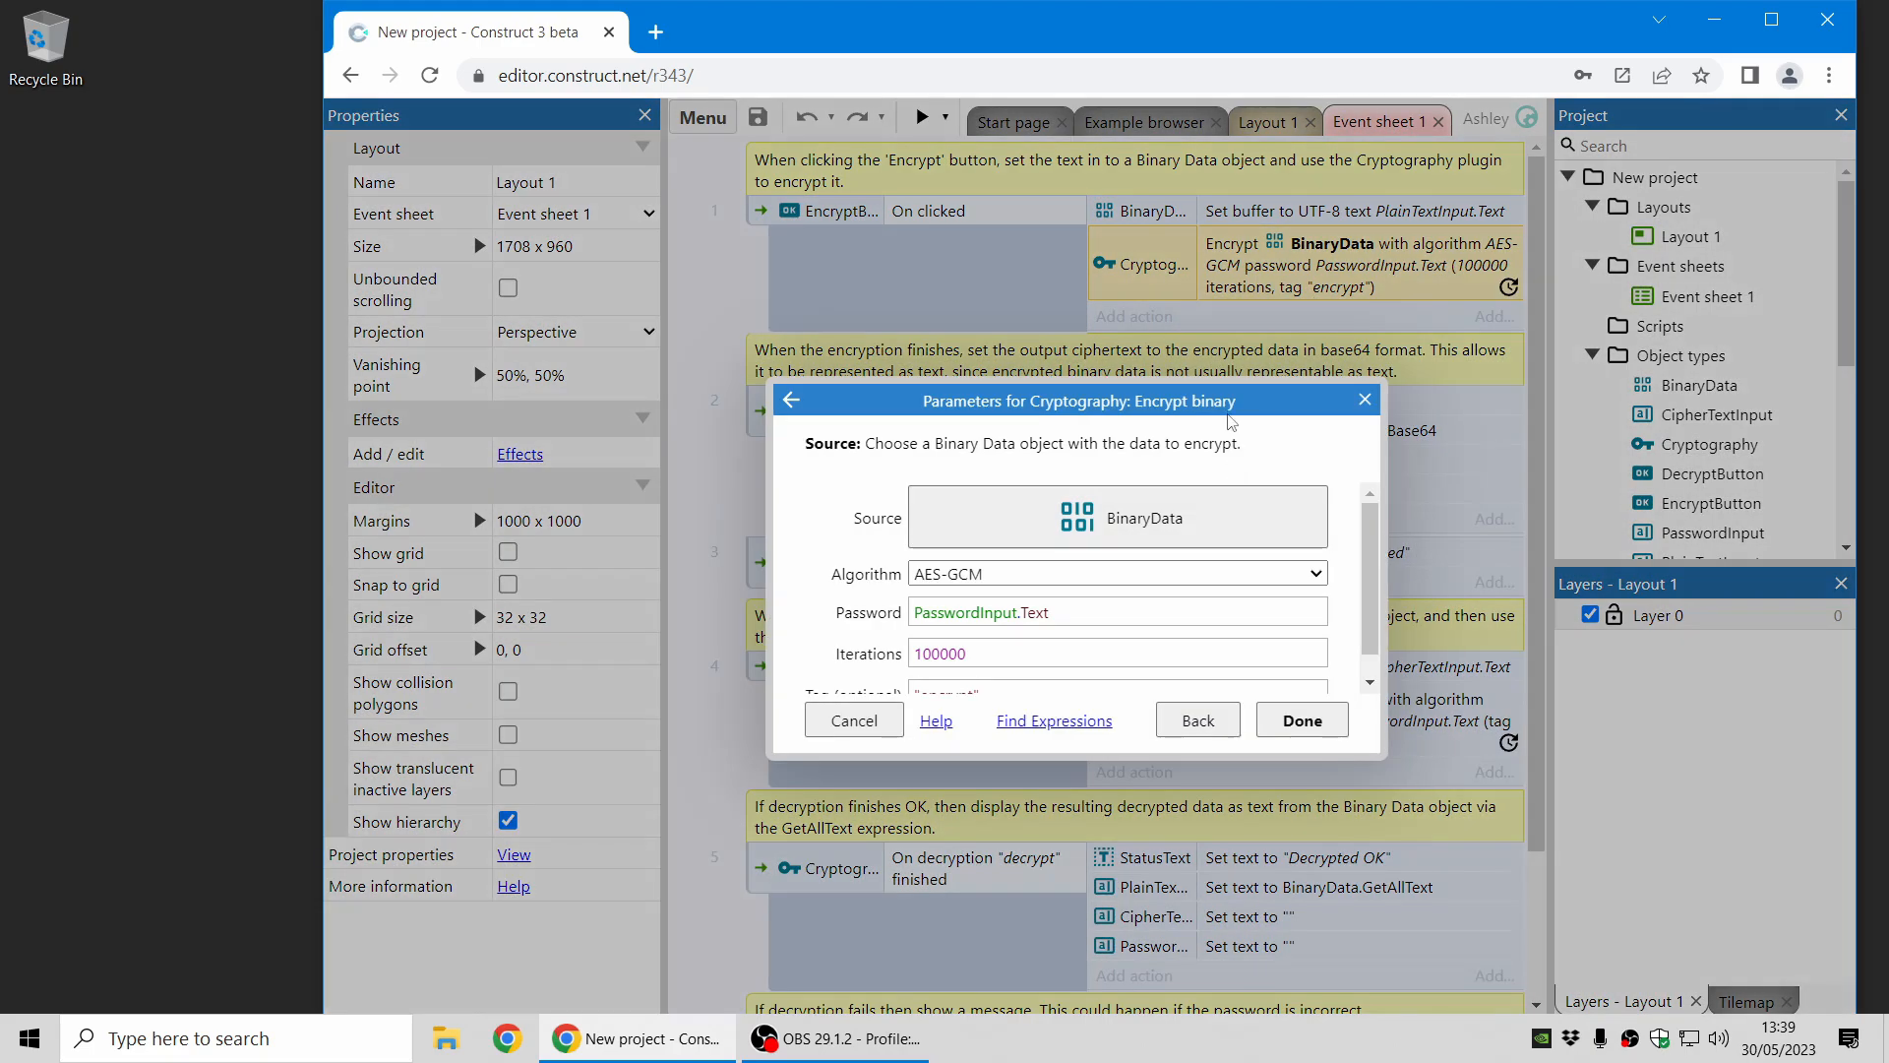
left_click(1194, 720)
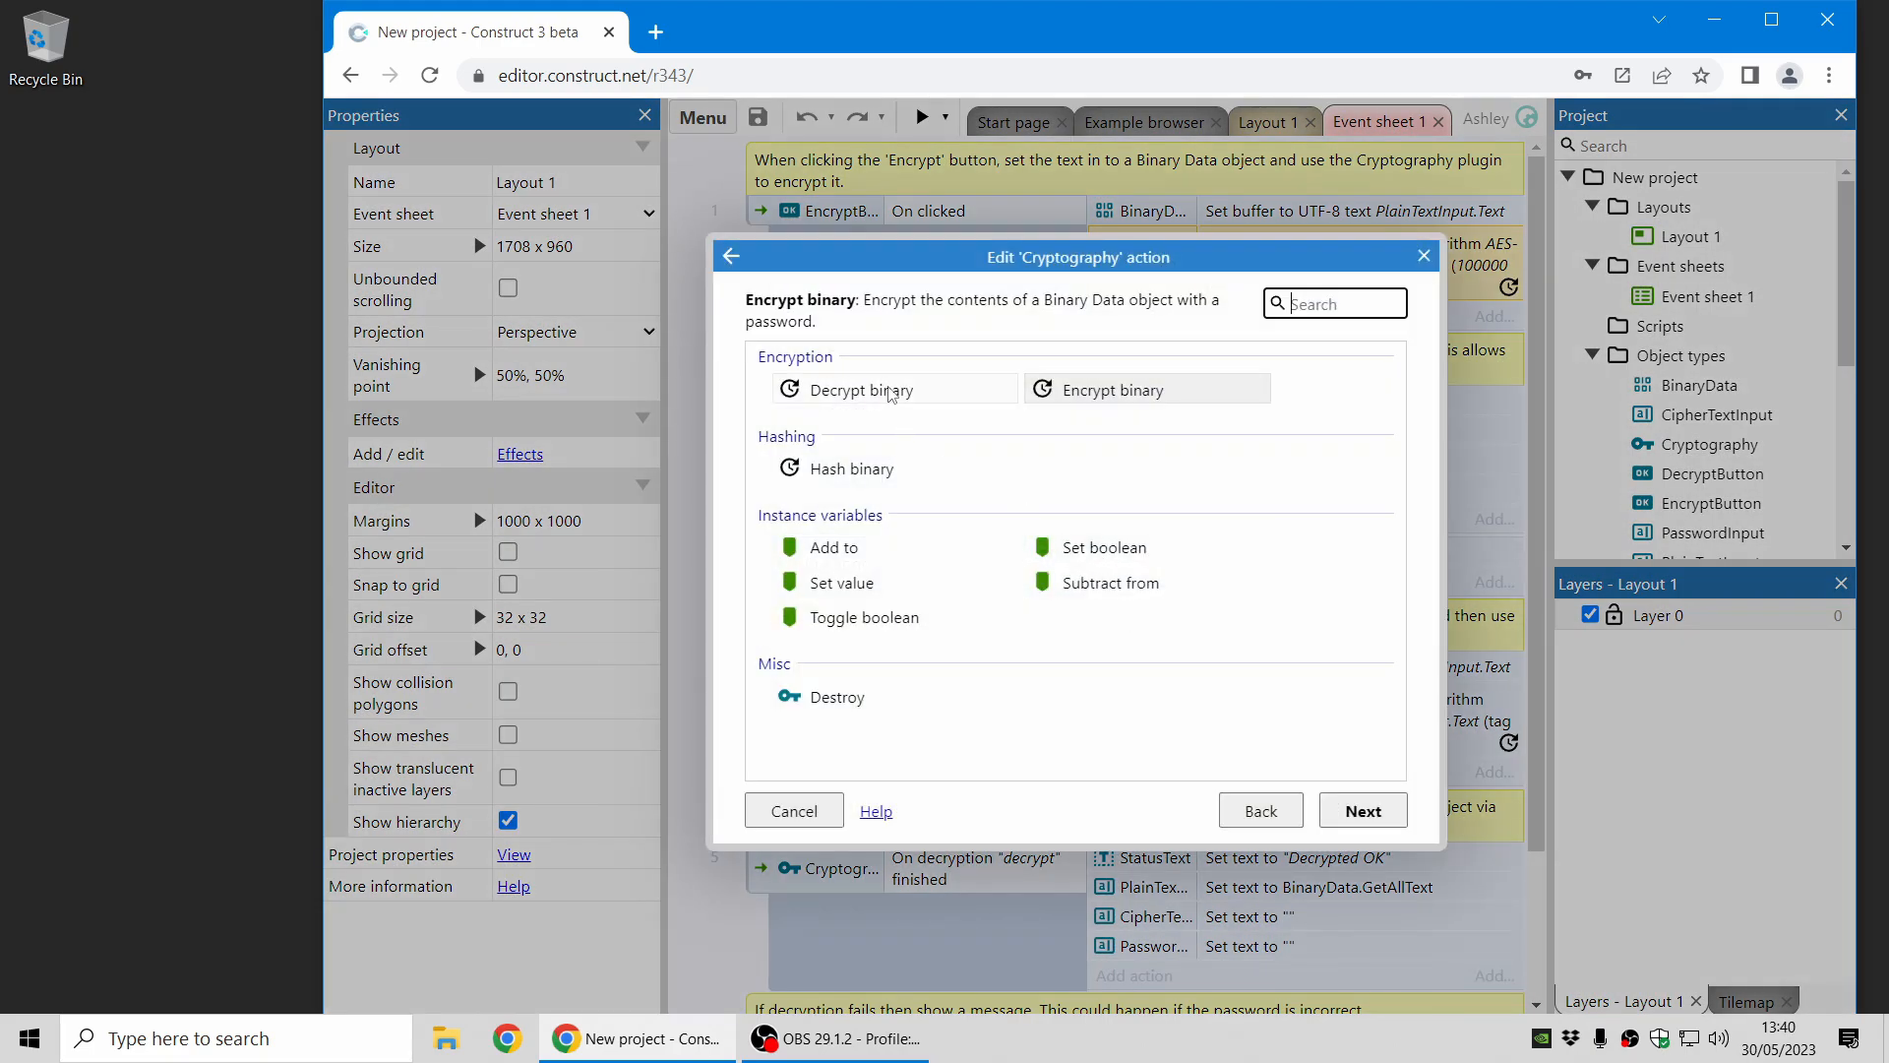
mouse_move(870, 415)
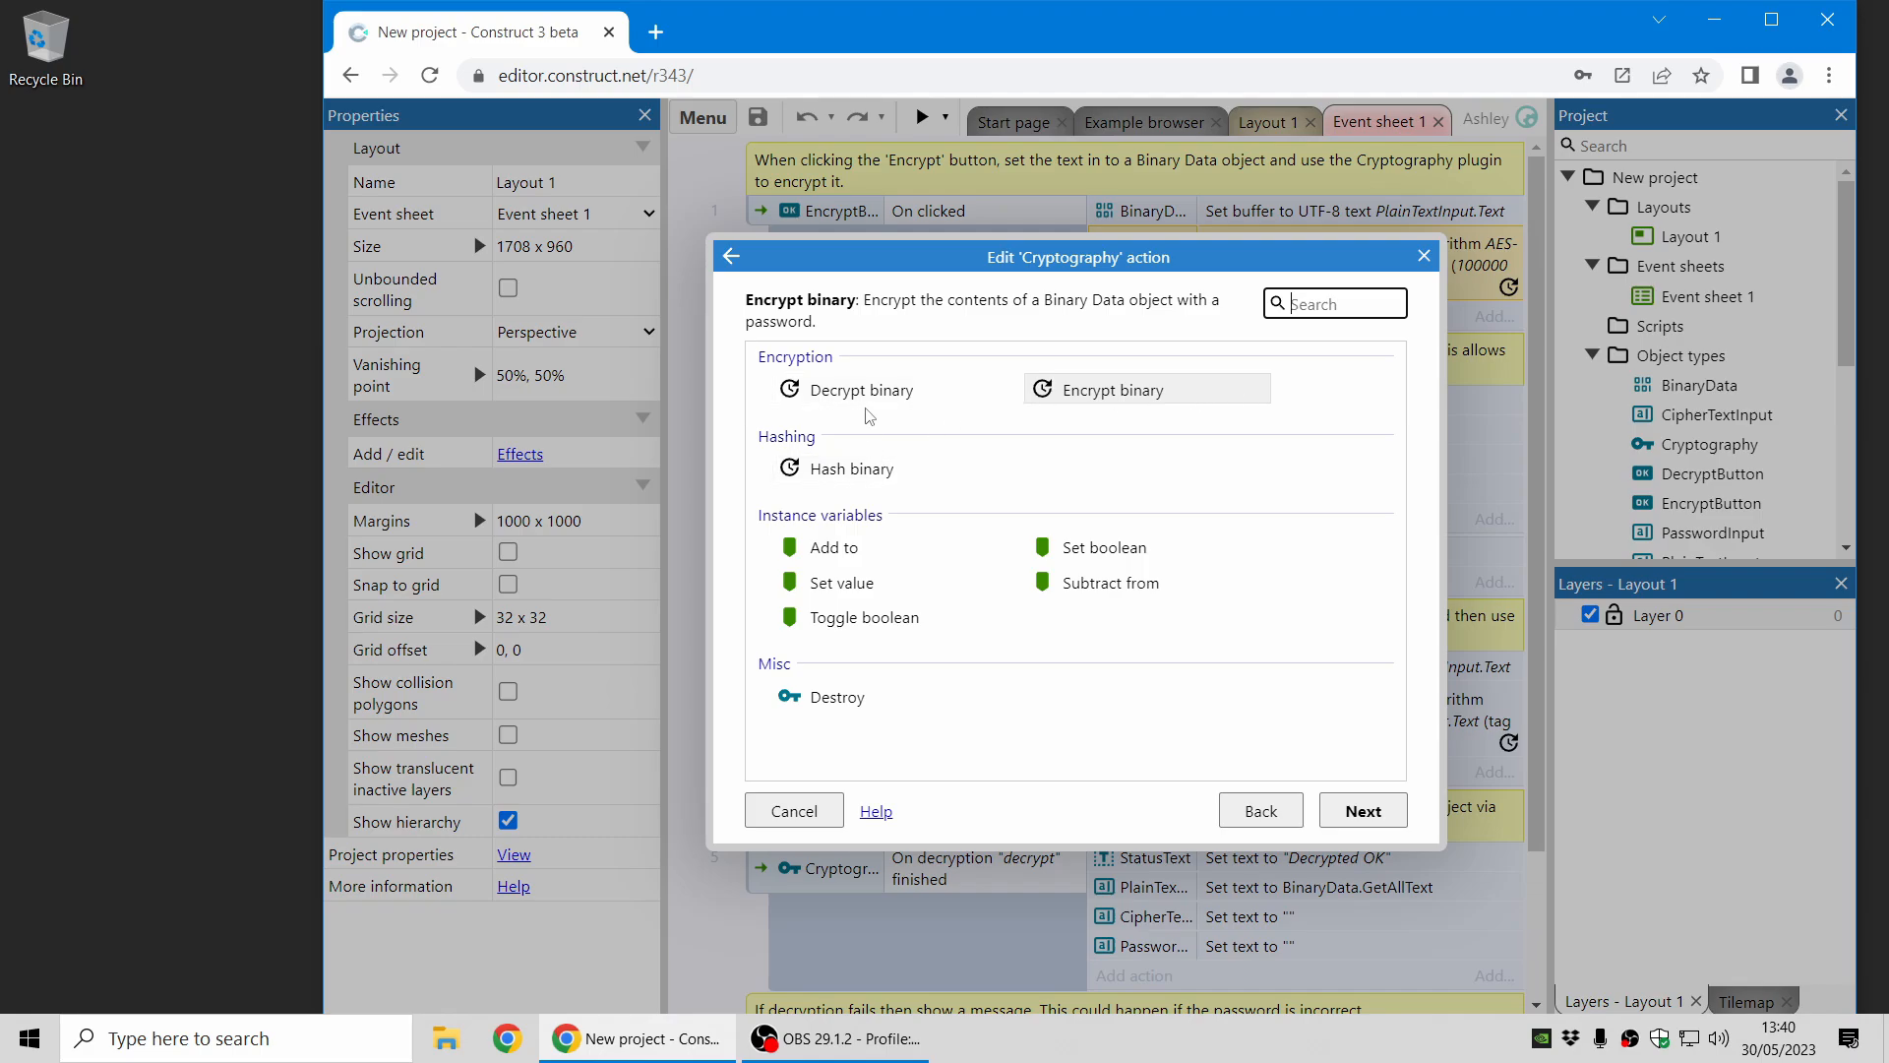
left_click(850, 468)
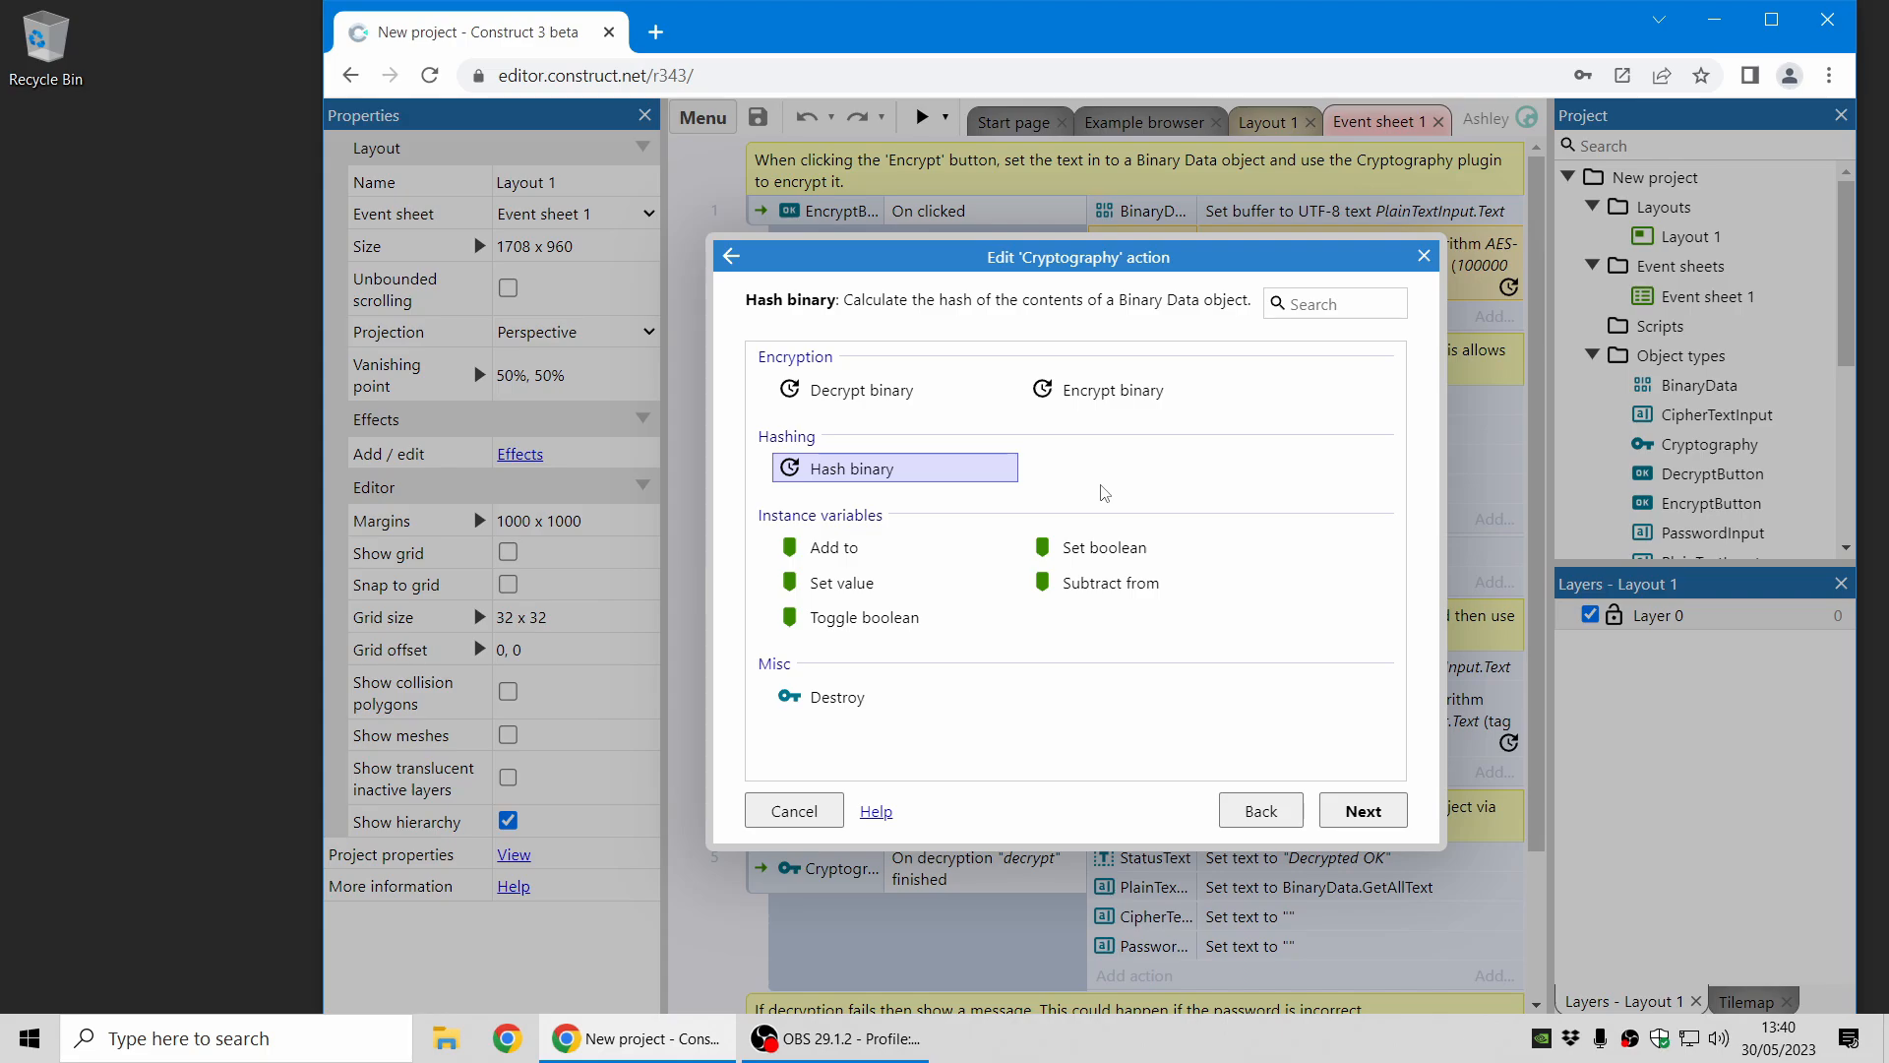
mouse_move(946, 486)
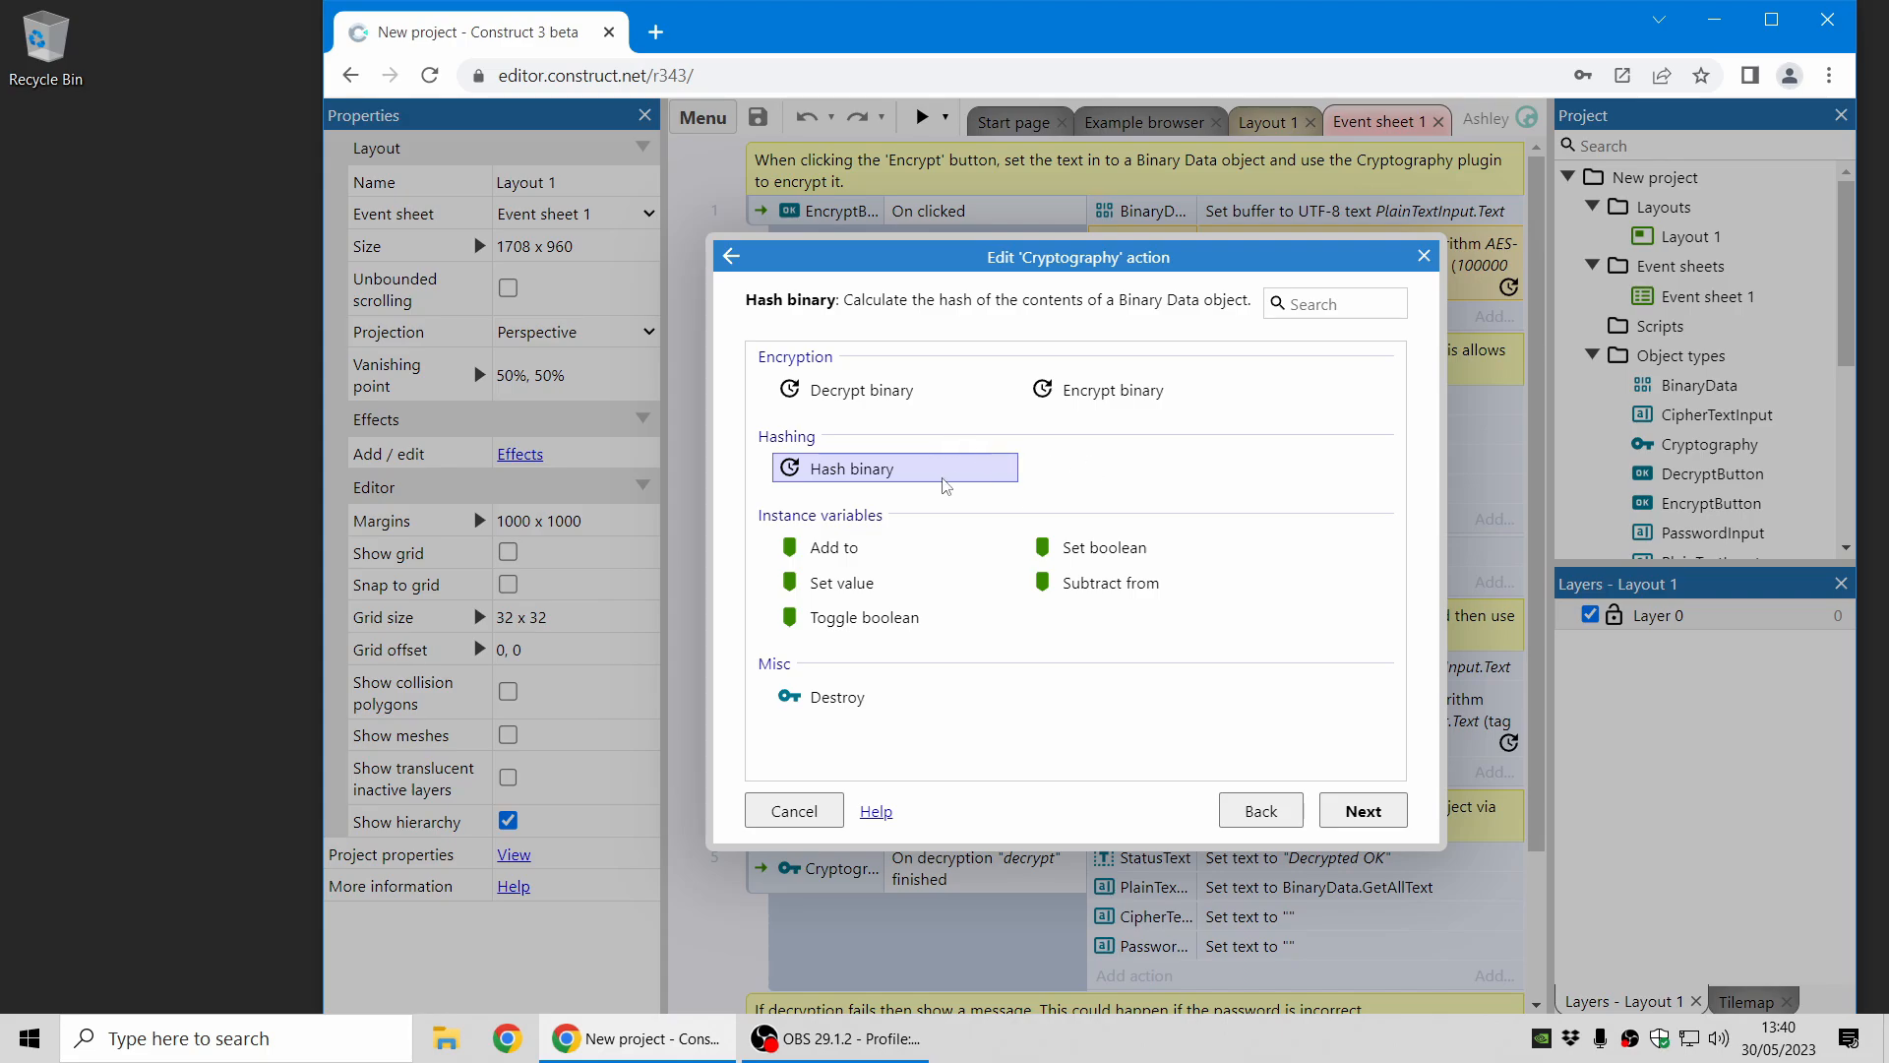
mouse_move(952, 480)
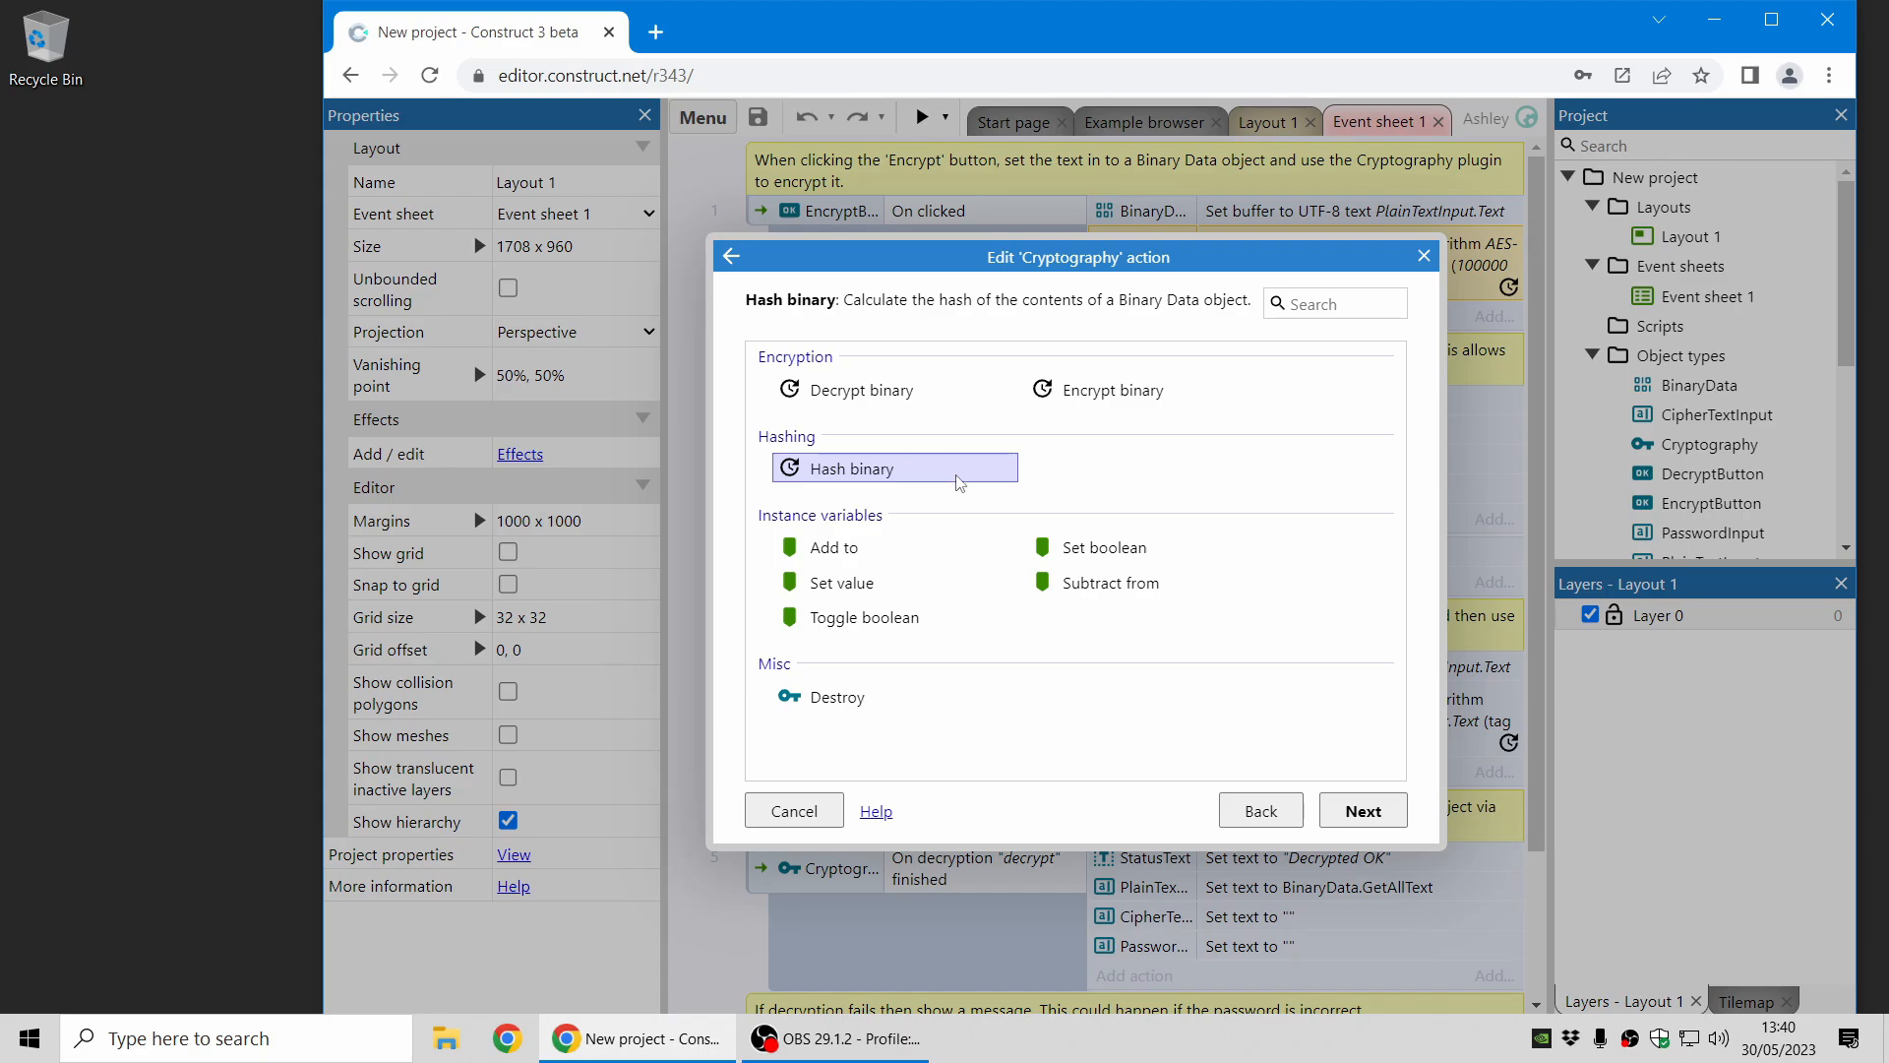
mouse_move(818, 598)
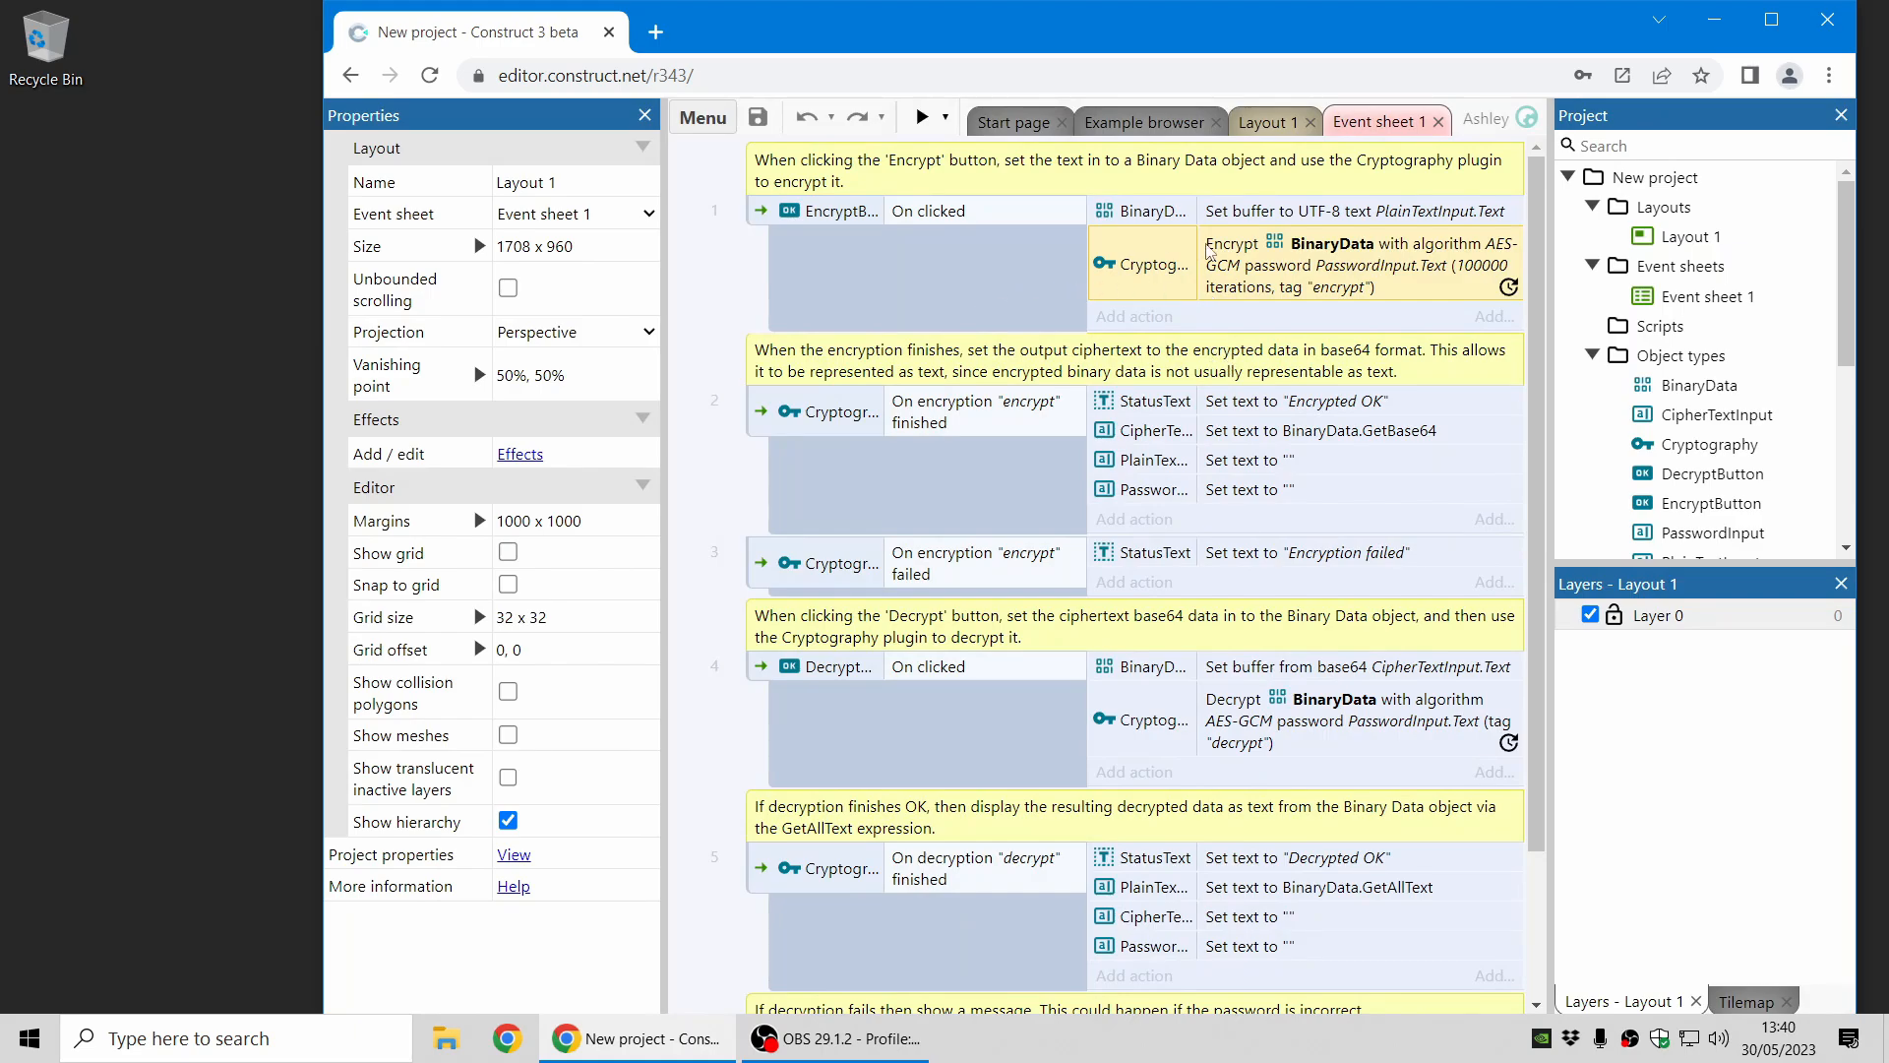
mouse_move(1312, 222)
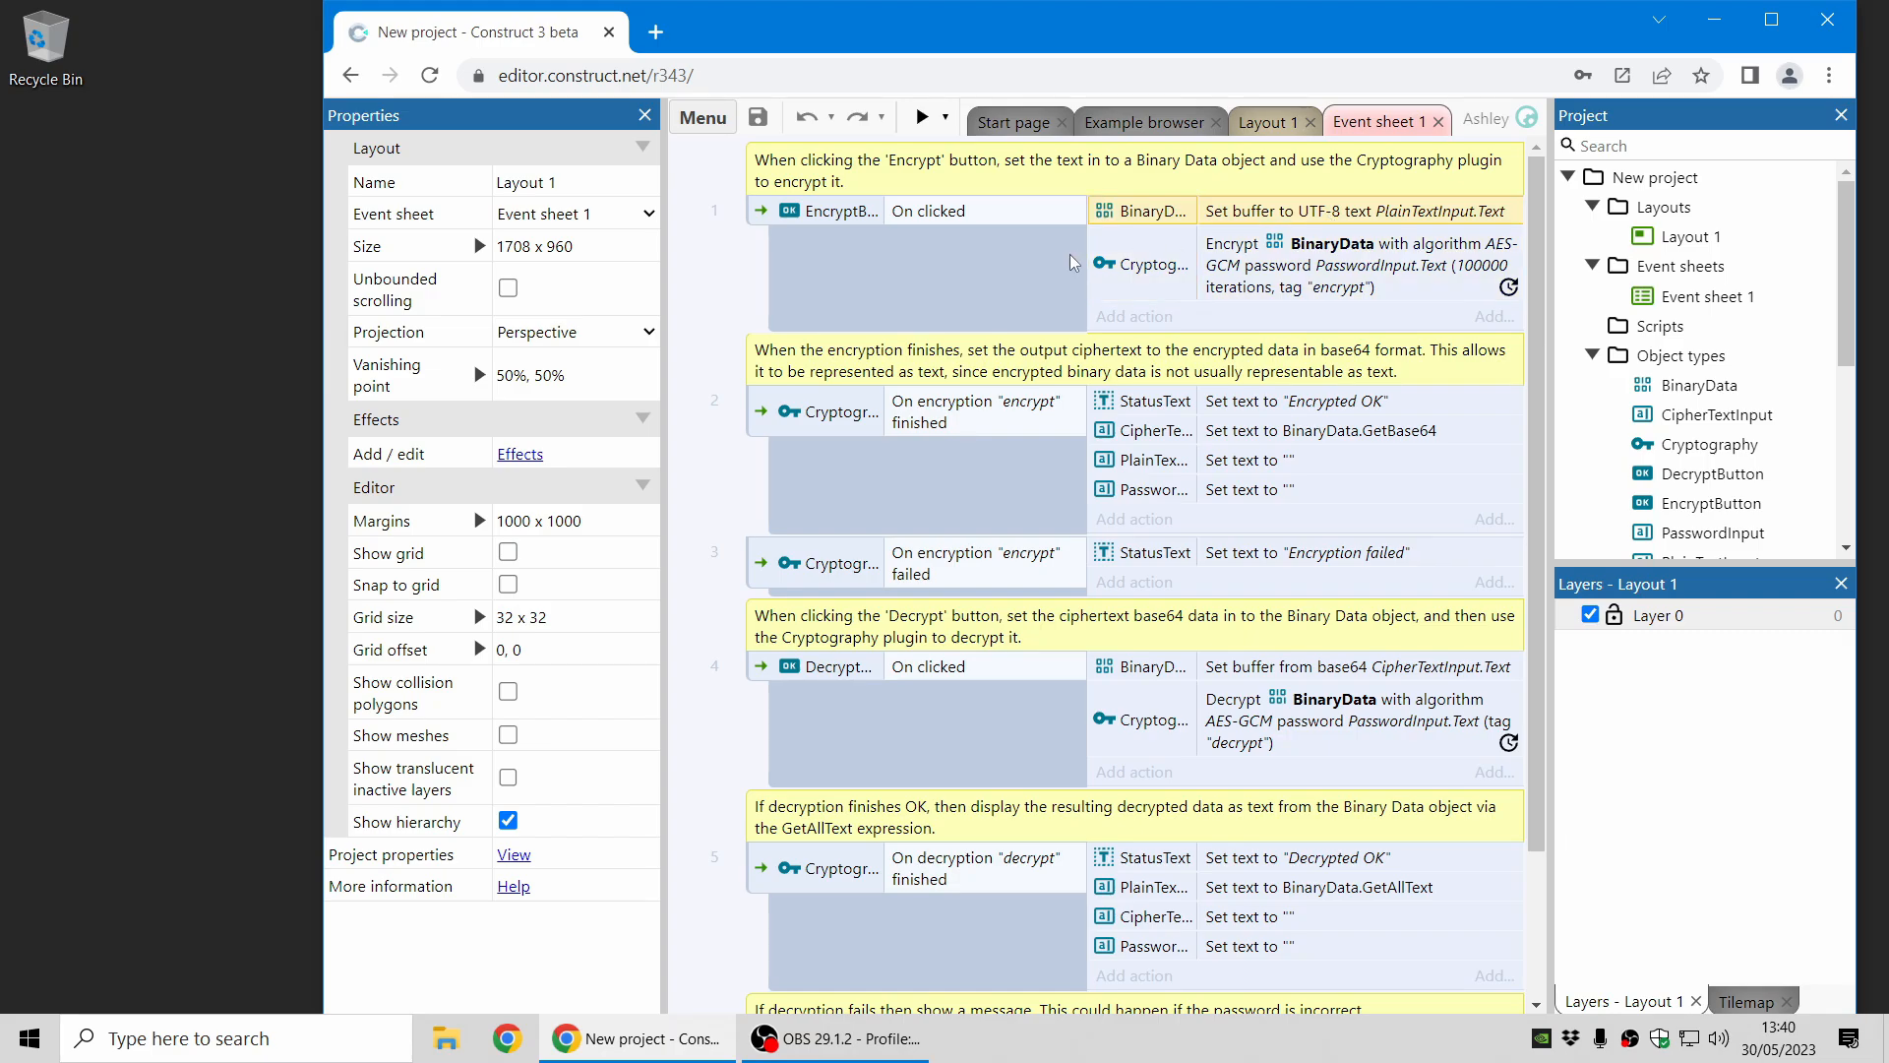
mouse_move(1236, 211)
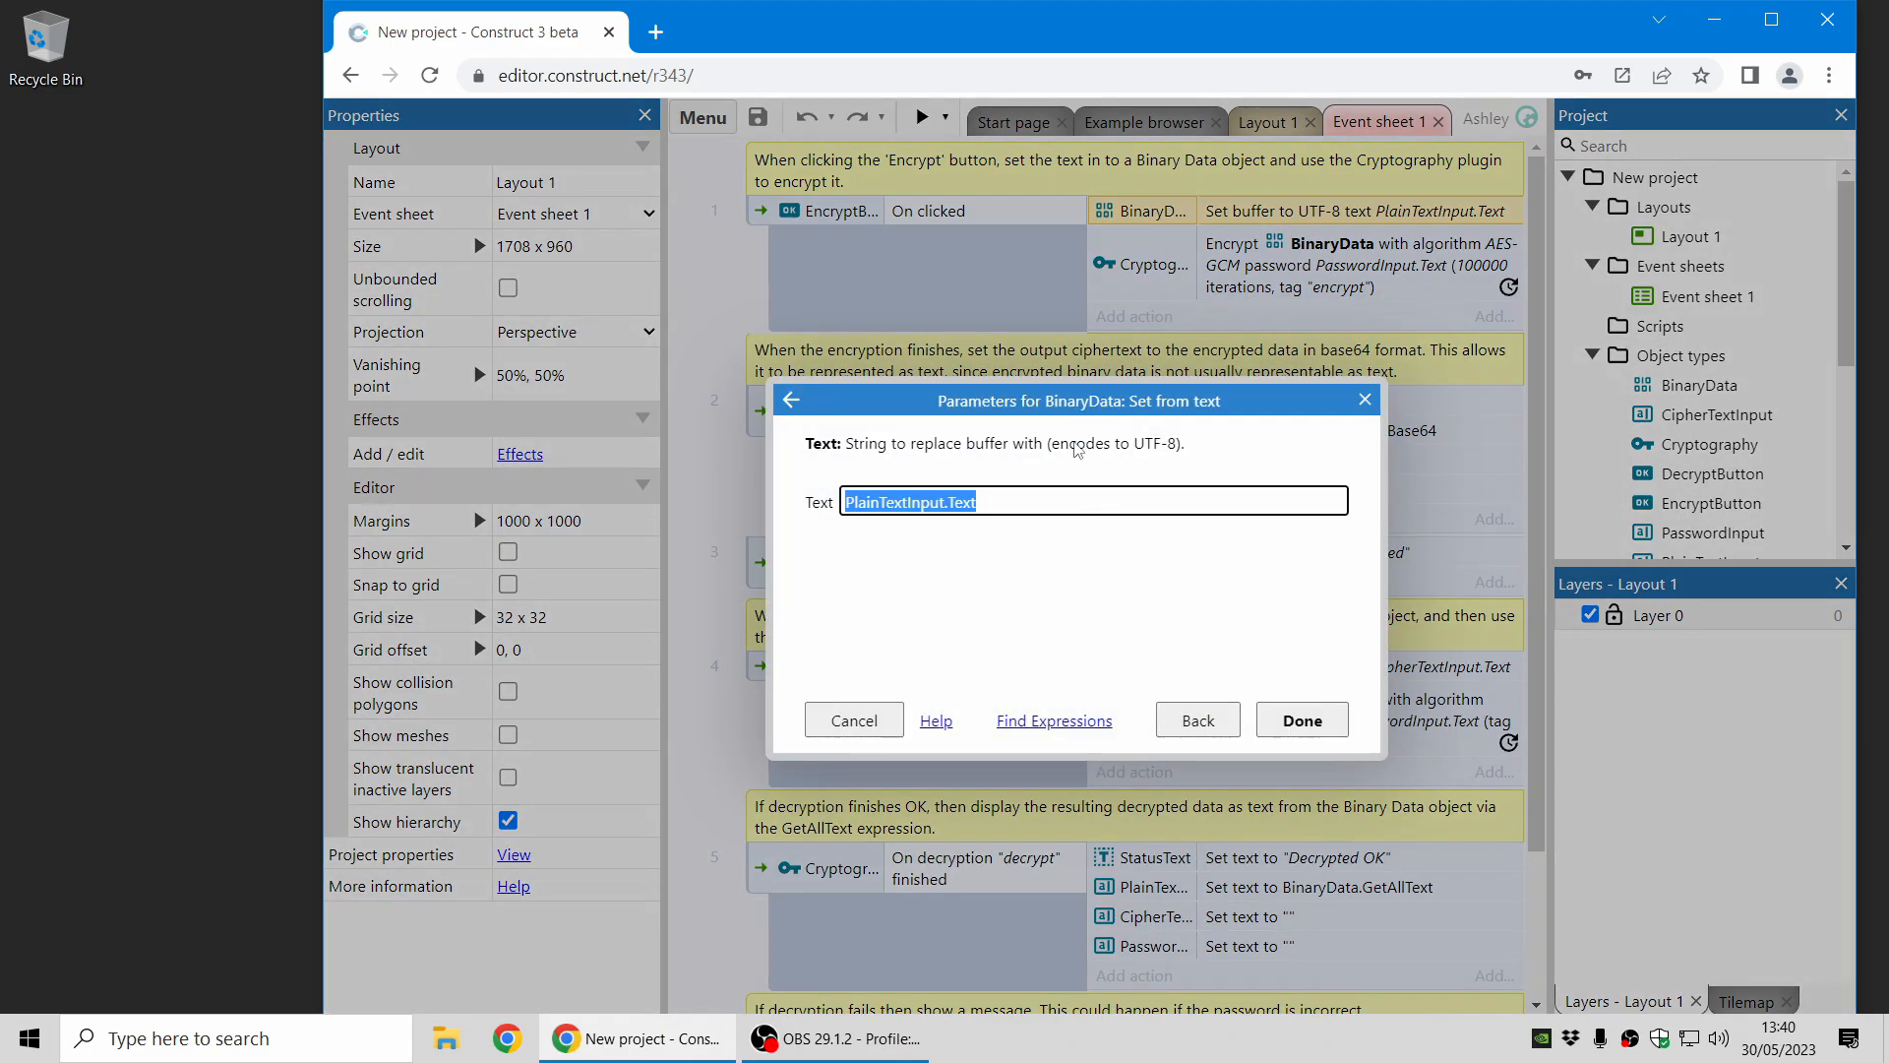
left_click(1300, 720)
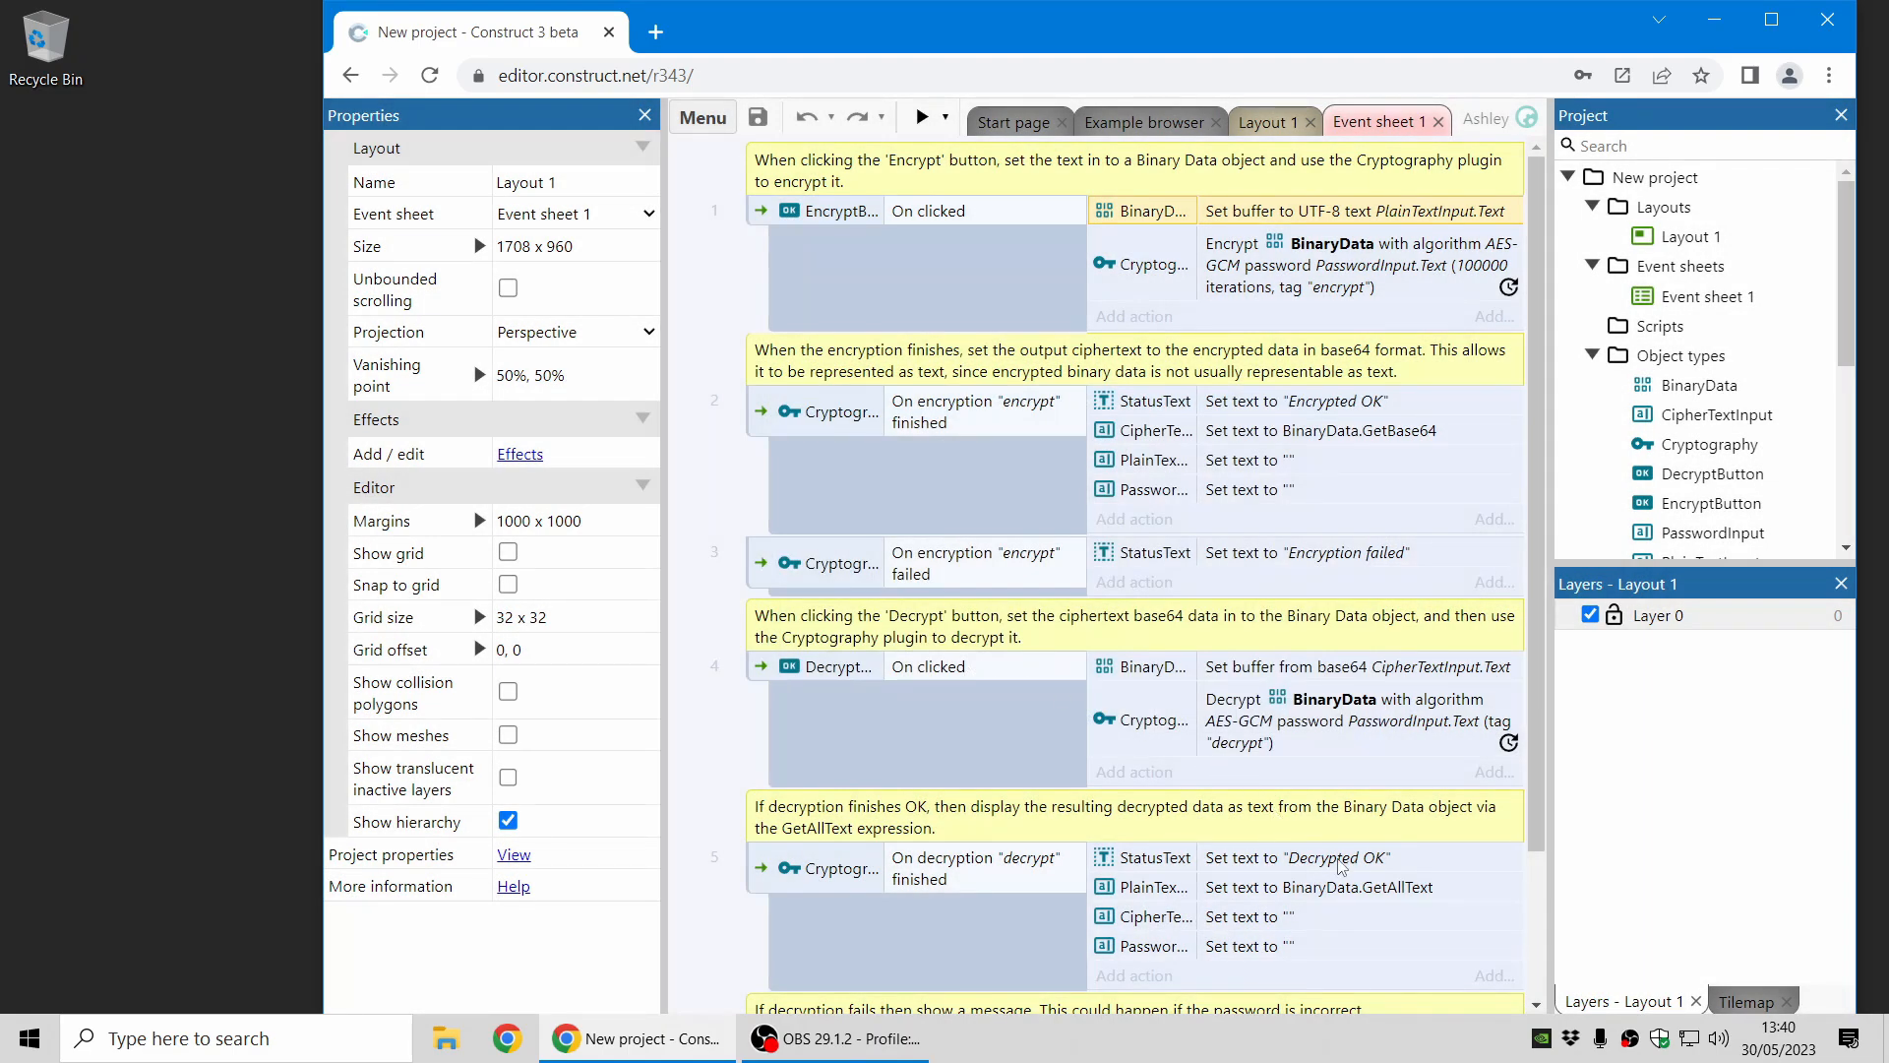
double_click(1316, 885)
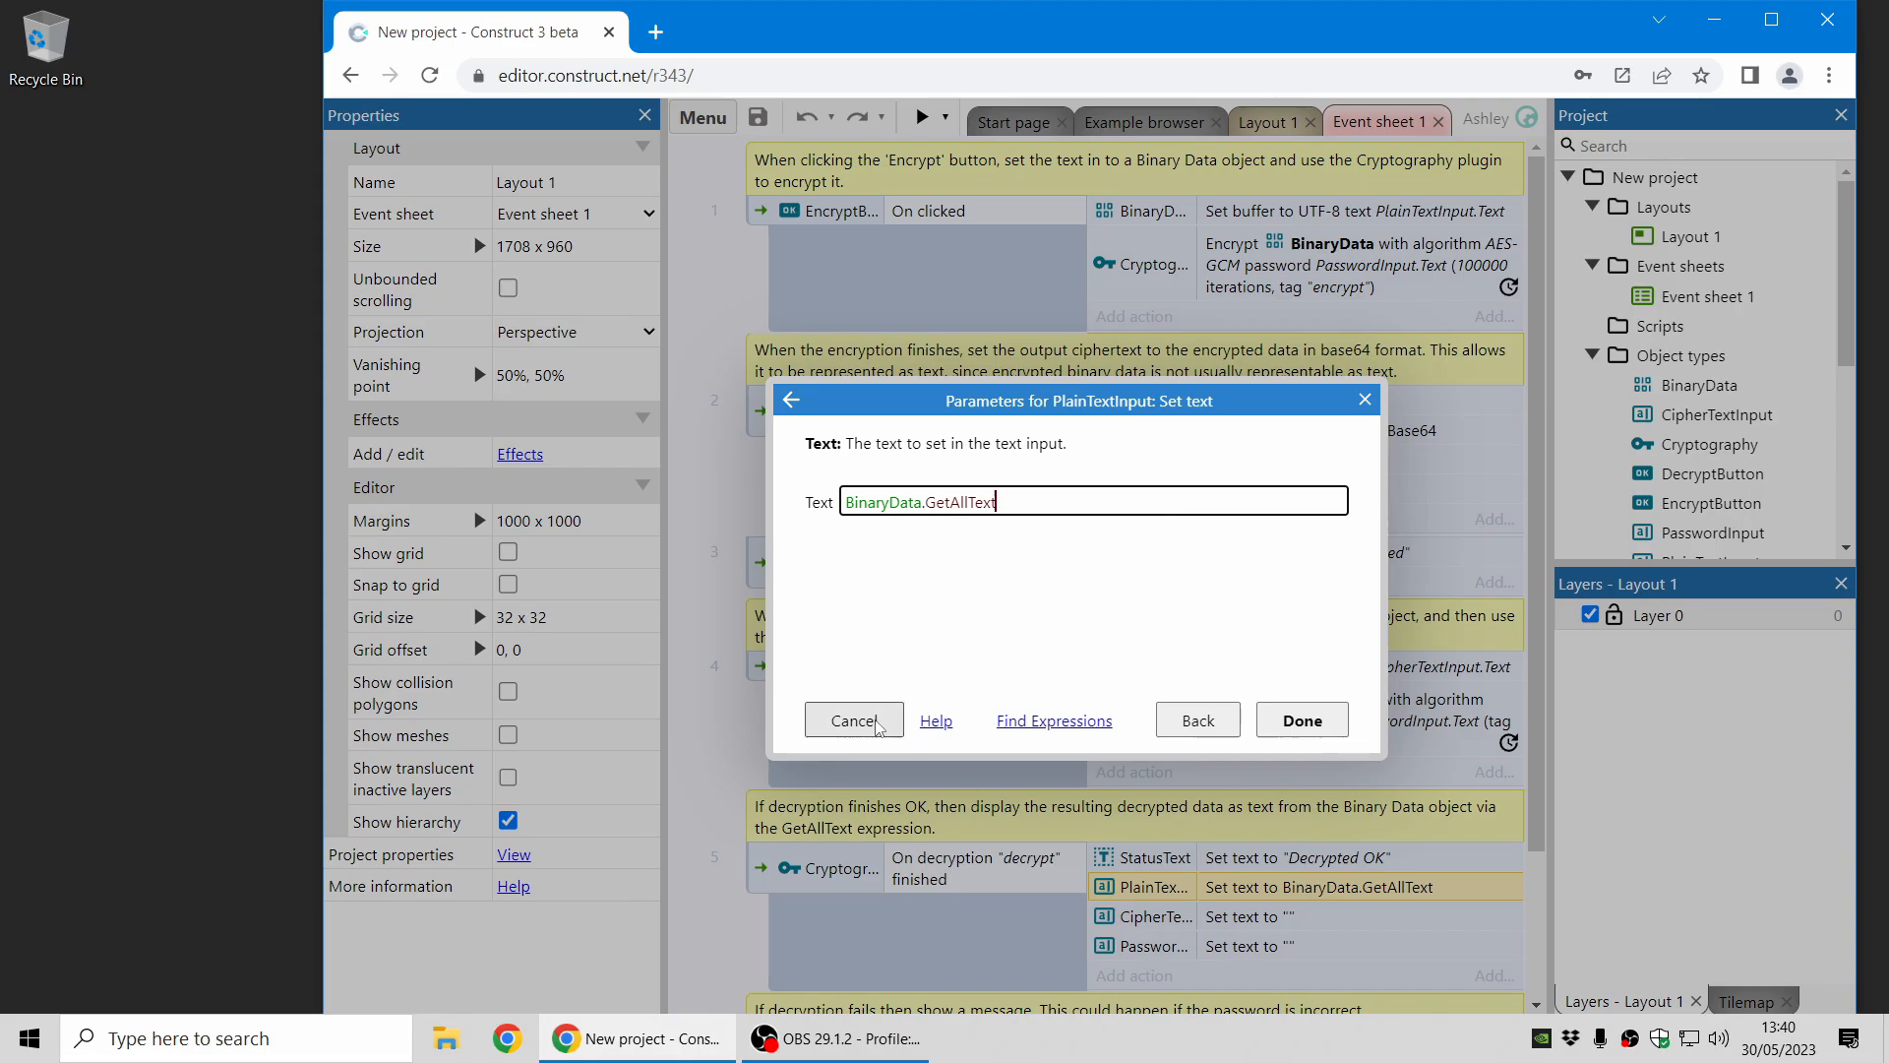
left_click(1301, 721)
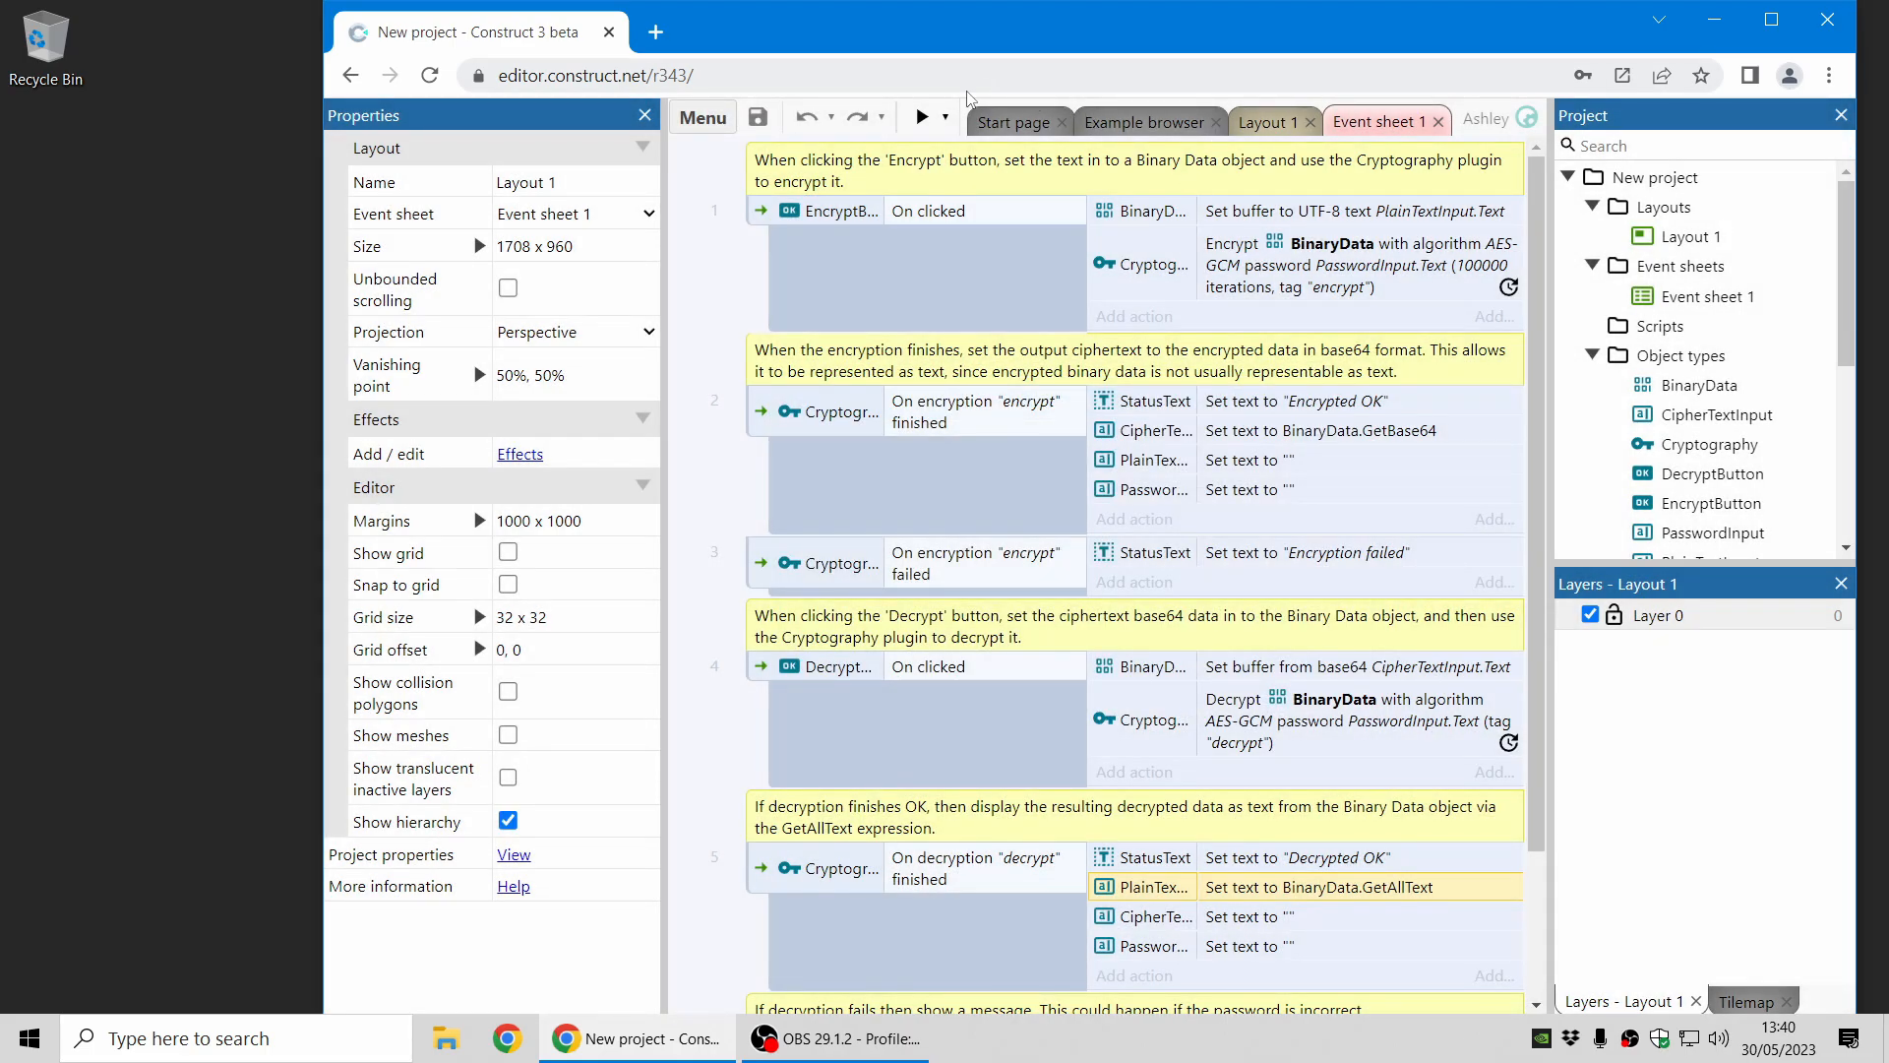
left_click(919, 116)
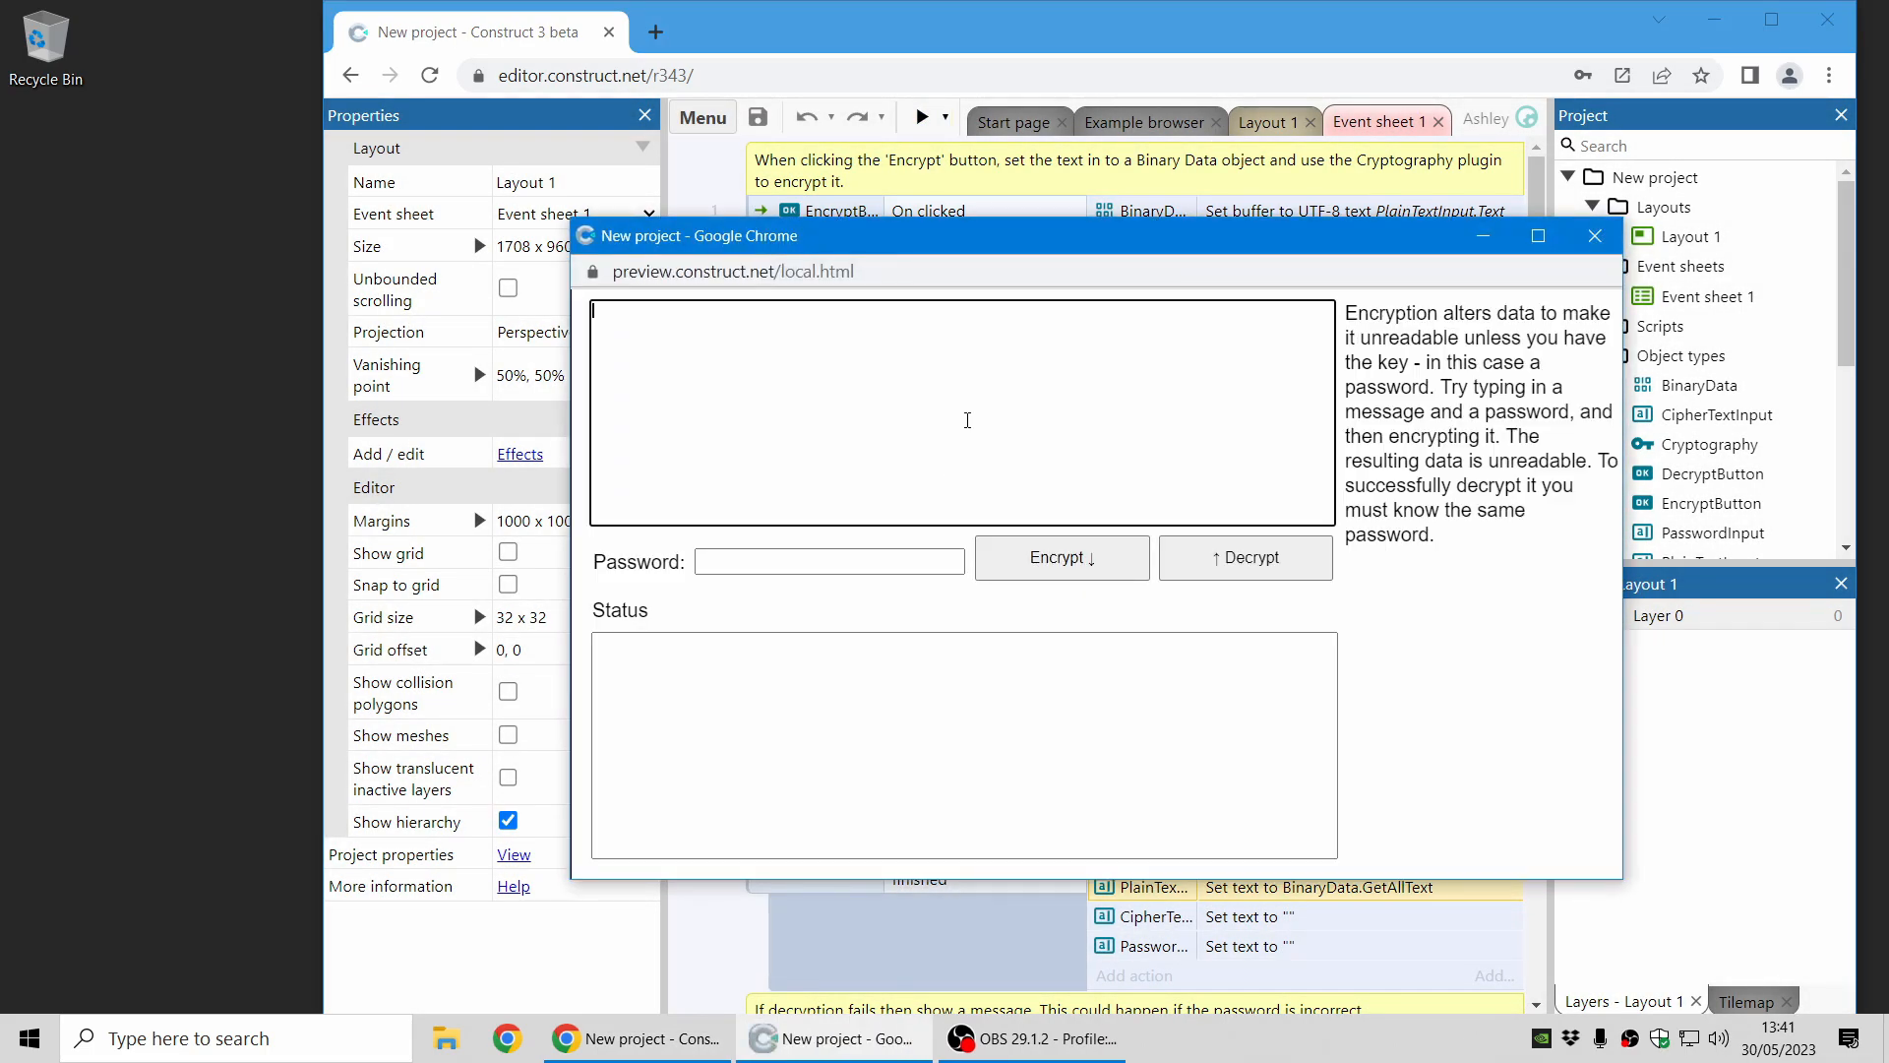
type("Hello world!")
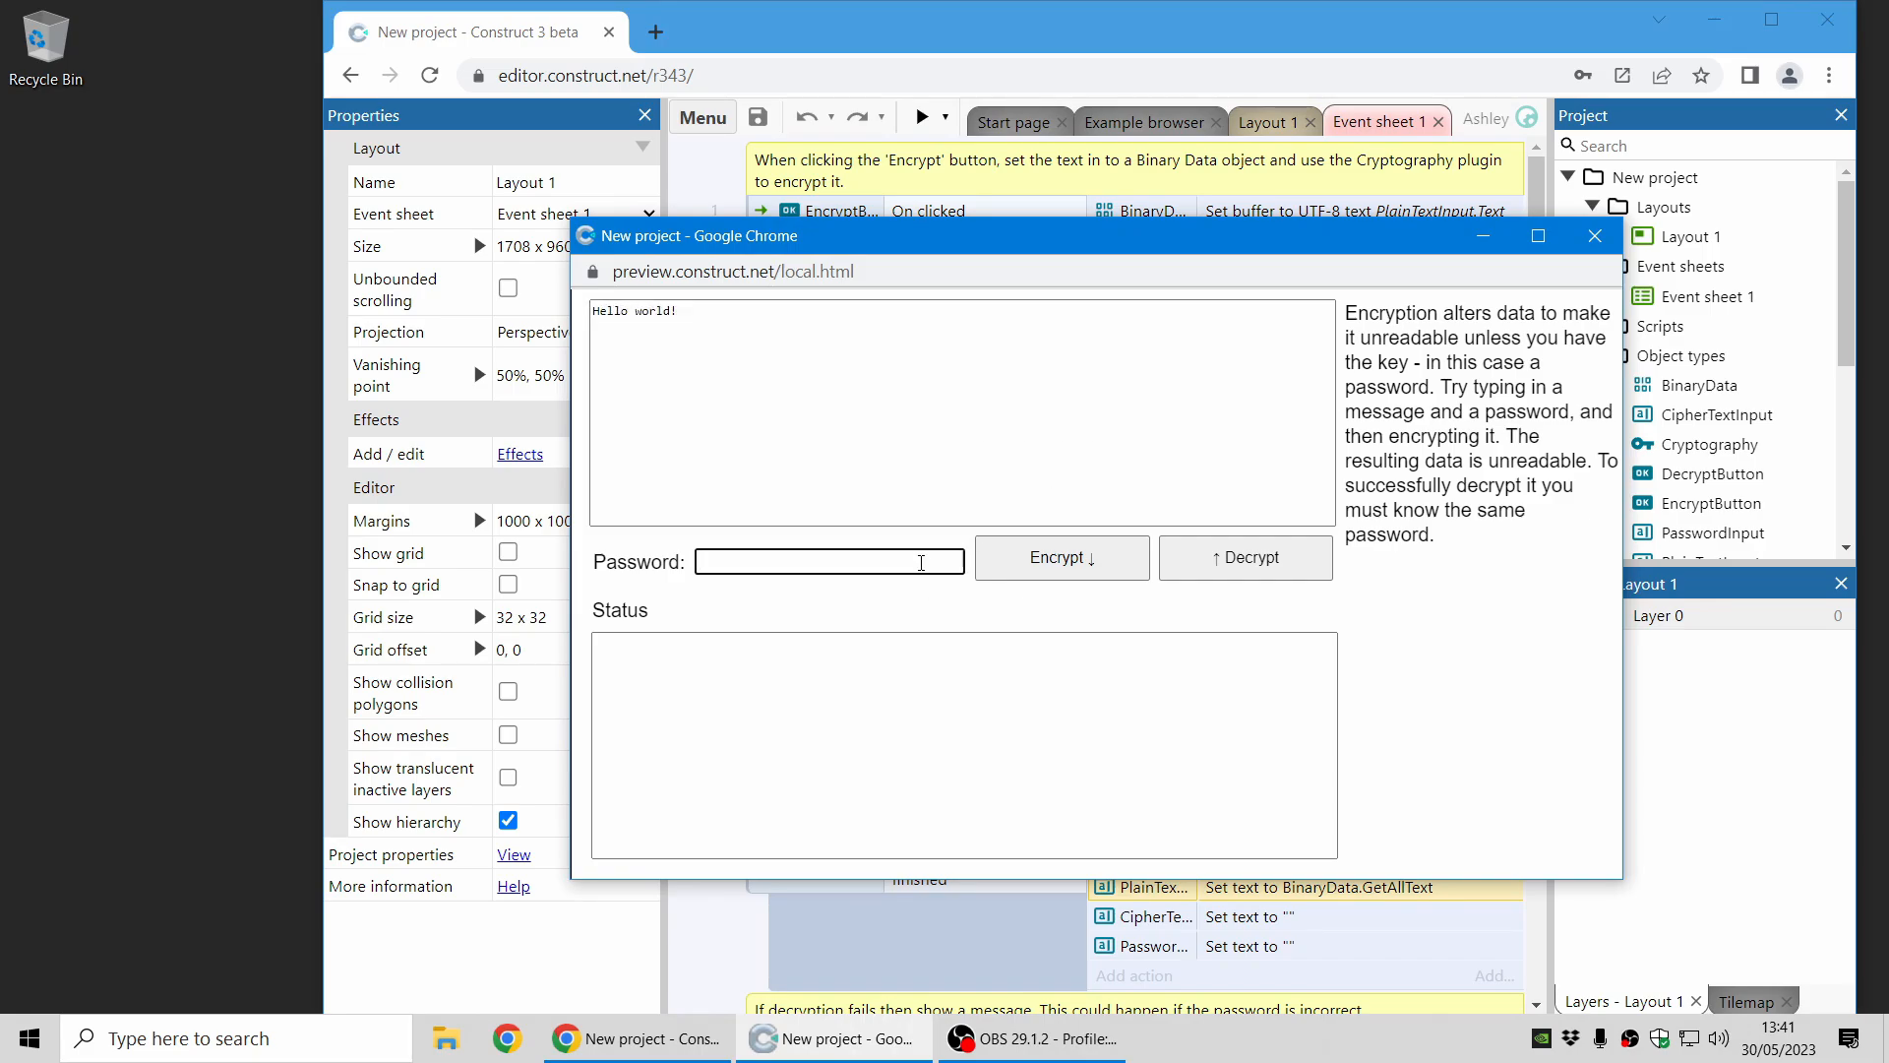
type("construct")
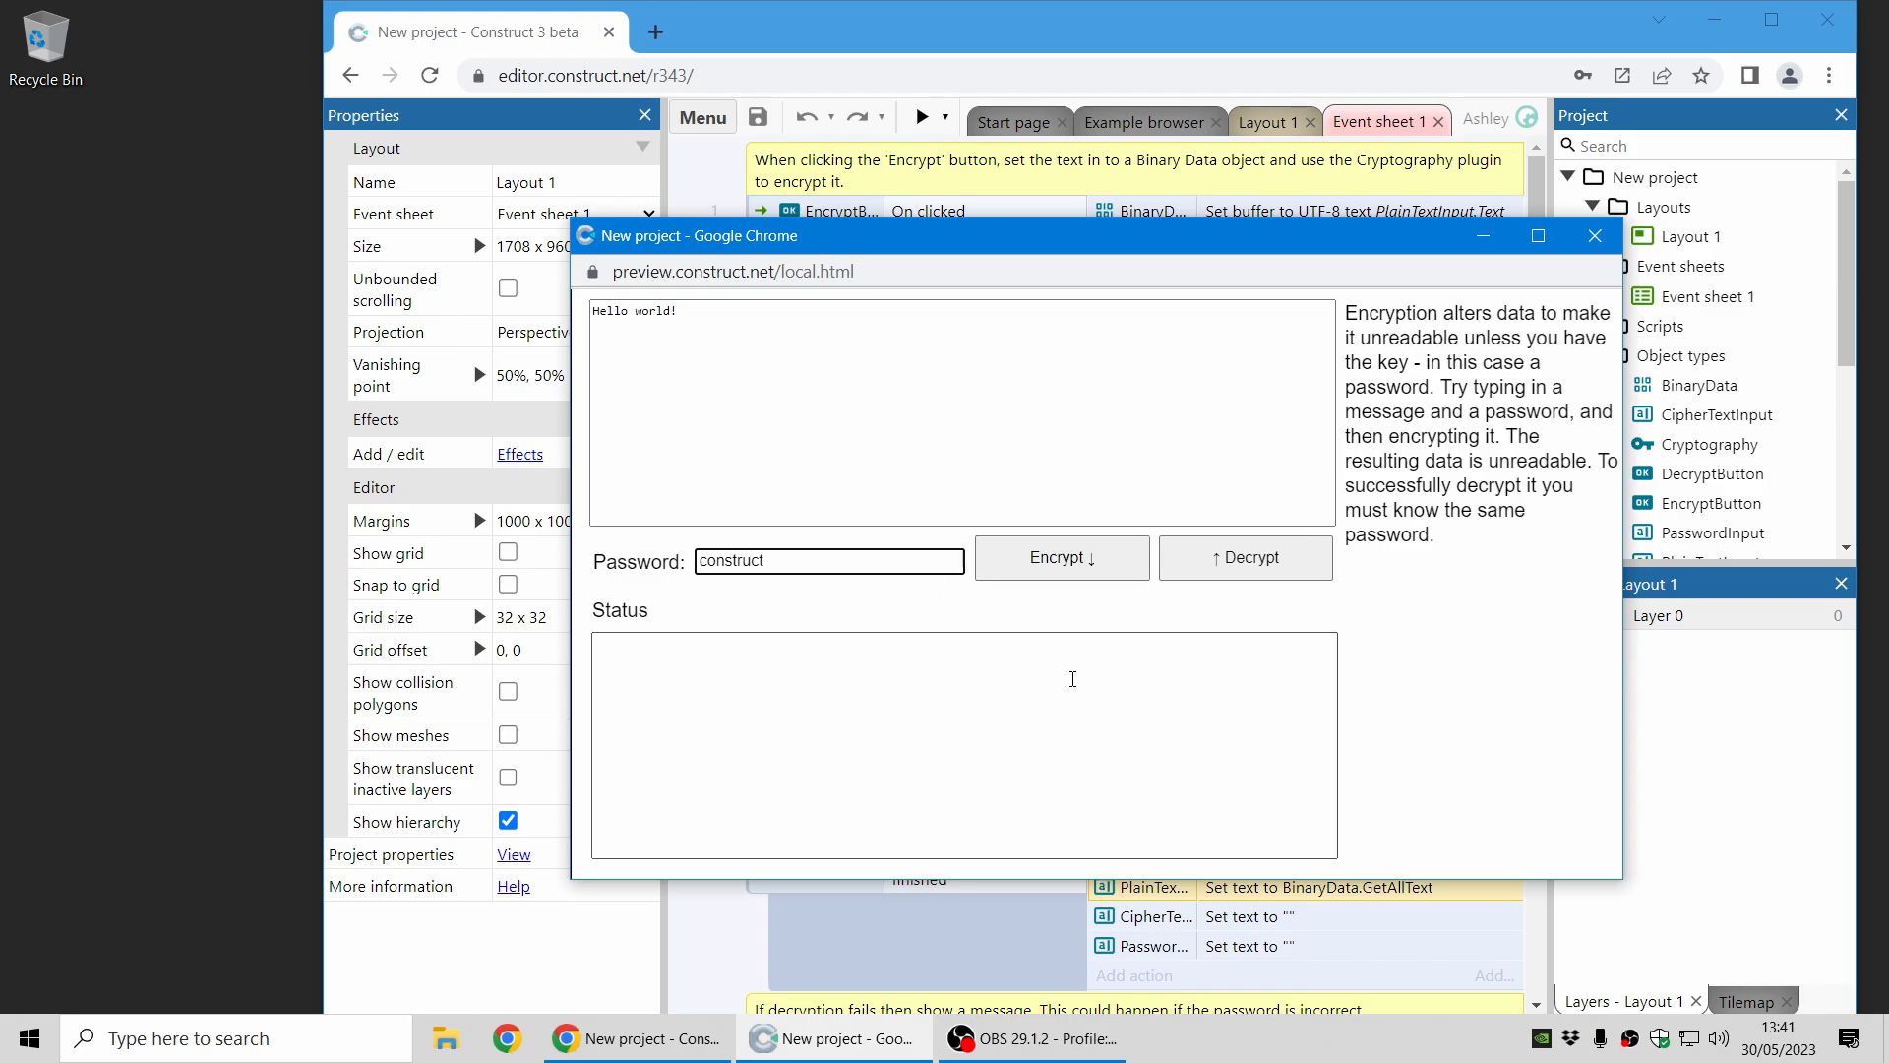
mouse_move(1067, 614)
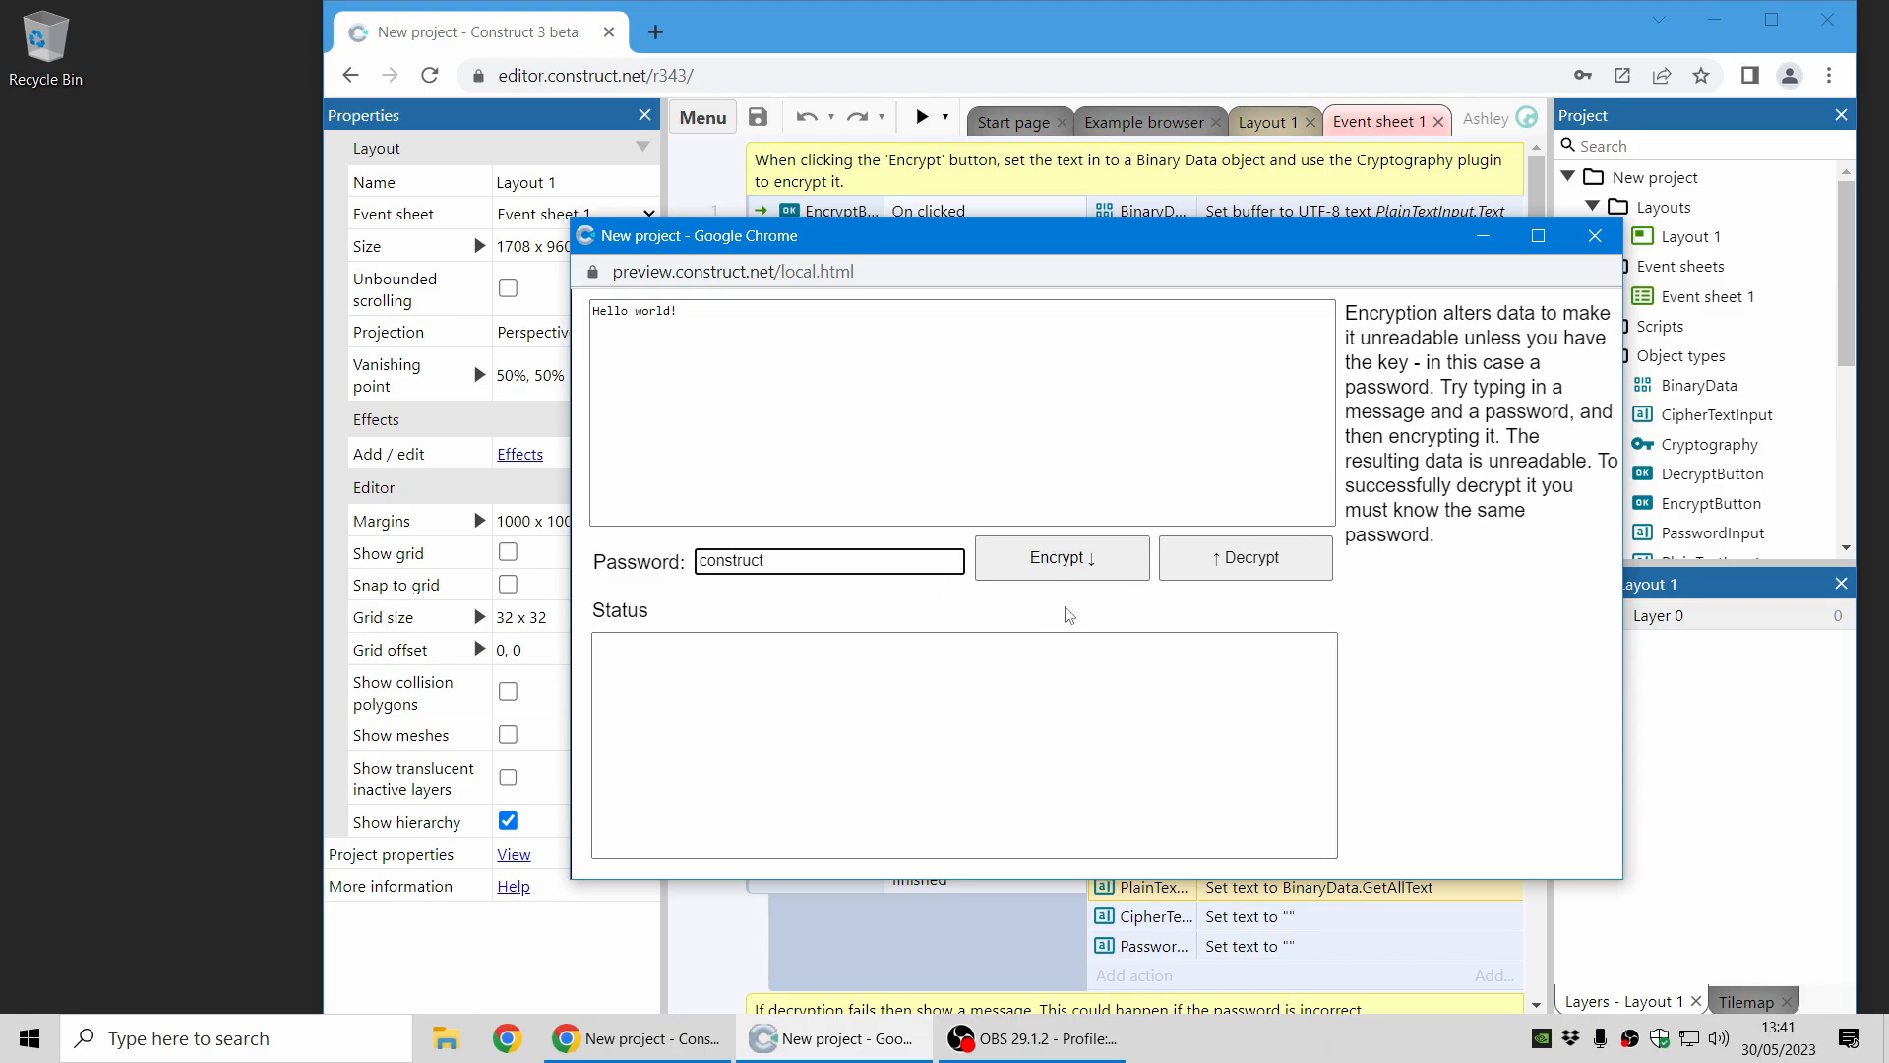
left_click(1060, 557)
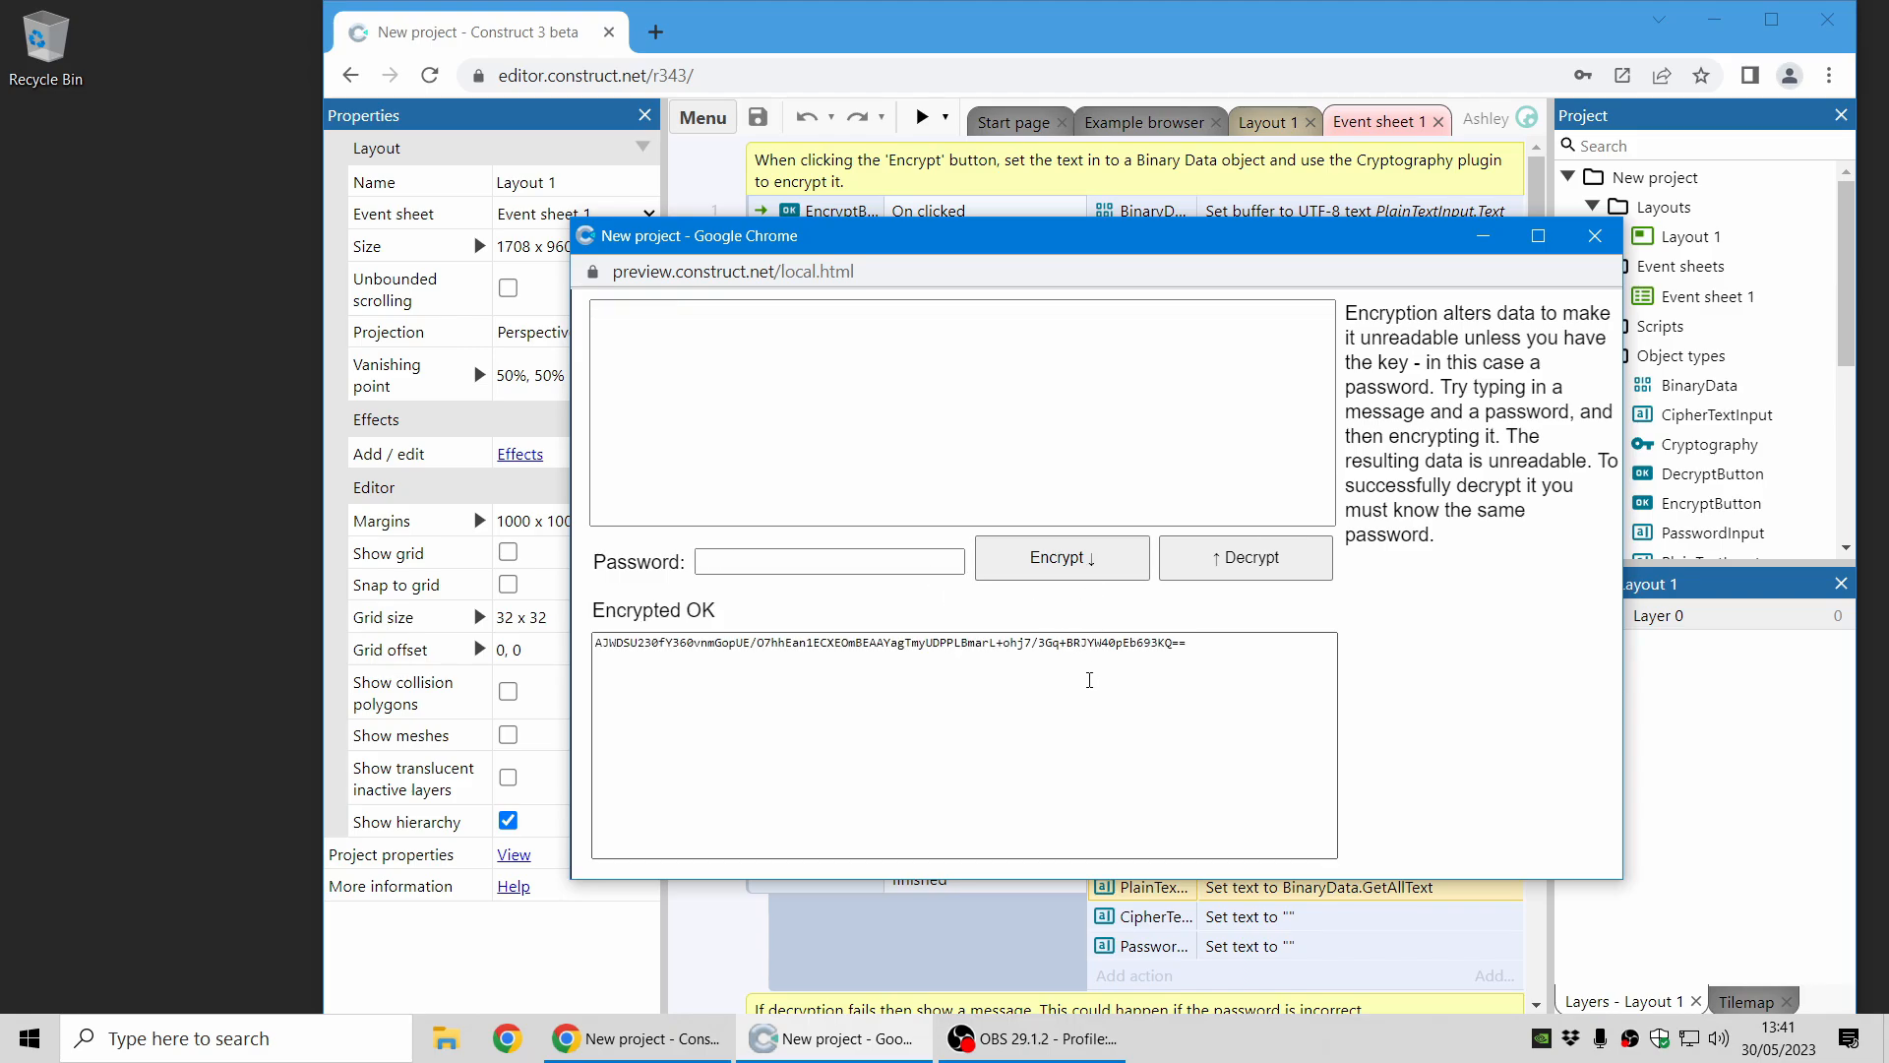
mouse_move(606, 663)
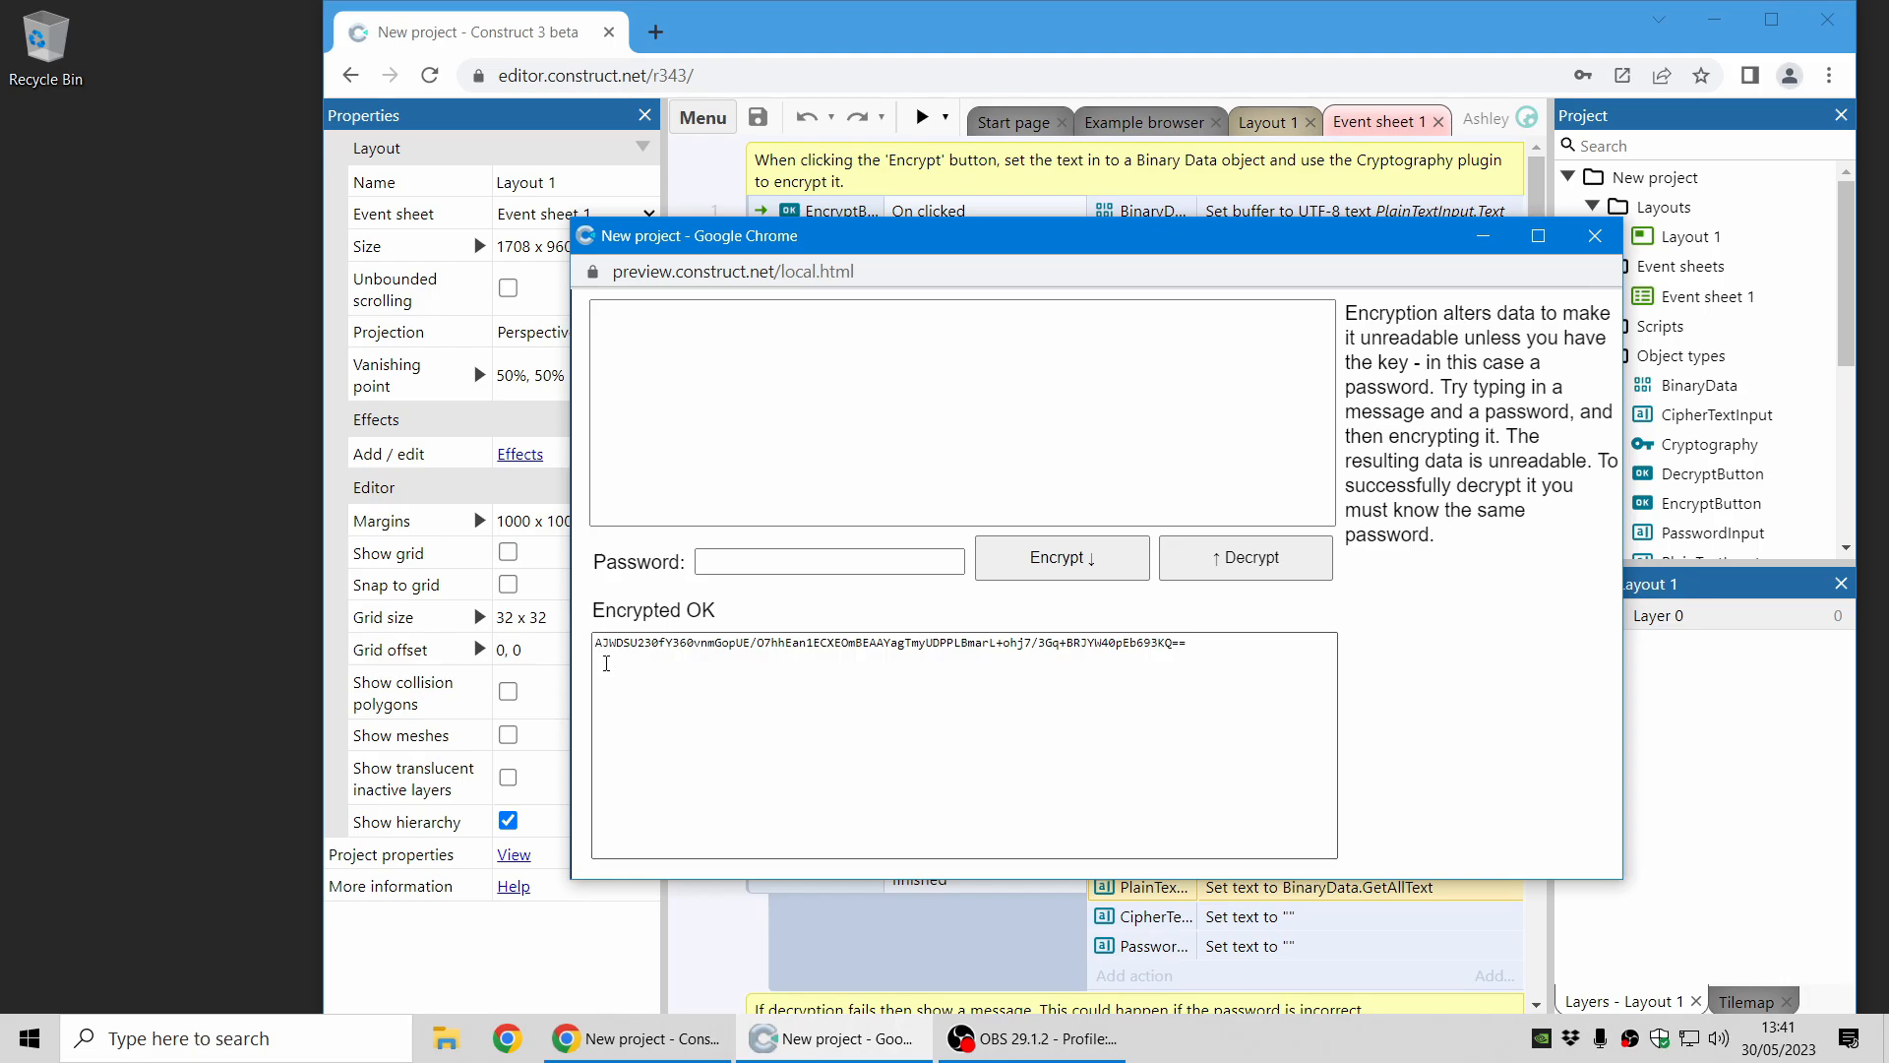
mouse_move(1135, 653)
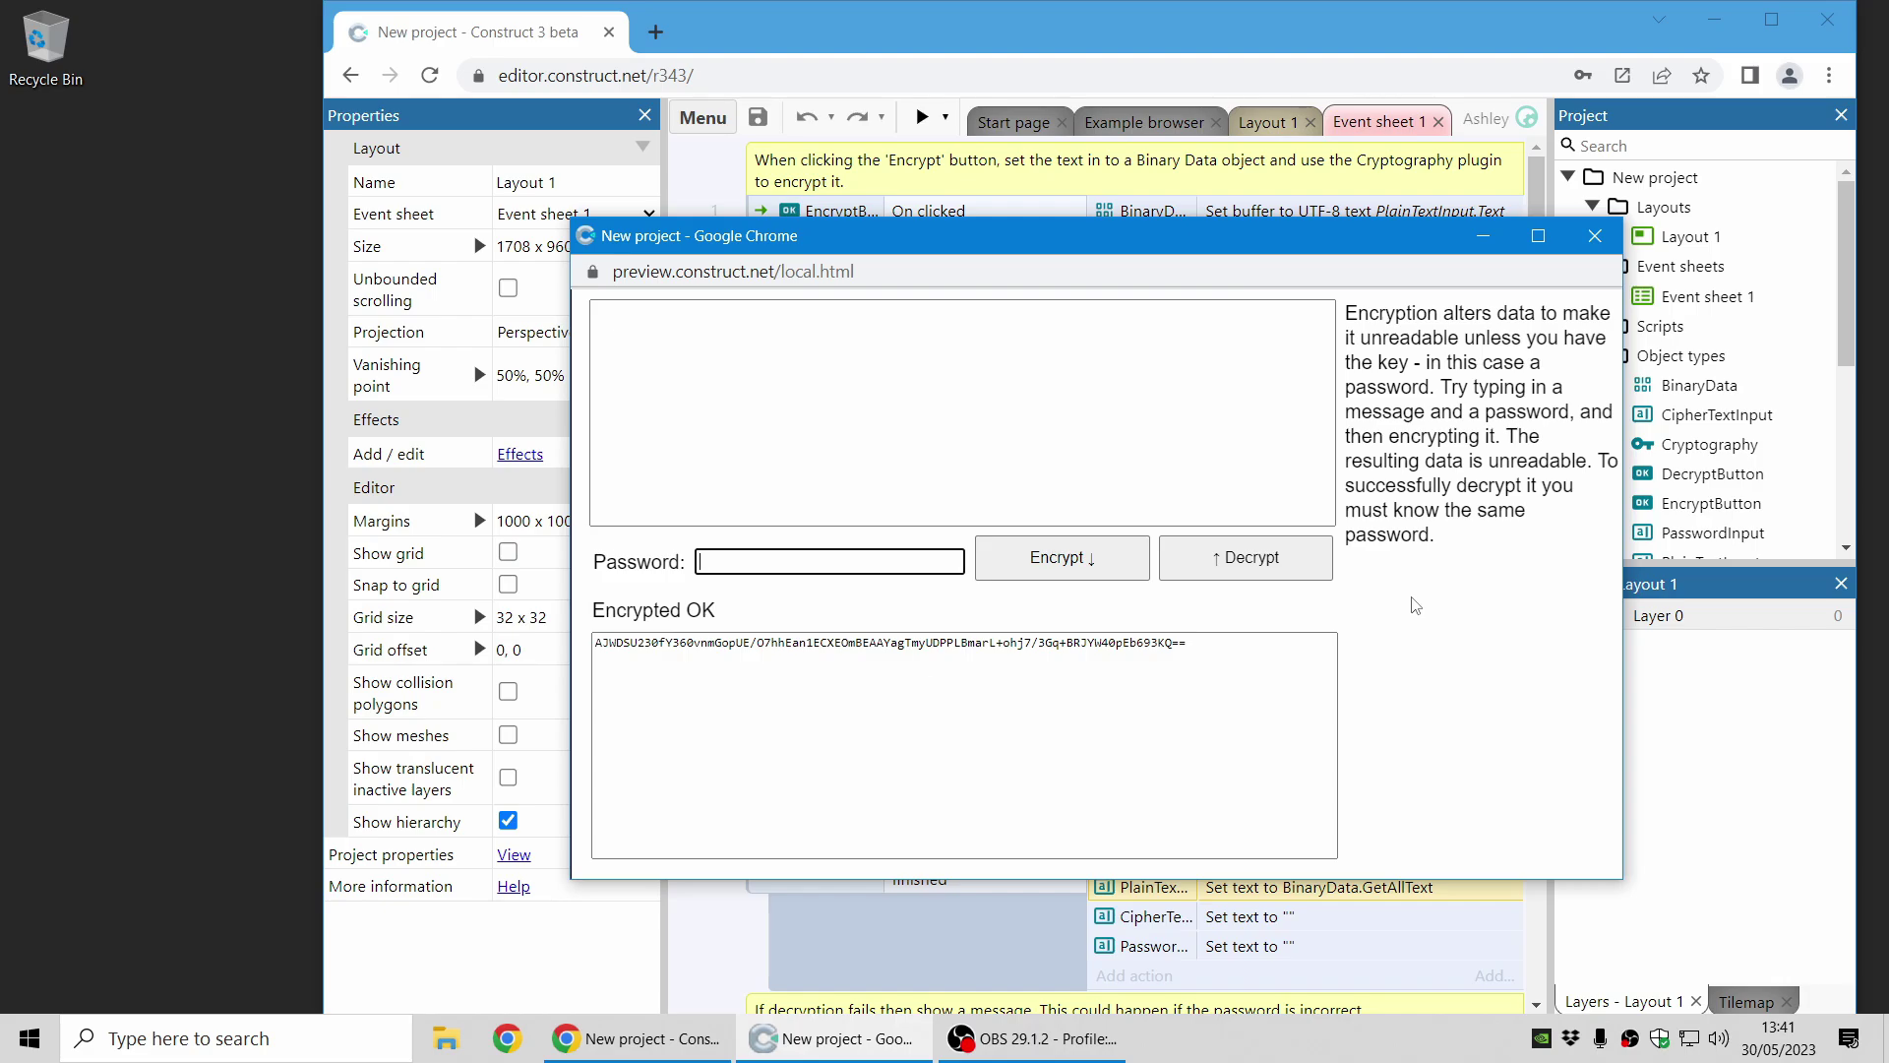
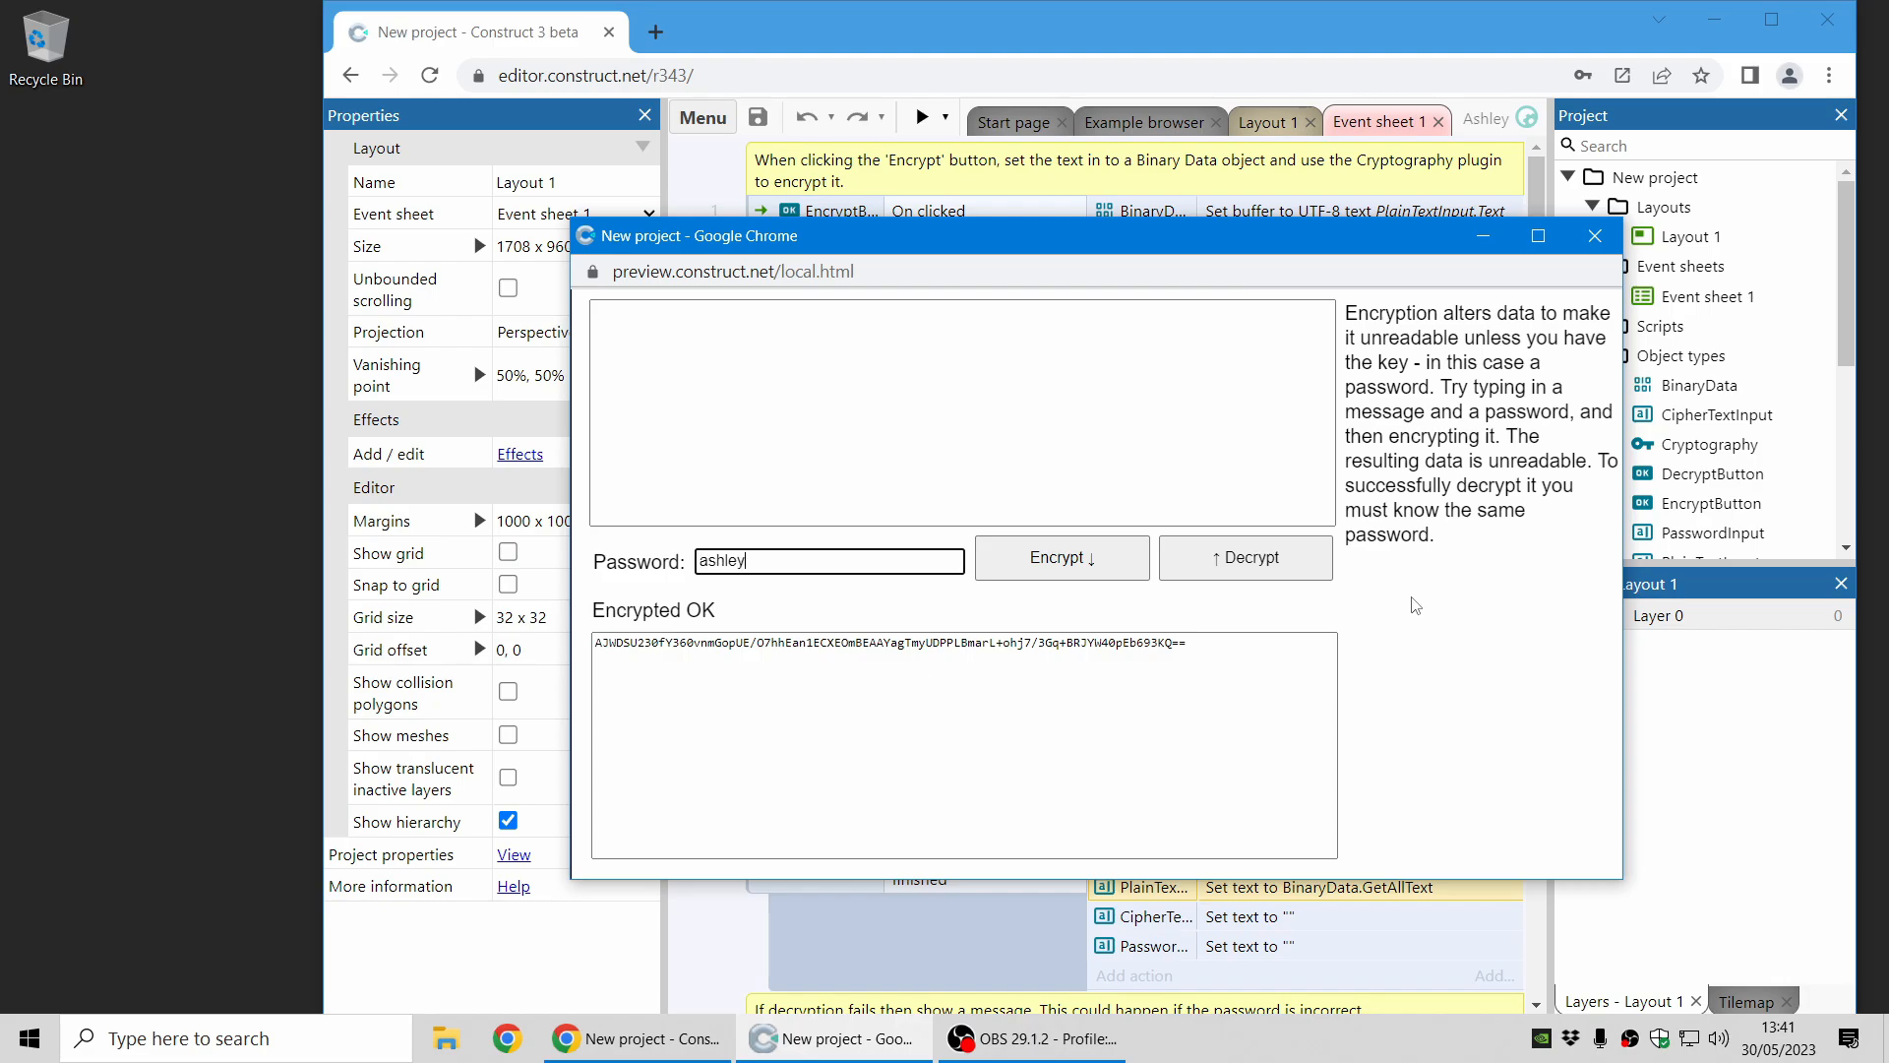
left_click(1243, 557)
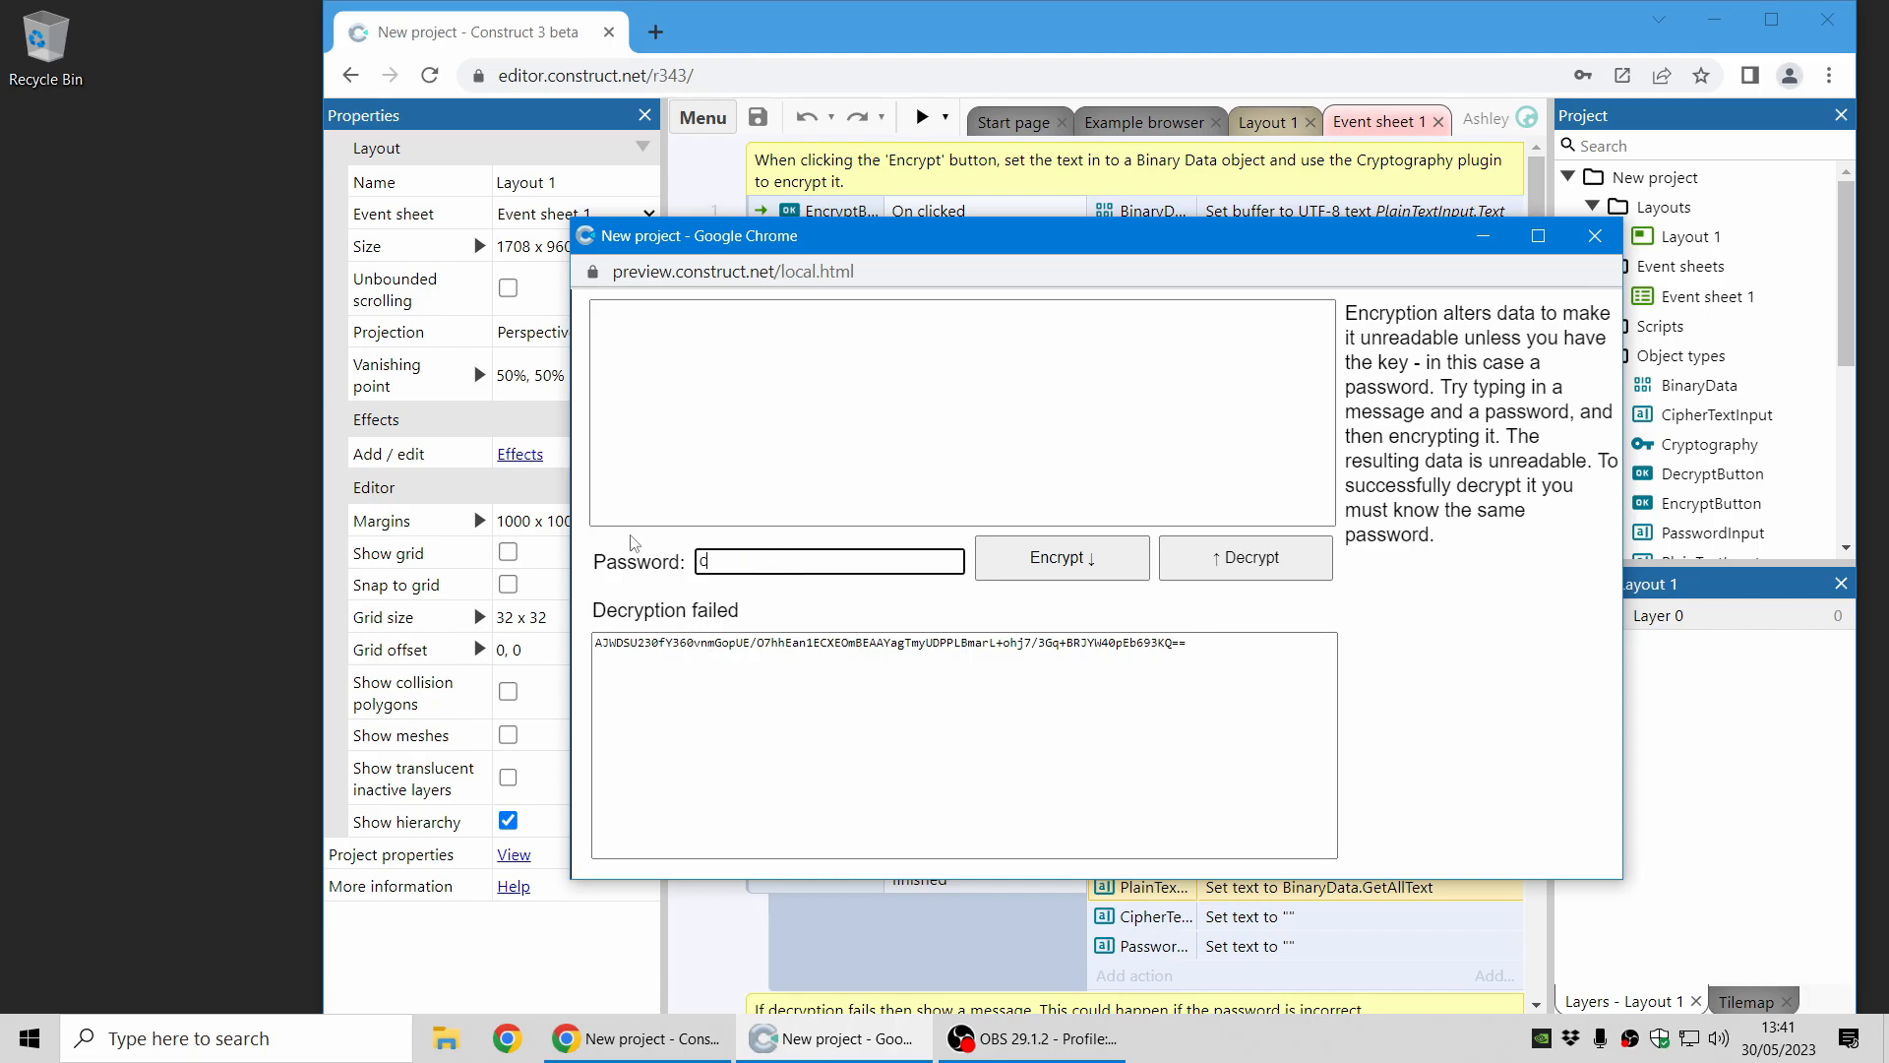
left_click(1243, 557)
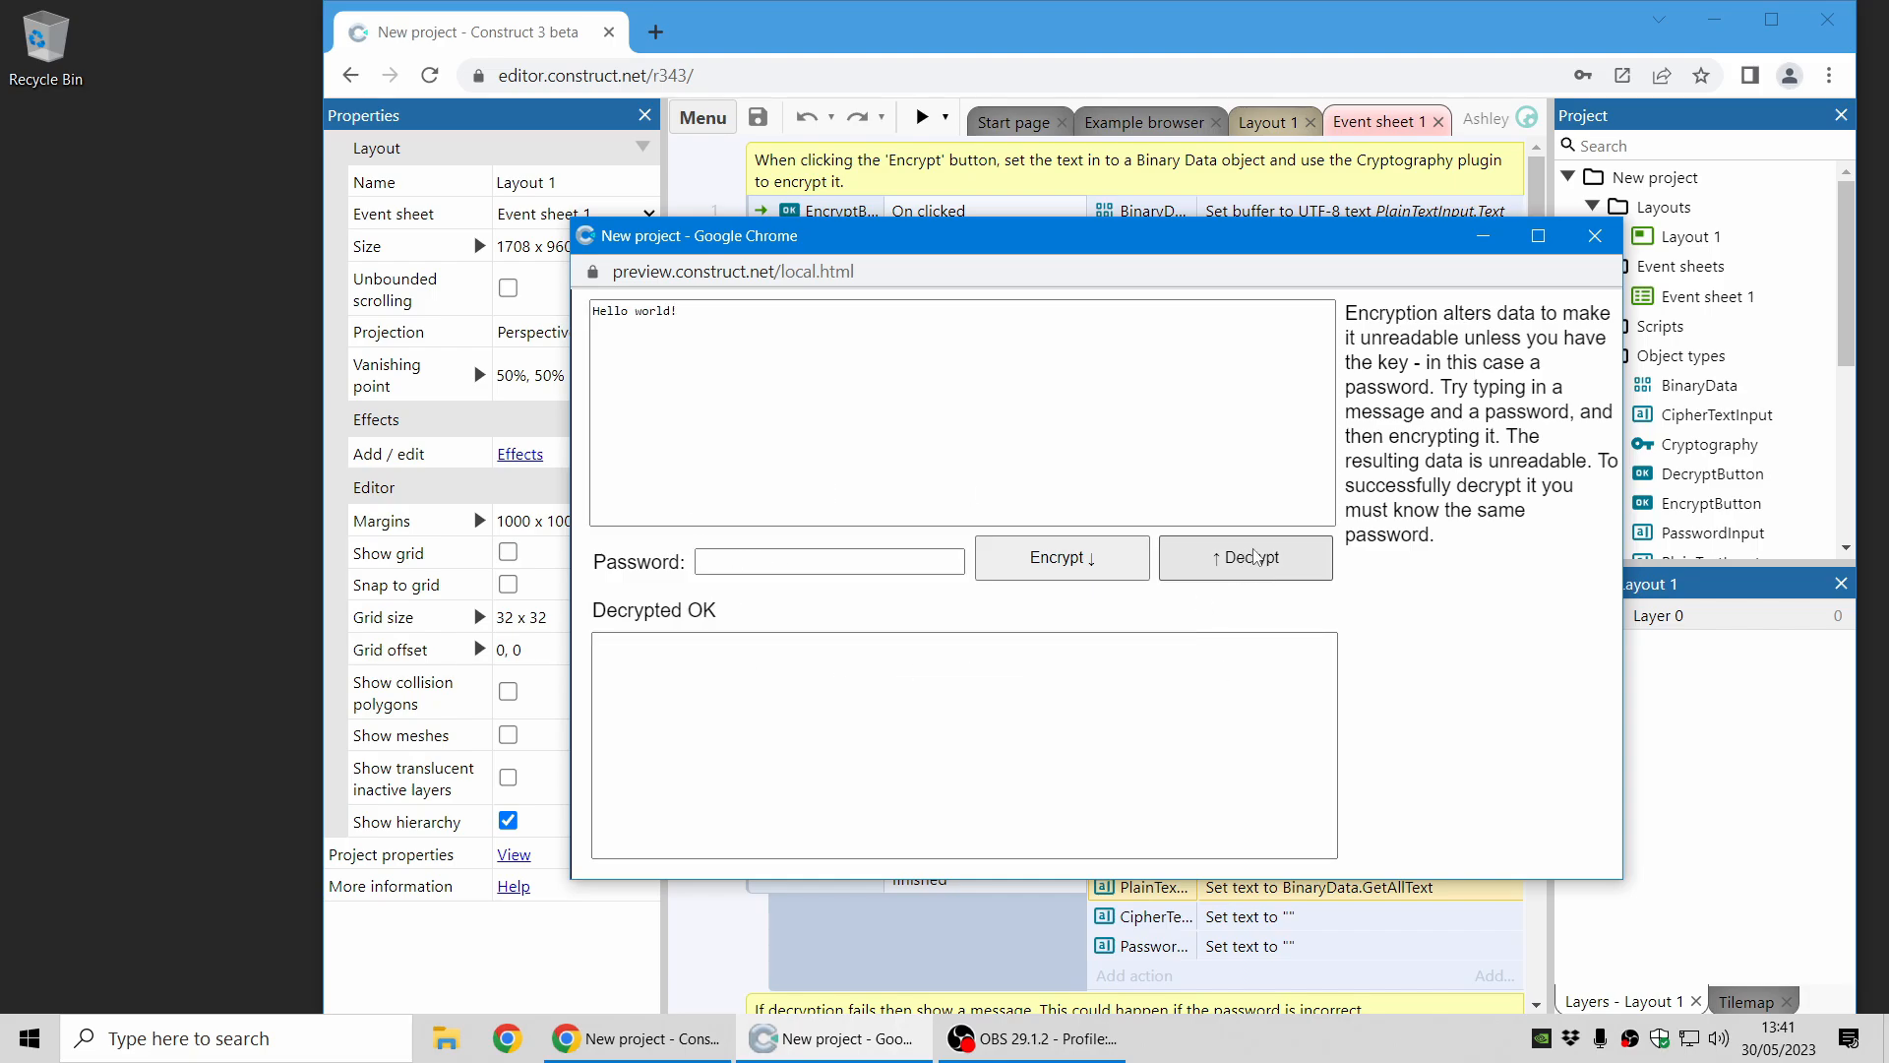
mouse_move(1531, 256)
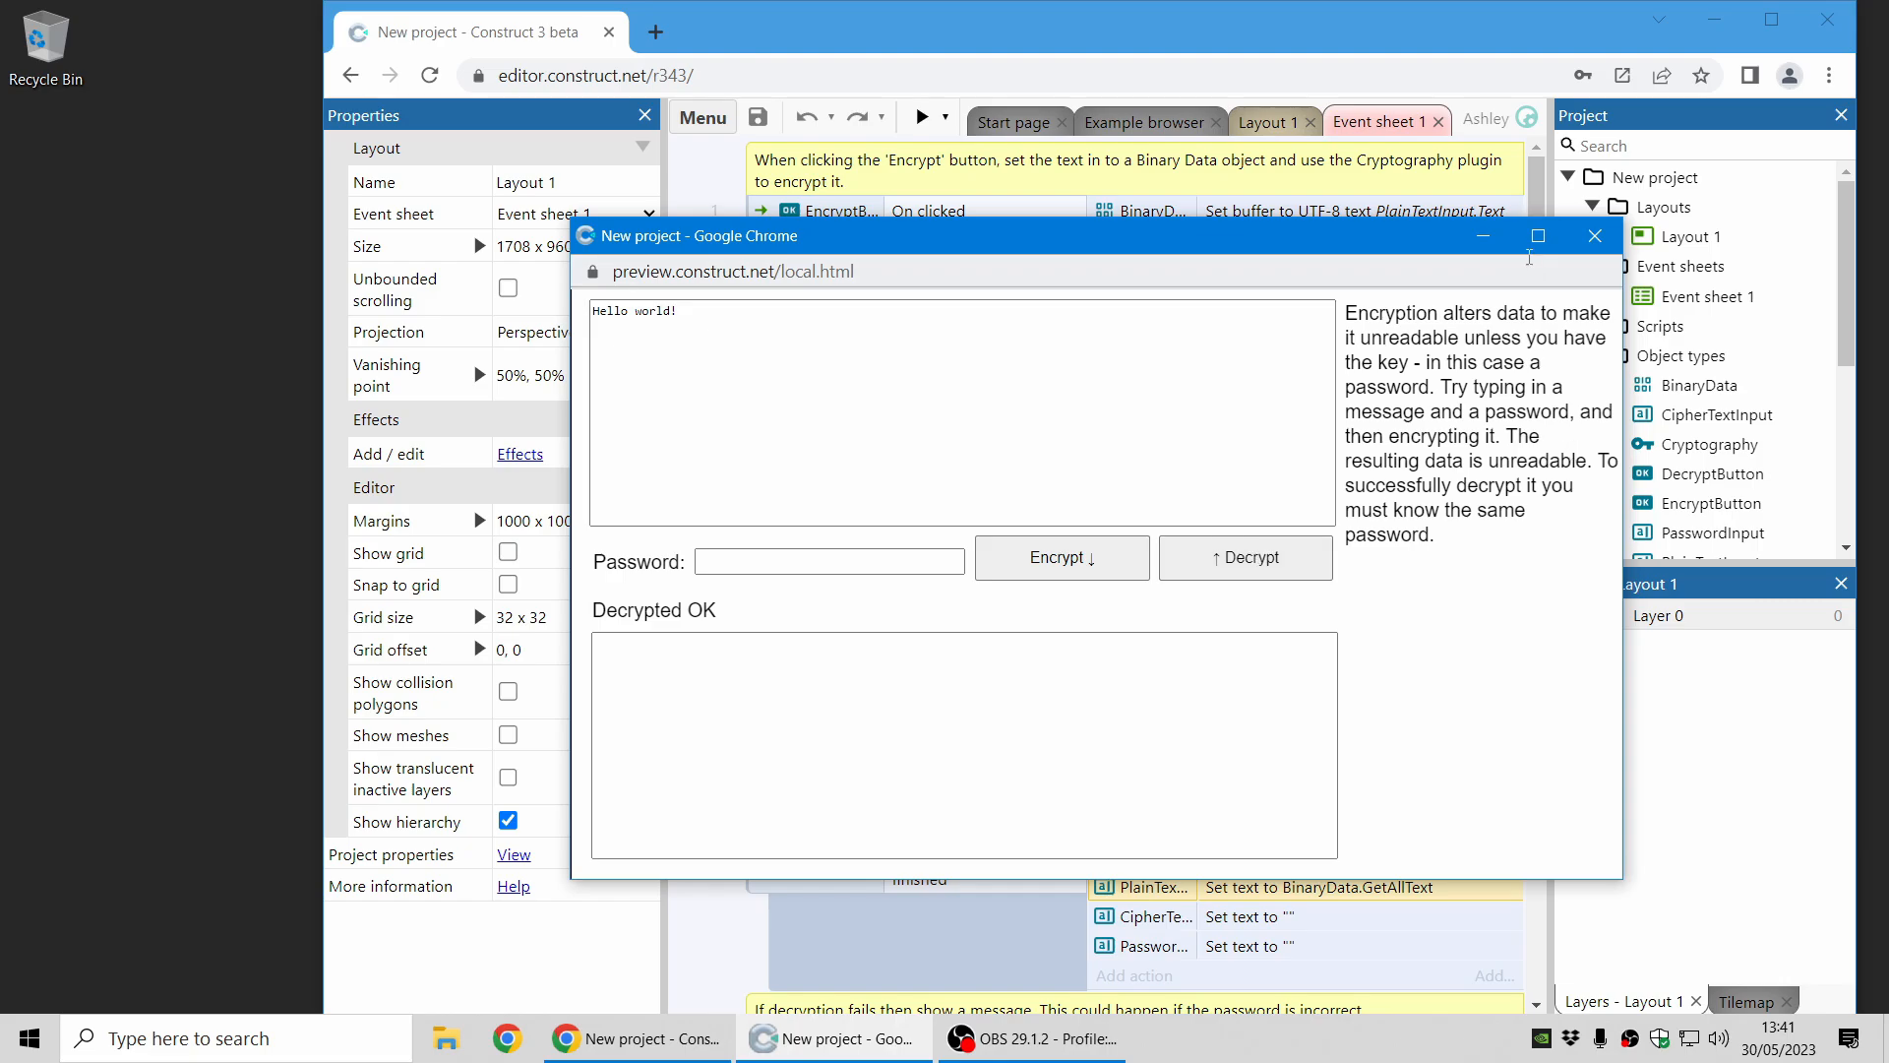
right_click(1645, 175)
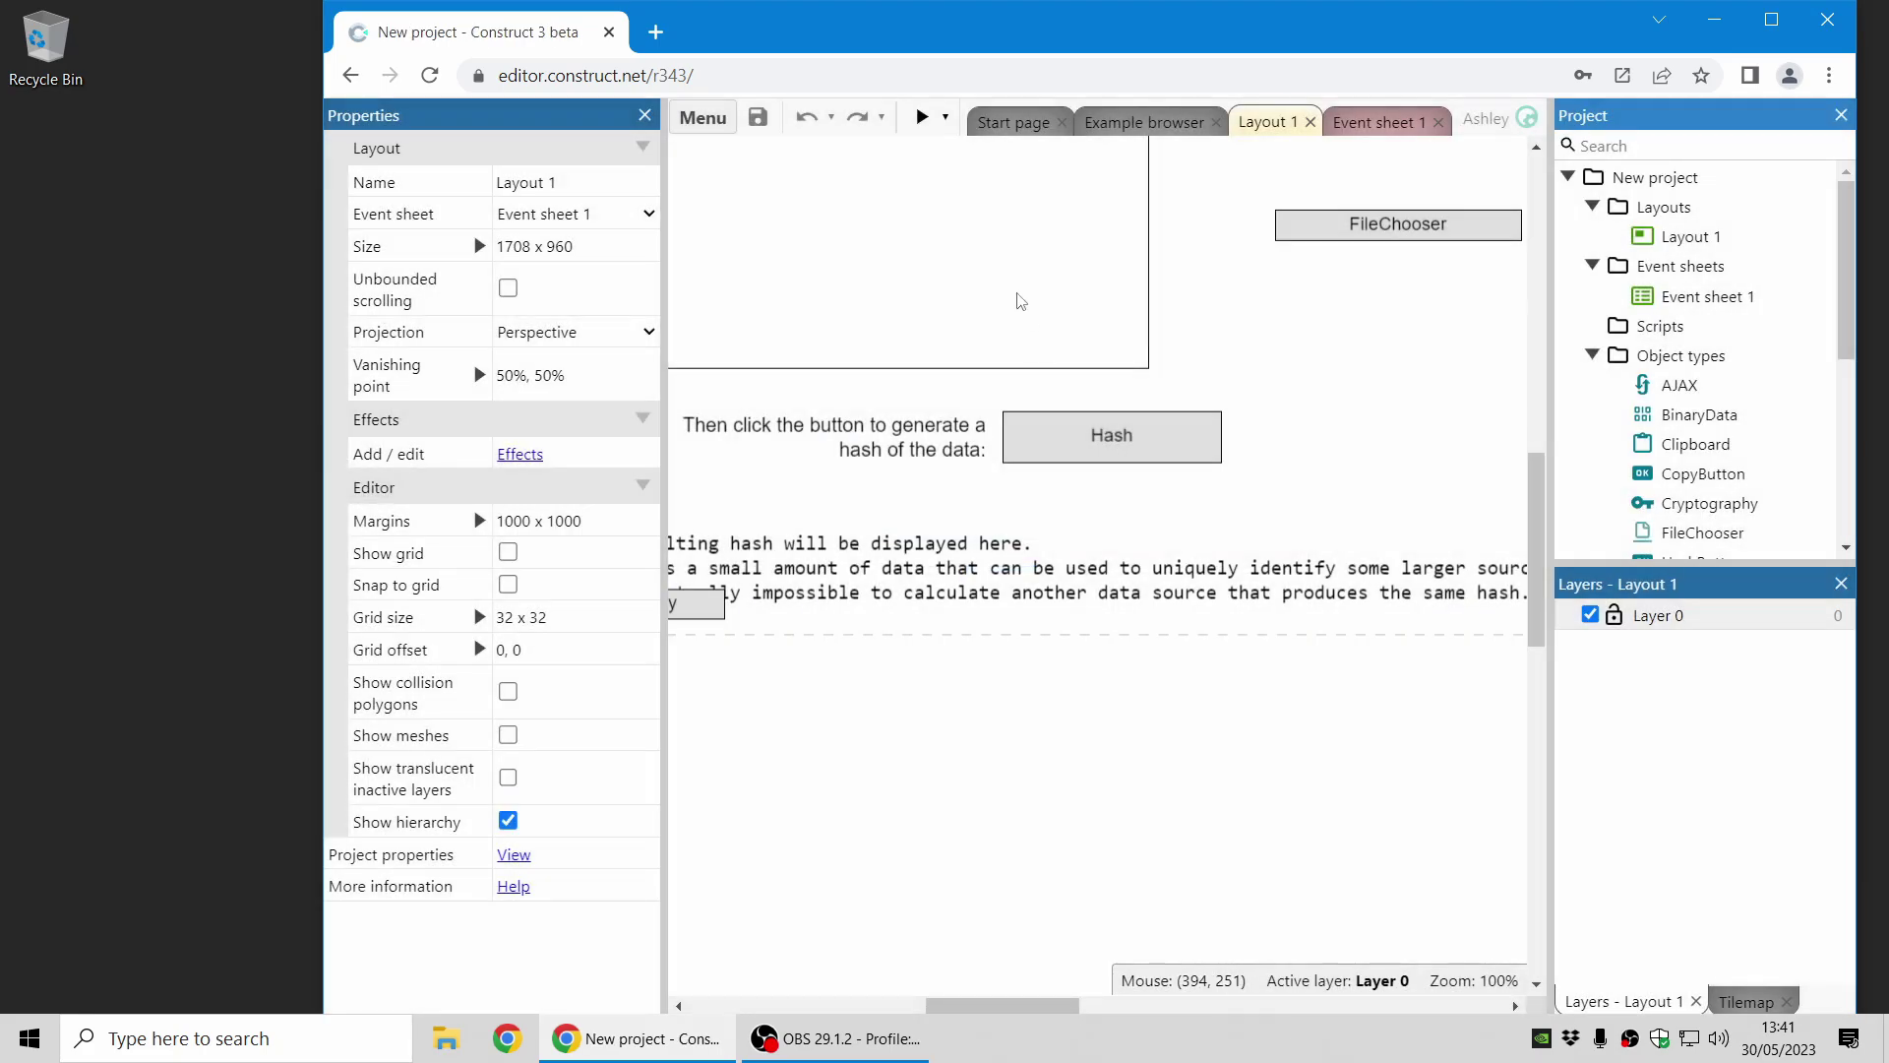
Step: Preview Hashing, hash Hello world!, hash an edited text for a different result, and end the preview
left_click(919, 117)
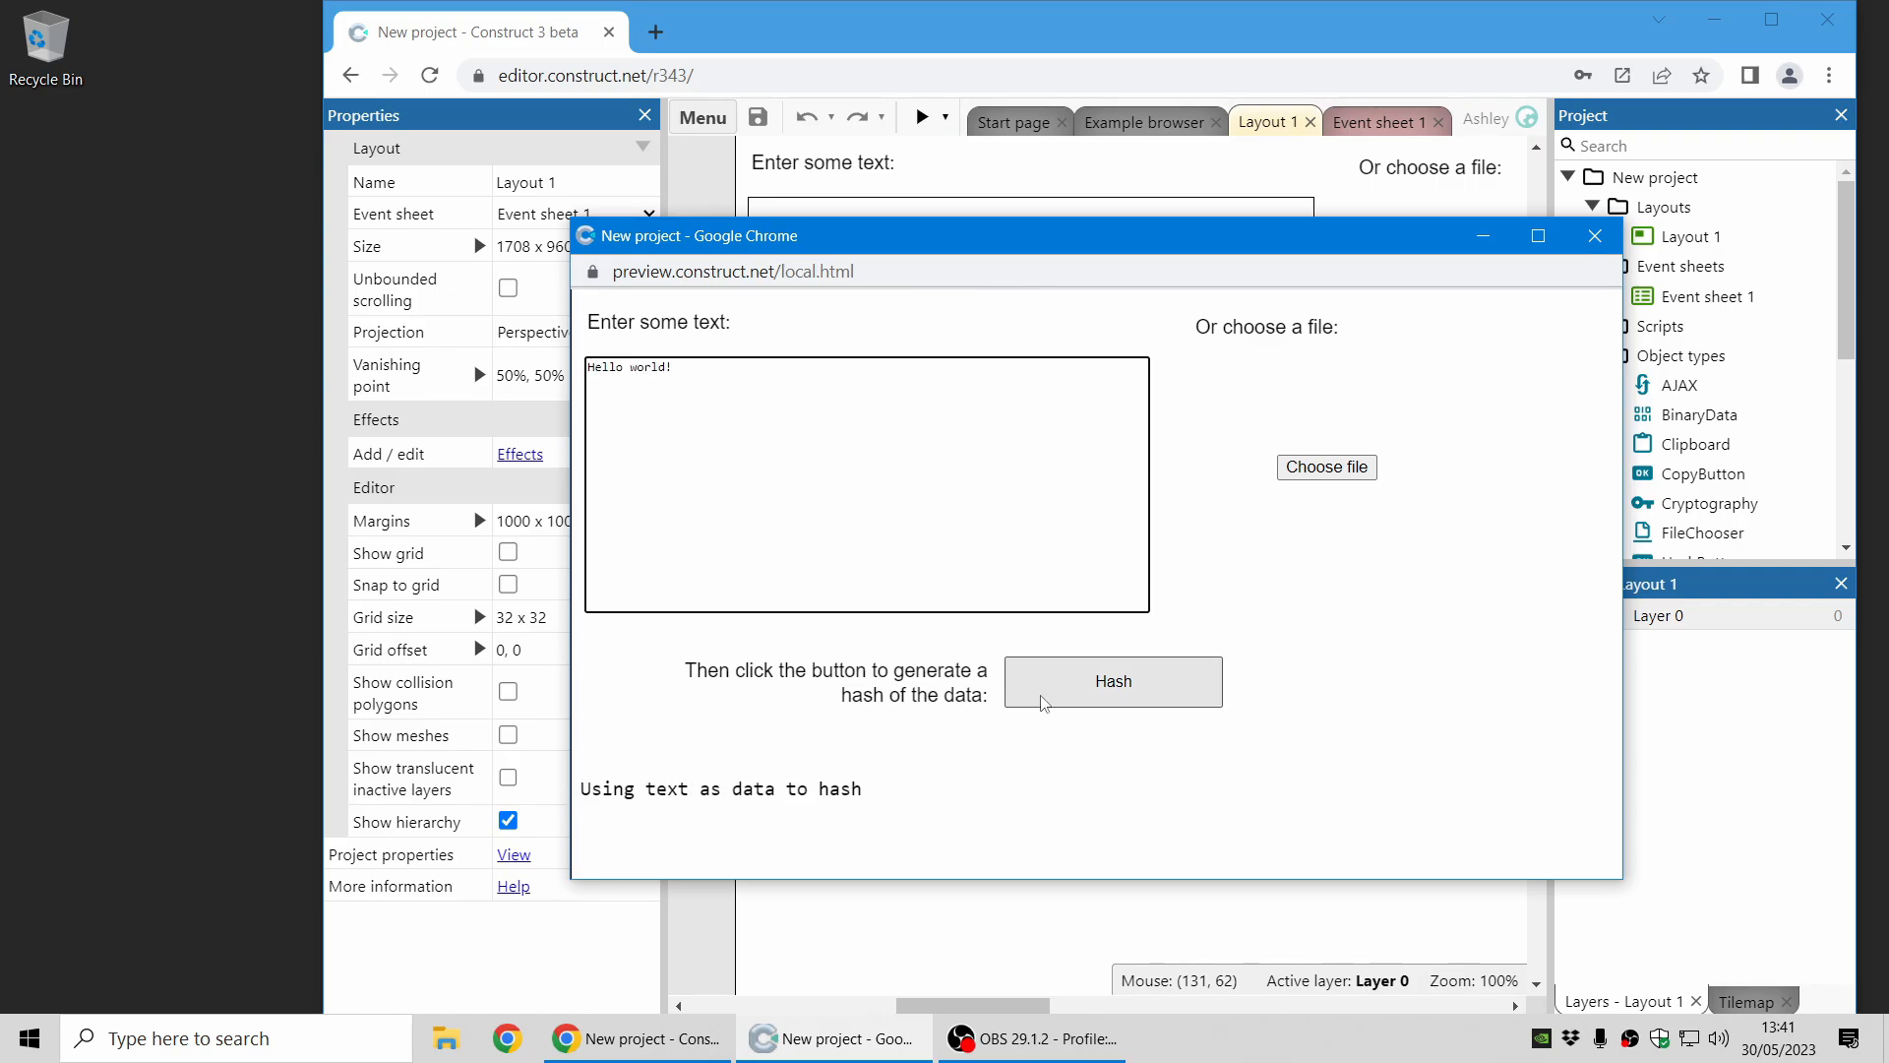
left_click(1110, 680)
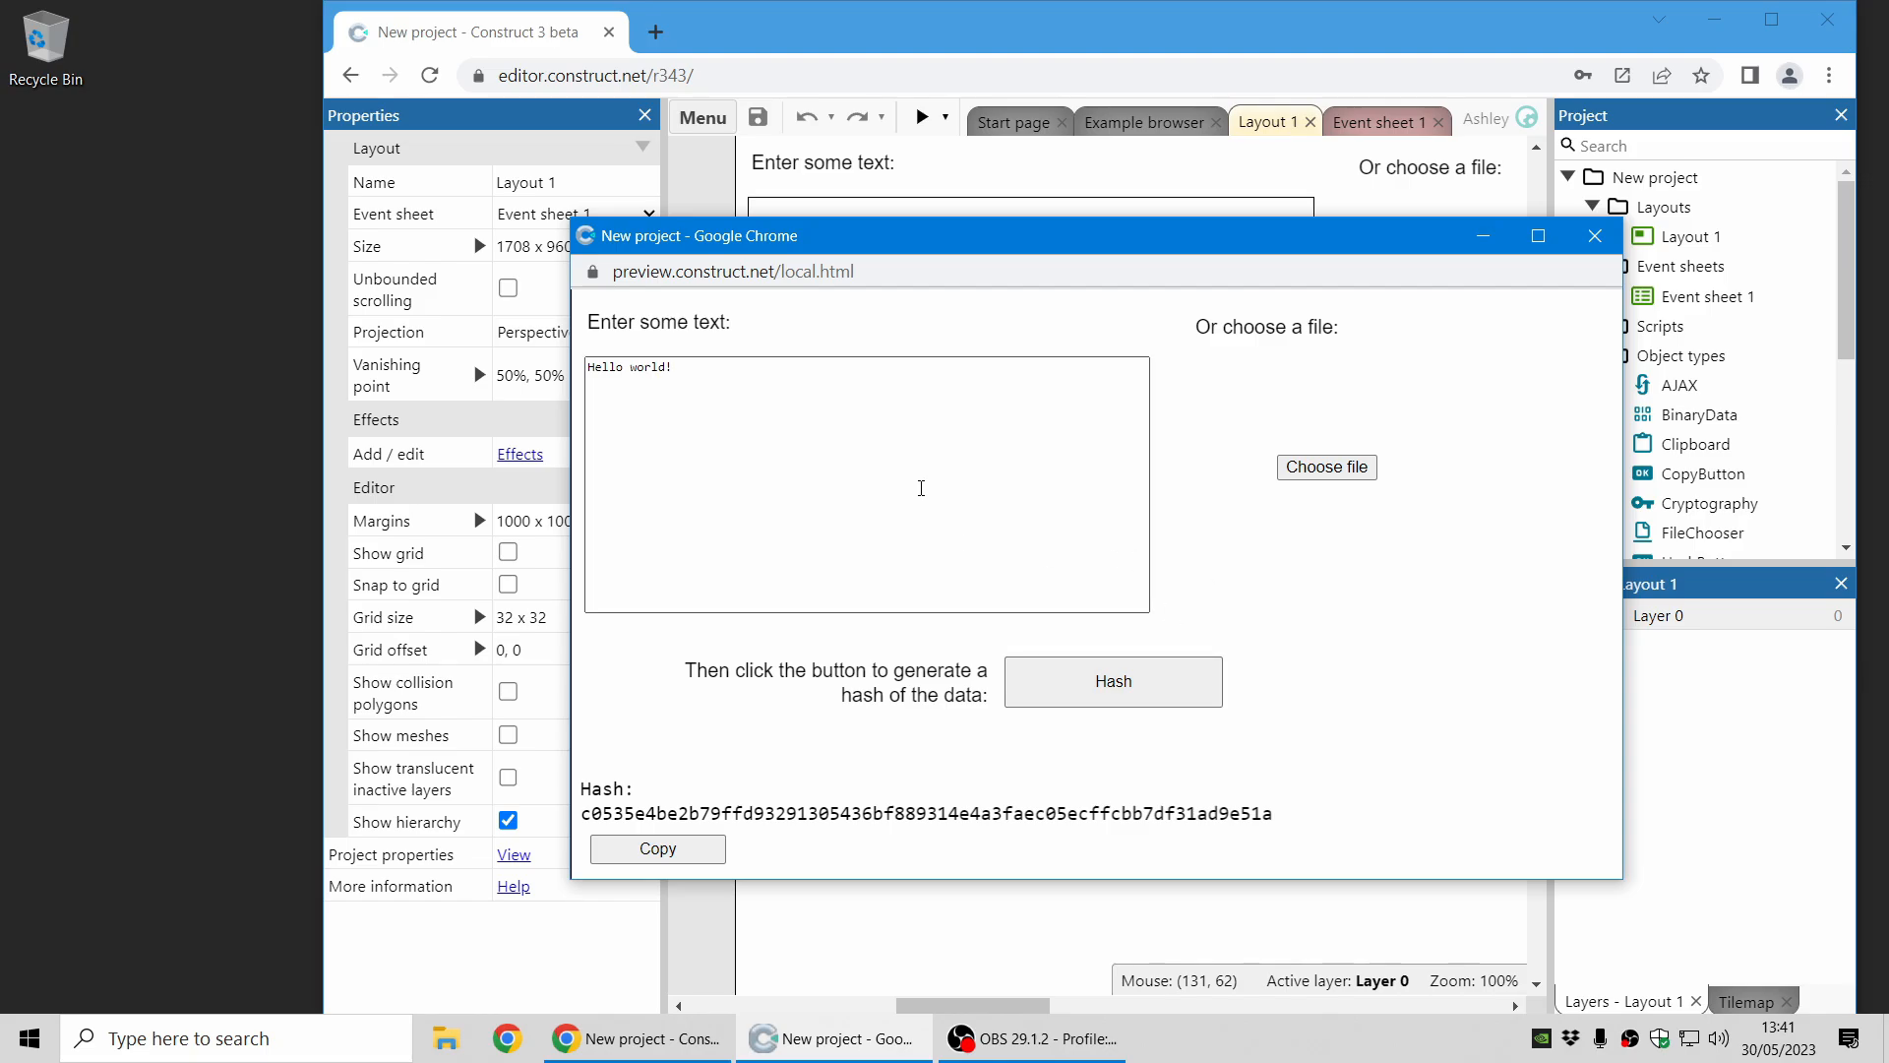
mouse_move(579, 771)
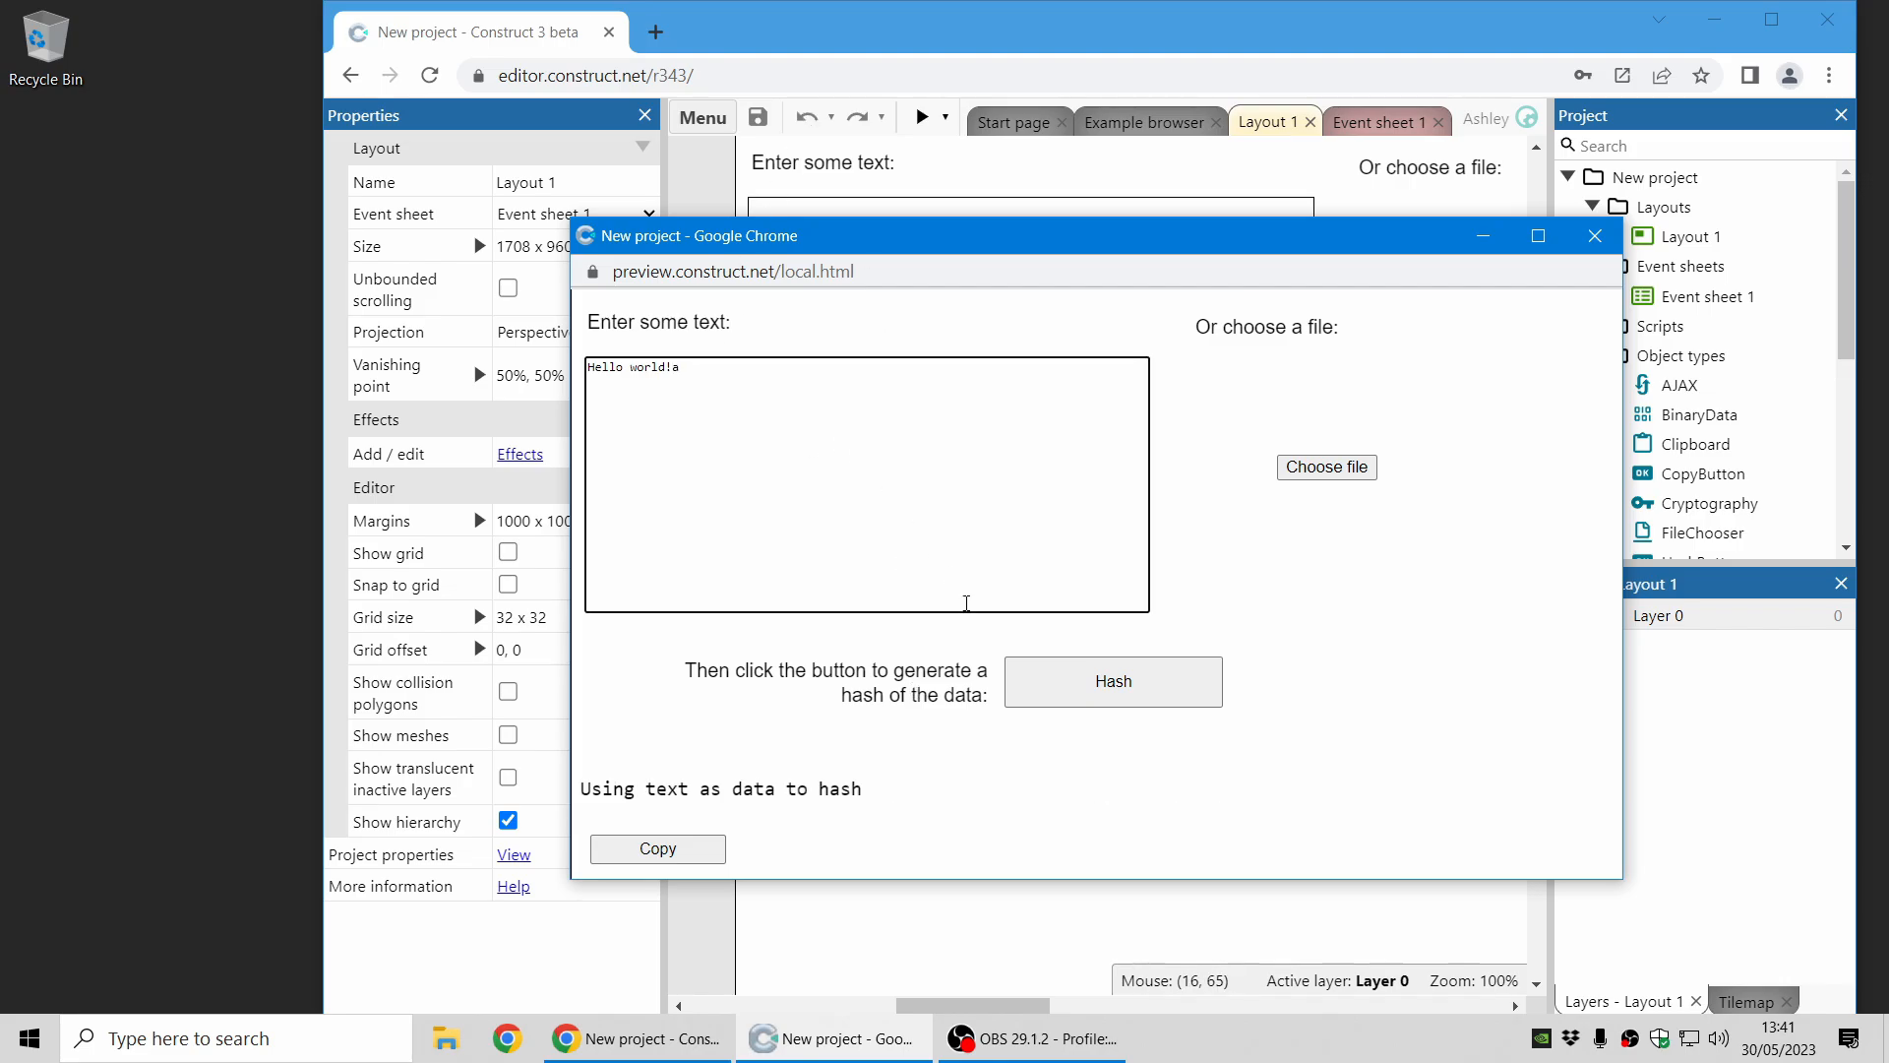
left_click(1111, 680)
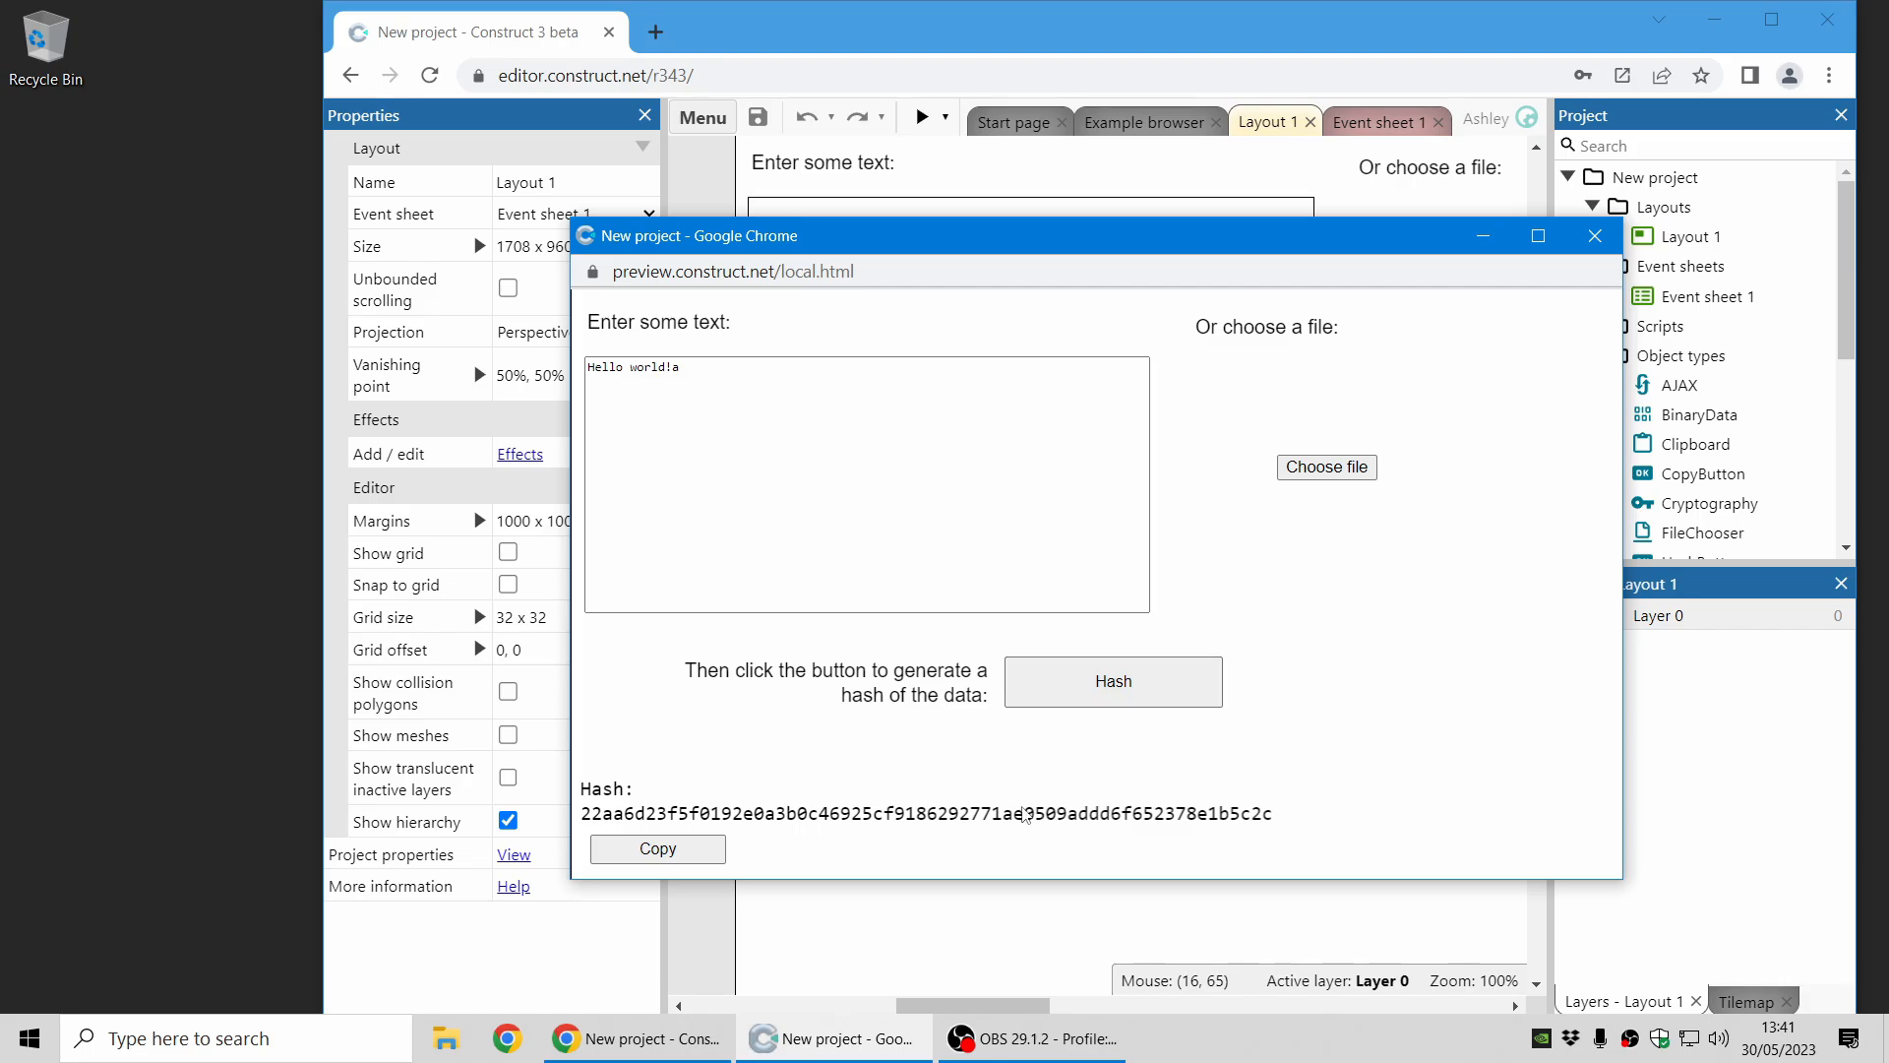
mouse_move(1202, 411)
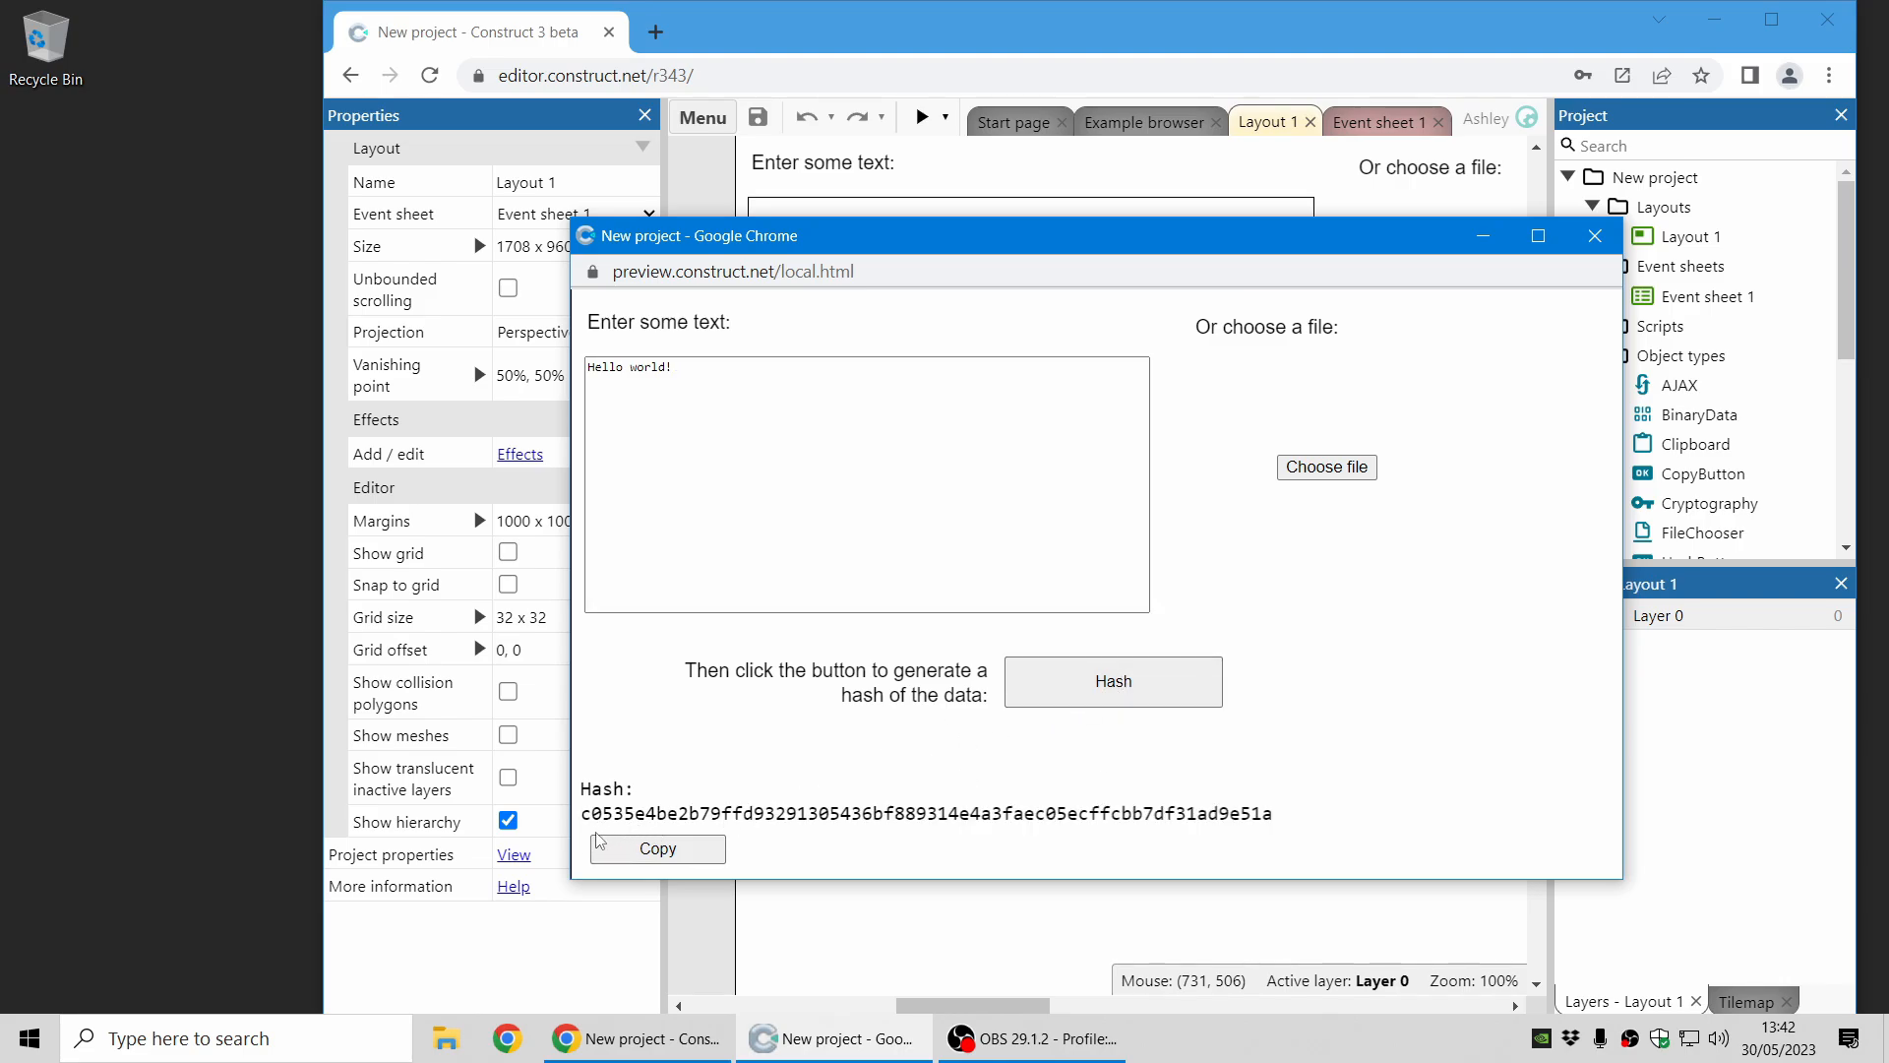
mouse_move(653, 771)
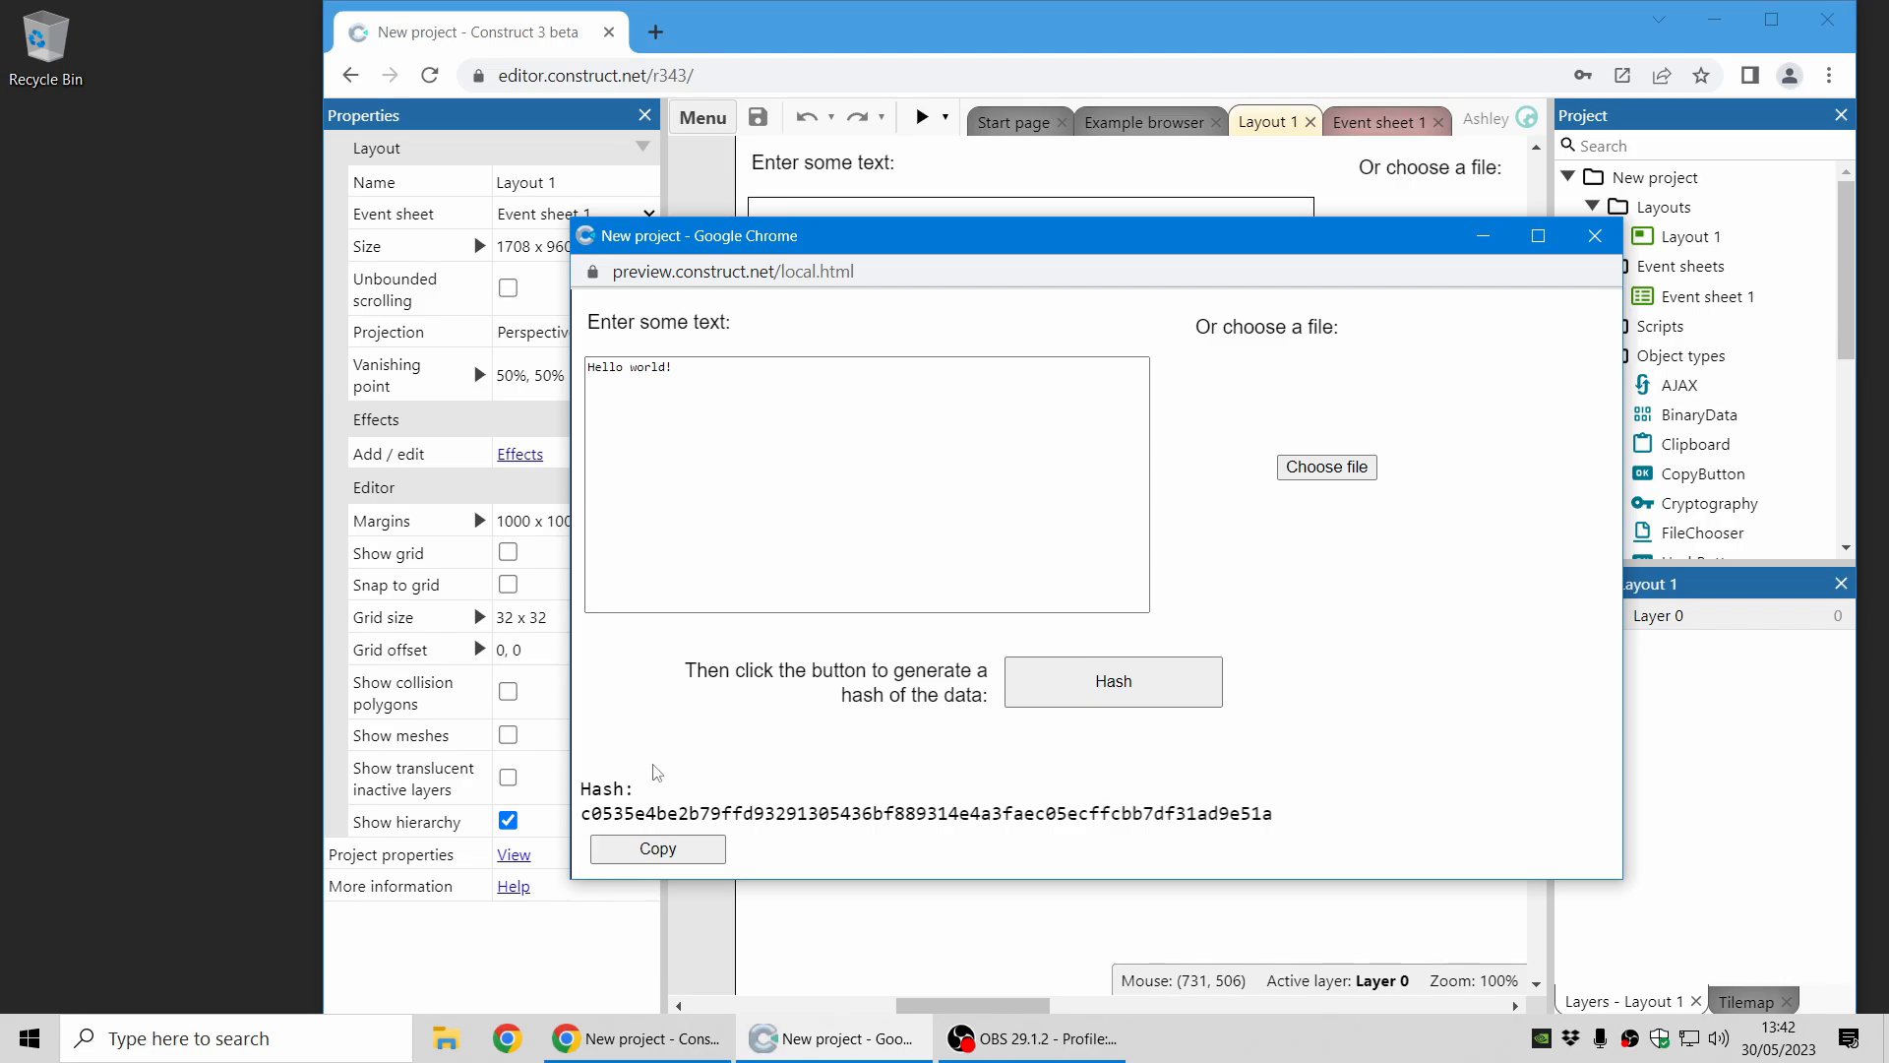
left_click(1594, 234)
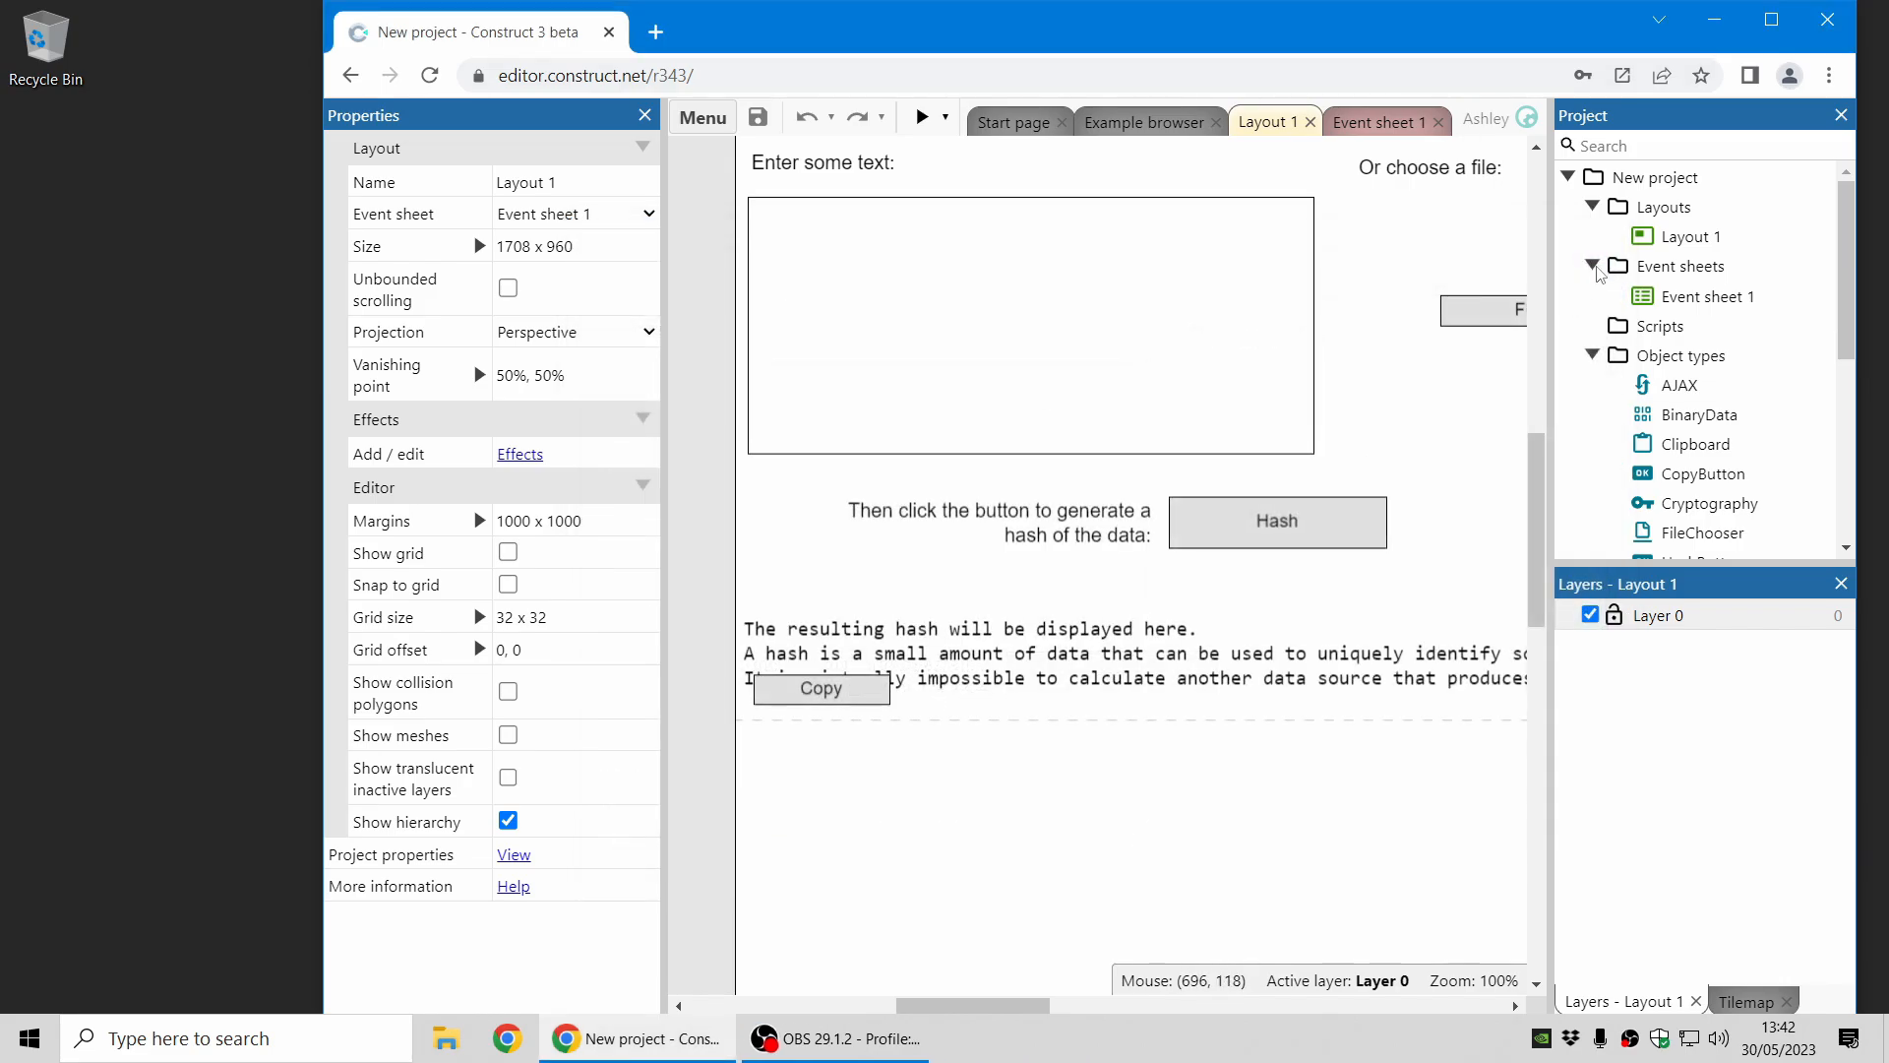
Step: Return to the New examples list and open the Compression example
left_click(1654, 175)
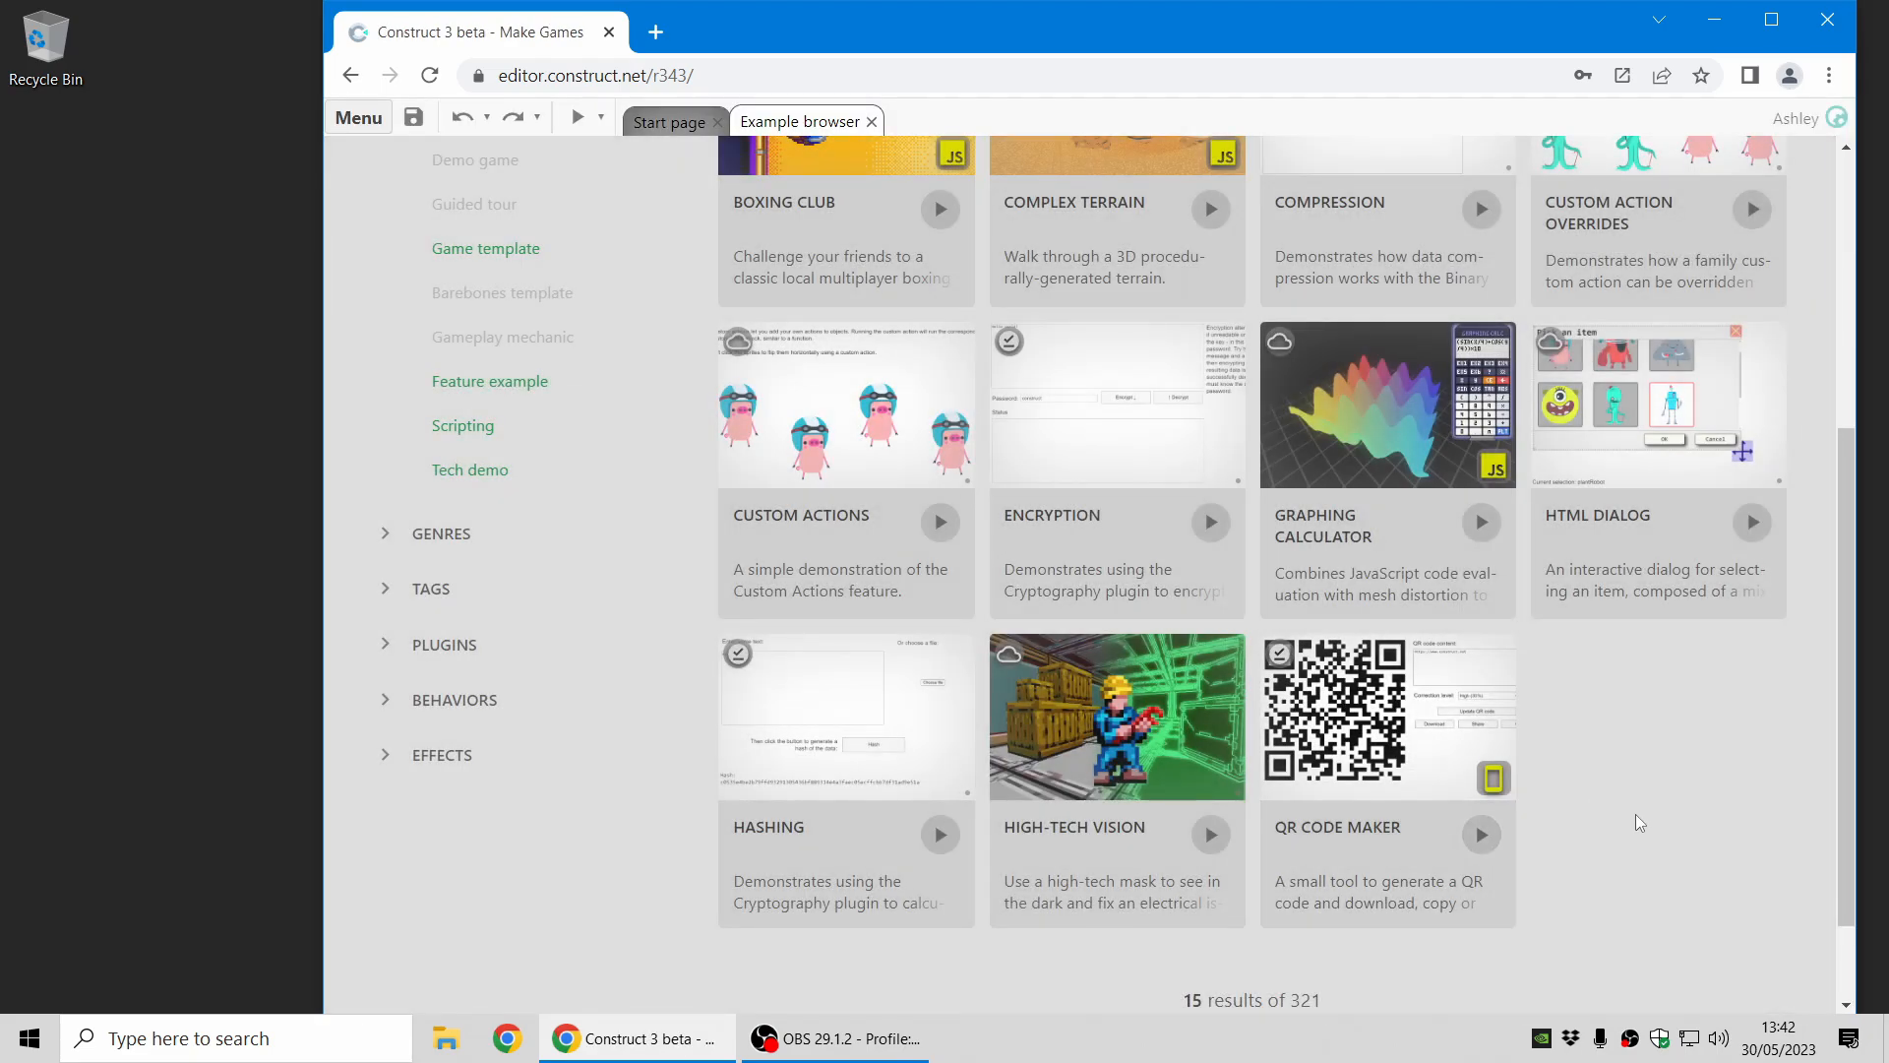
scroll("up", 3)
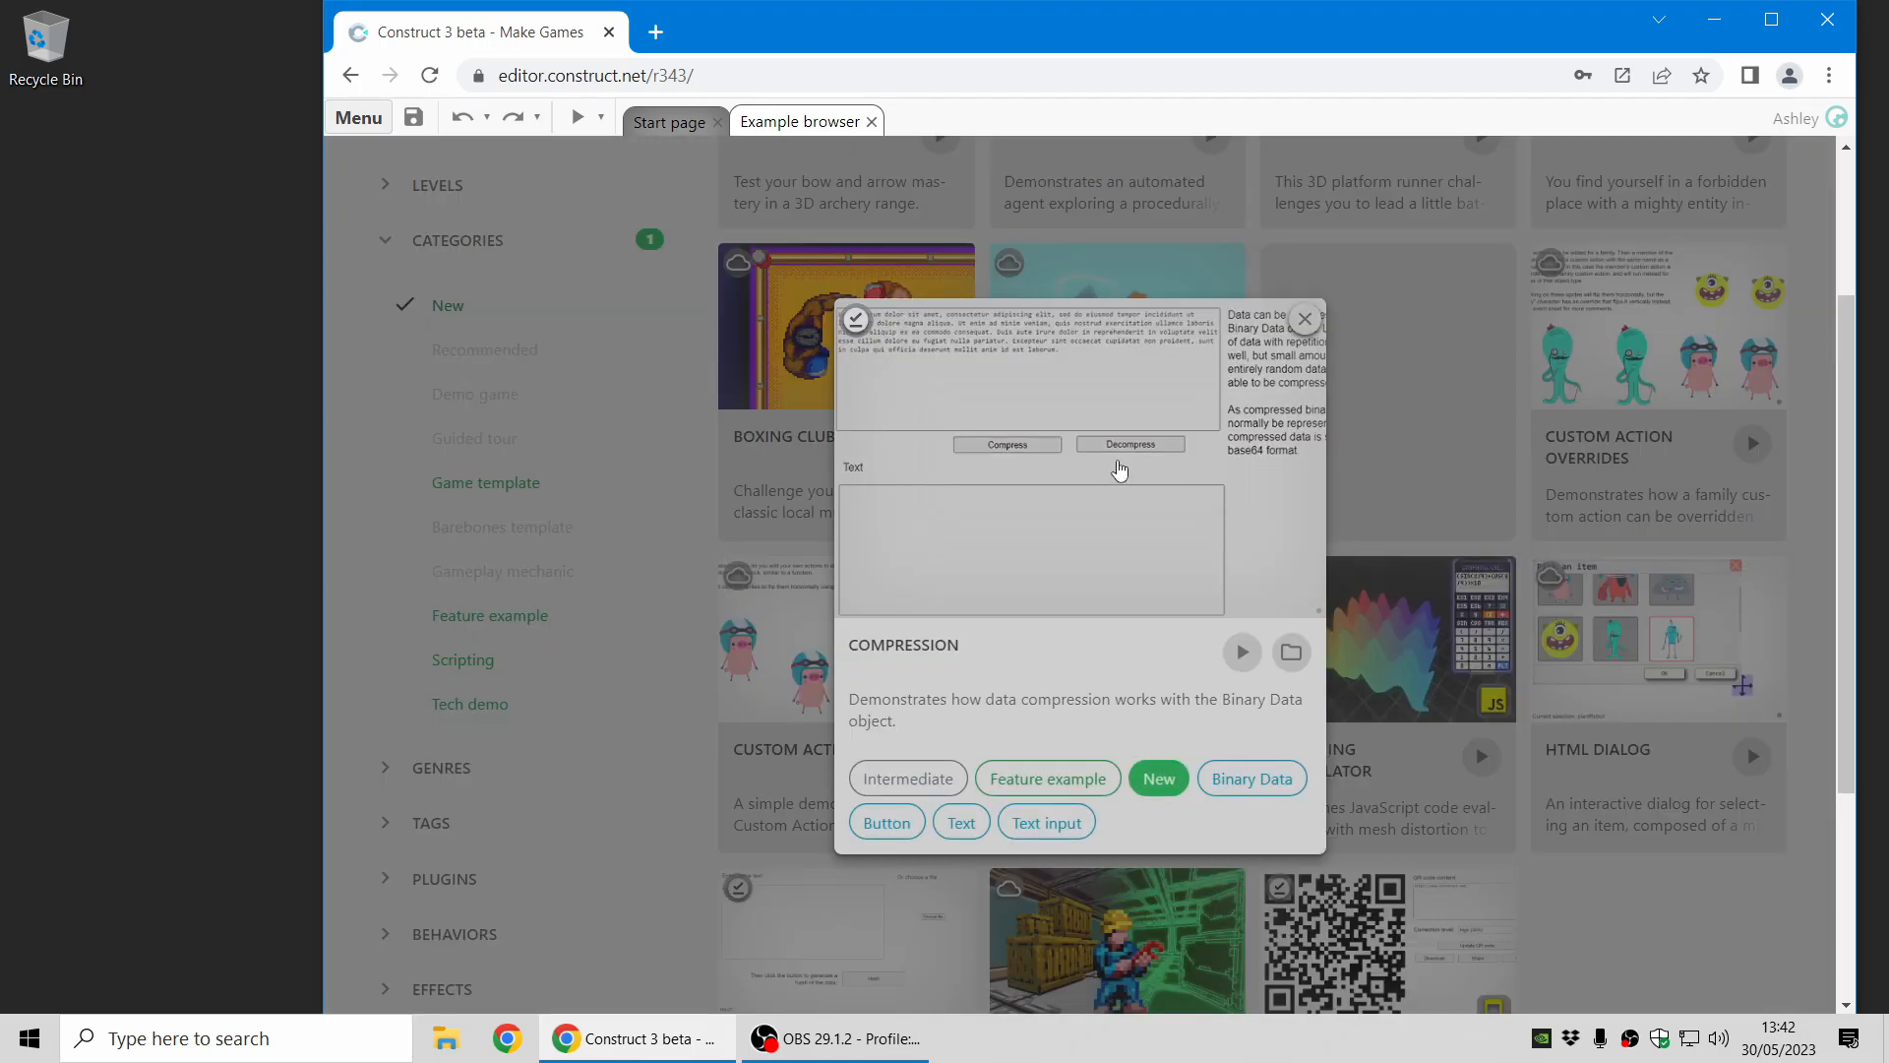
left_click(1289, 651)
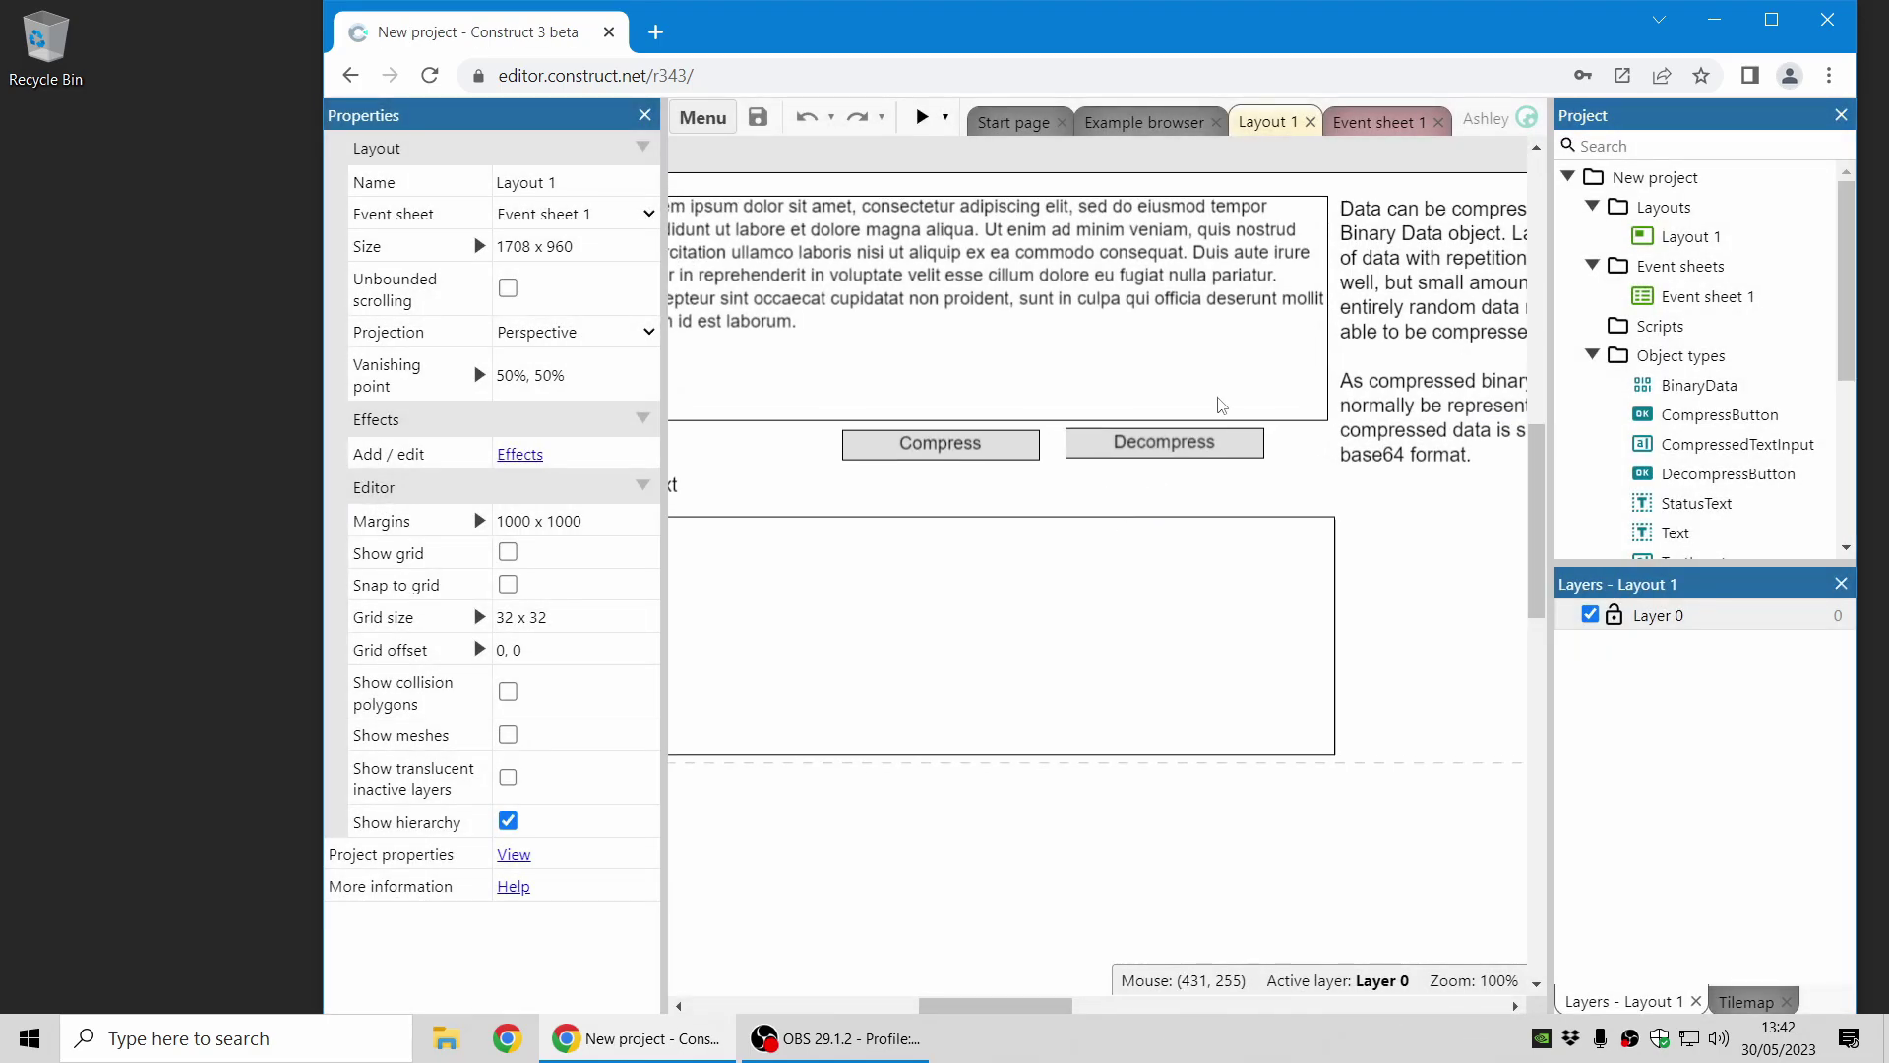
Step: Show Compression's Event sheet 1 and inspect the Compress data action without changing it
left_click(1379, 122)
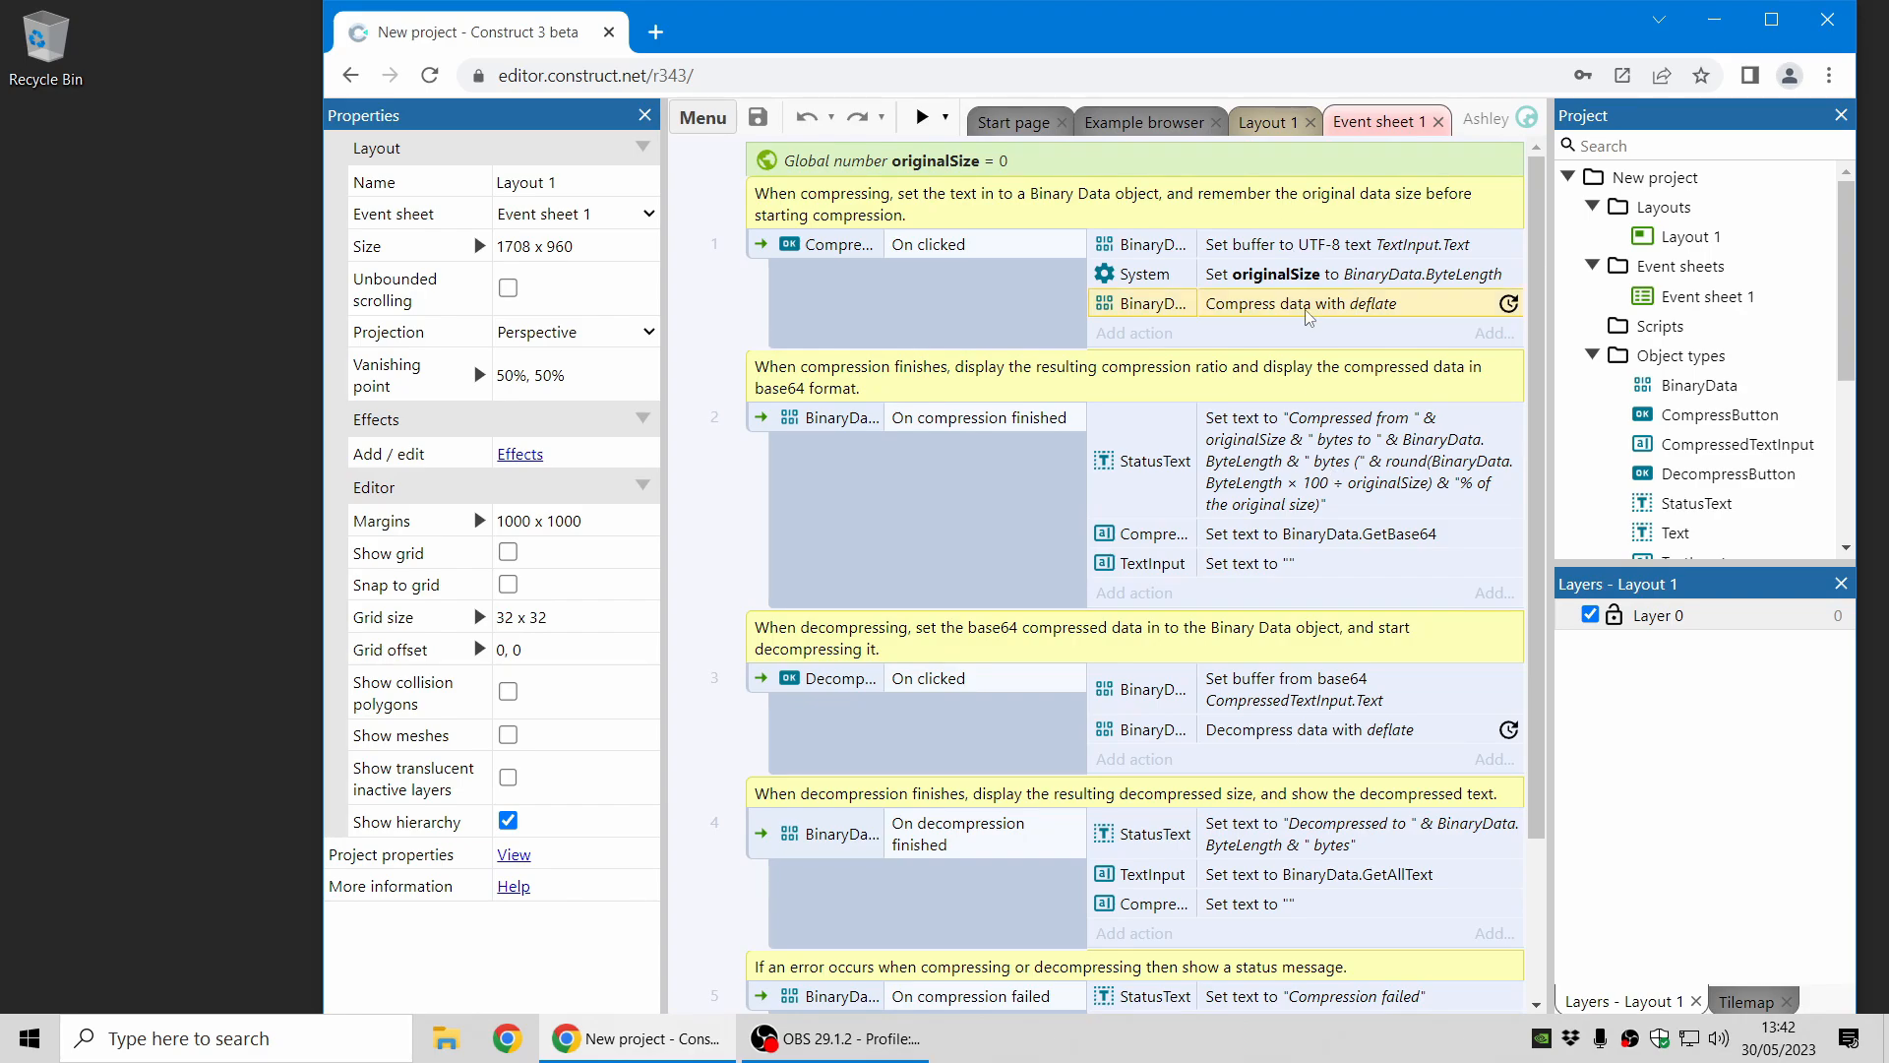
double_click(1307, 303)
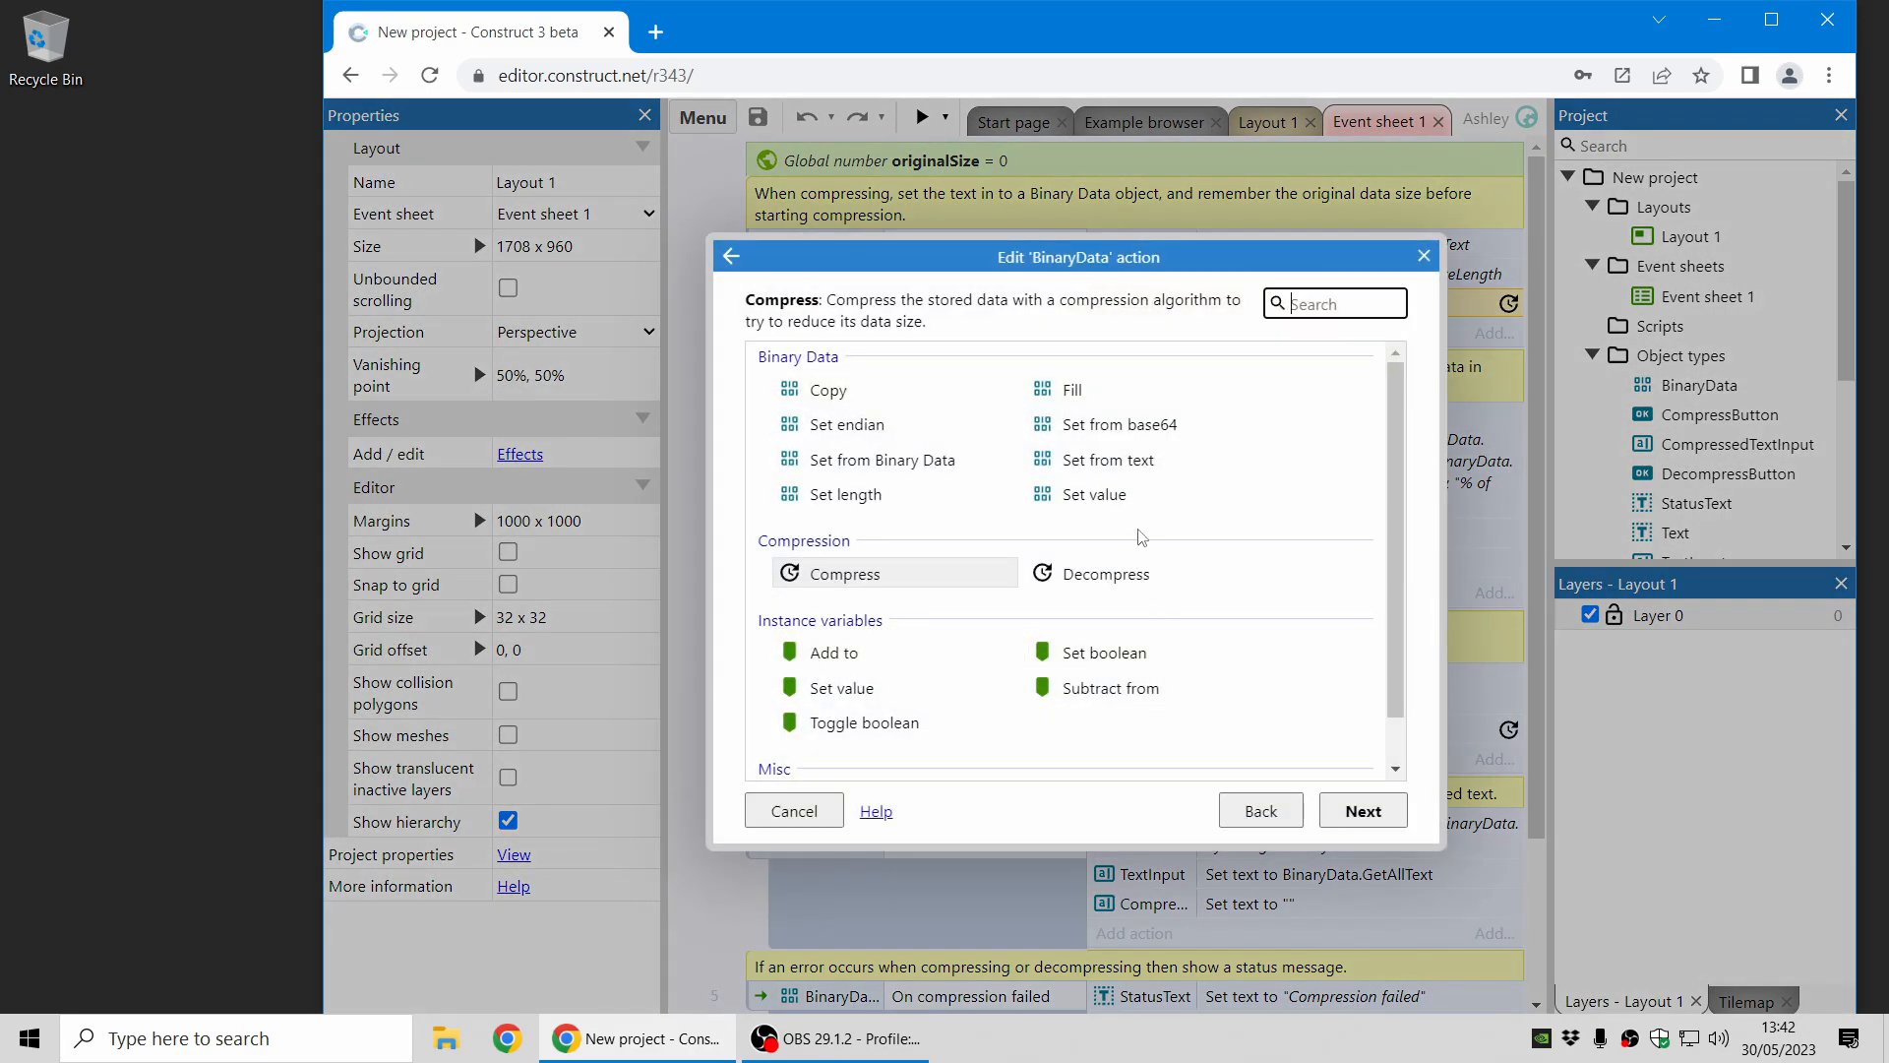
mouse_move(793, 809)
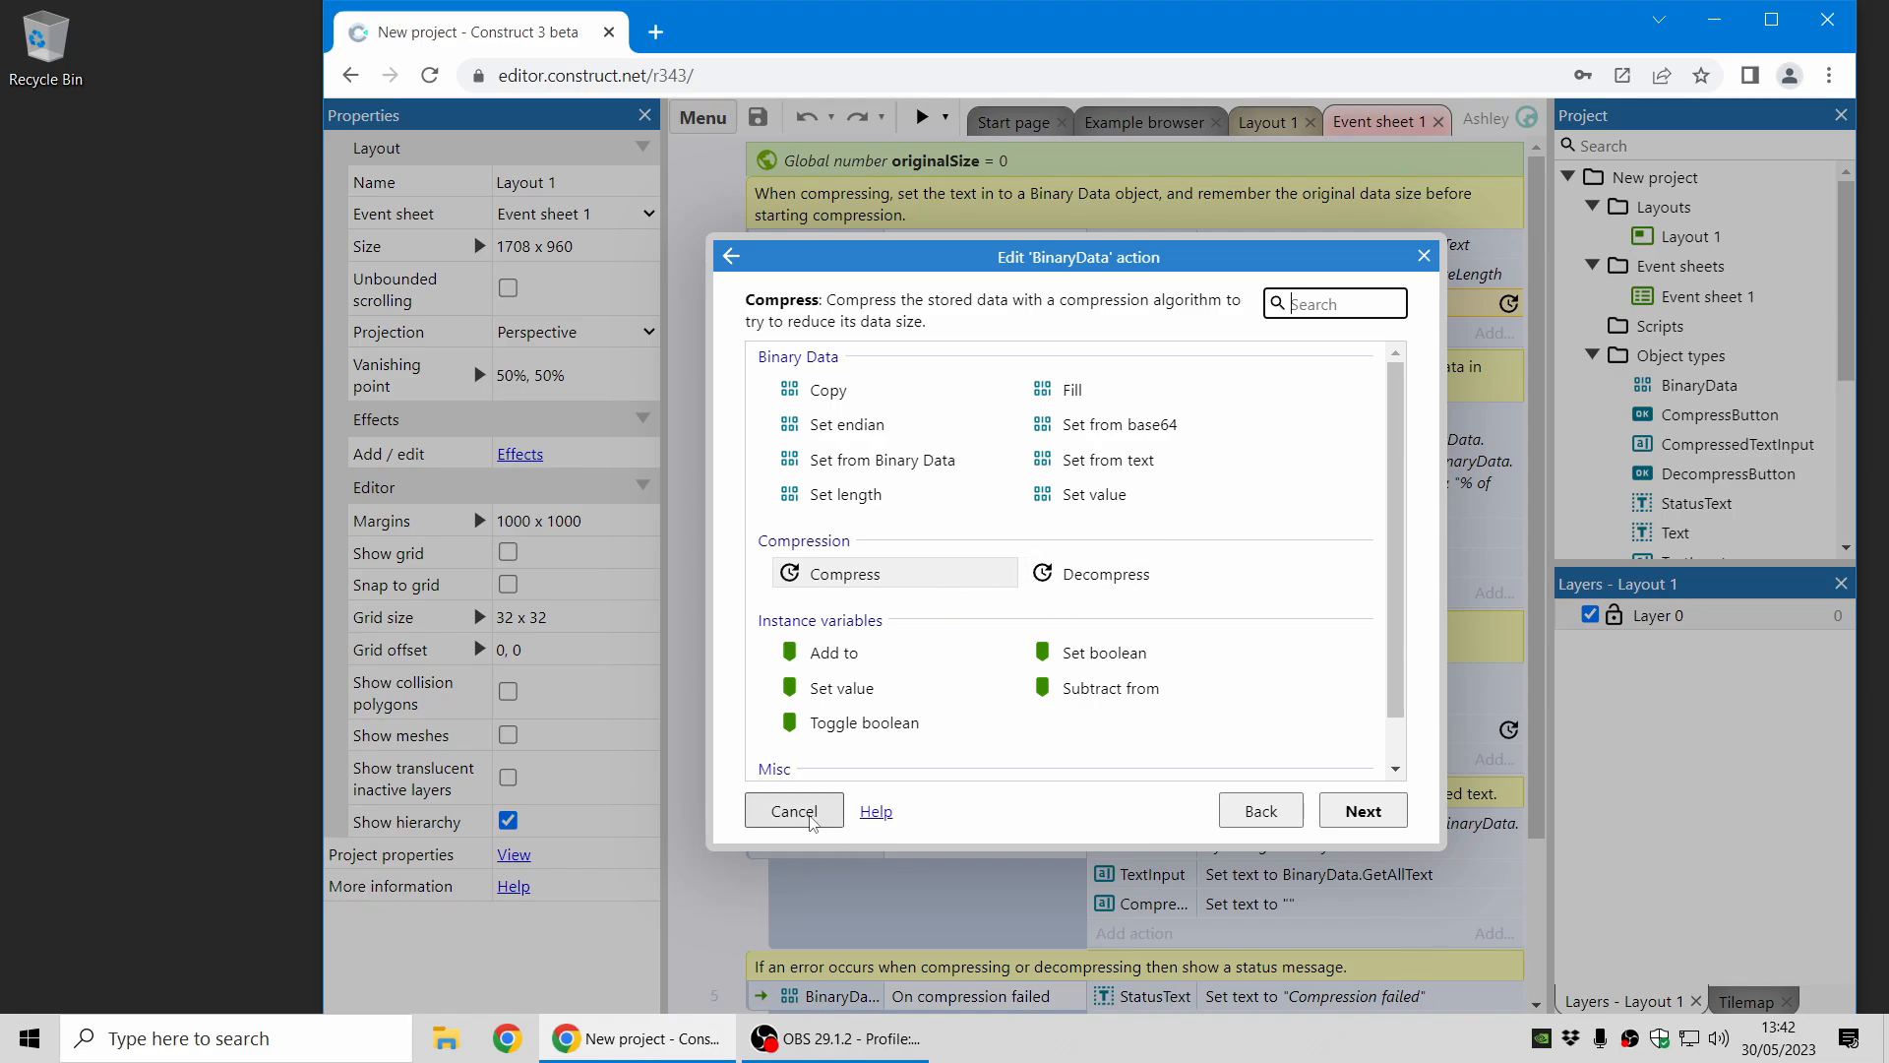
left_click(793, 809)
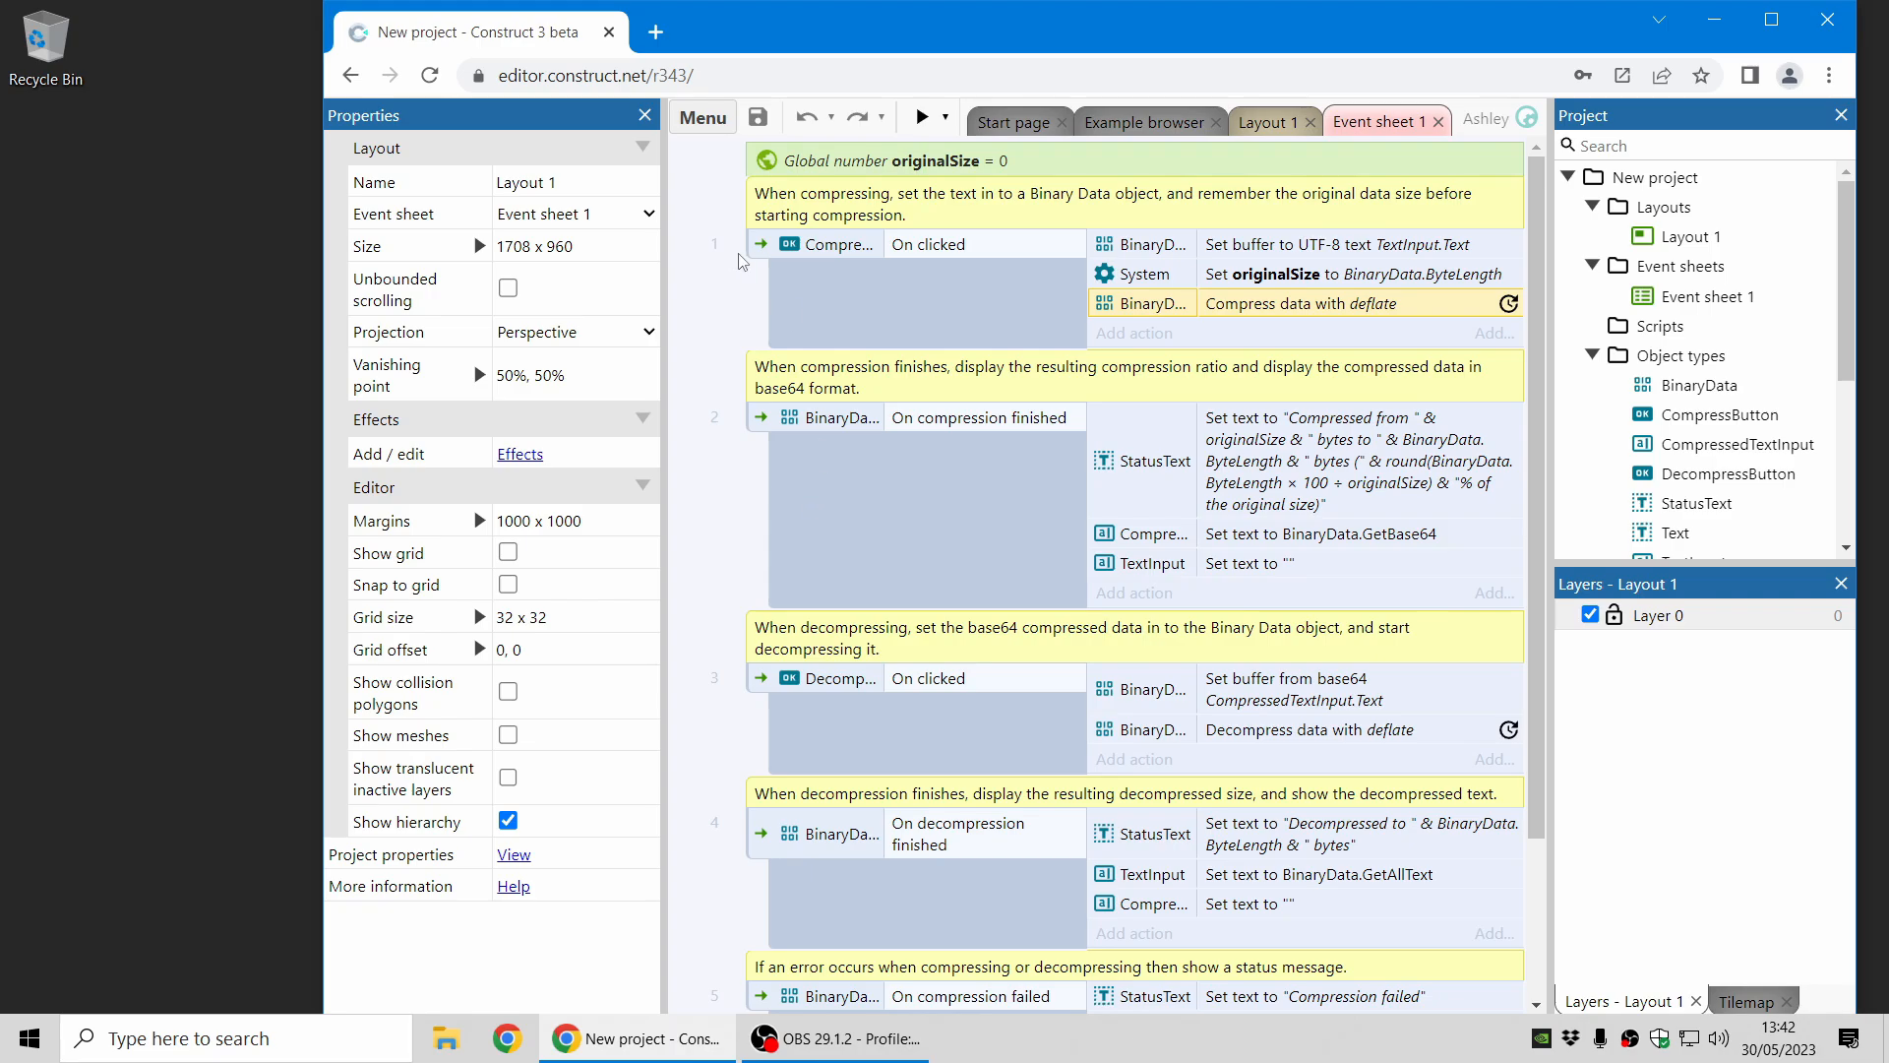
Step: Preview the example, compress the lorem ipsum from 445 to 270 bytes, decompress it back, then close the preview
left_click(919, 117)
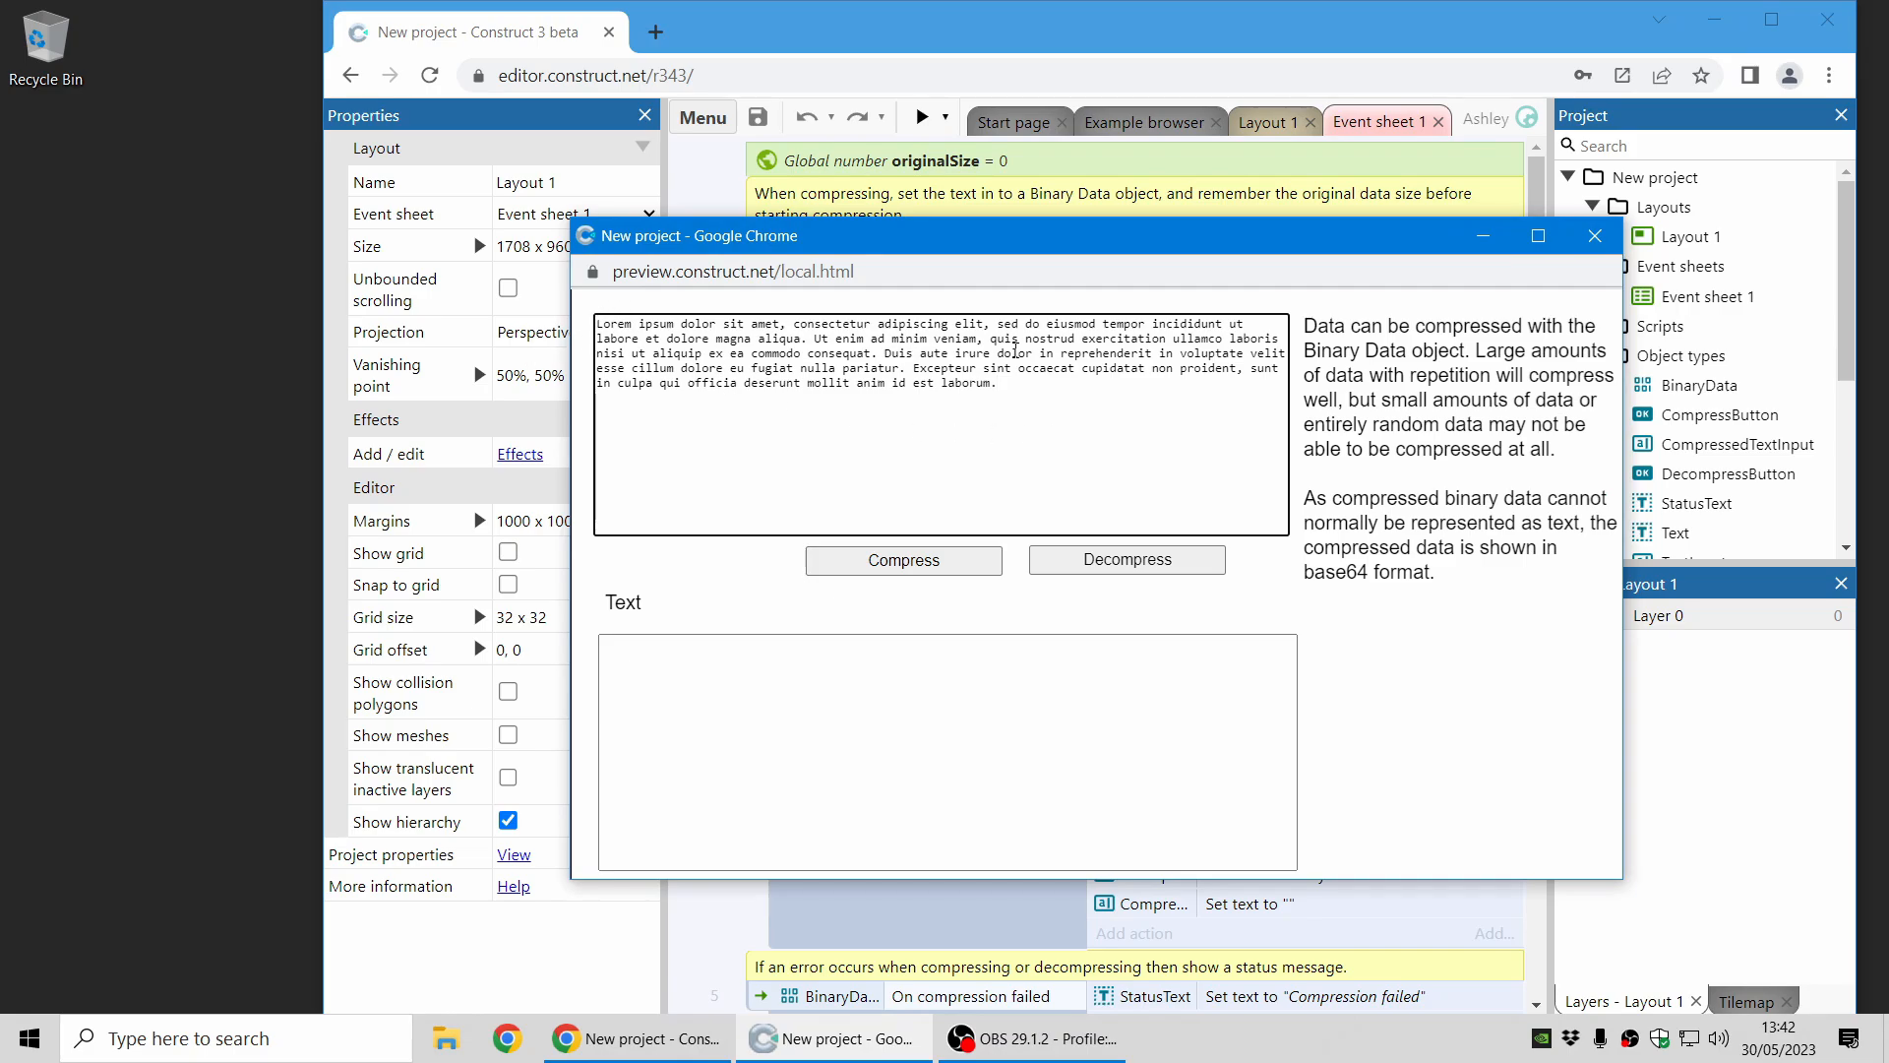
mouse_move(1092, 443)
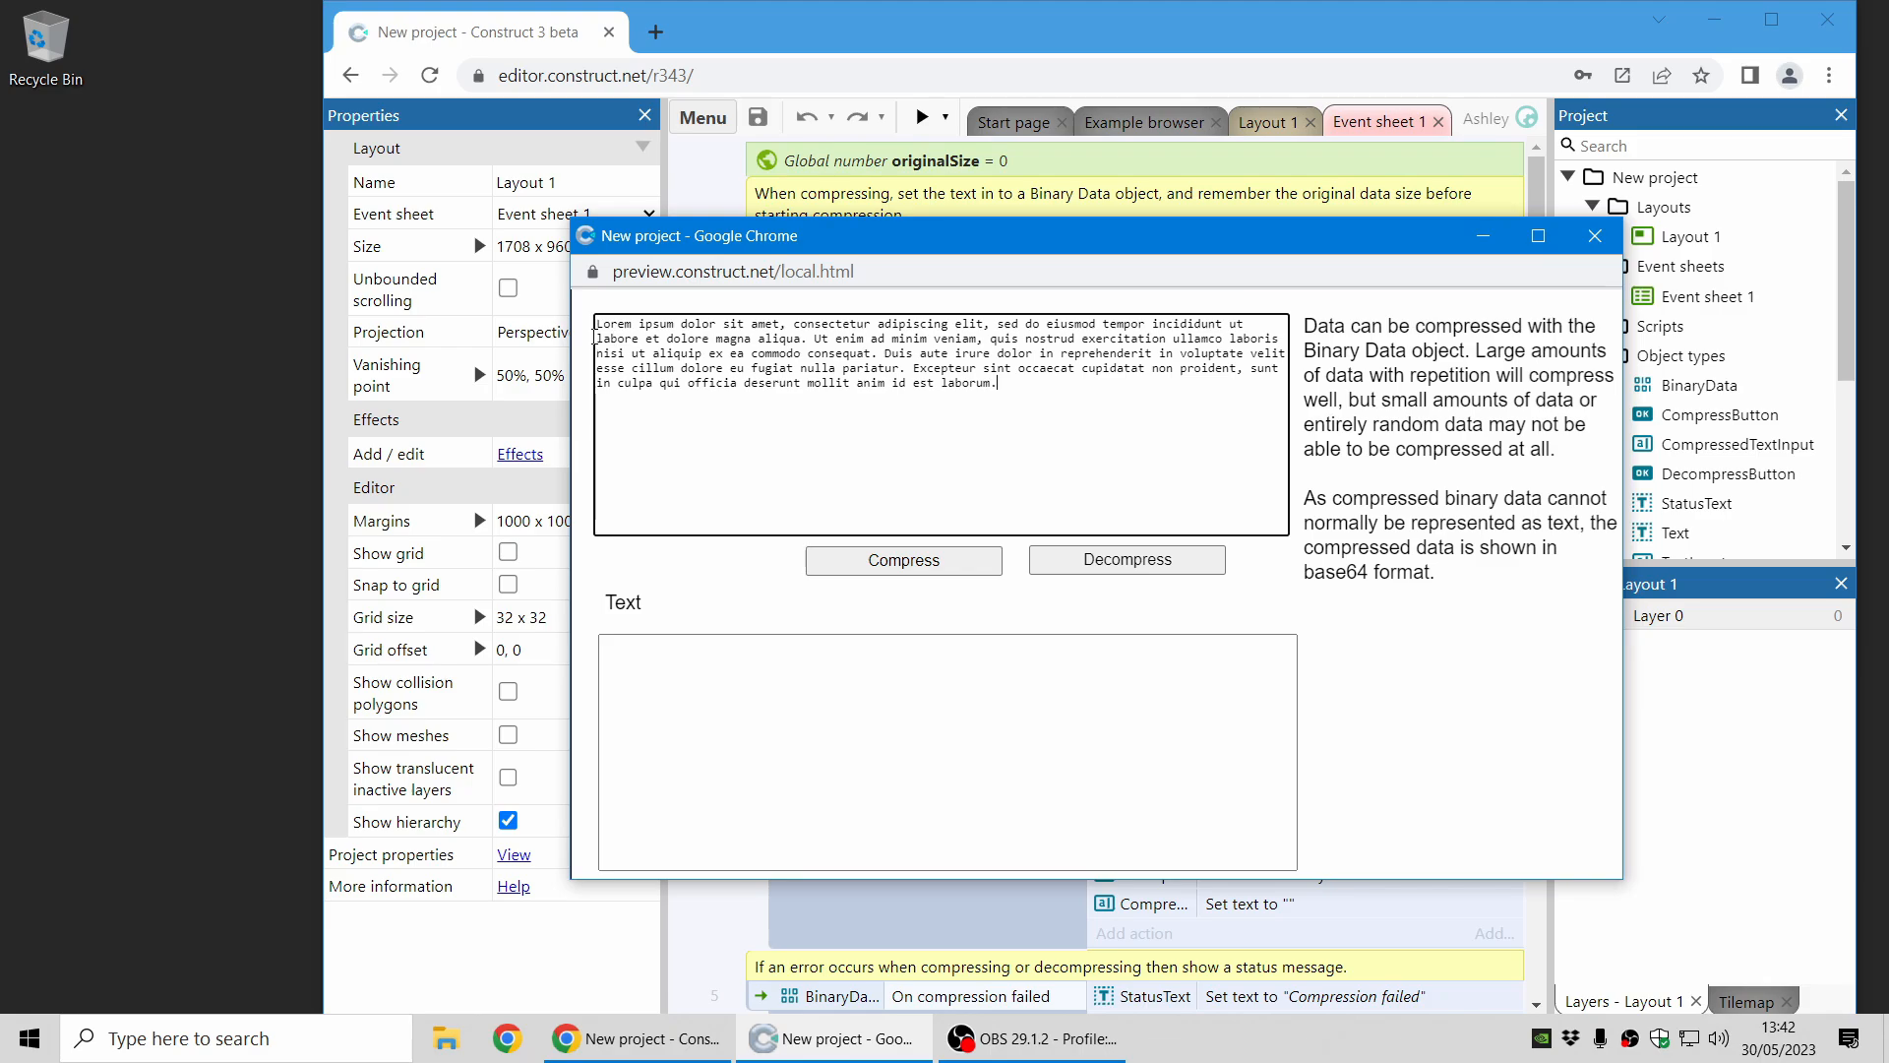
left_click(903, 558)
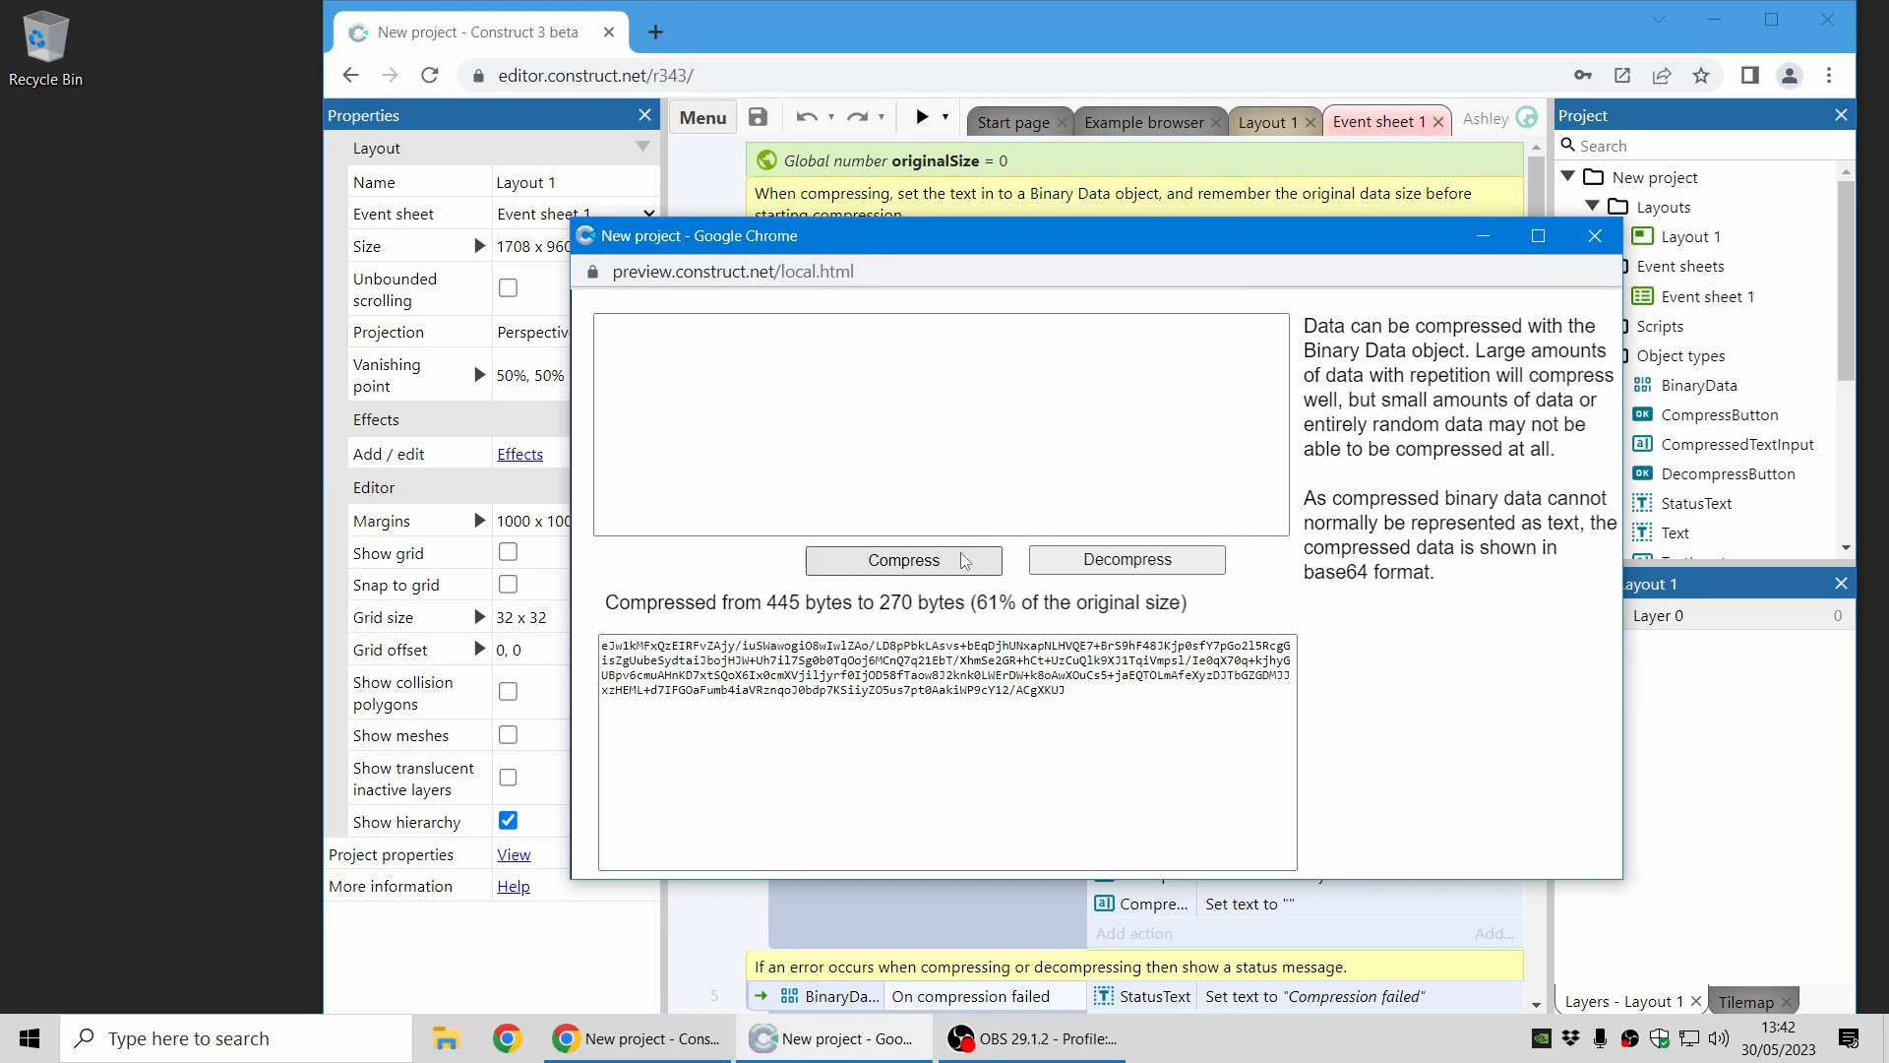
mouse_move(962, 653)
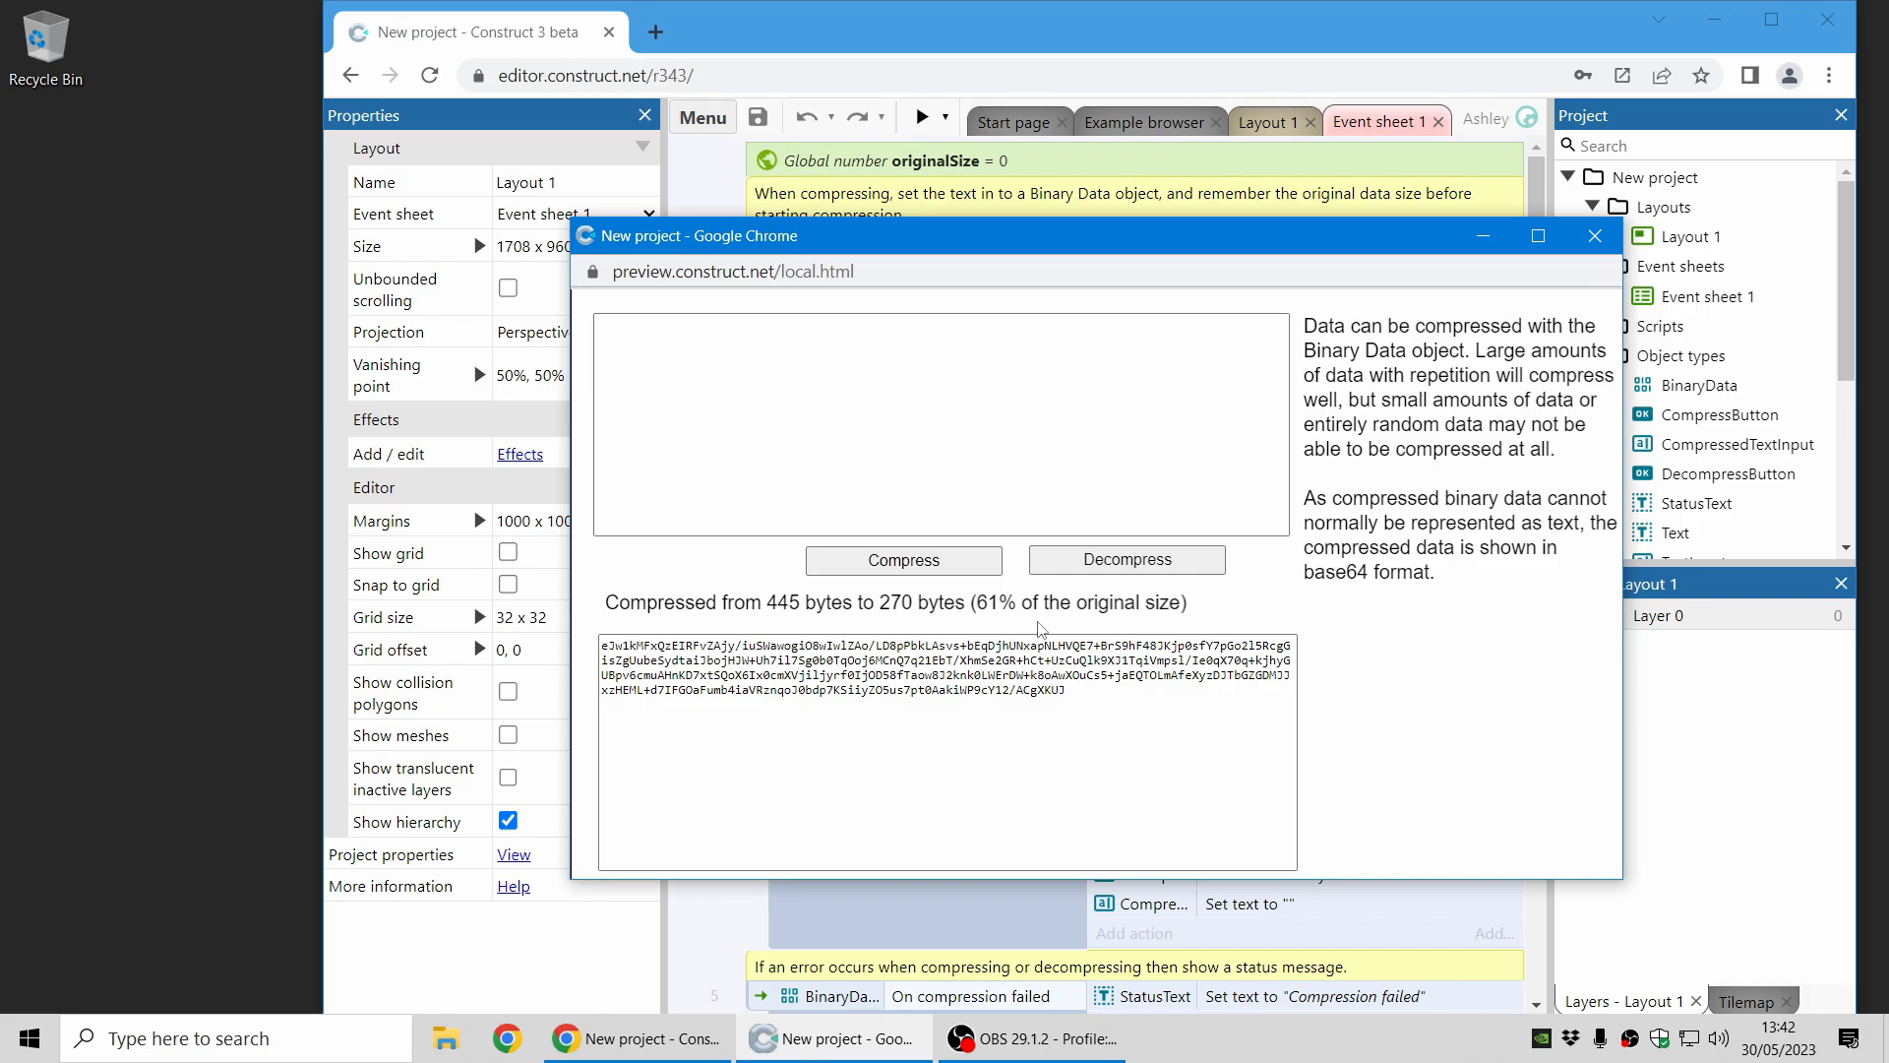
left_click(1125, 559)
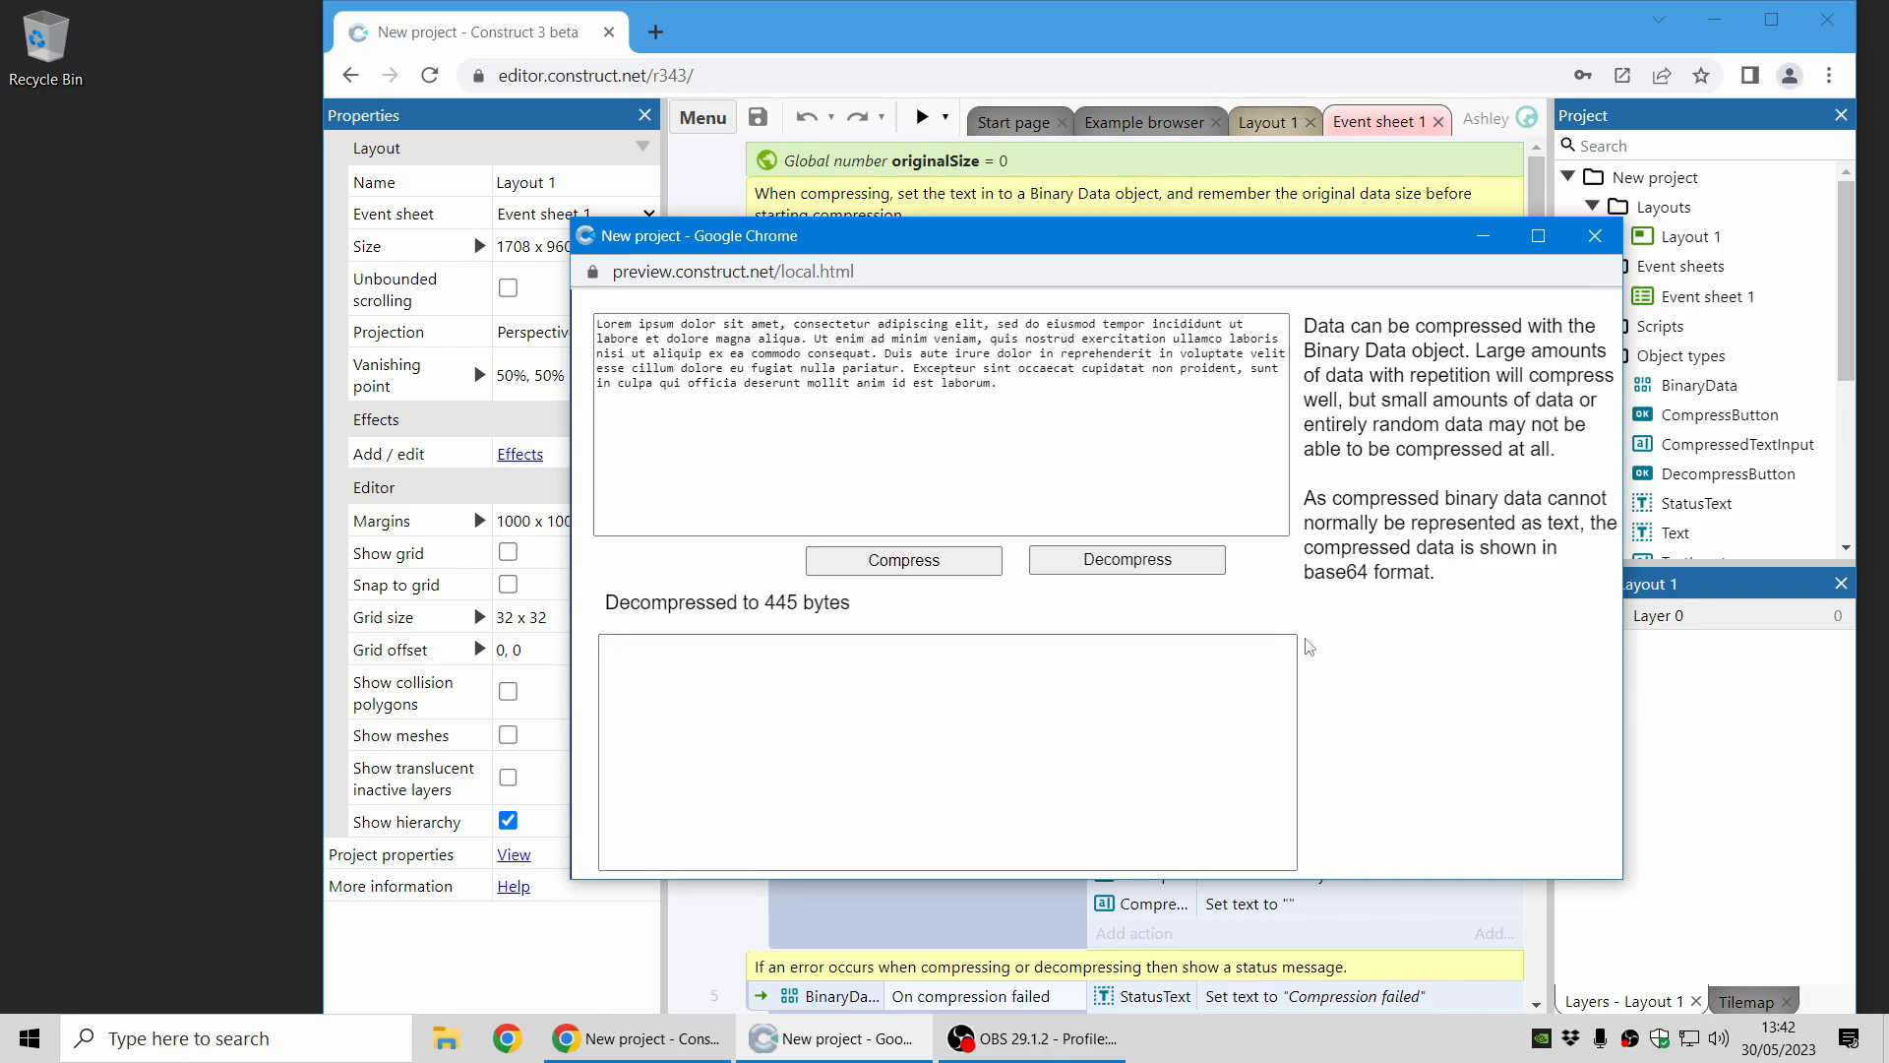
mouse_move(1391, 588)
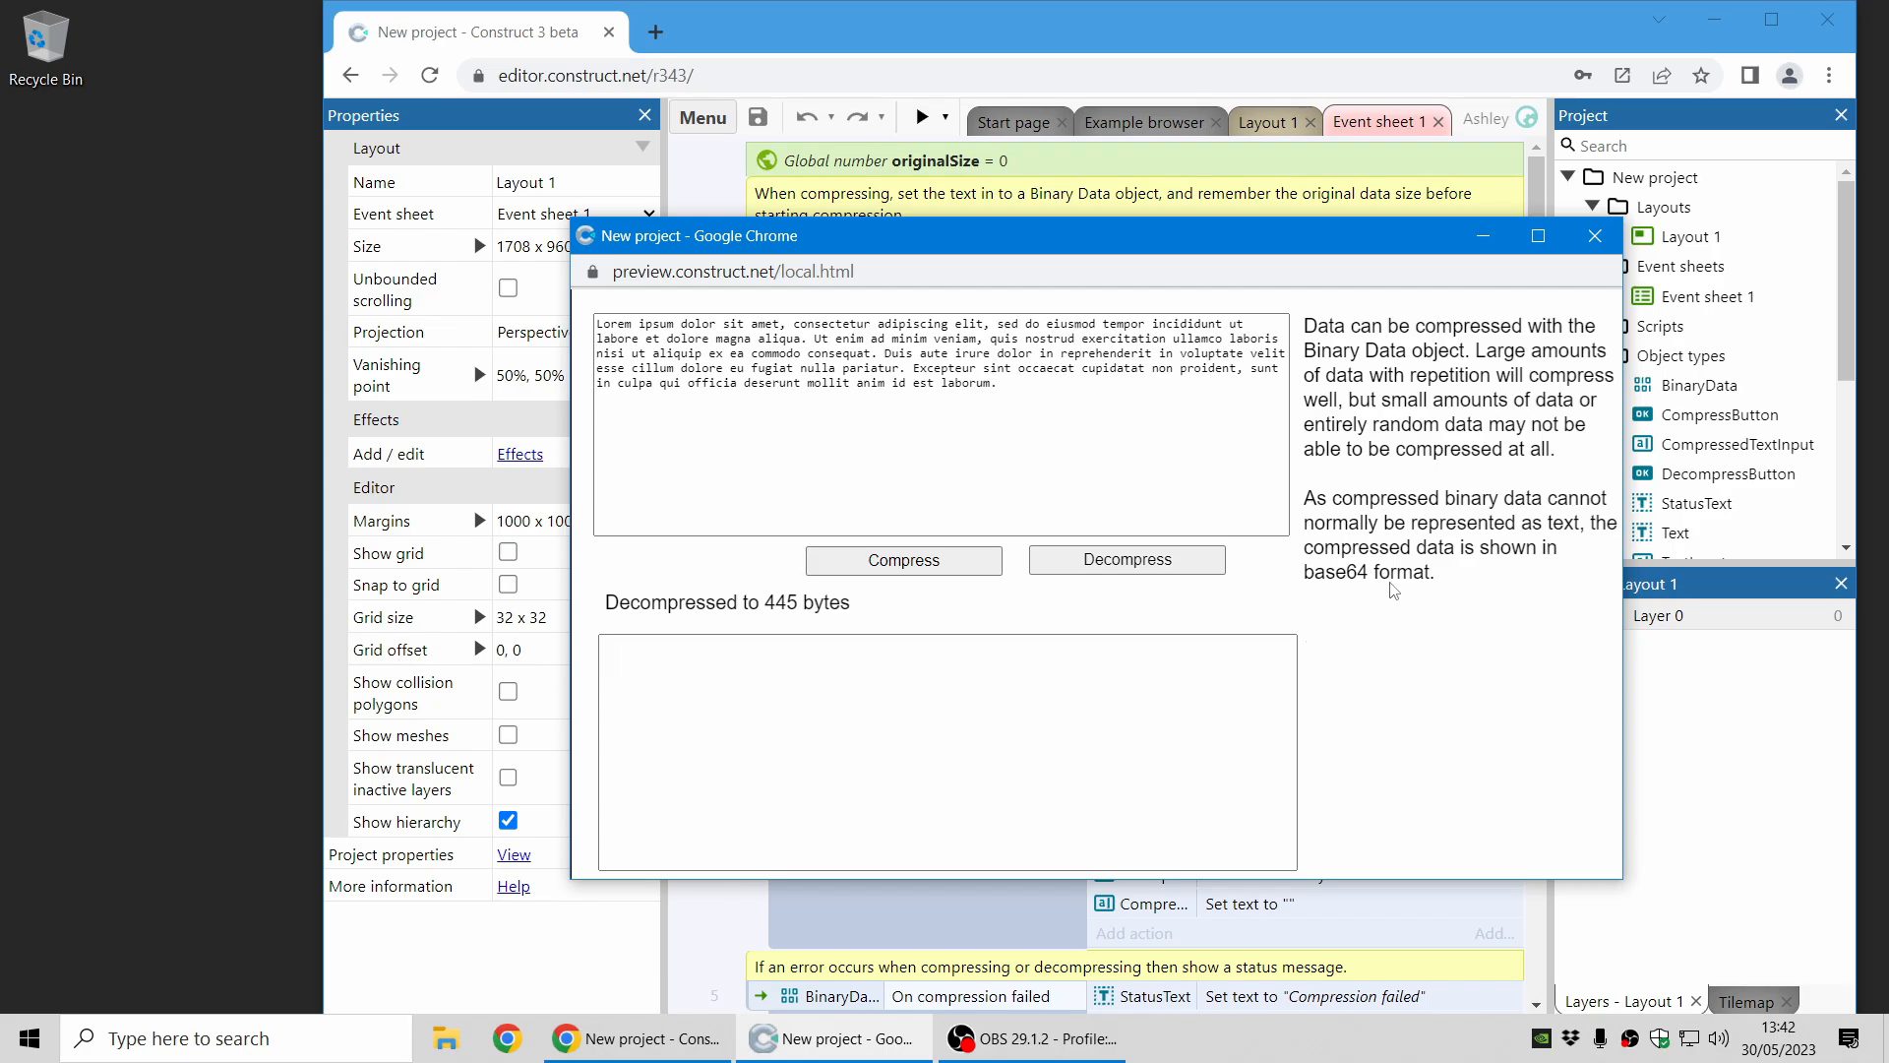
left_click(1593, 235)
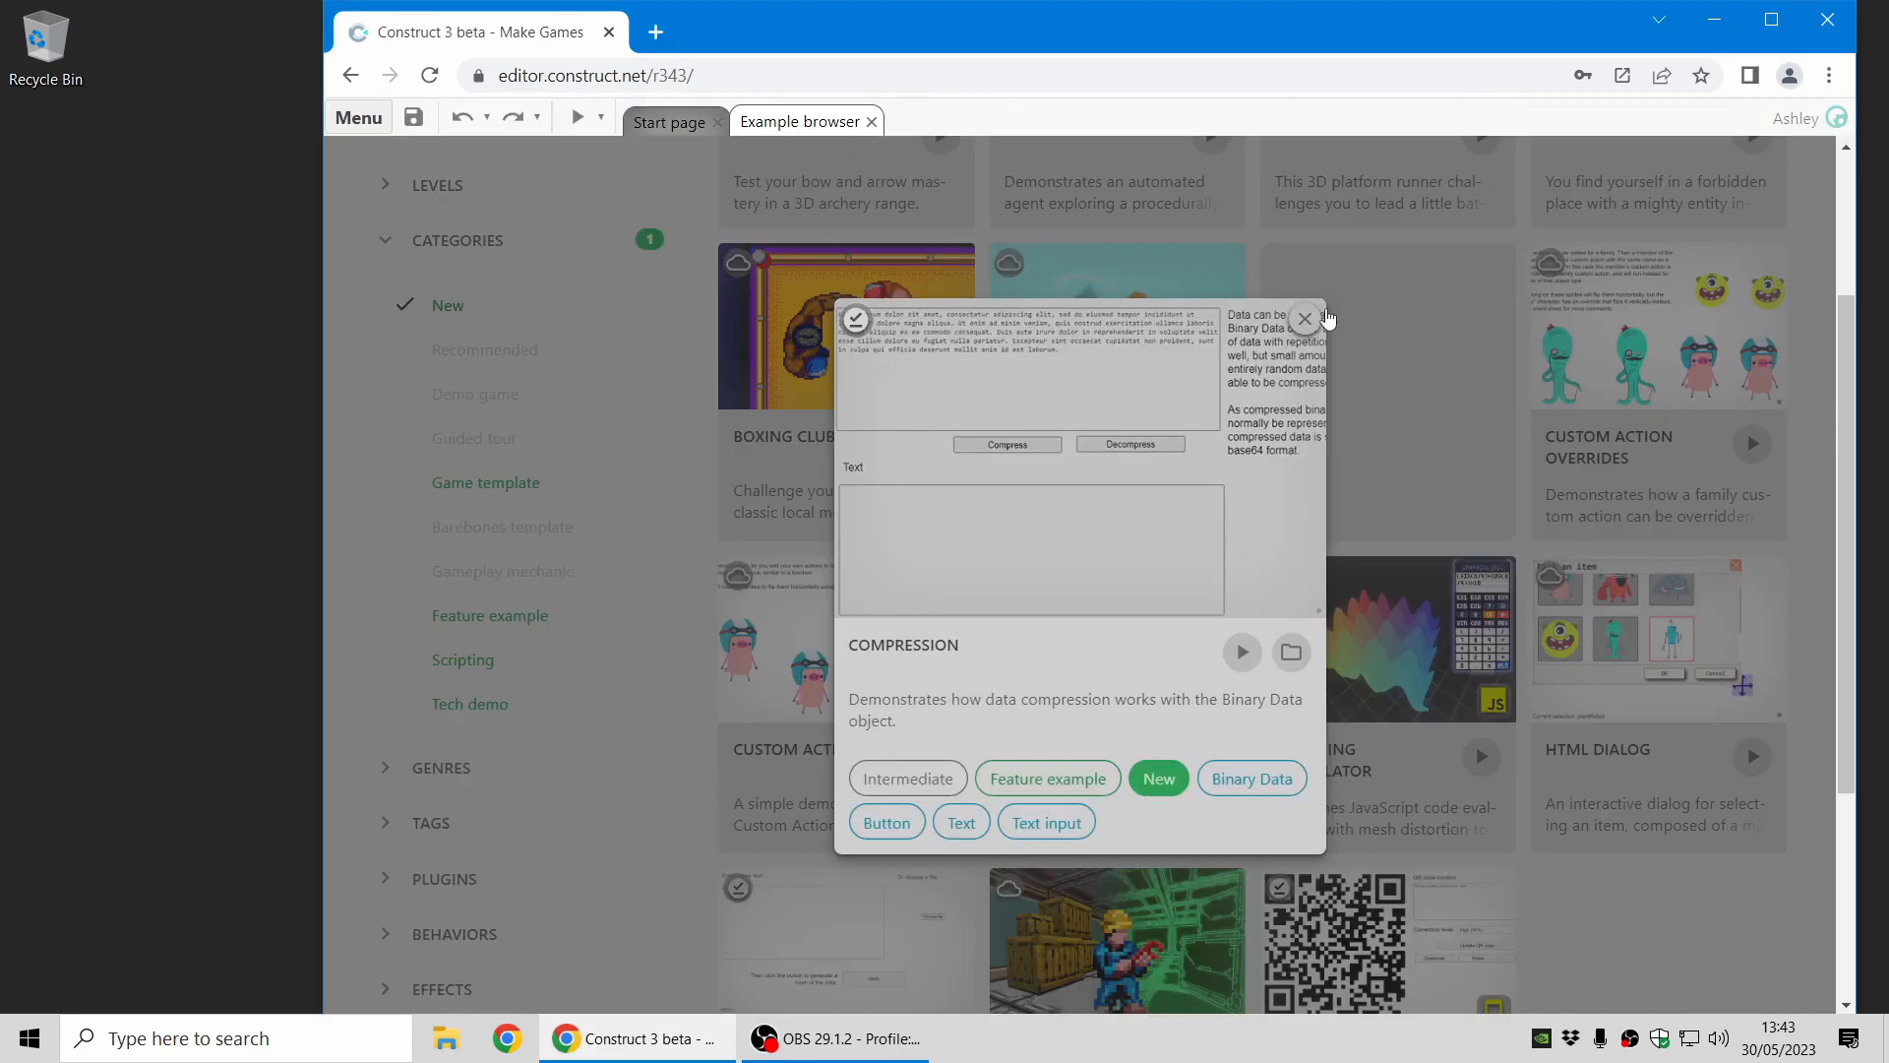
Step: Dismiss the Compression example details and return via the Start page to the blank Layout 1
left_click(1303, 319)
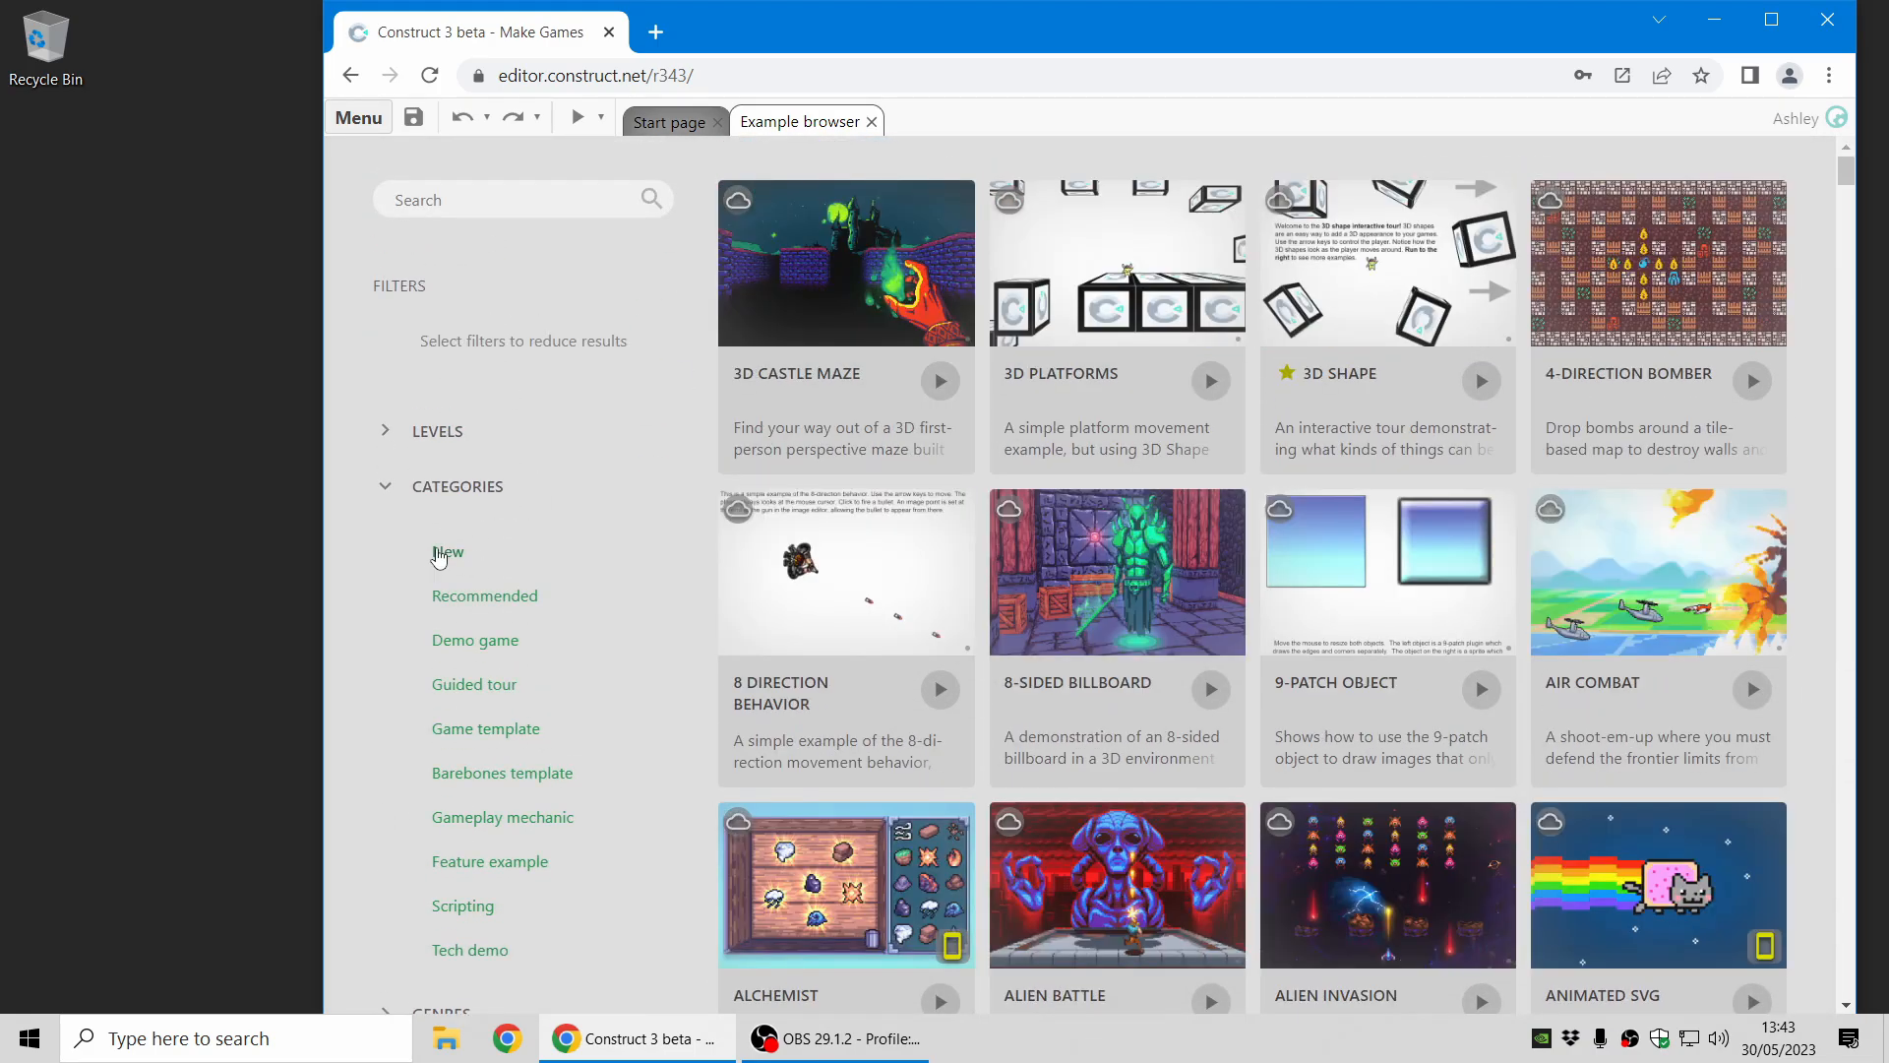
left_click(667, 122)
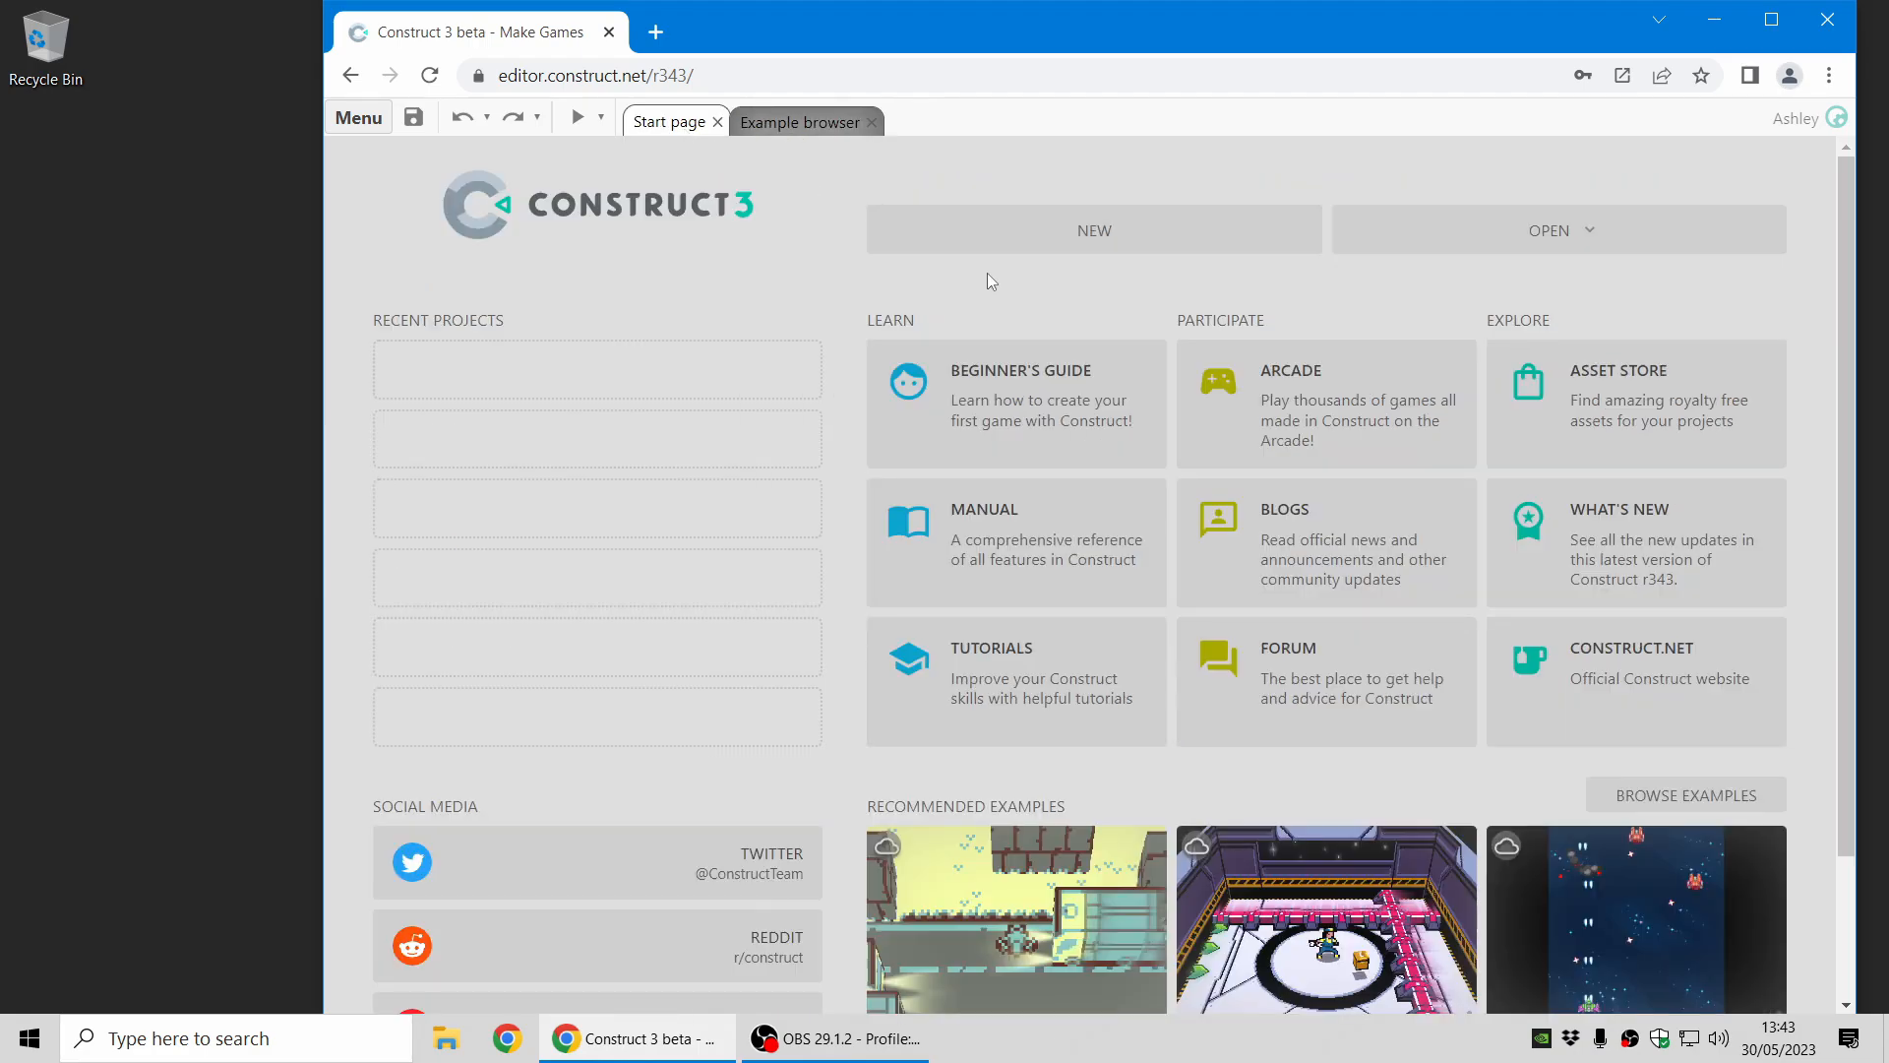
left_click(1092, 230)
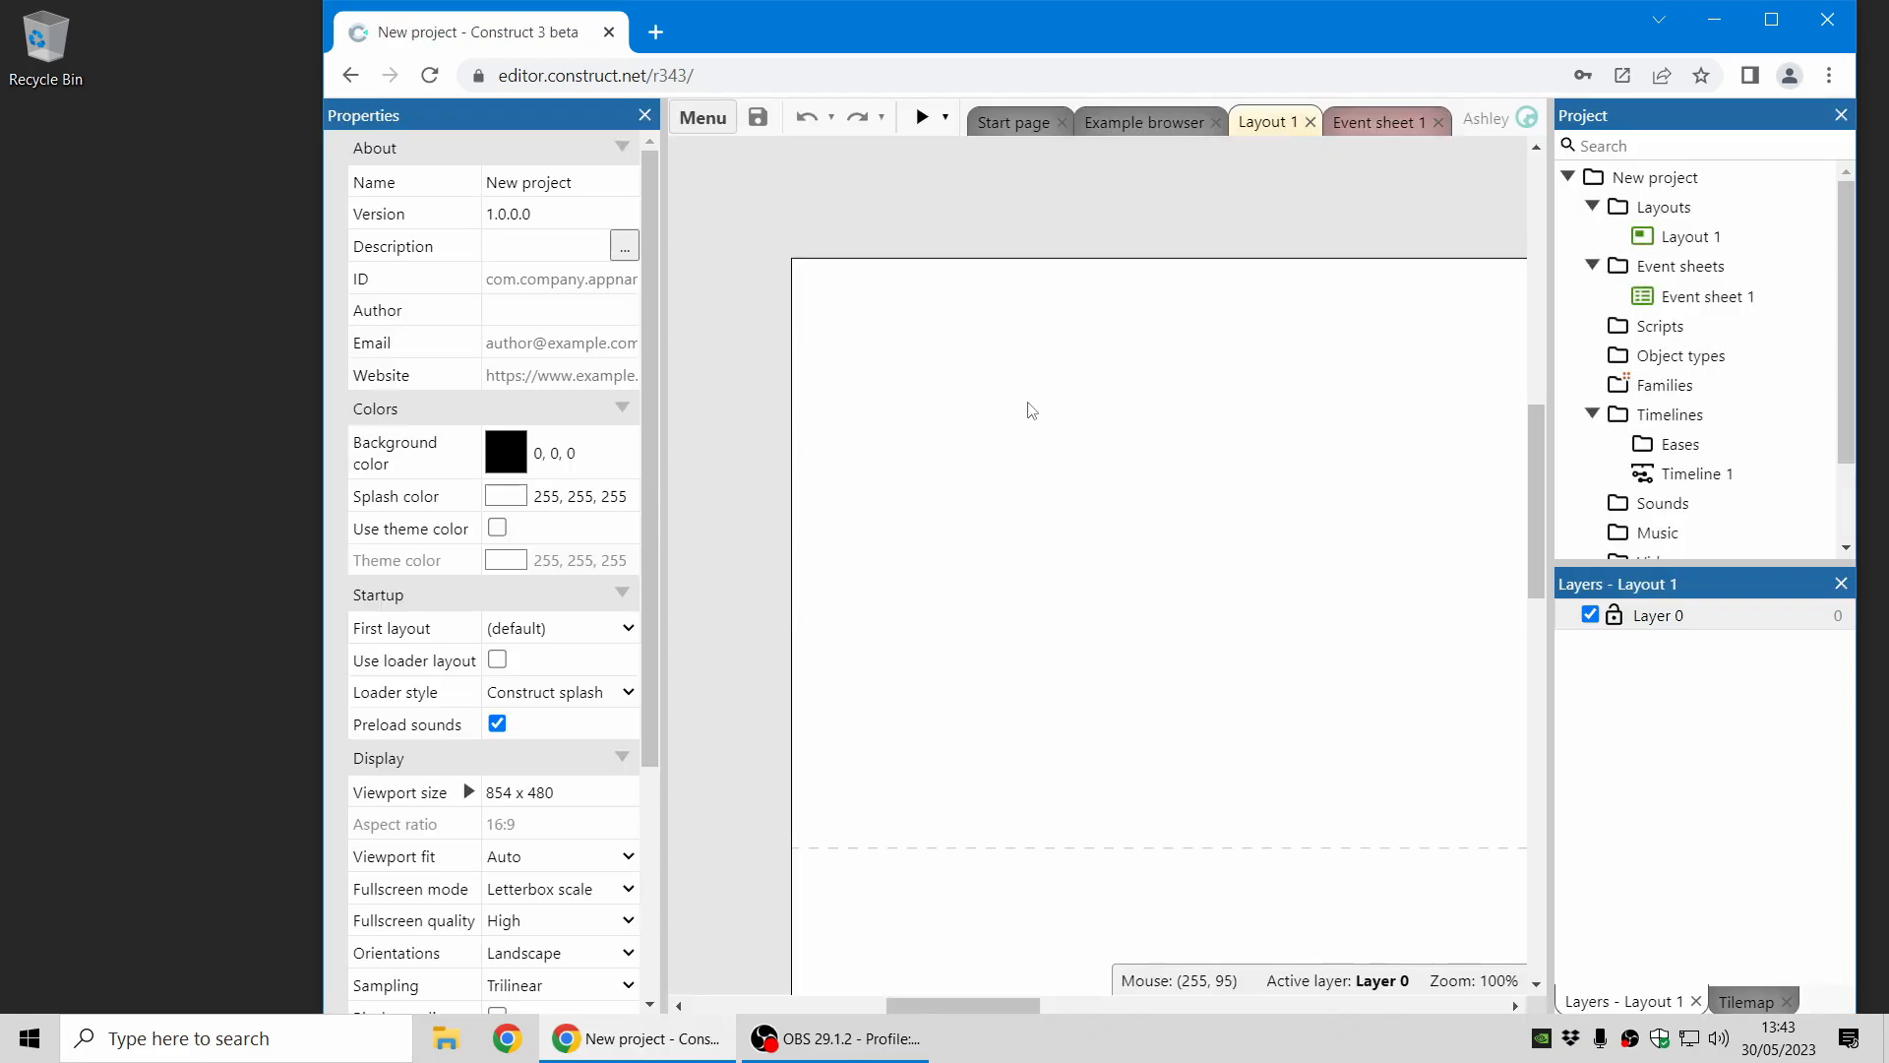
Step: On the event sheet, enter tokenat(0, 0, ",") as the Compare two values first value
left_click(1377, 122)
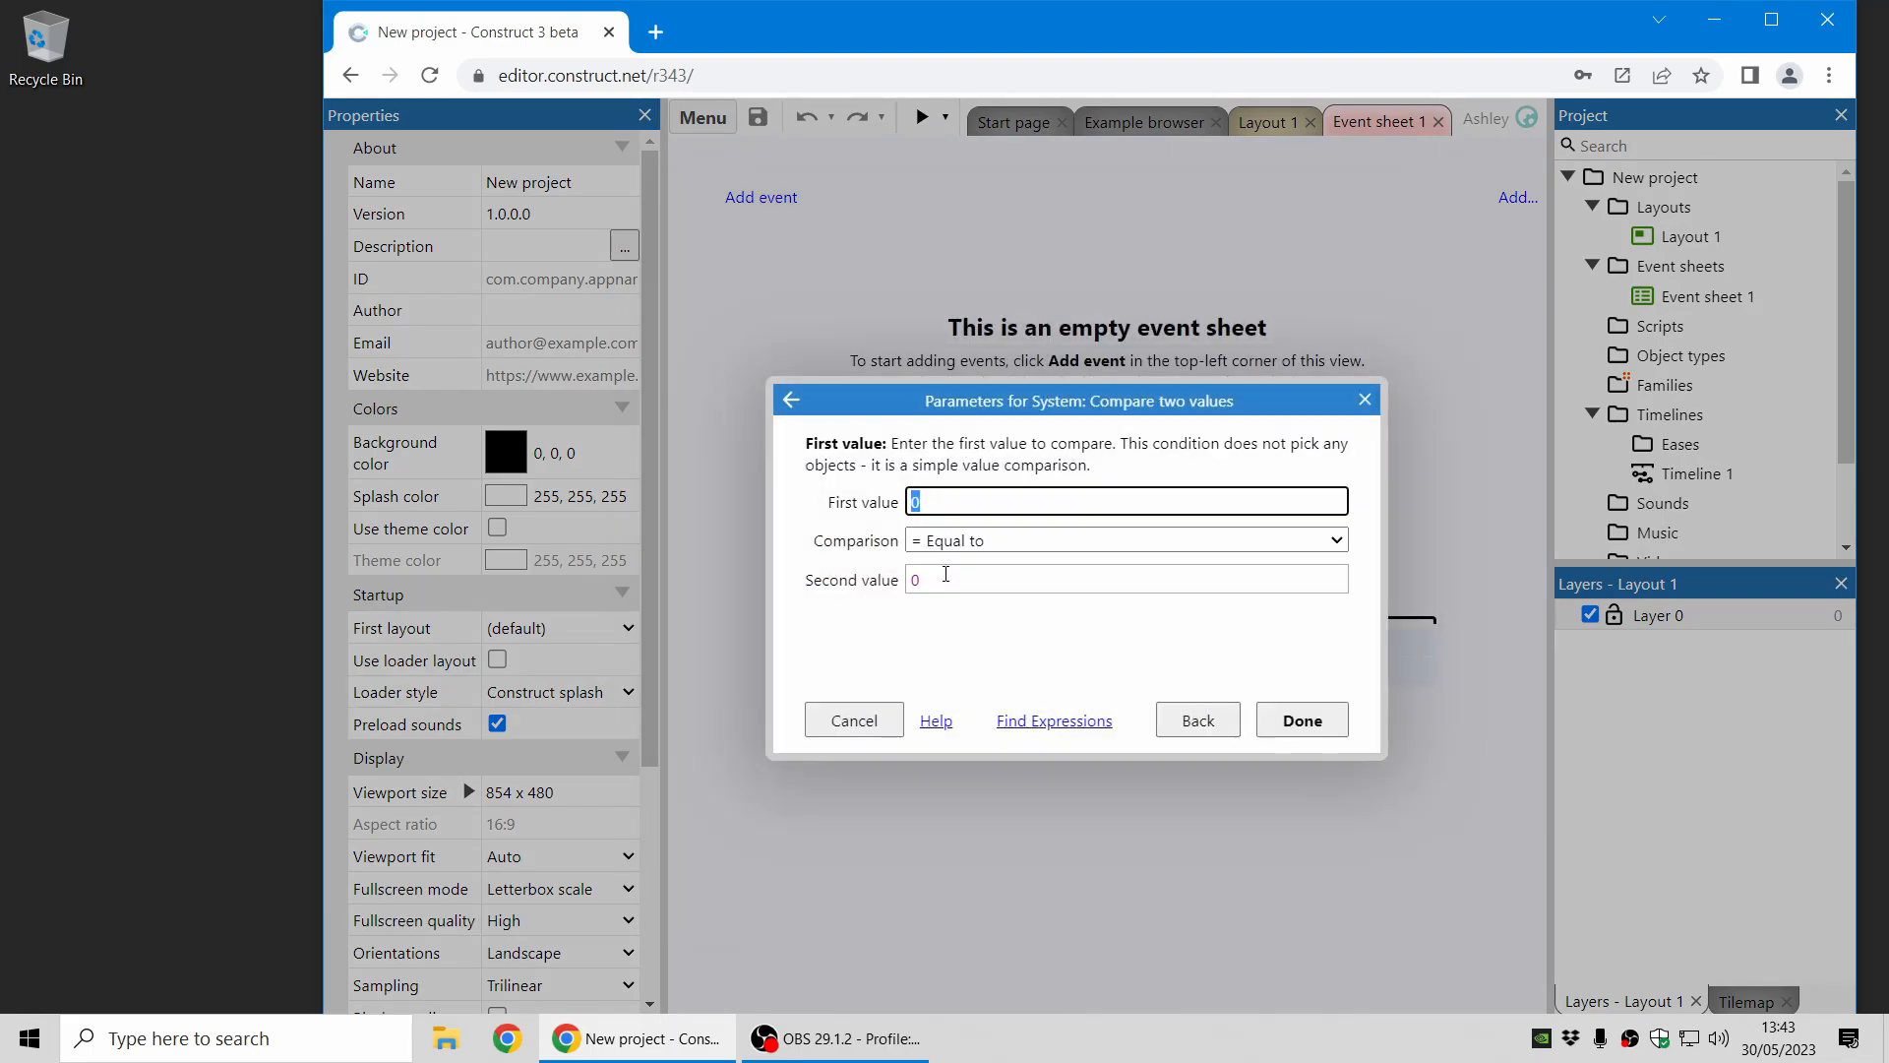
type("tokenat(")
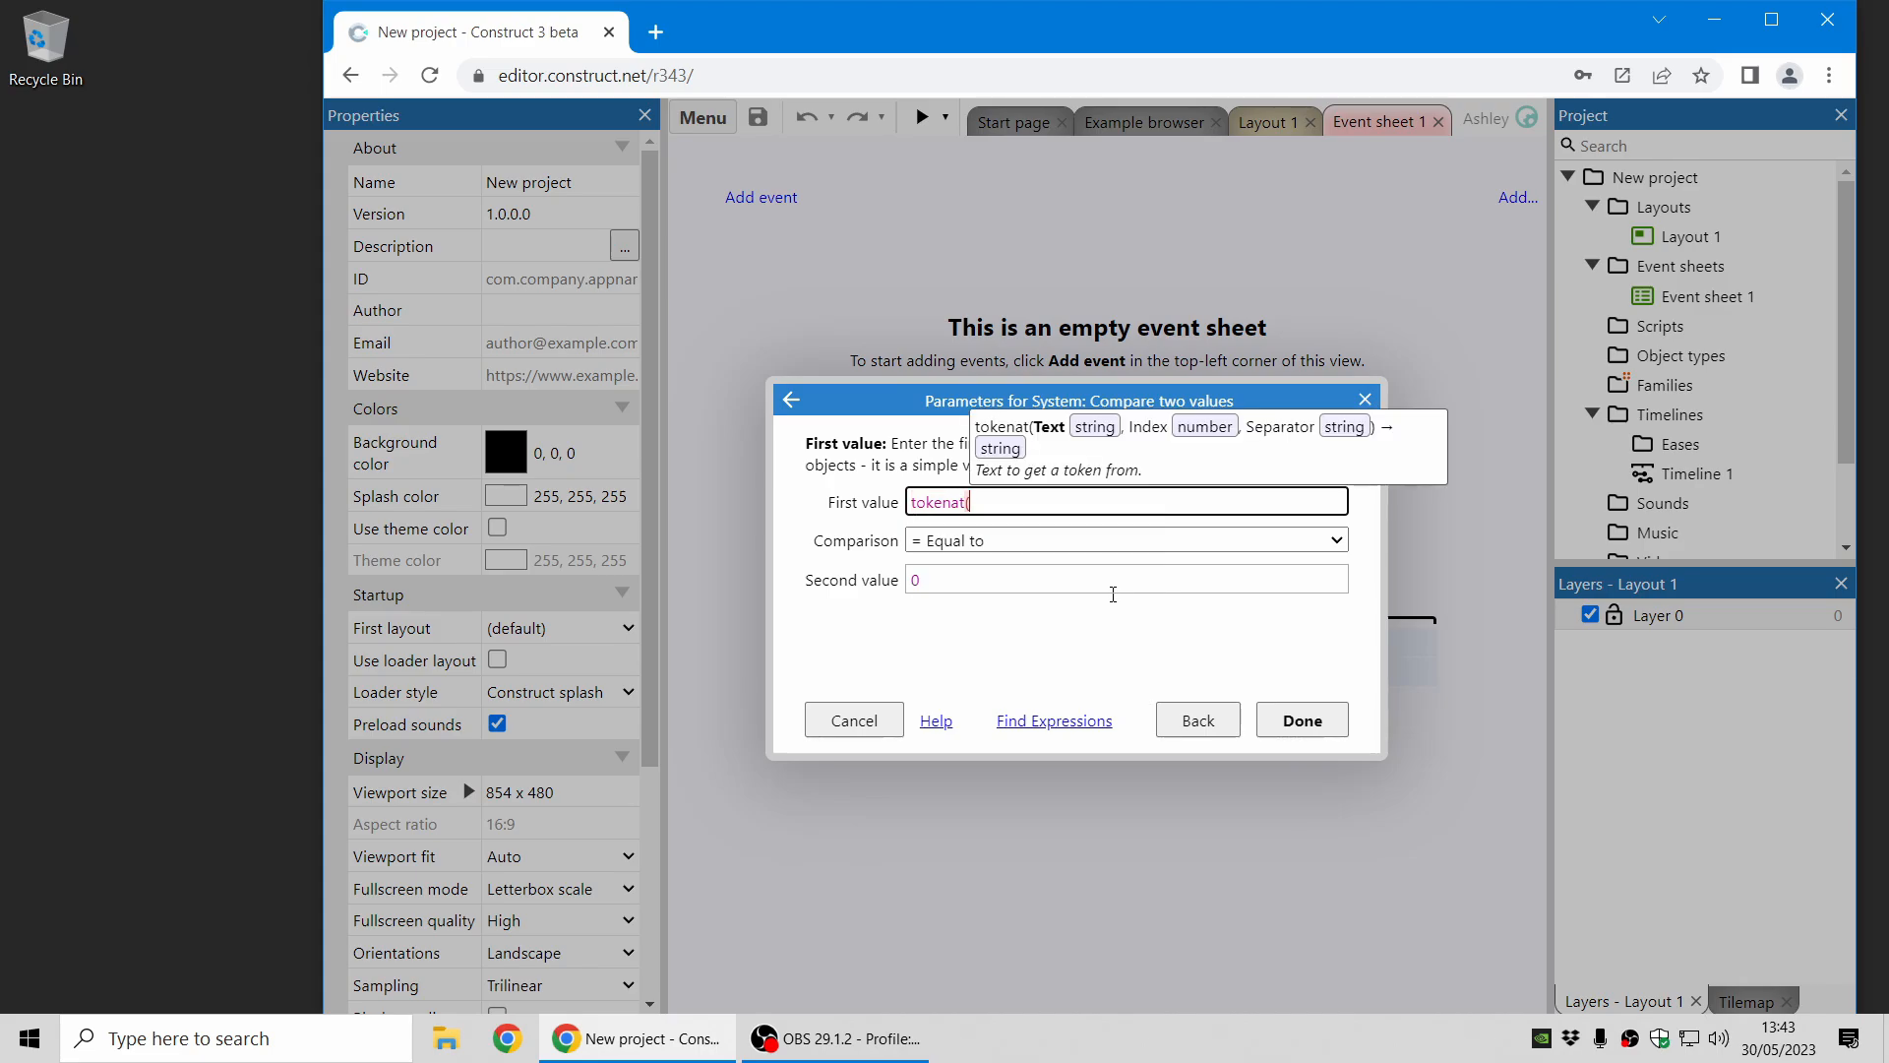
mouse_move(1071, 451)
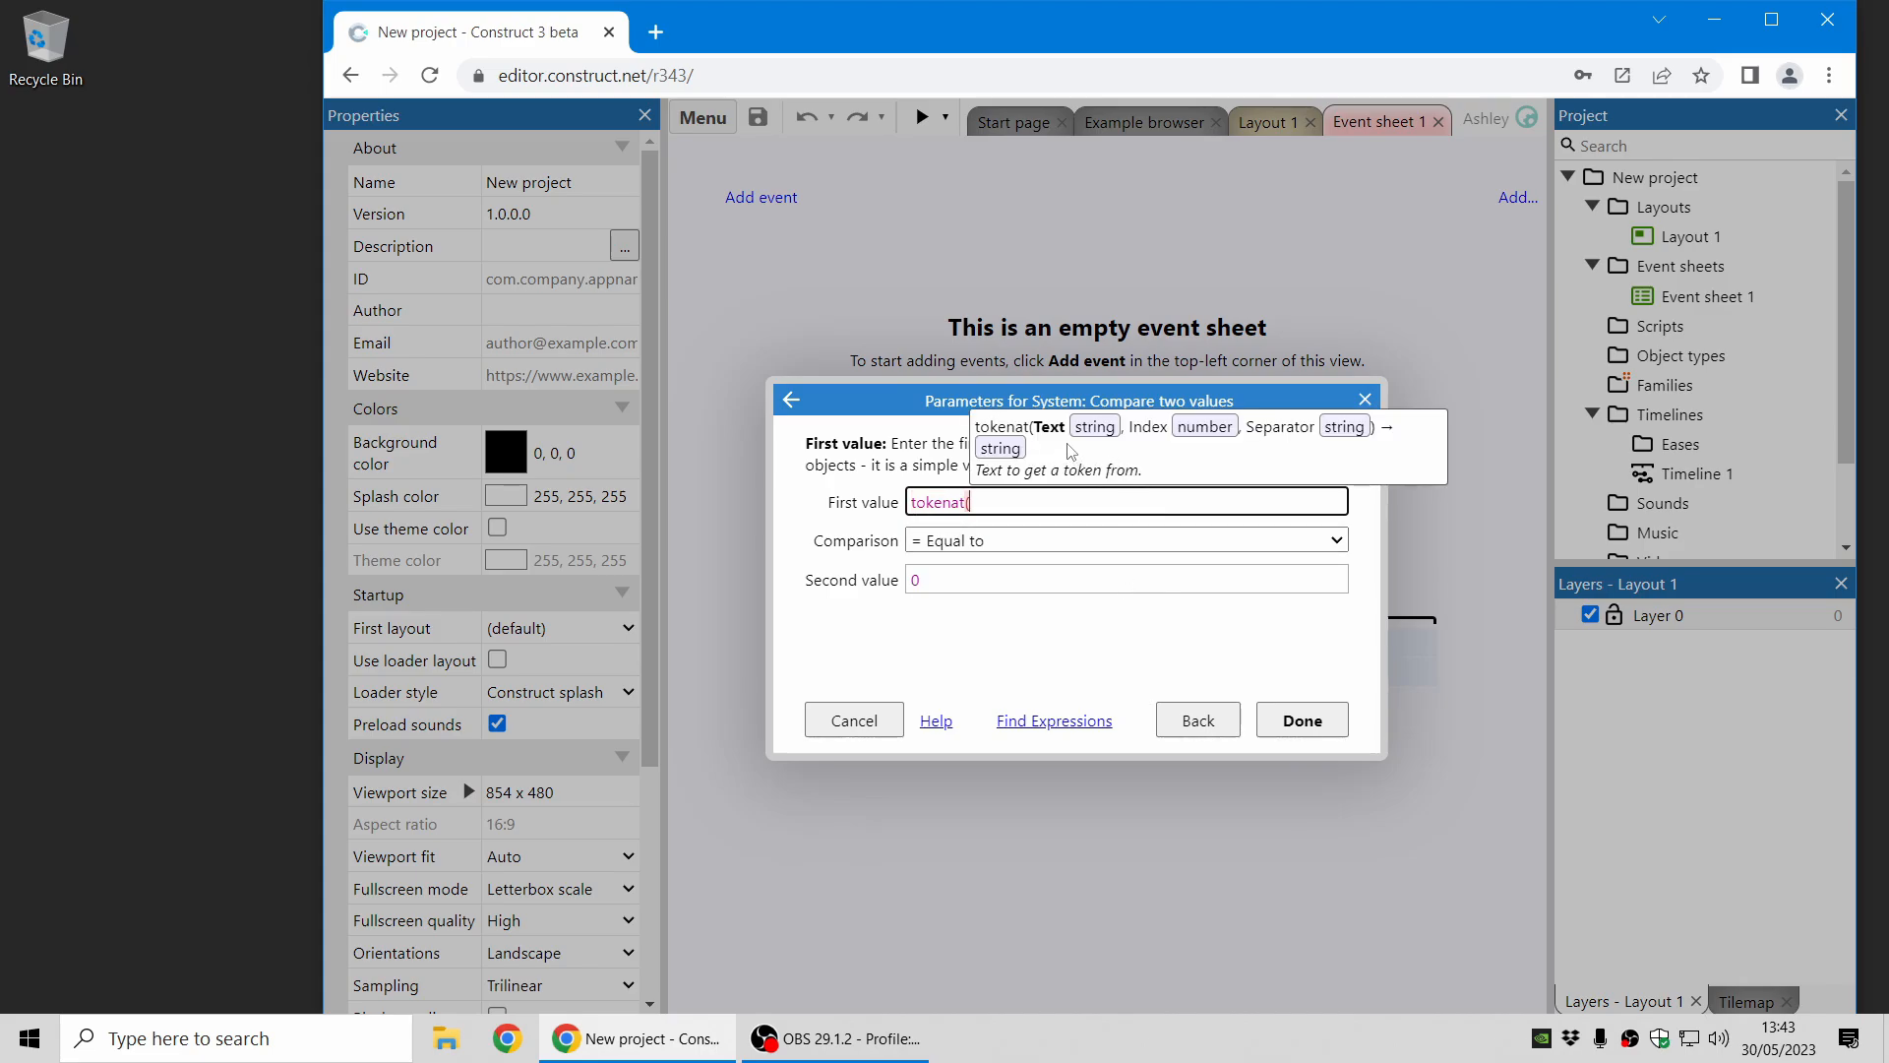
mouse_move(1157, 449)
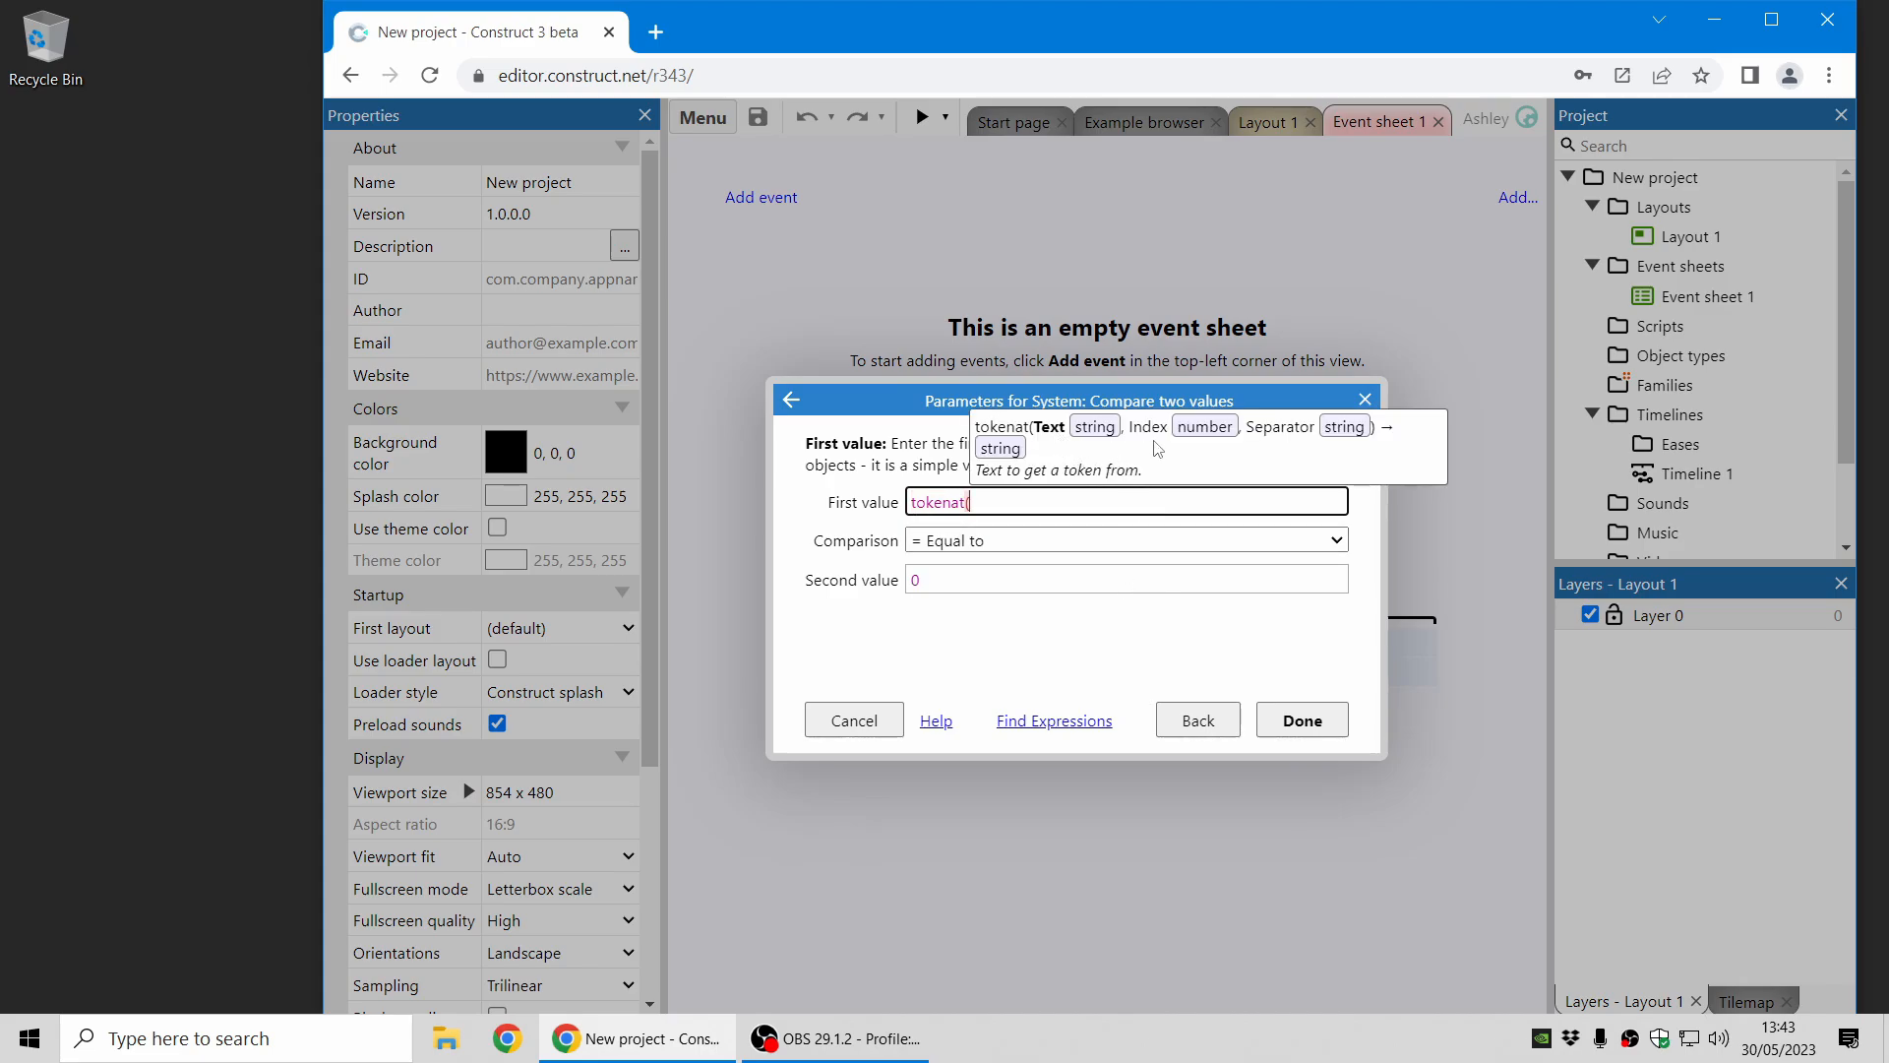
mouse_move(1098, 466)
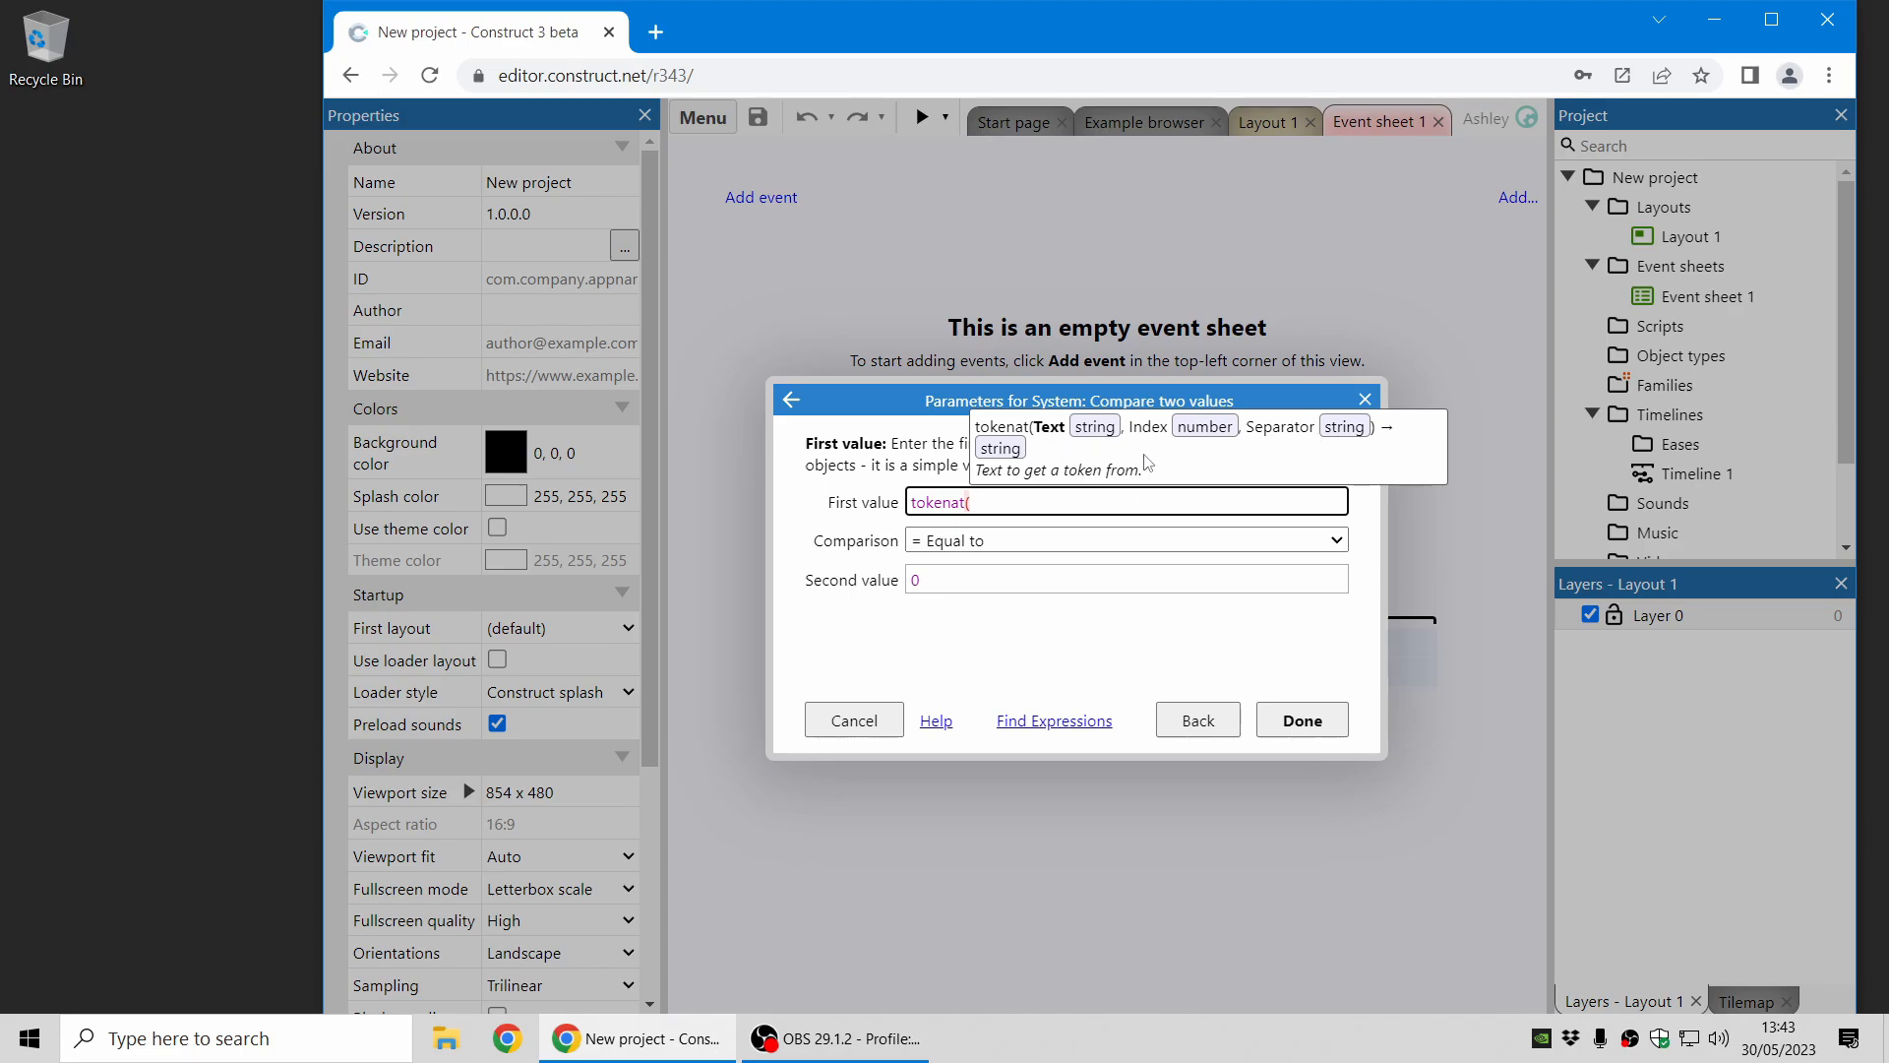
mouse_move(1080, 445)
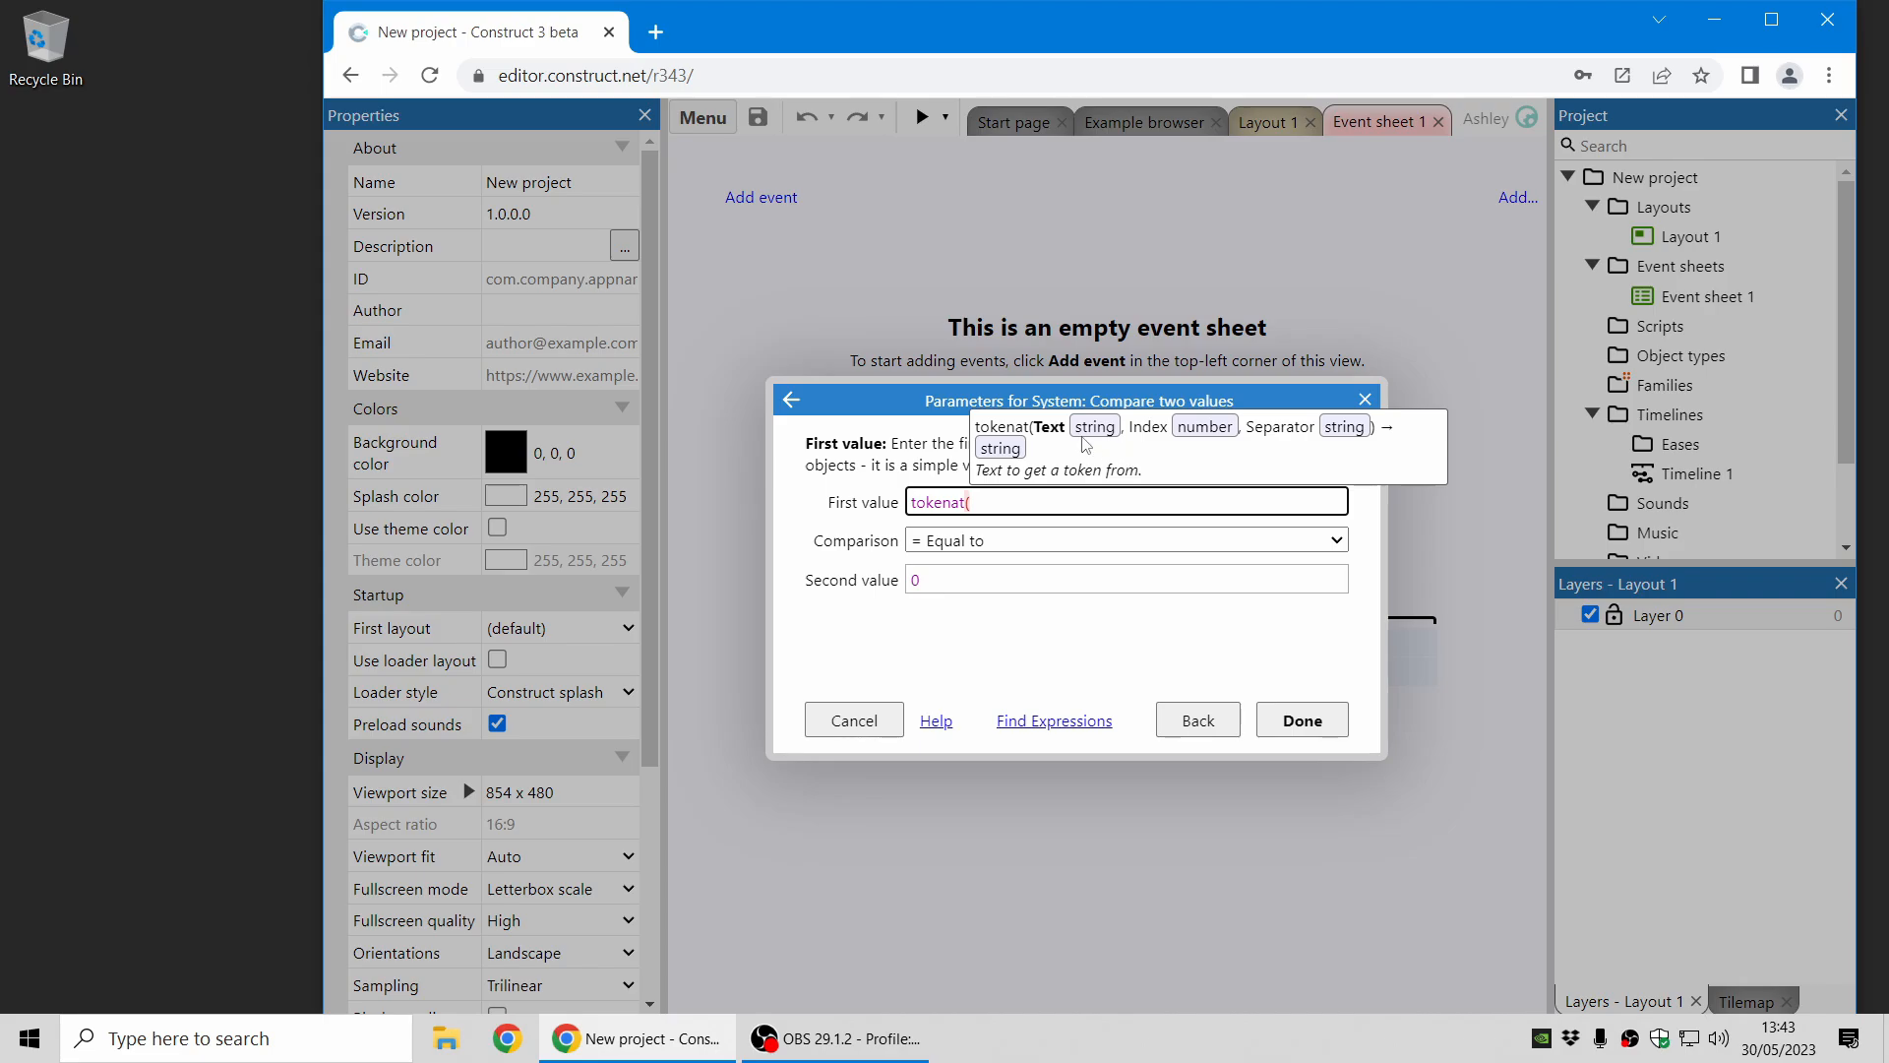
mouse_move(1201, 433)
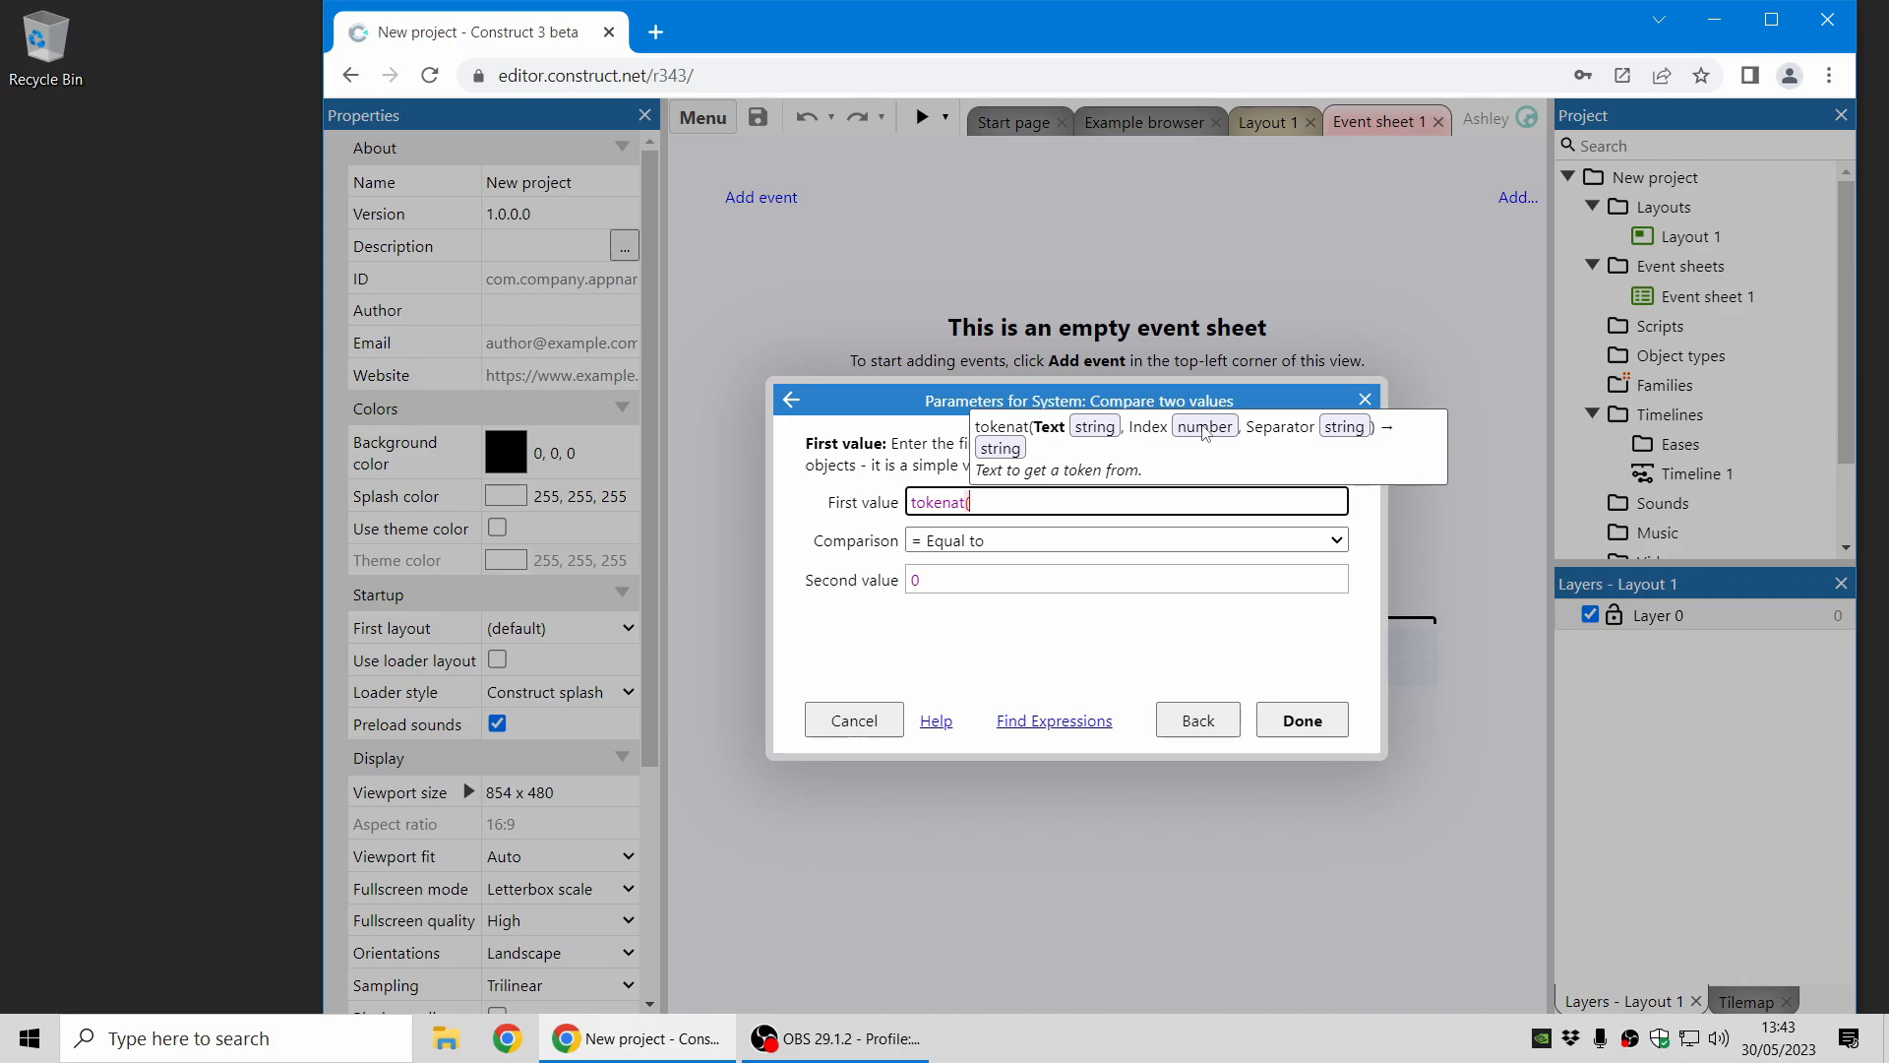
type("0, 0,")
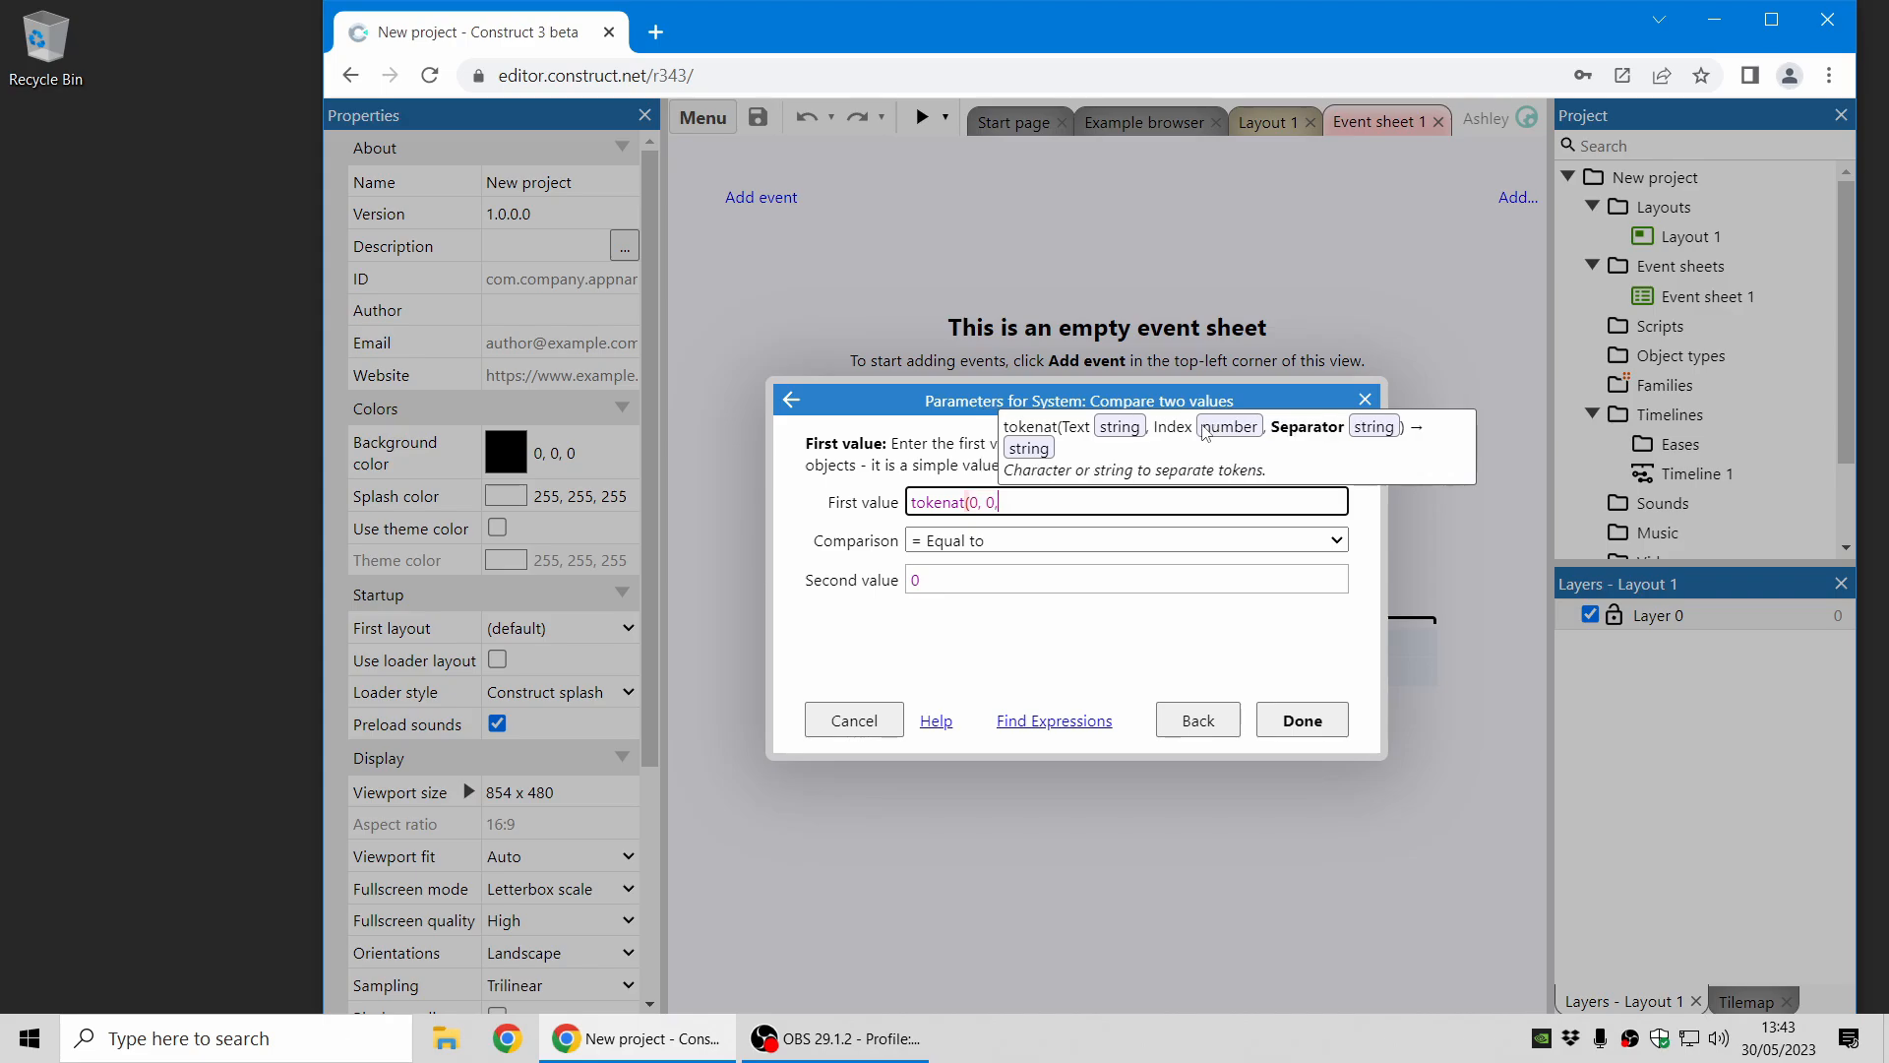
type("\"")
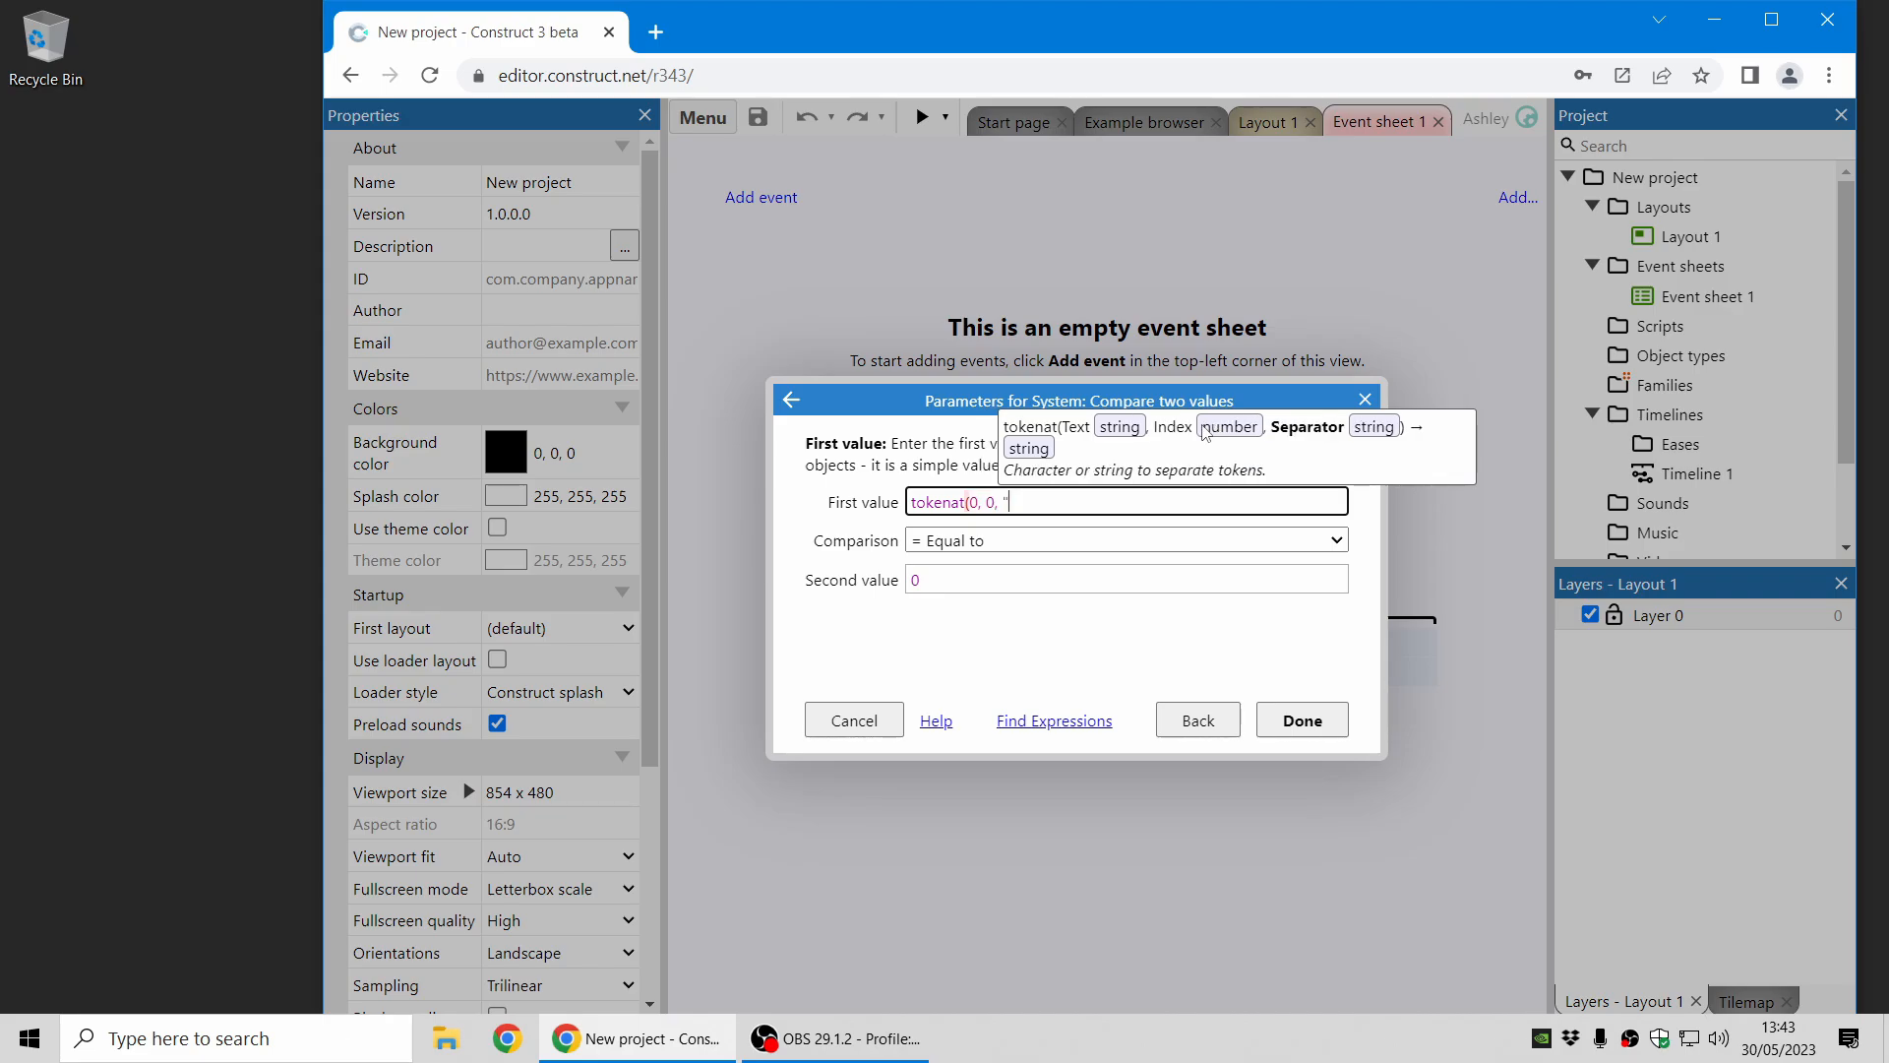
type(",\")")
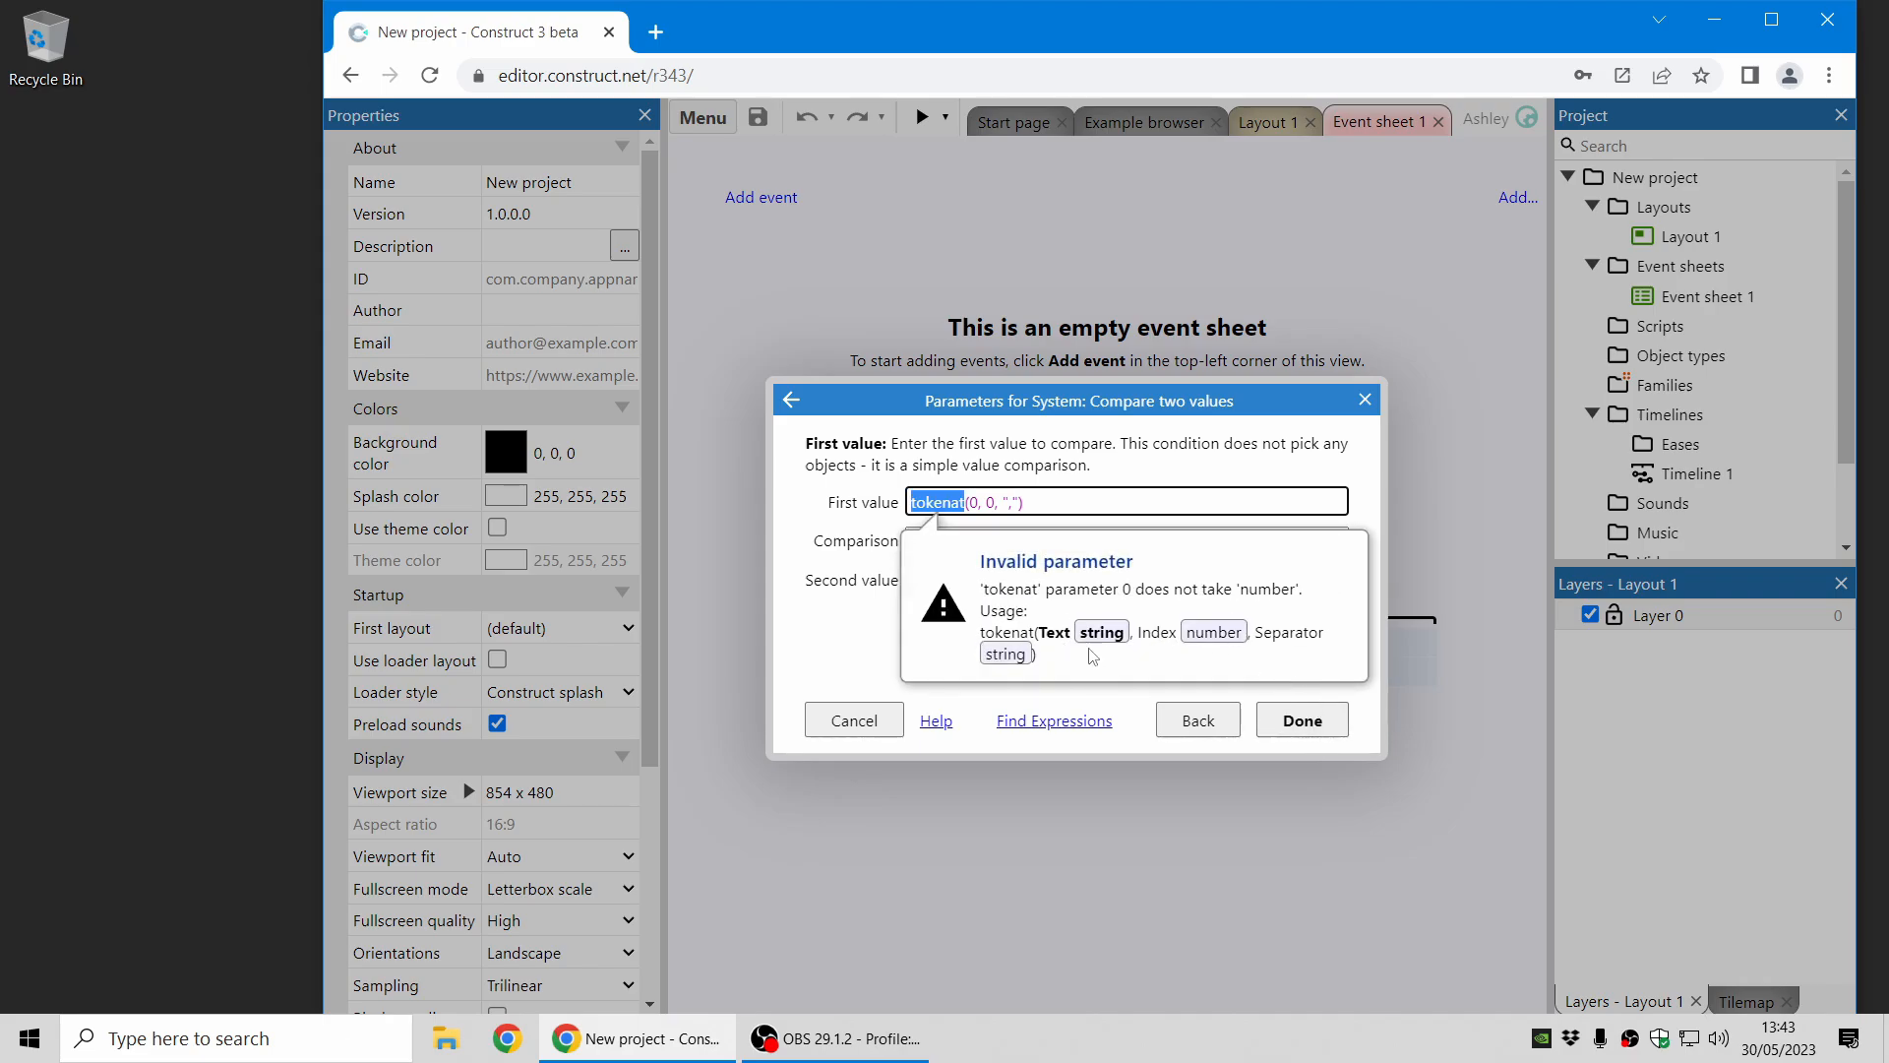
mouse_move(1249, 648)
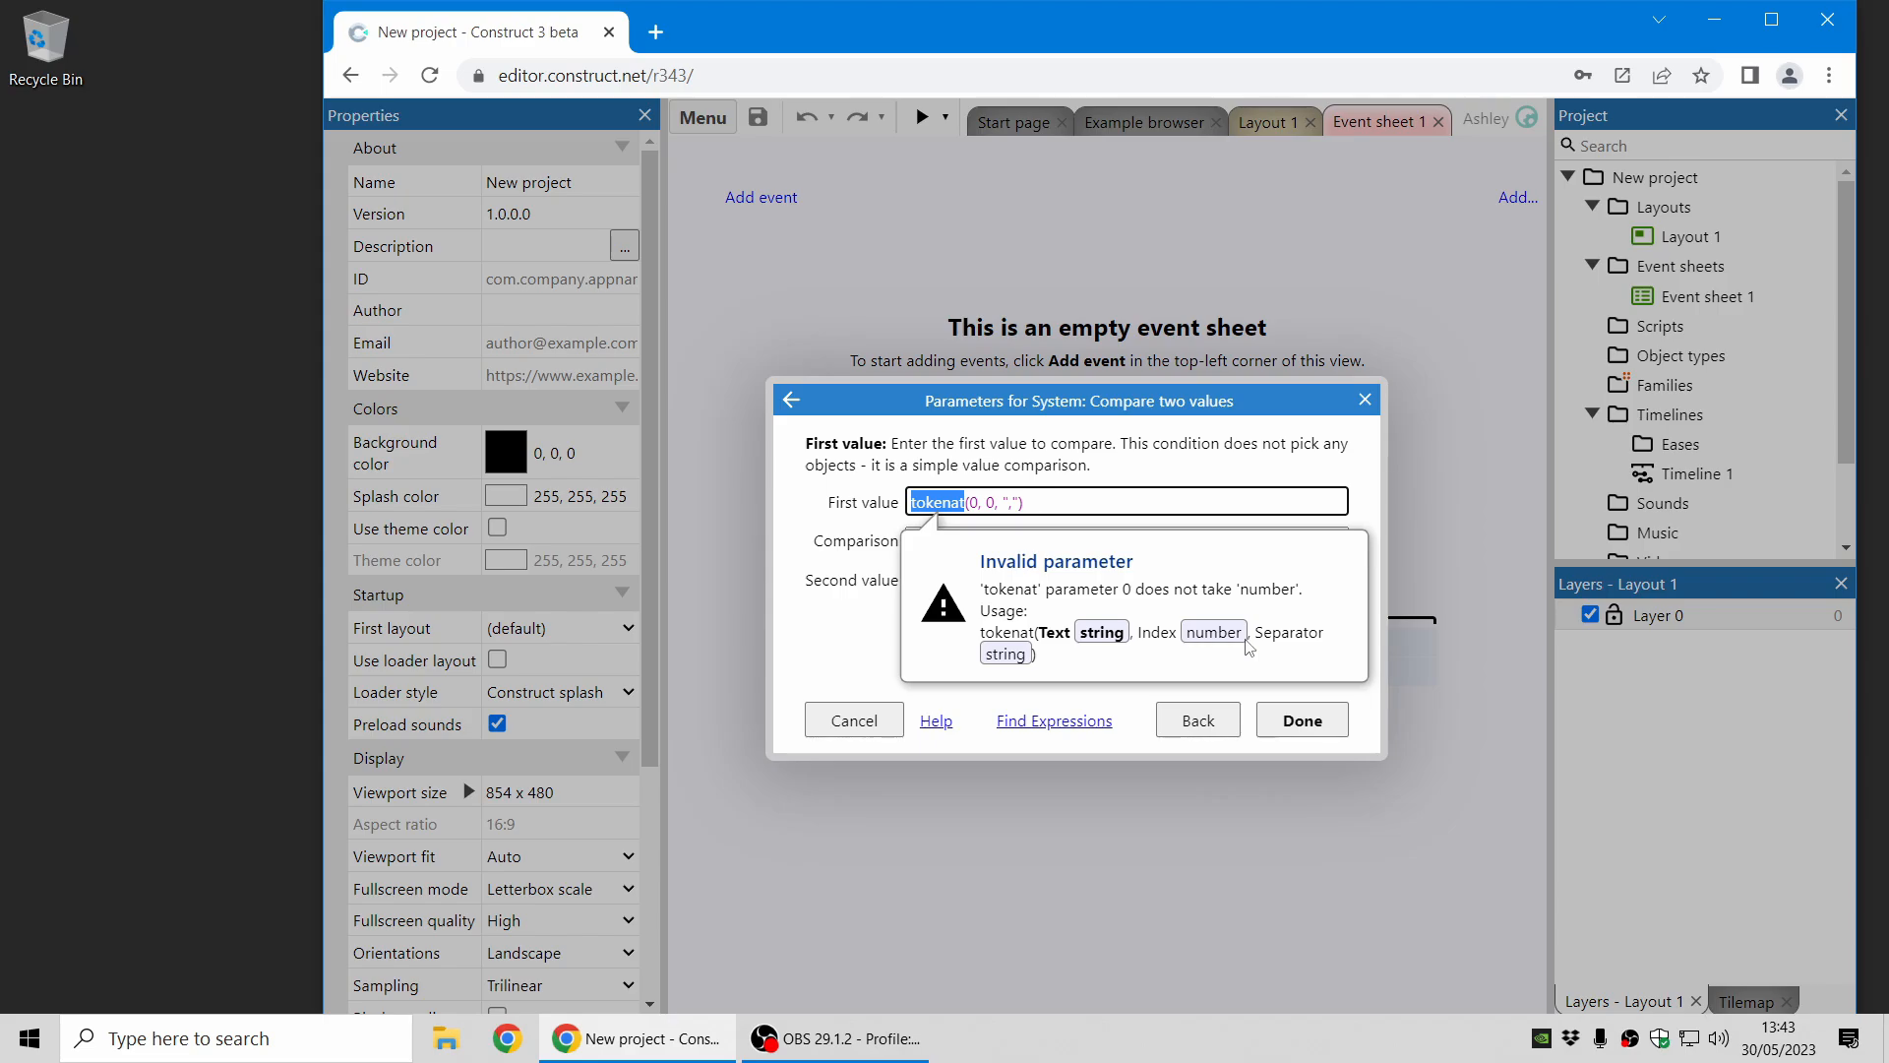
mouse_move(1216, 665)
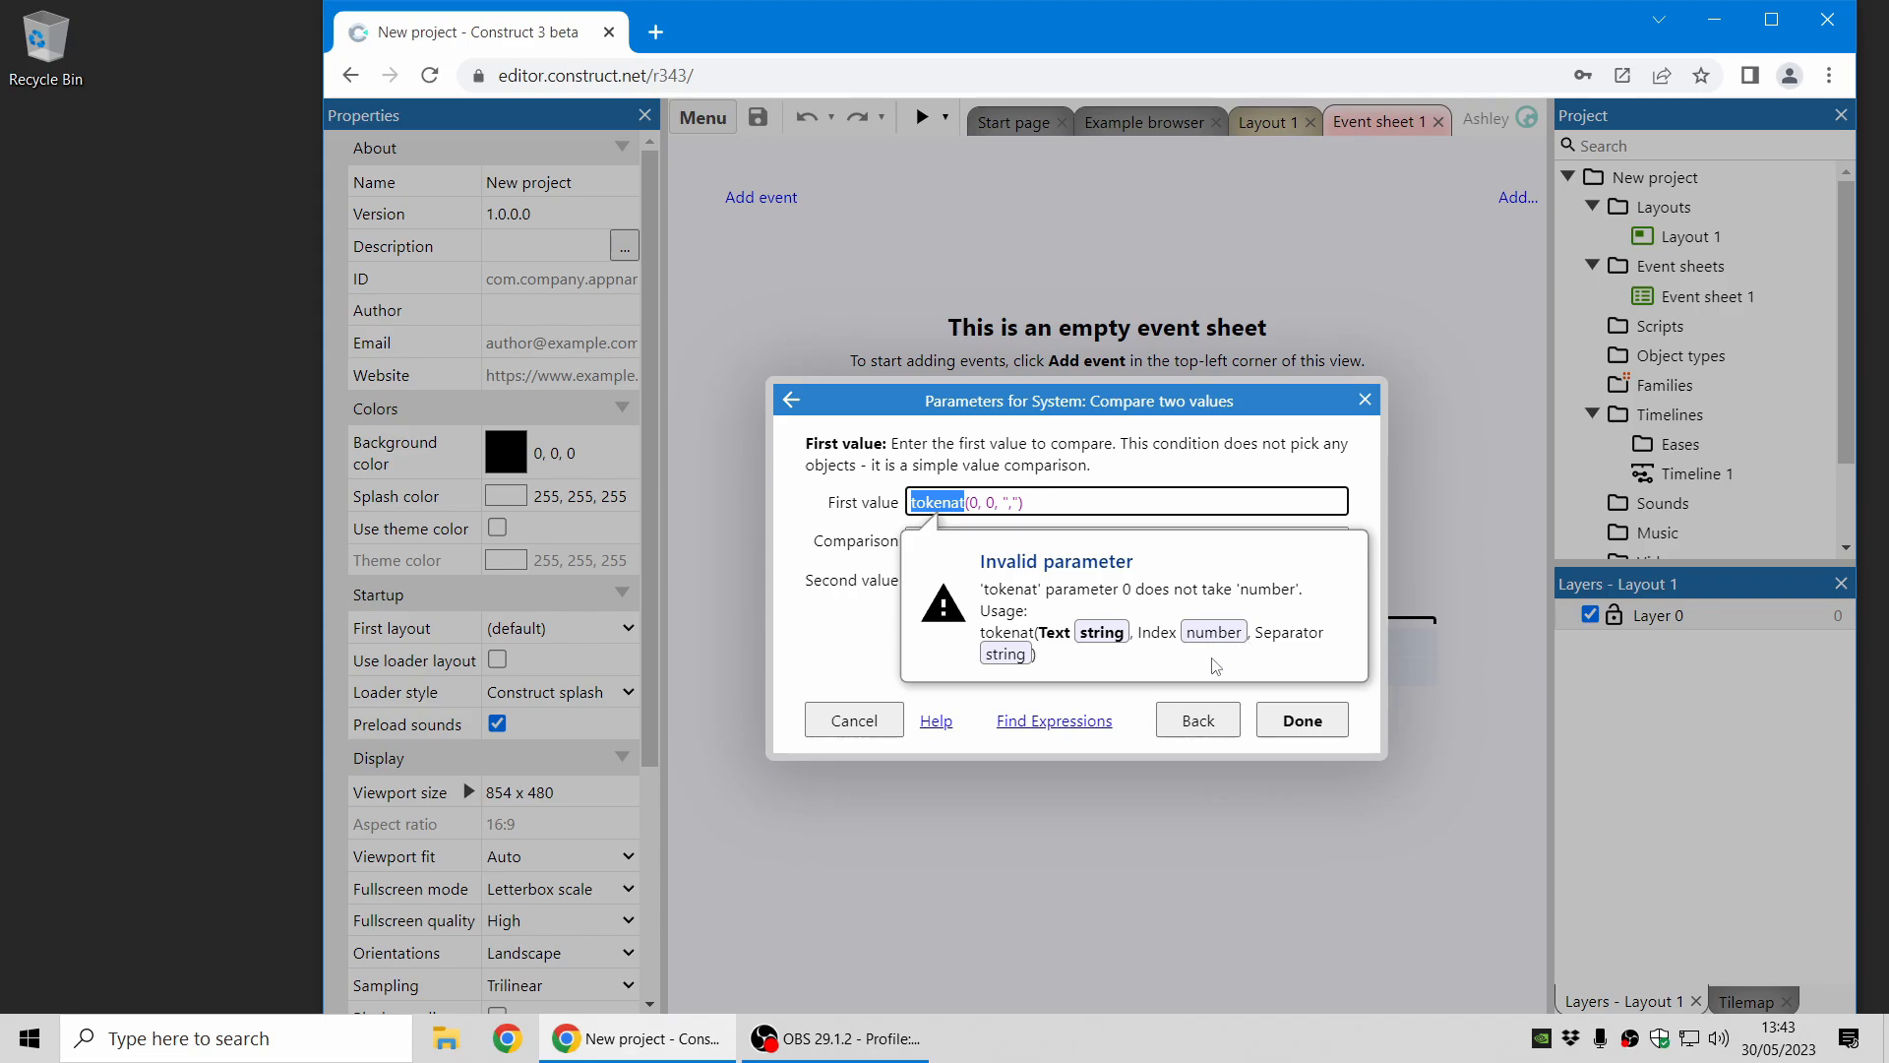
mouse_move(1058, 641)
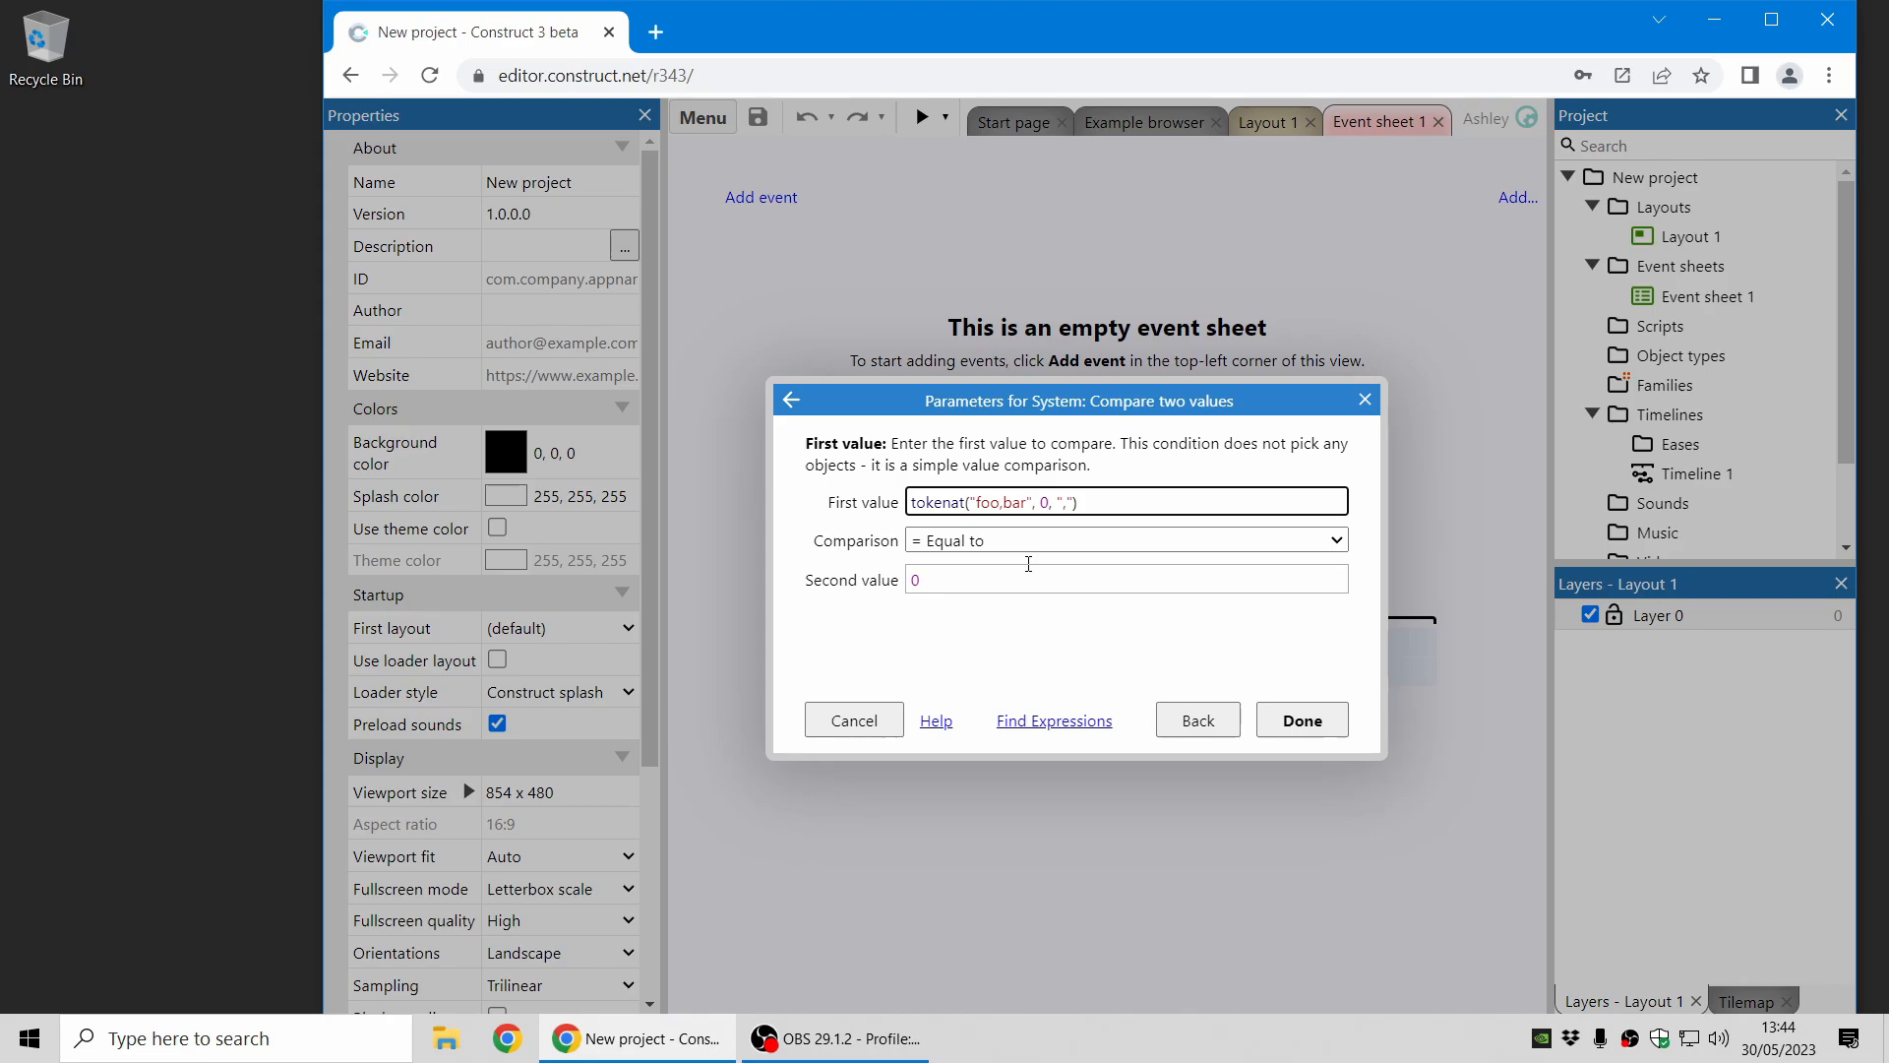
mouse_move(984, 614)
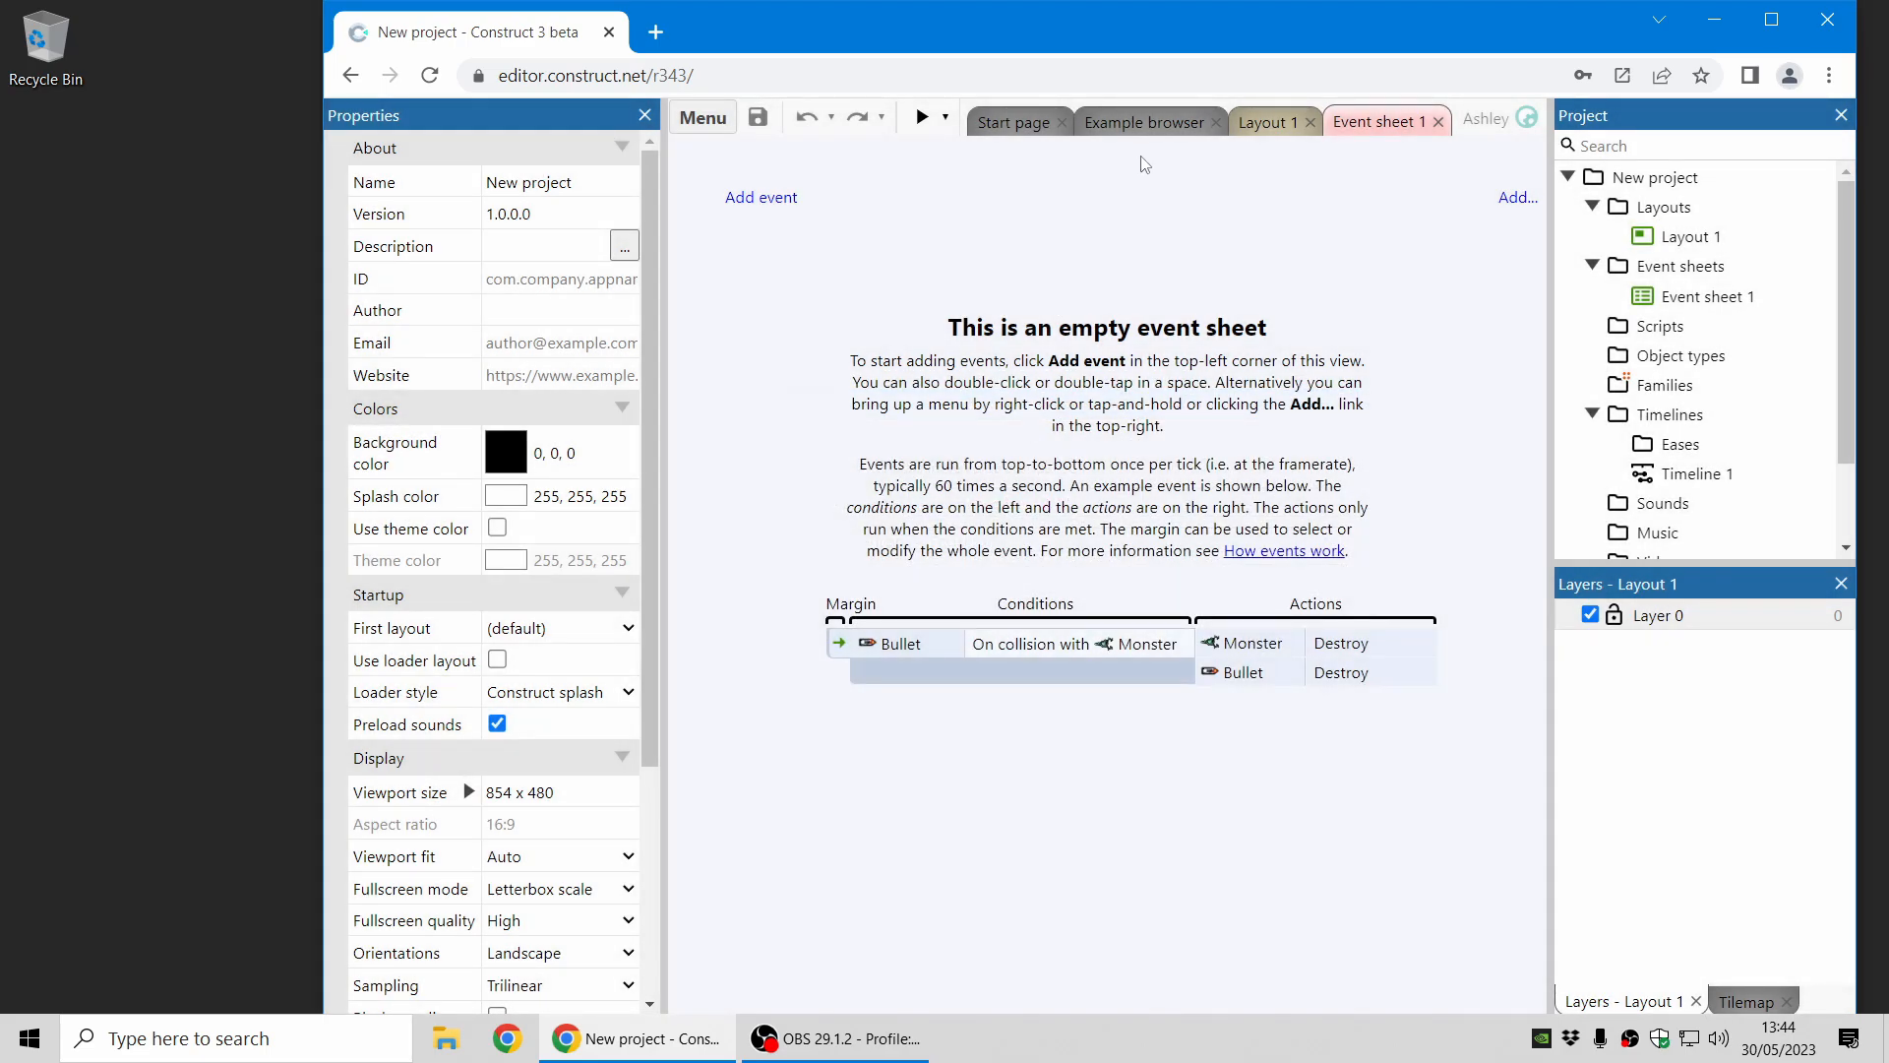
Step: Scroll through the 15 New-category examples, from Archery Range to QR Code Maker
left_click(1143, 122)
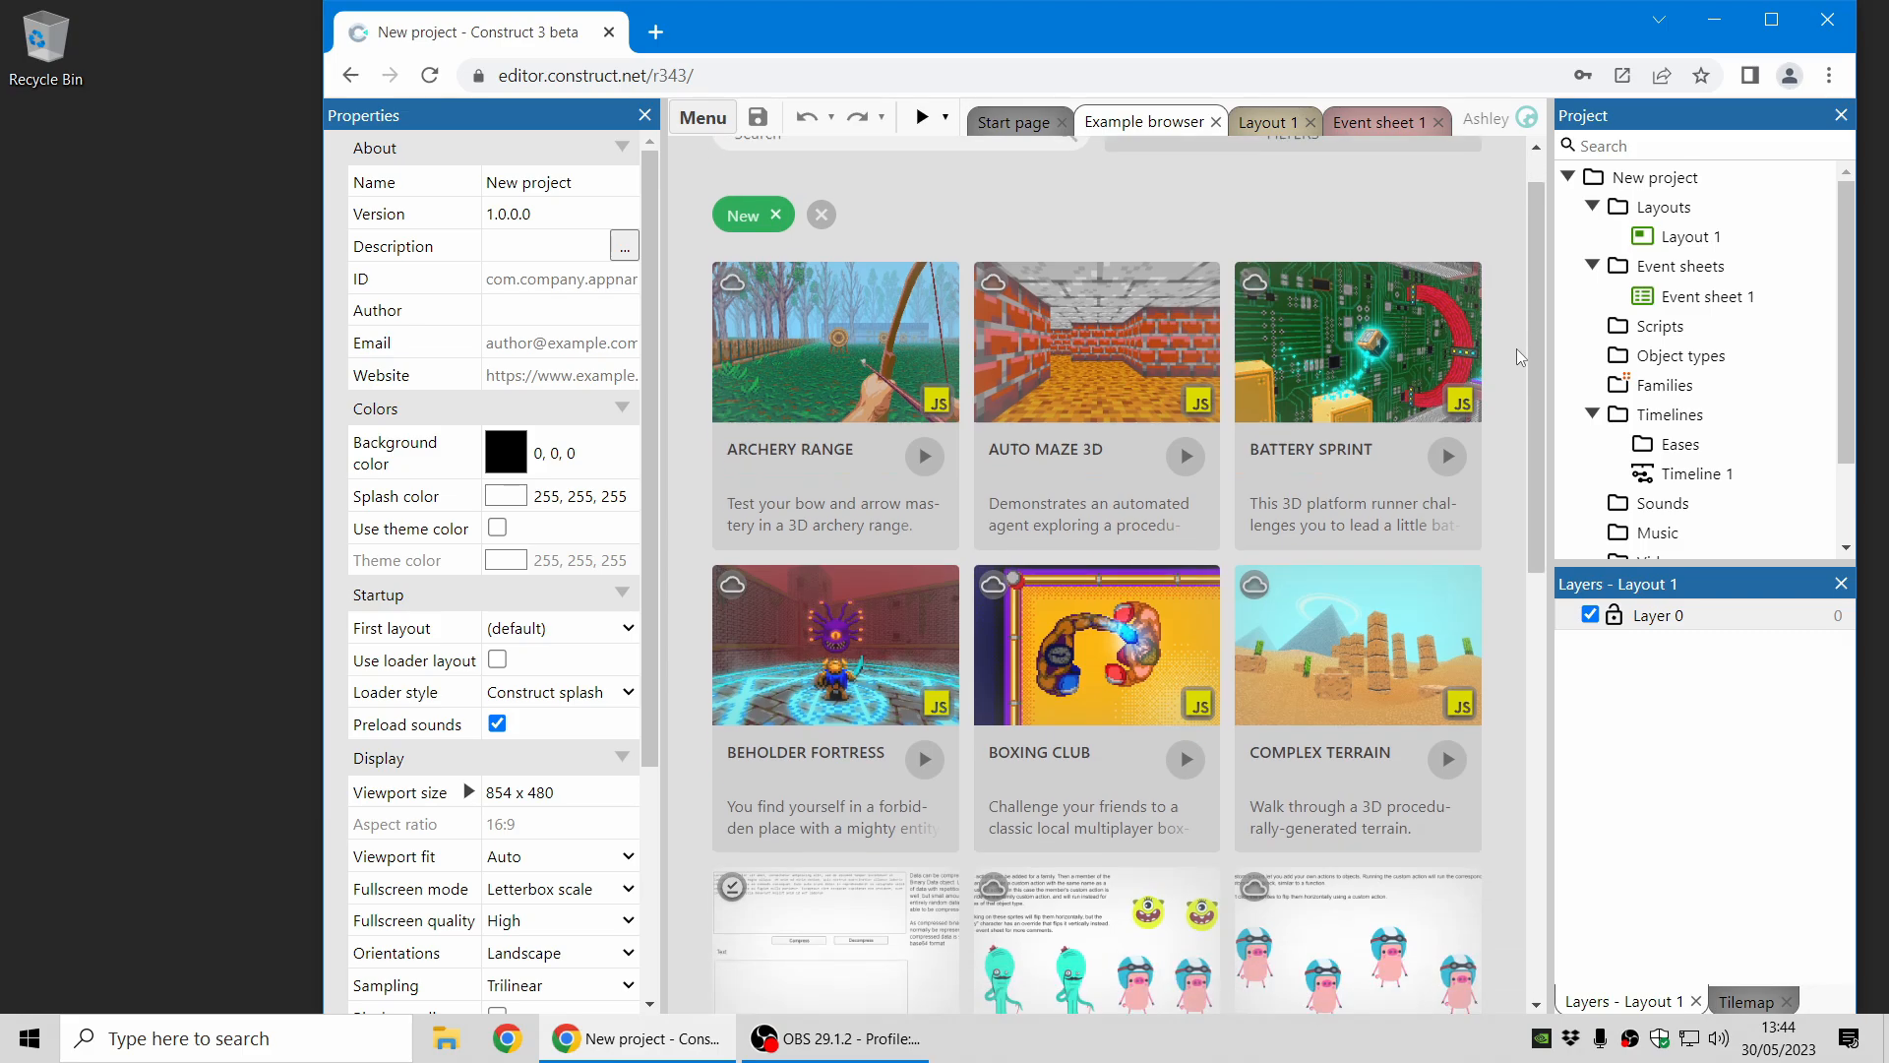
scroll("up", 3)
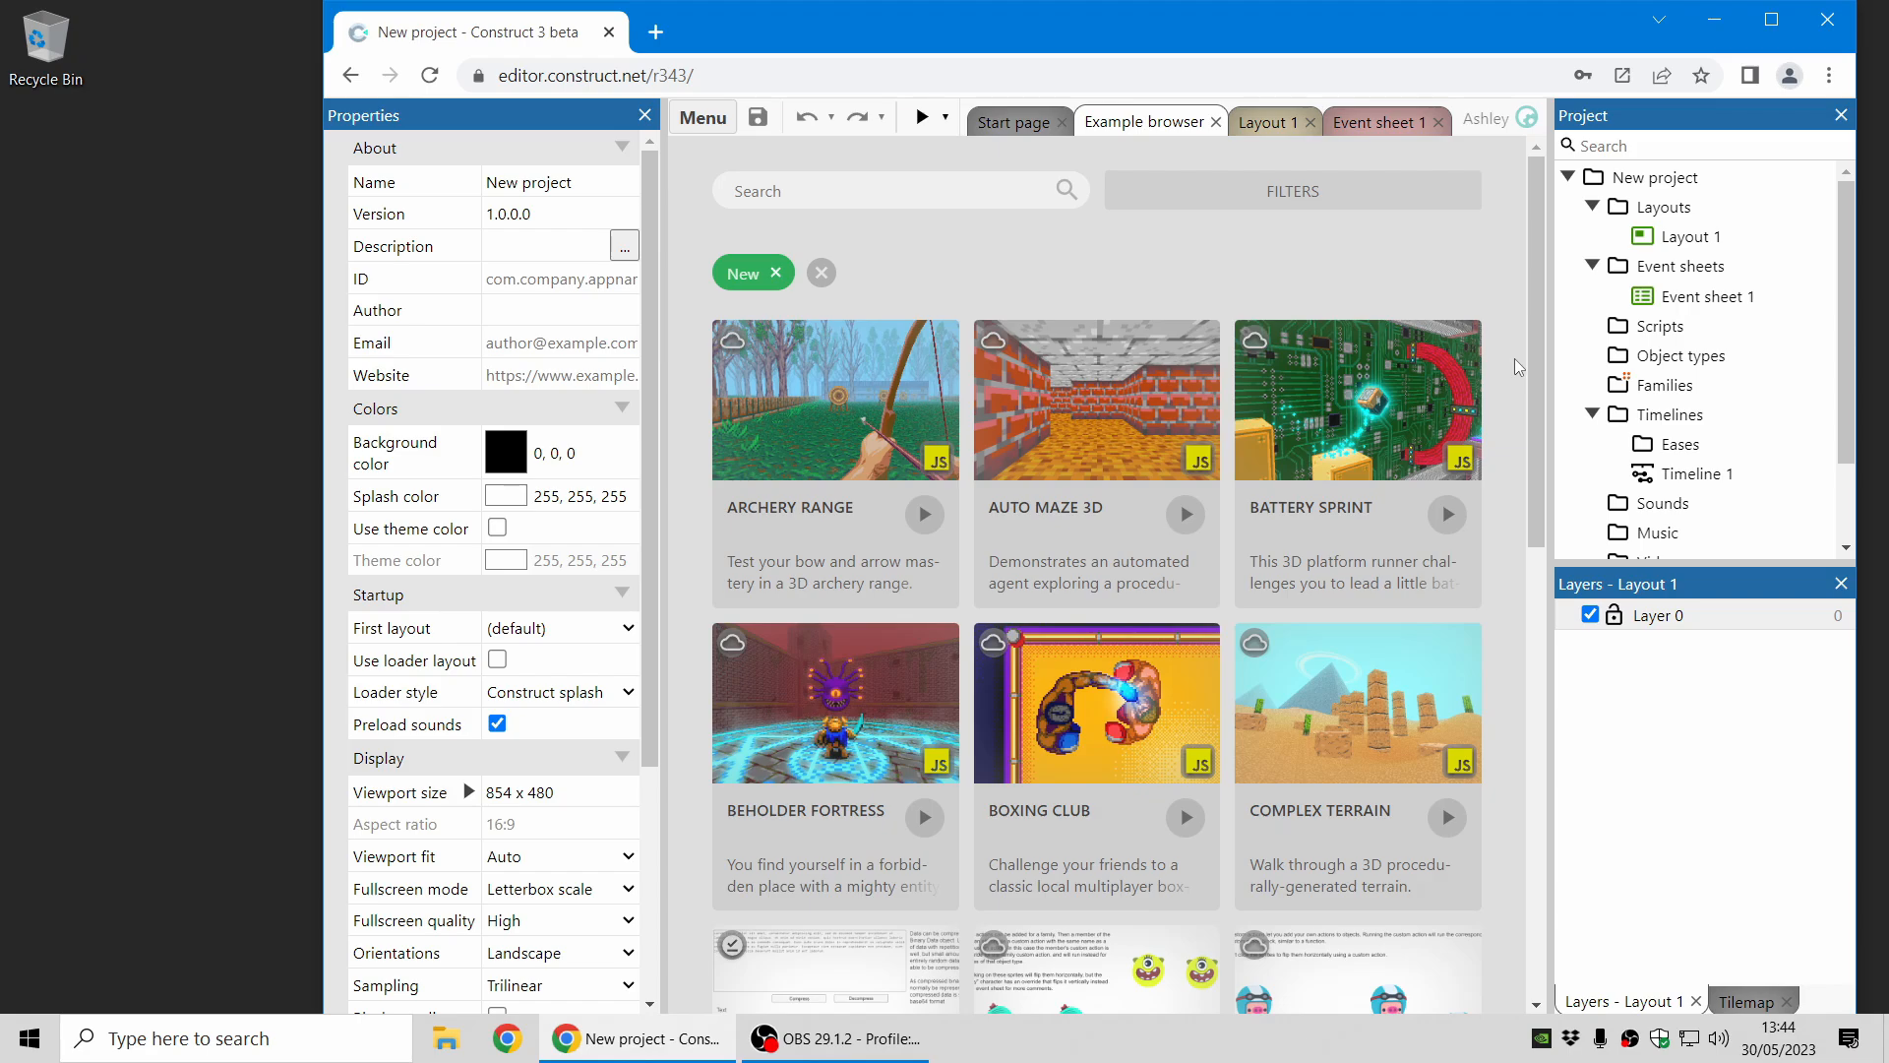
mouse_move(1580, 374)
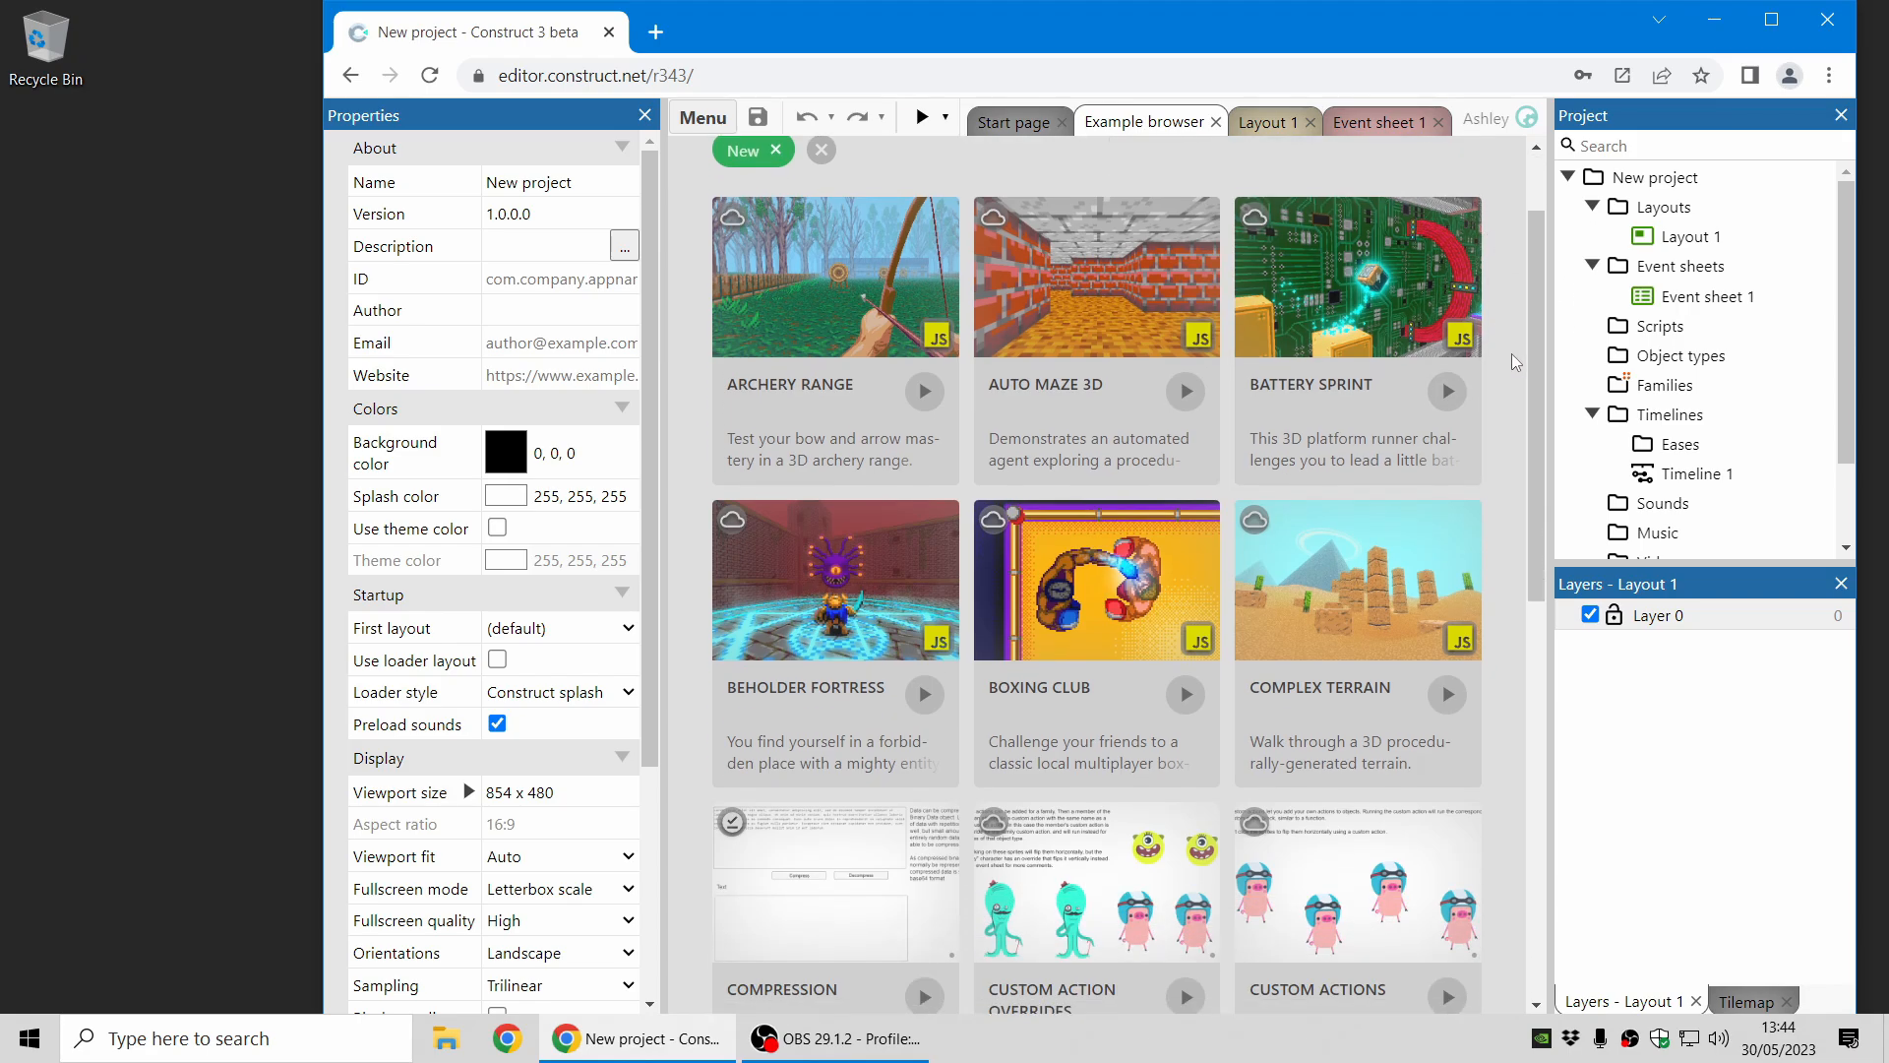
scroll("down", 3)
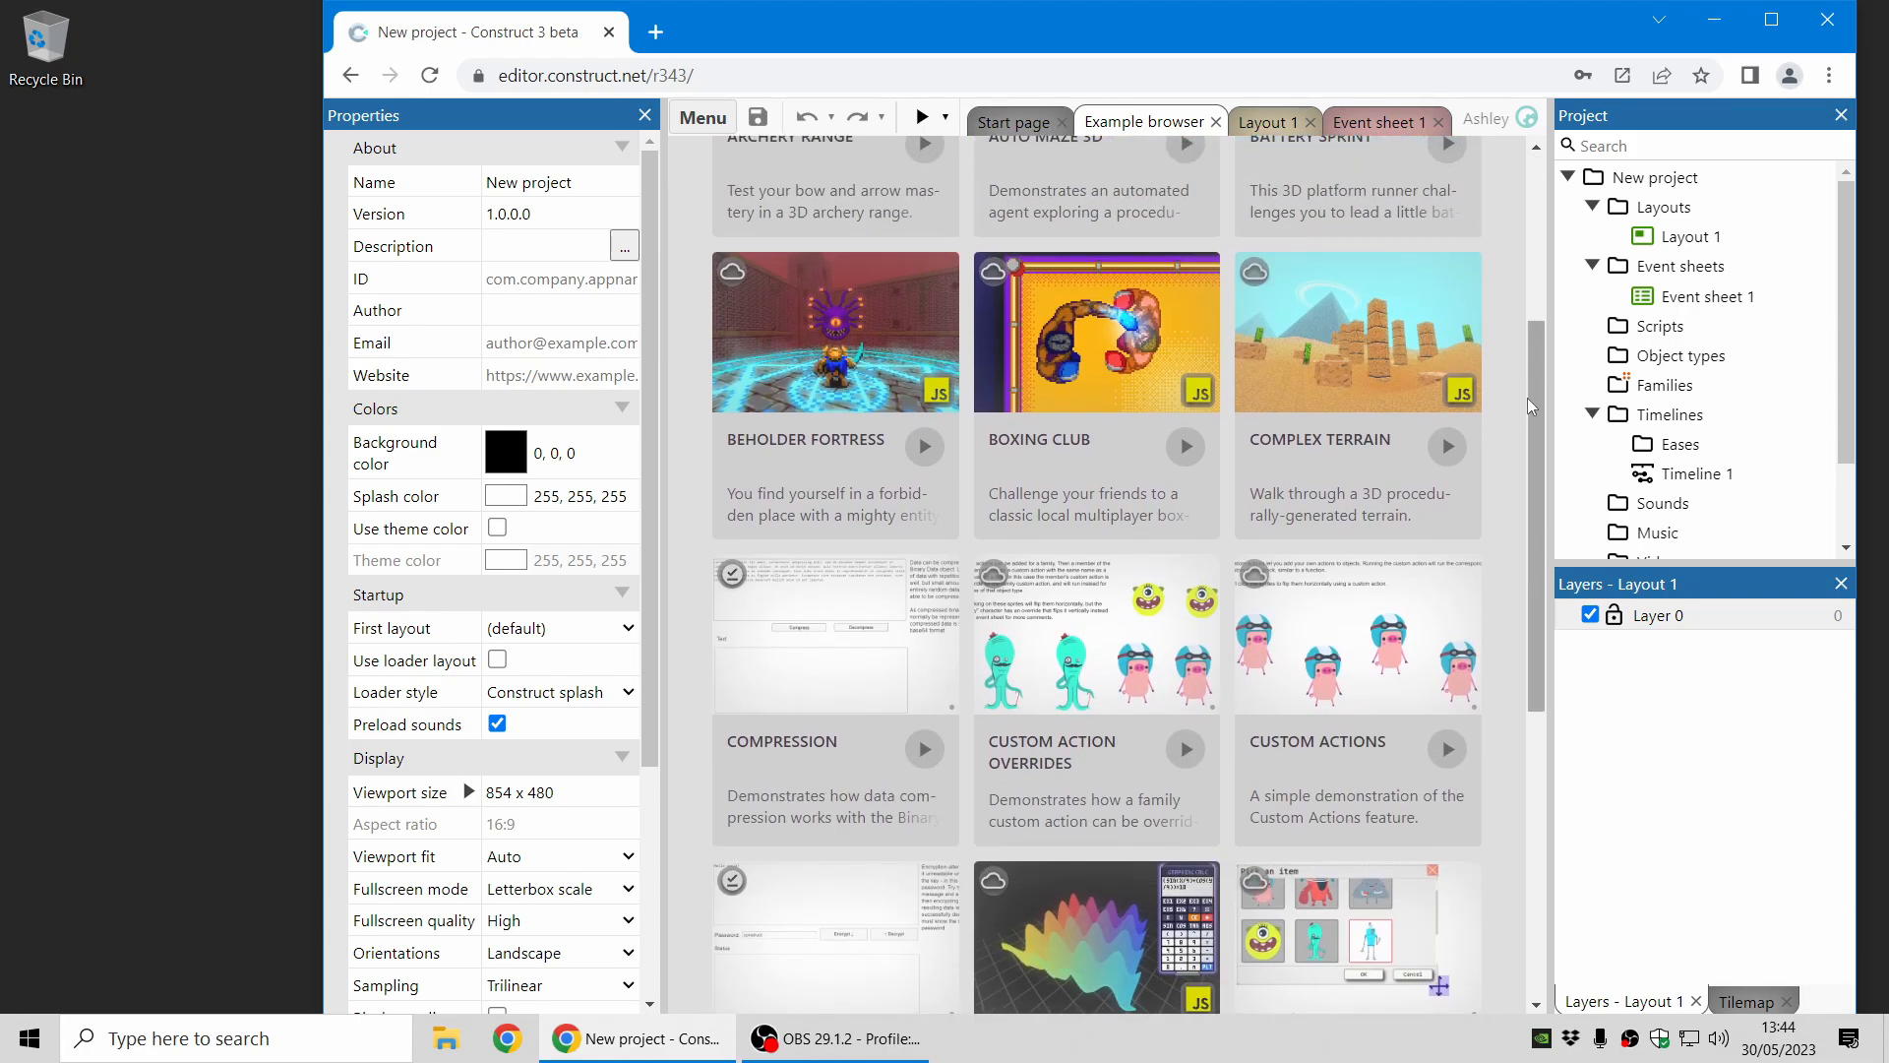
scroll("down", 3)
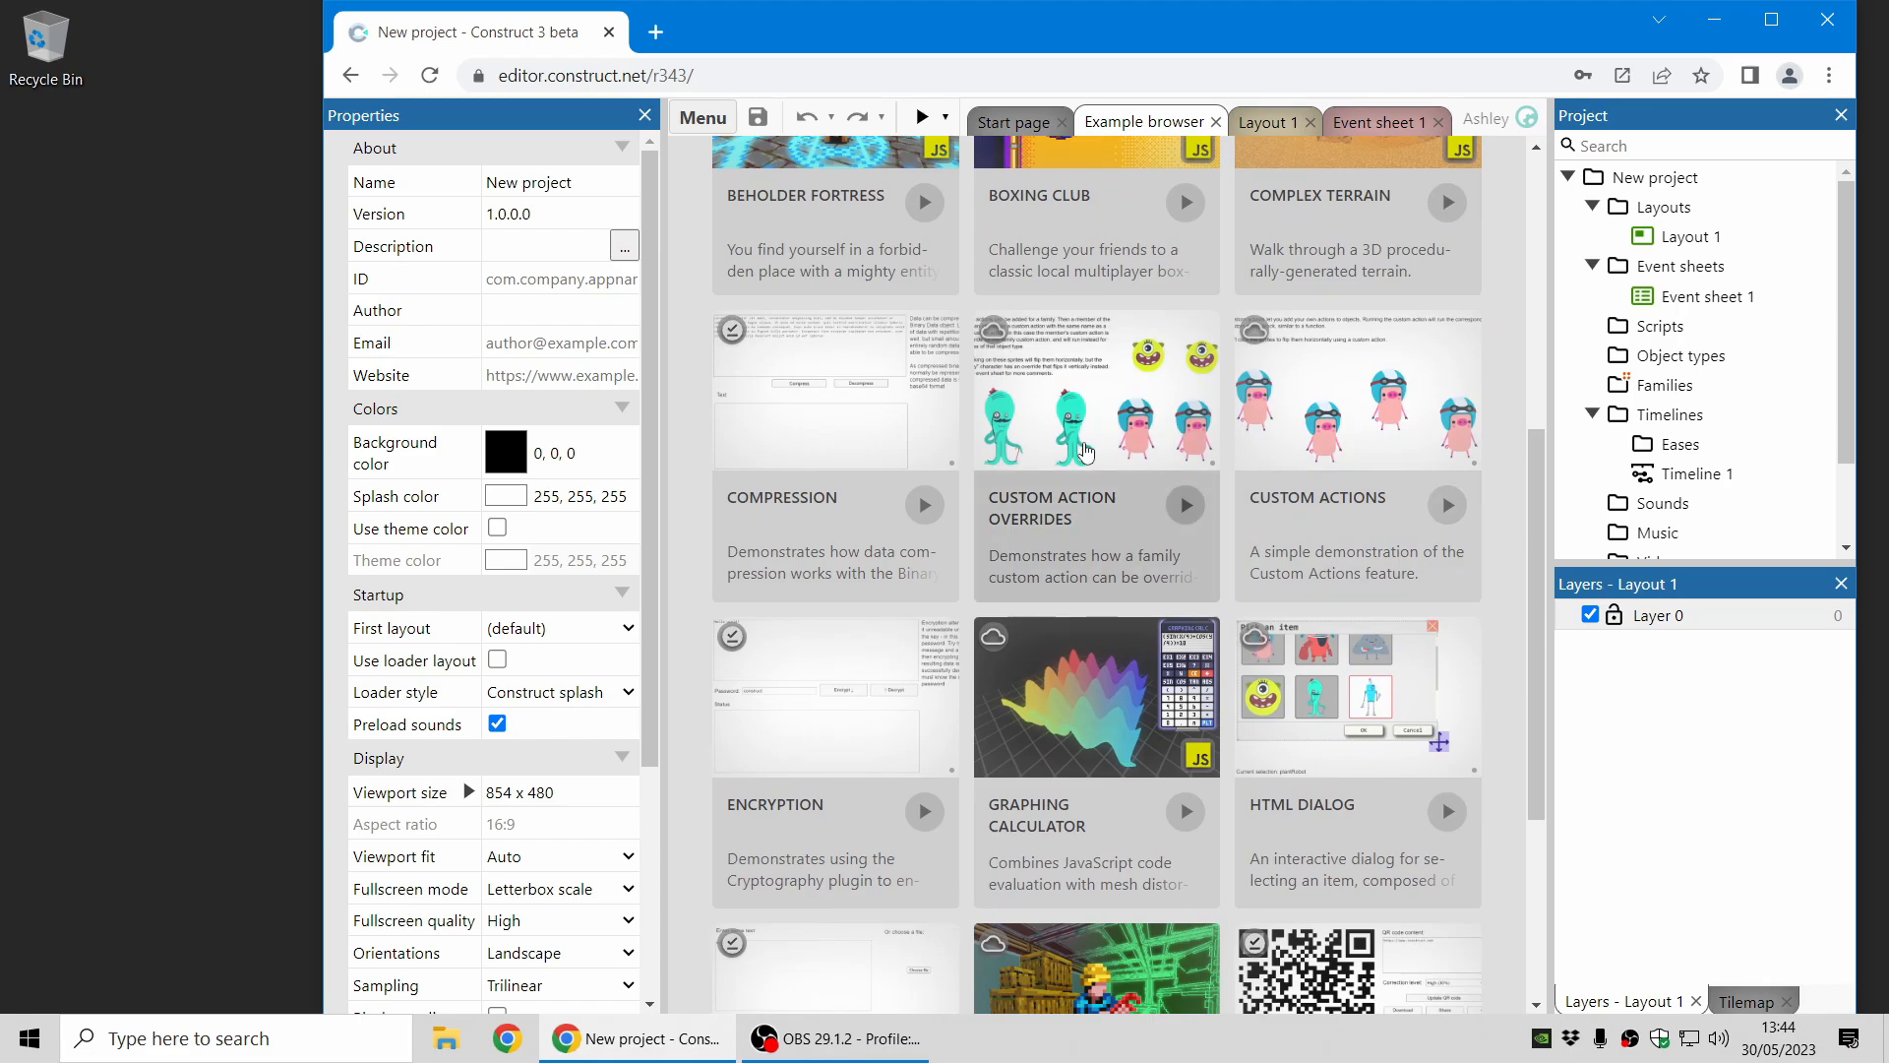
scroll("down", 3)
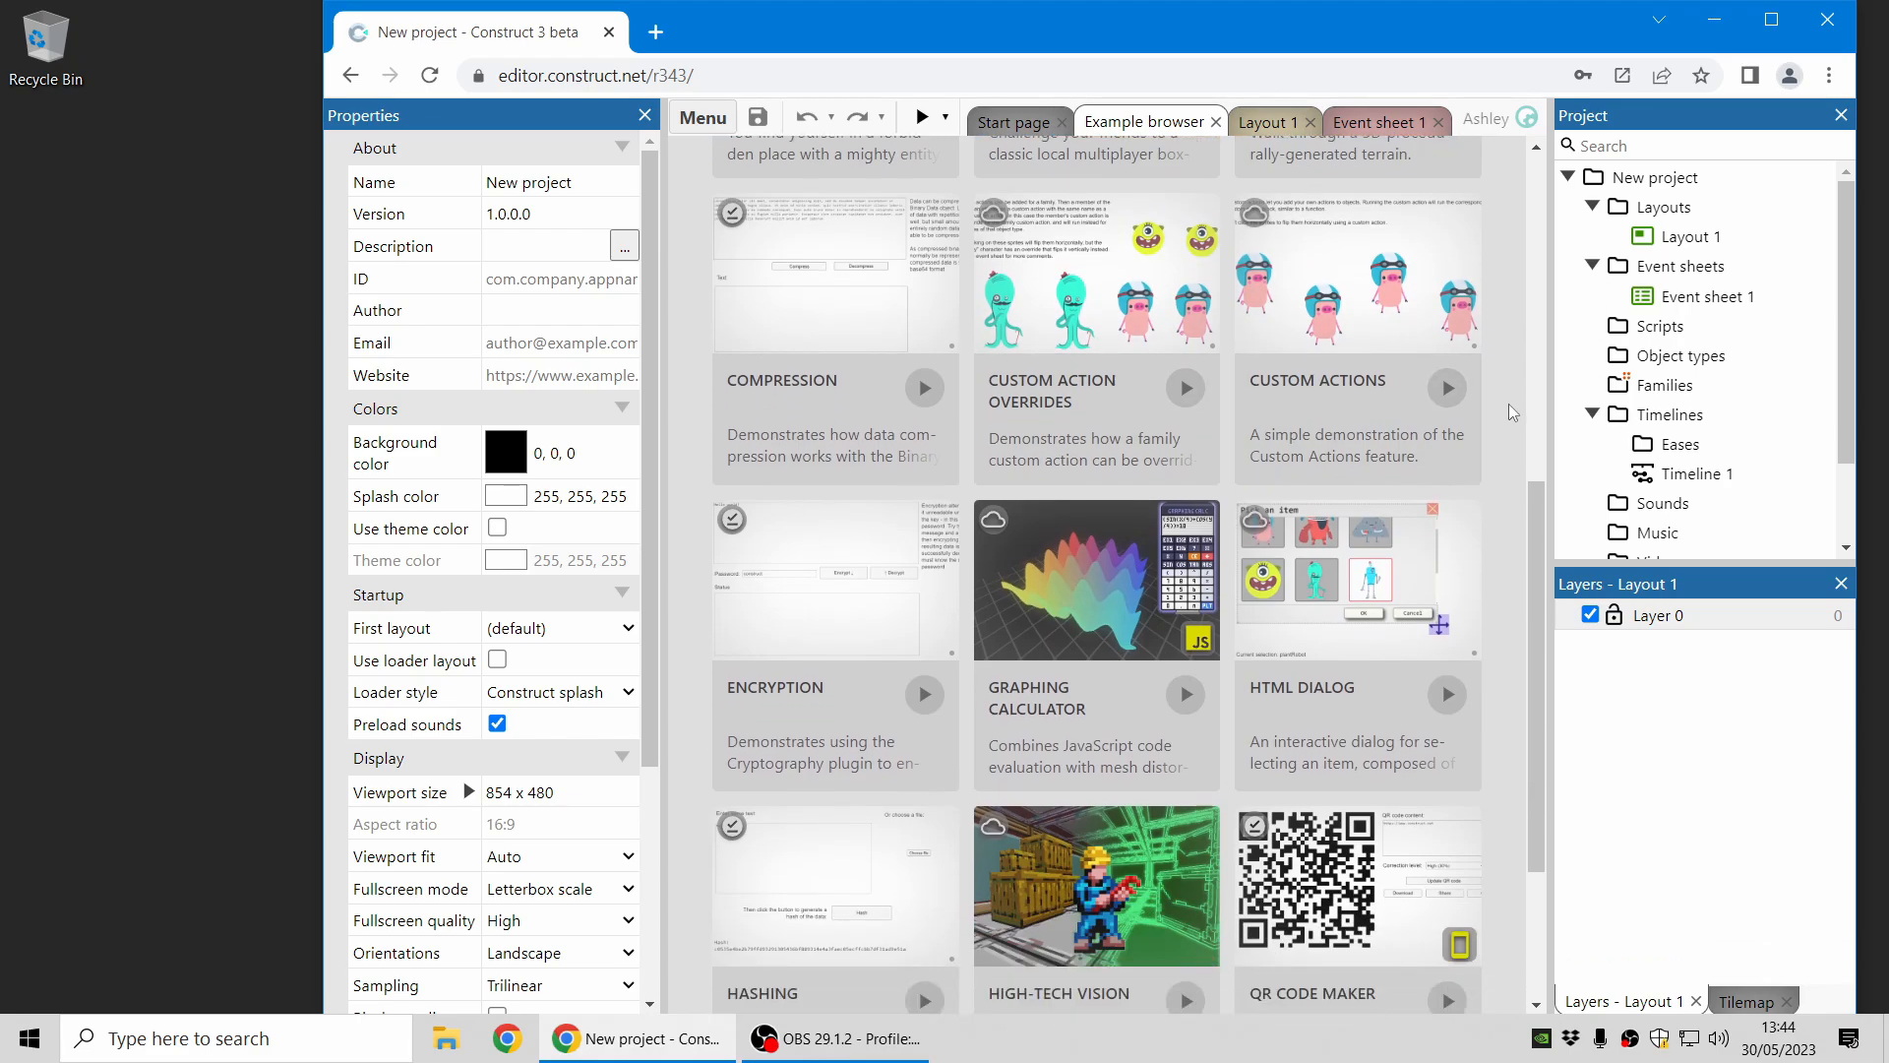
scroll("down", 3)
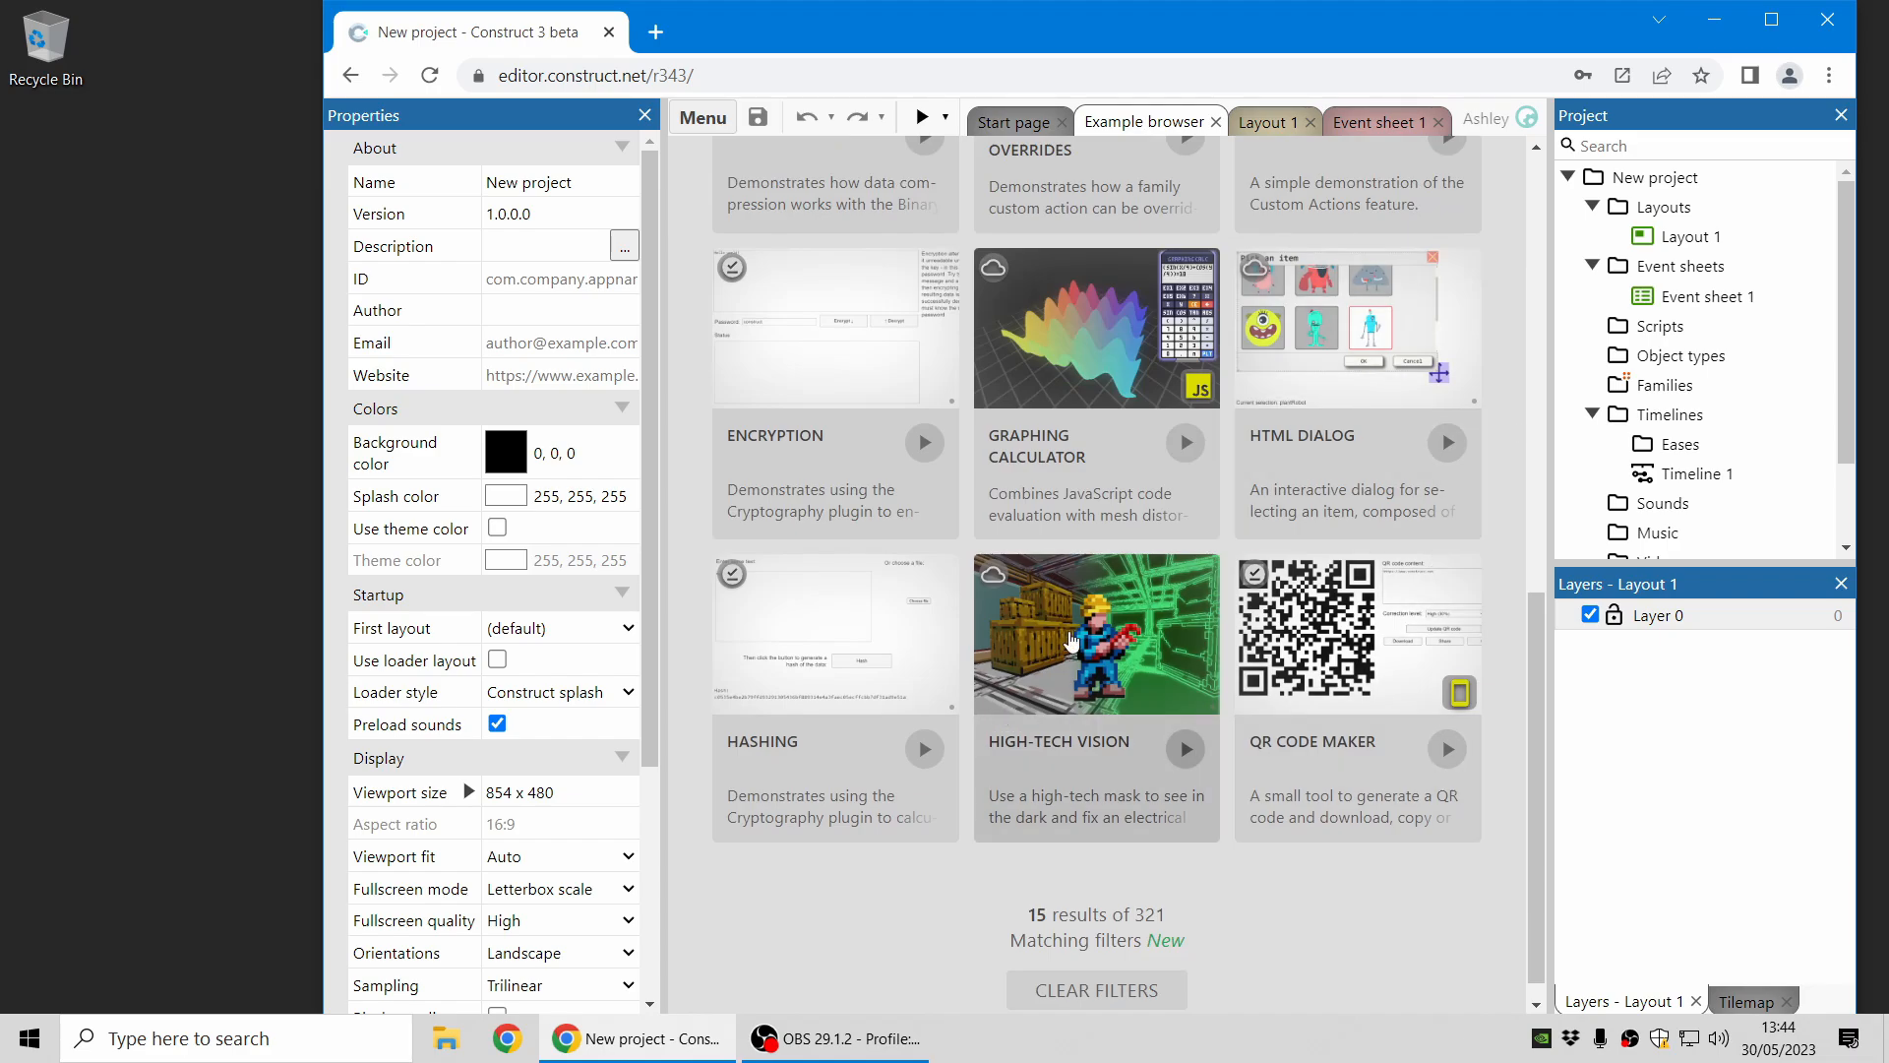
scroll("up", 3)
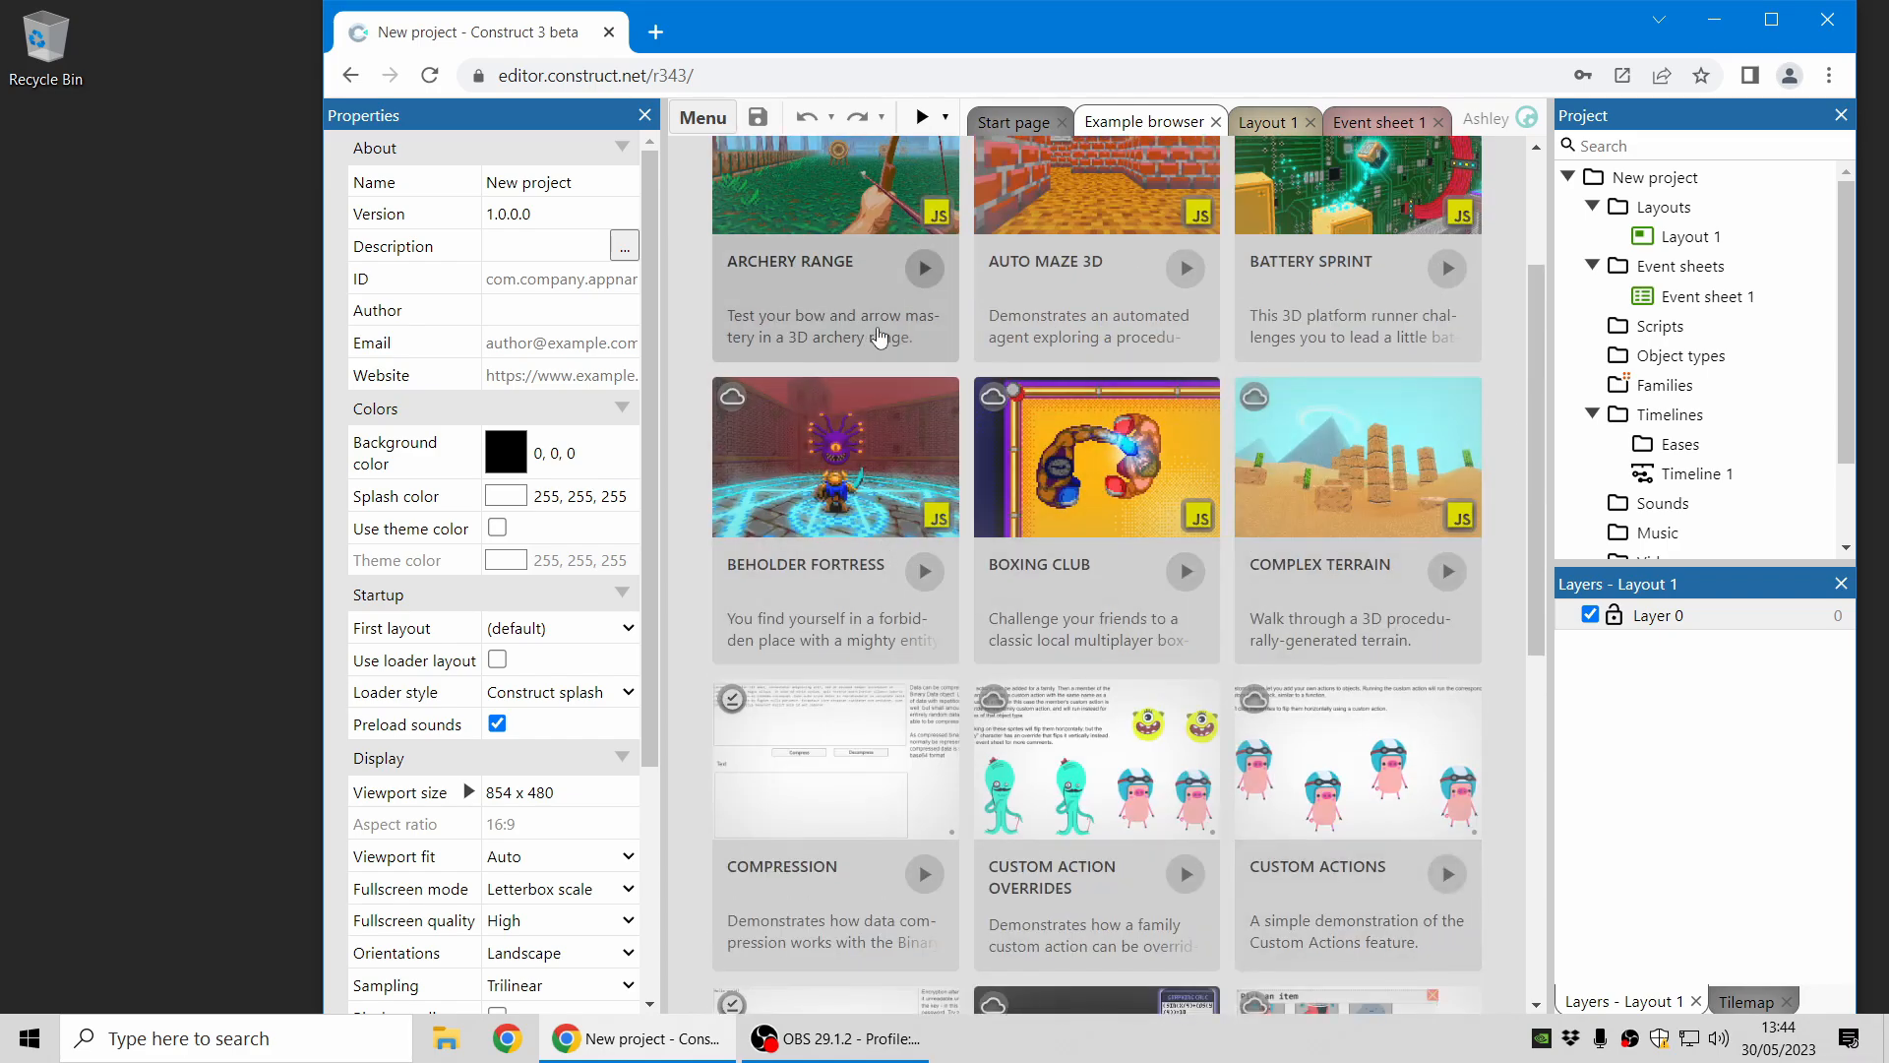
scroll("down", 3)
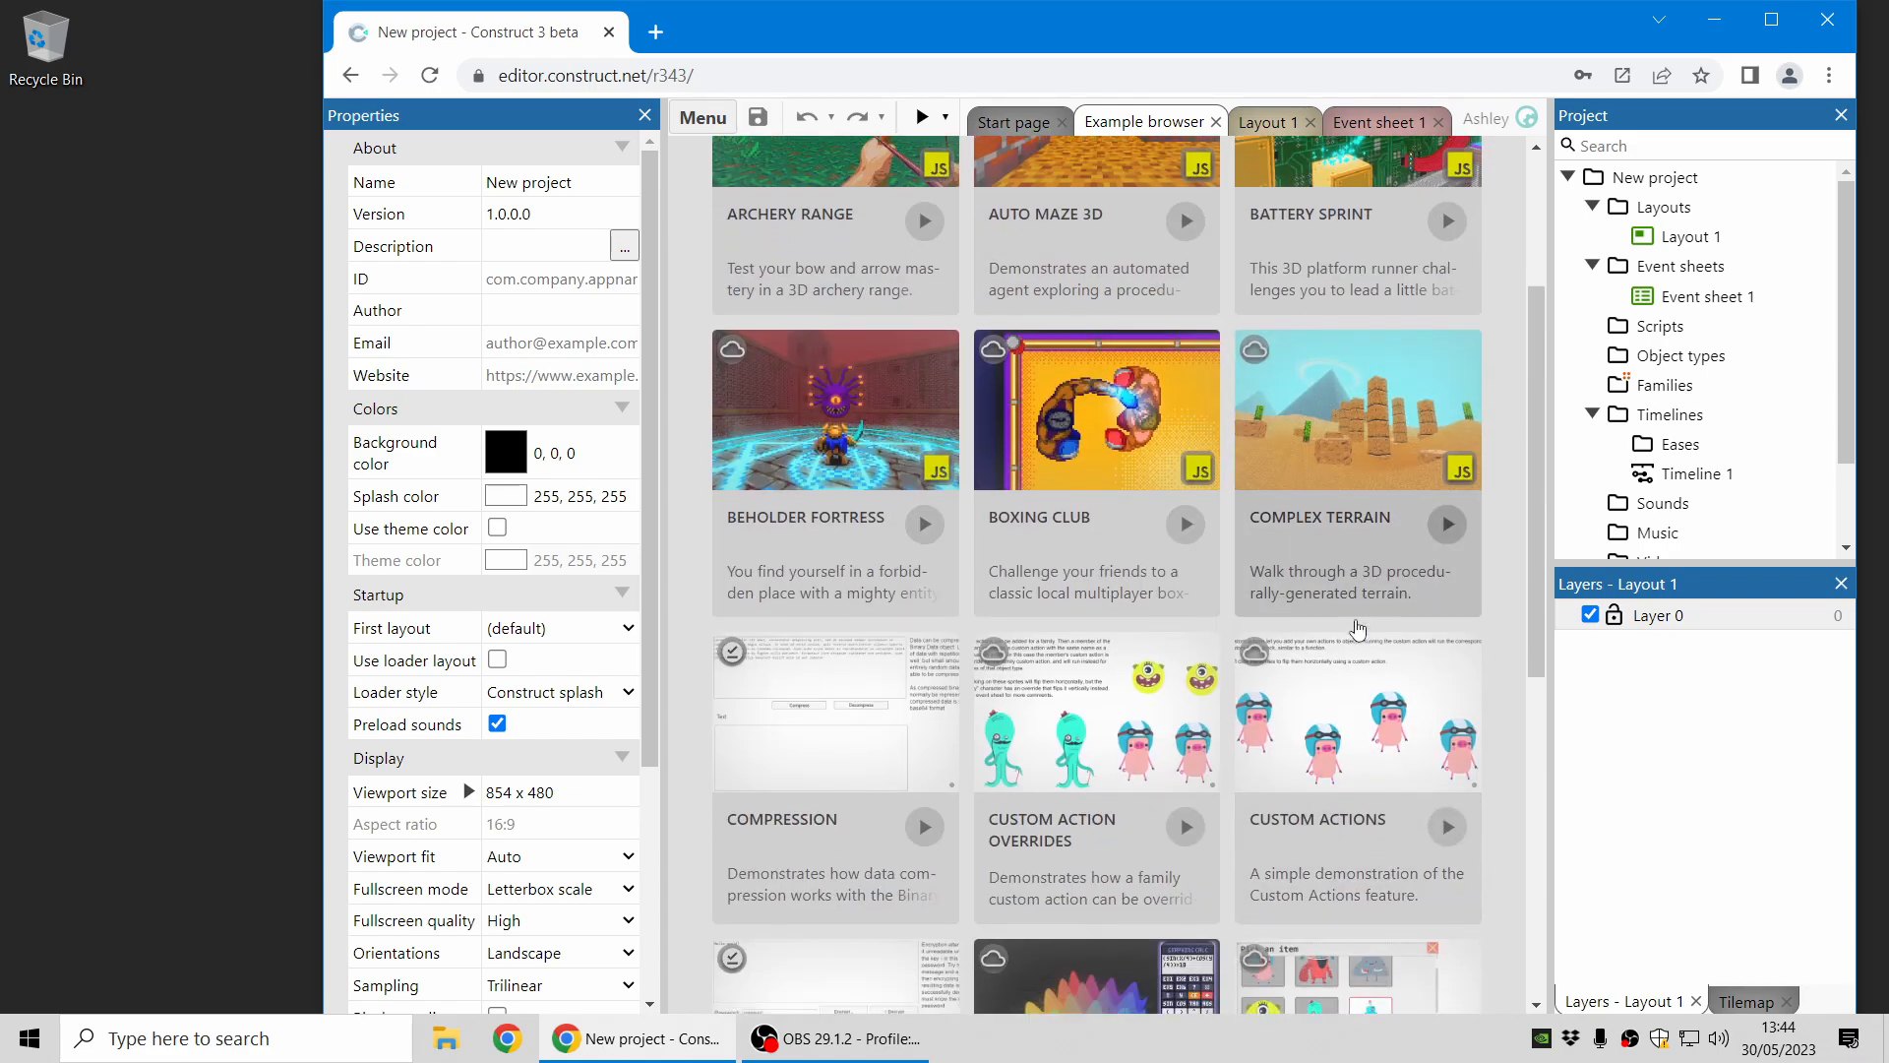
scroll("down", 3)
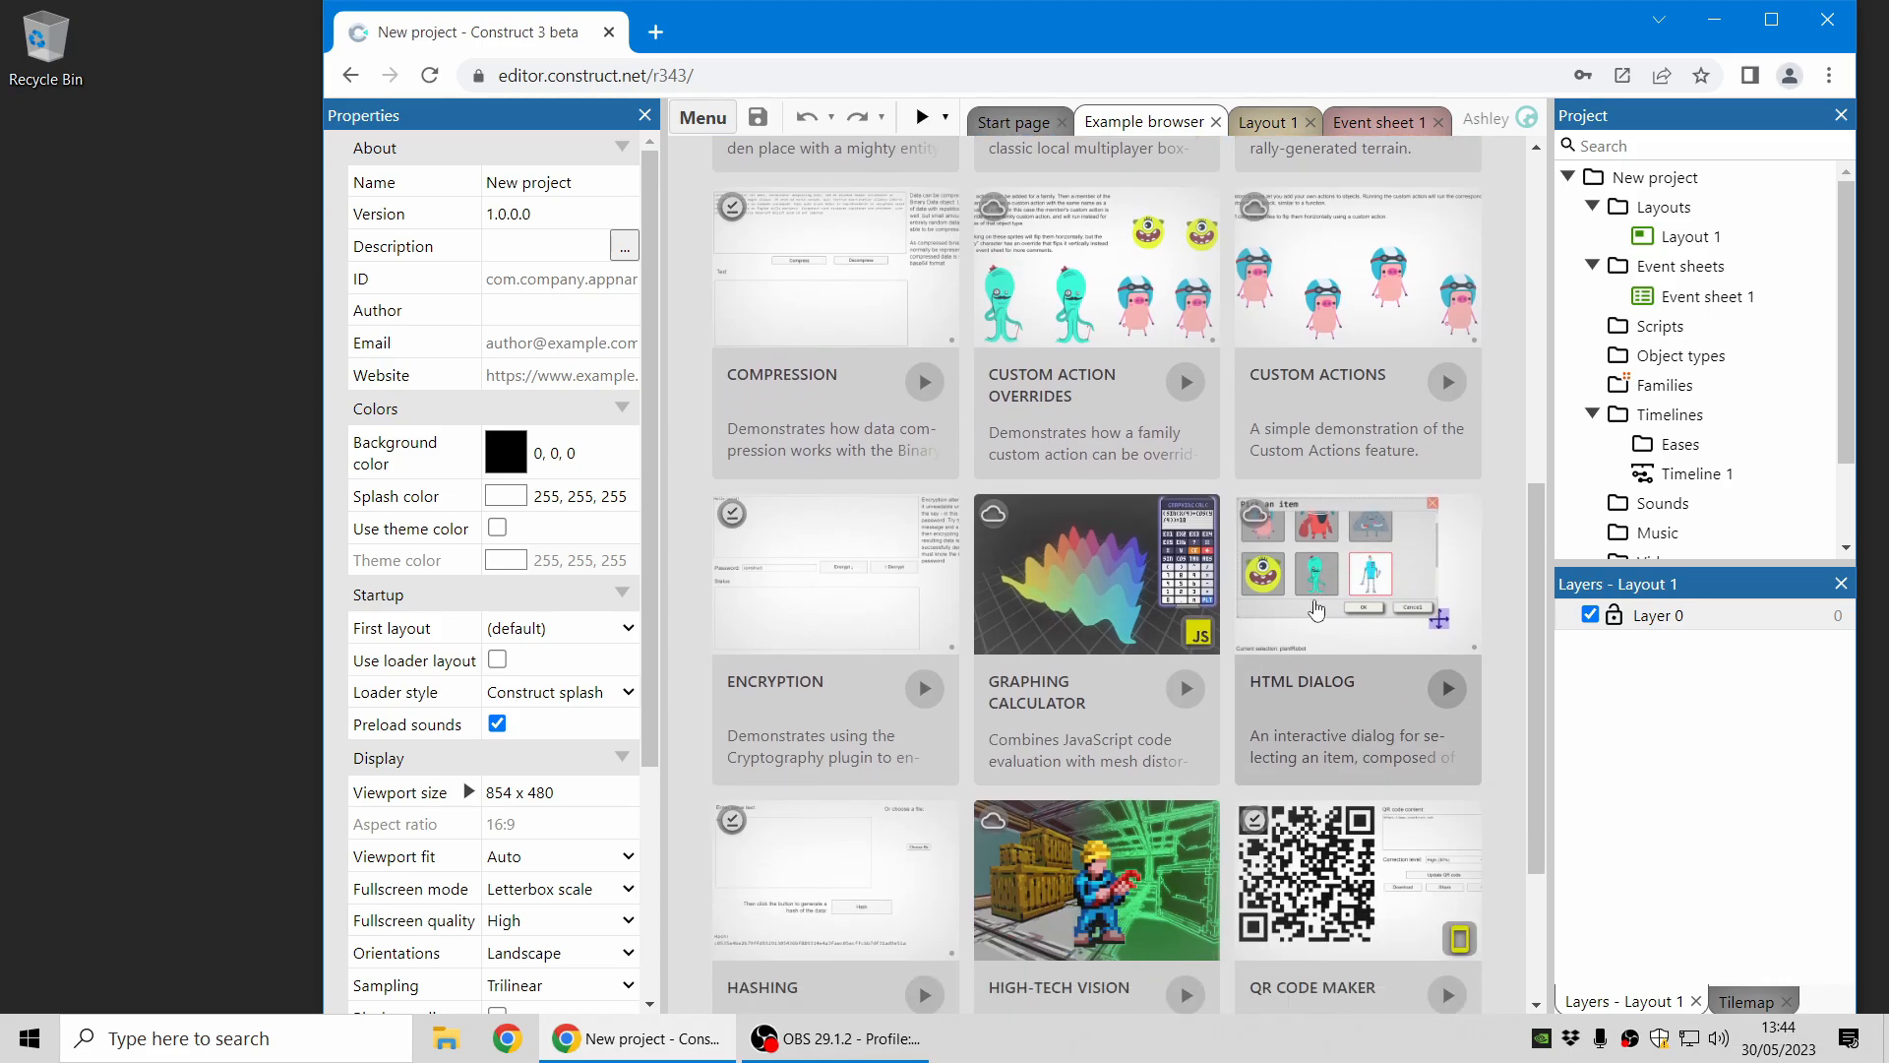
mouse_move(1391, 527)
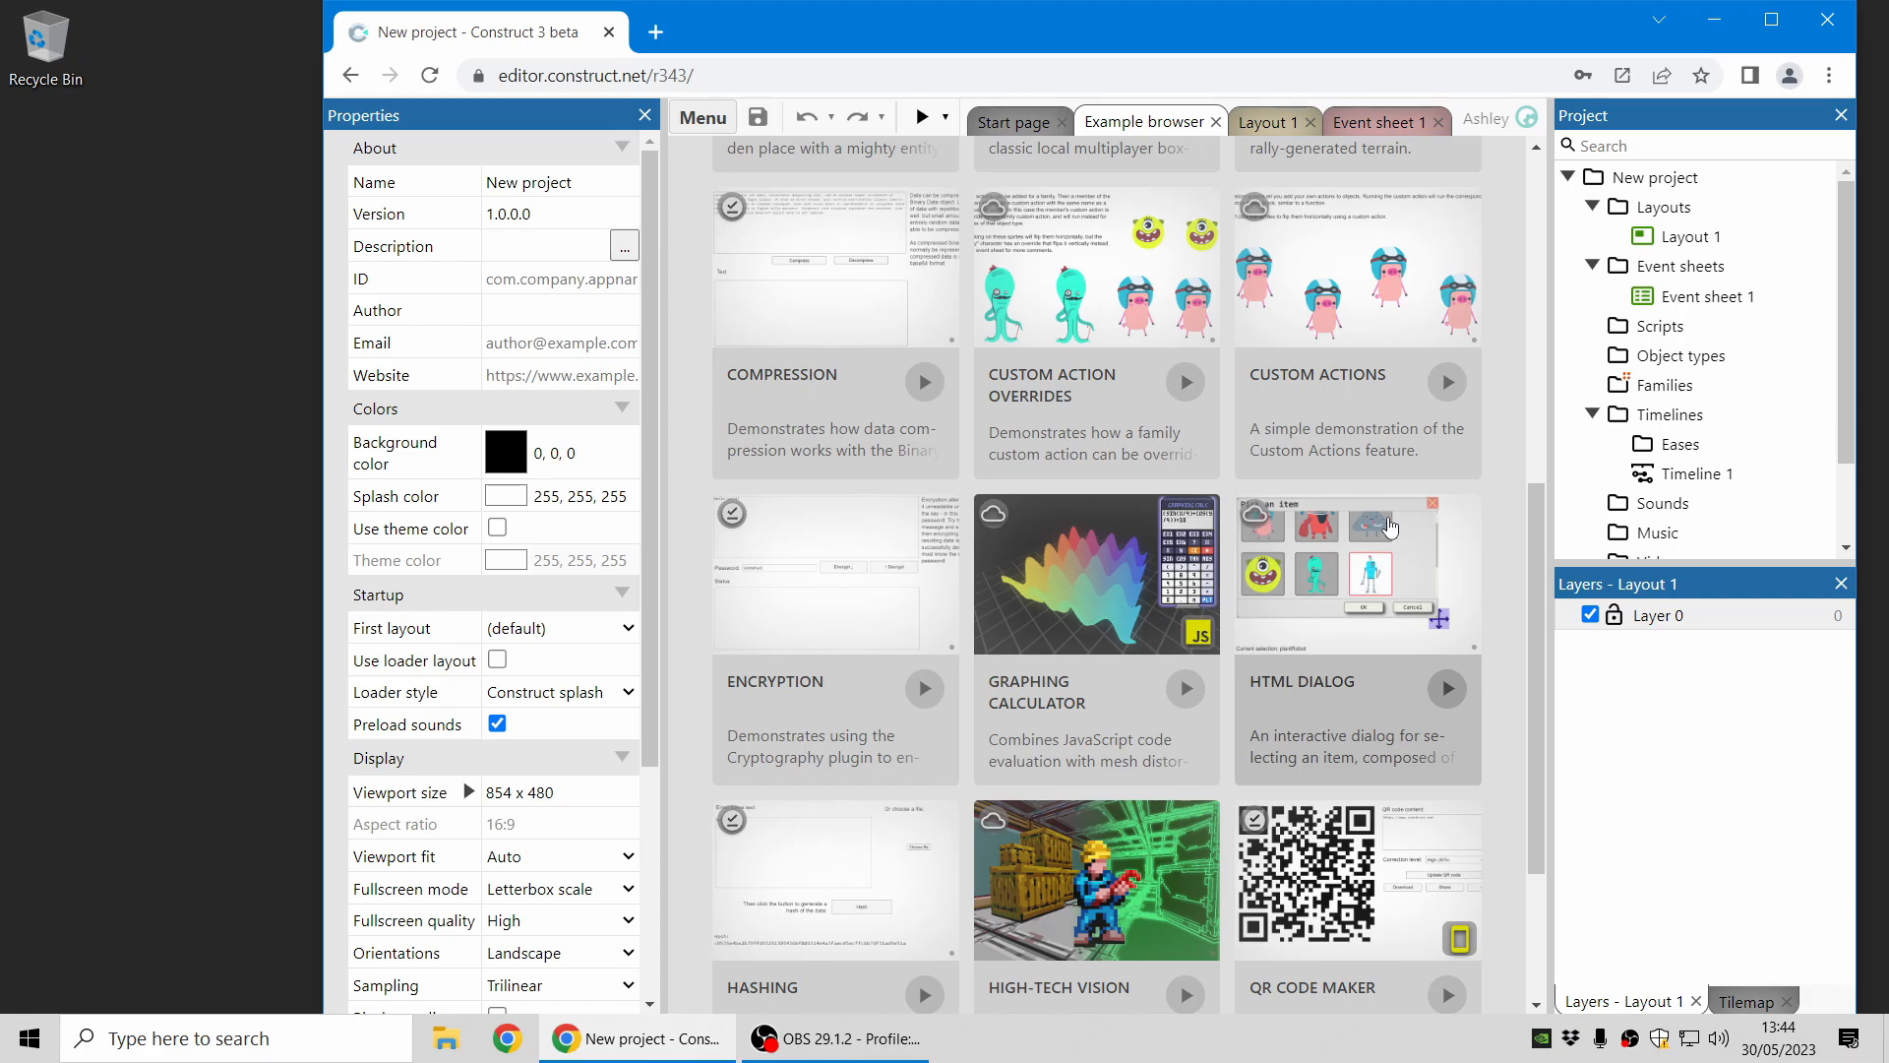
scroll("down", 3)
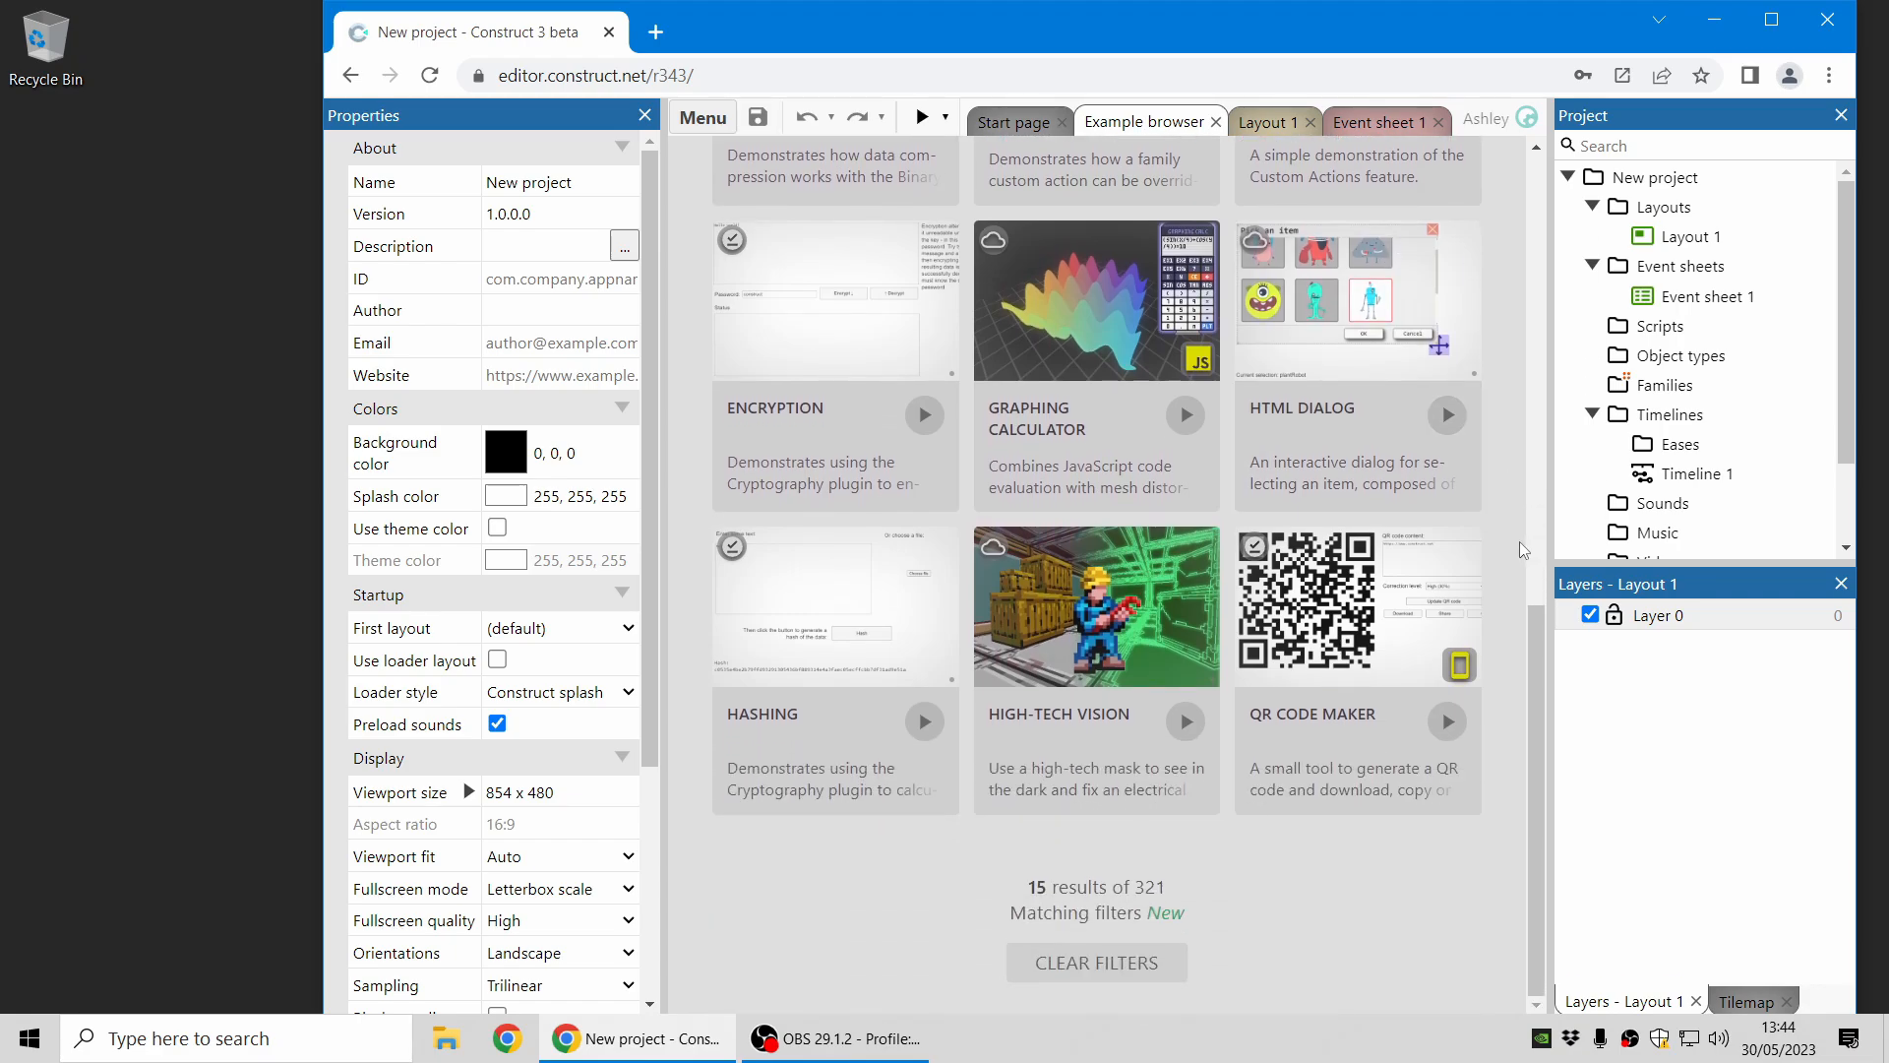
scroll("up", 3)
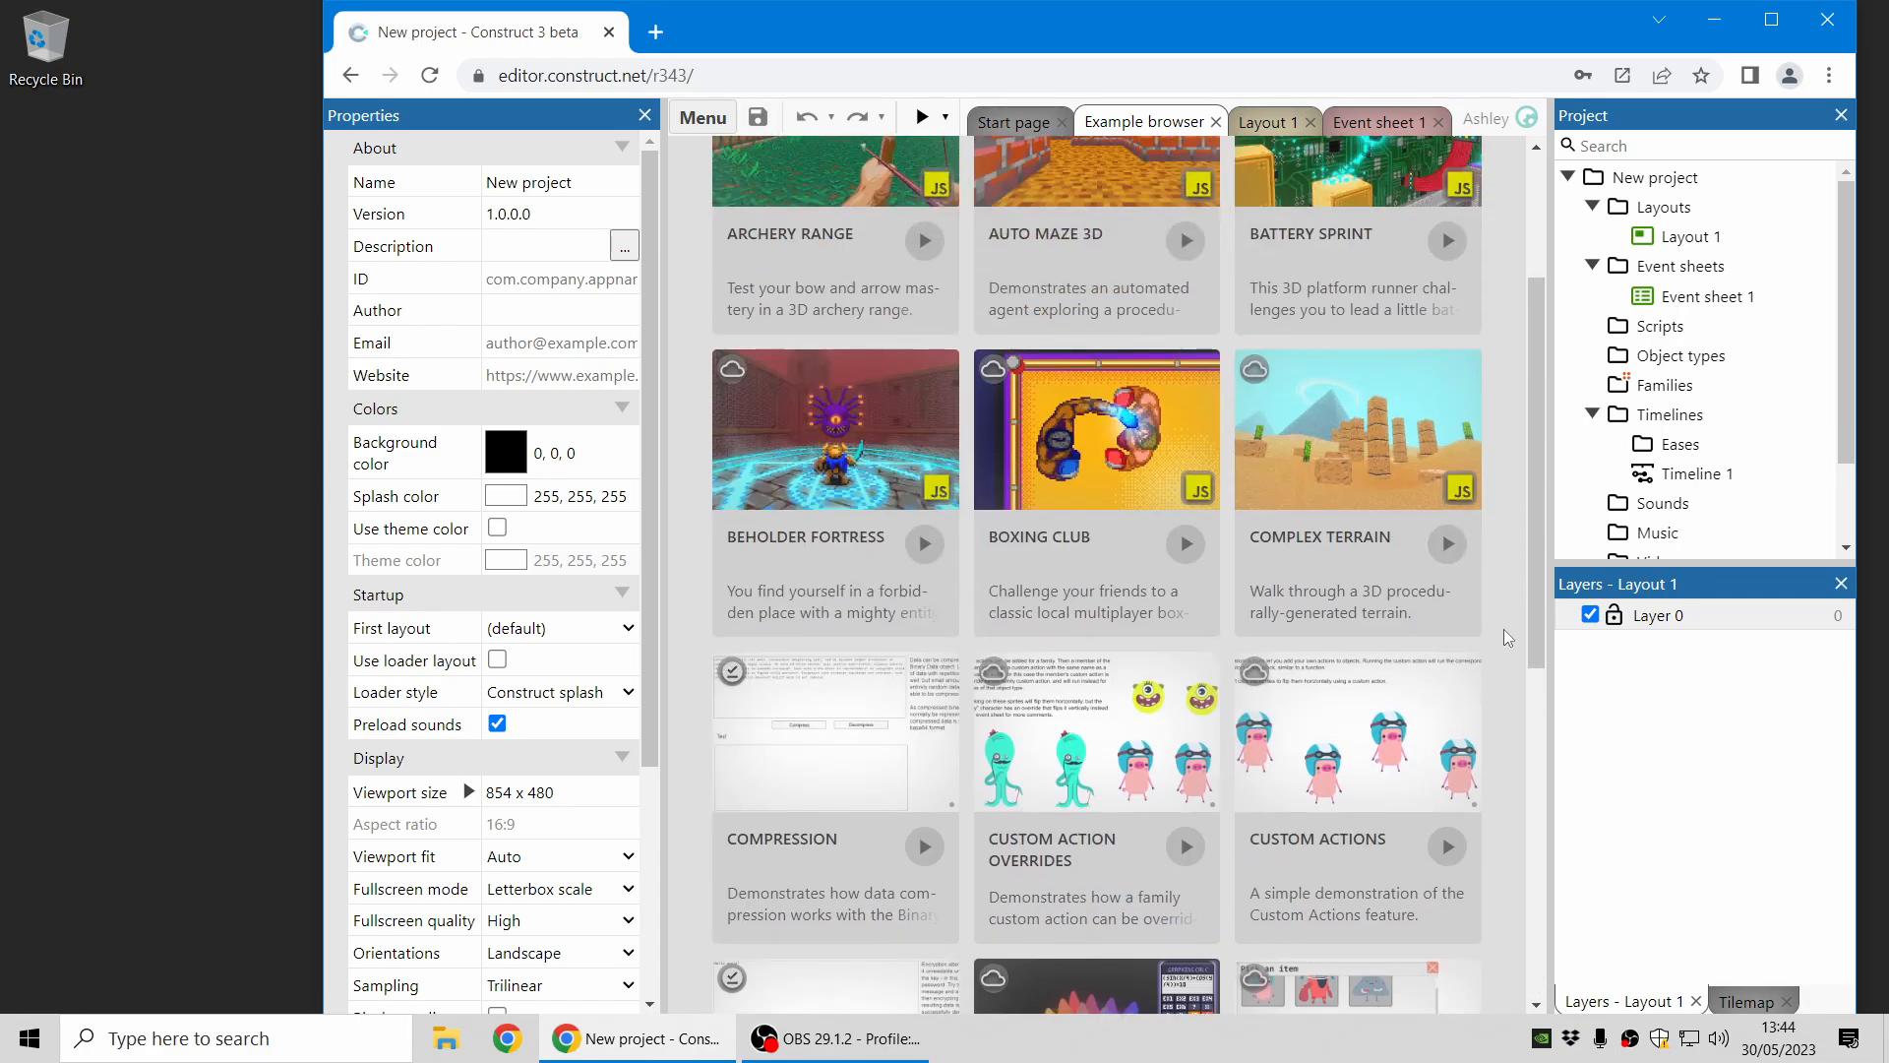